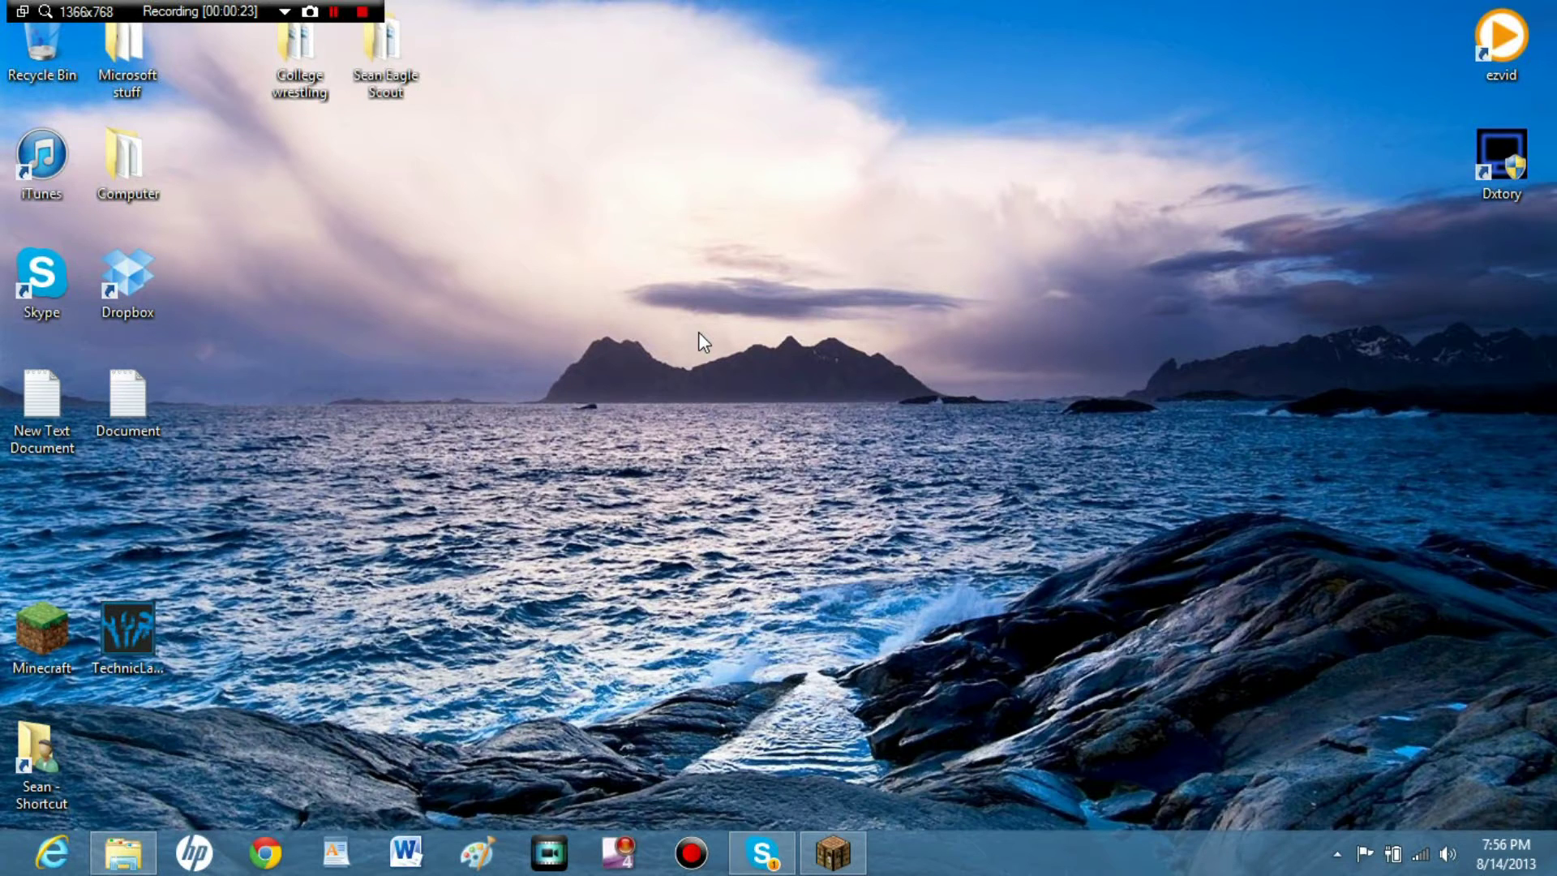
mouse_move(901, 319)
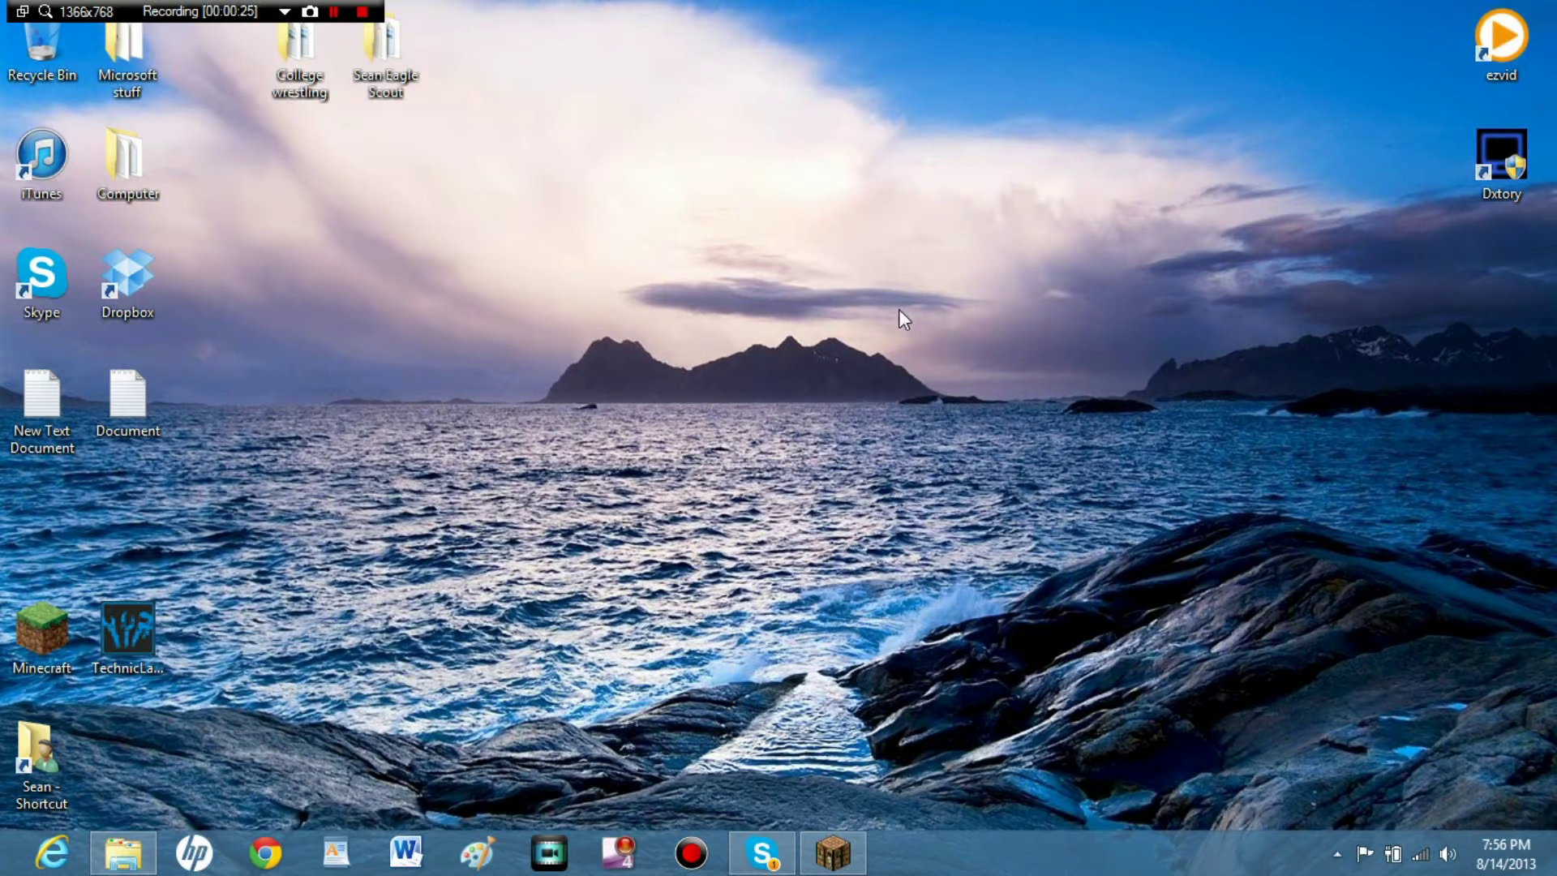
mouse_move(1146, 309)
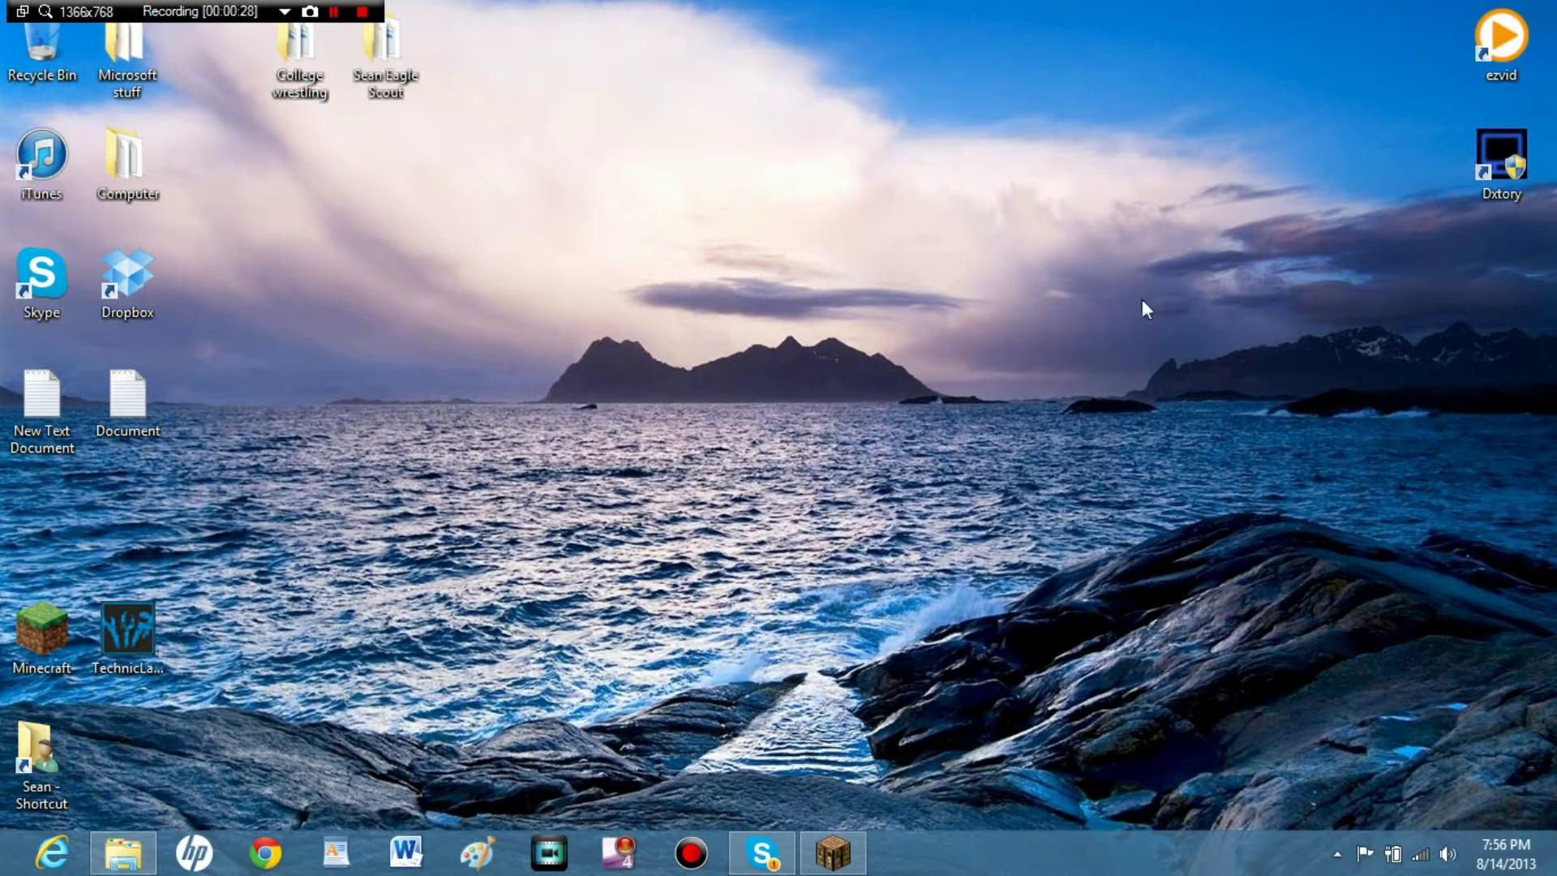
mouse_move(998, 500)
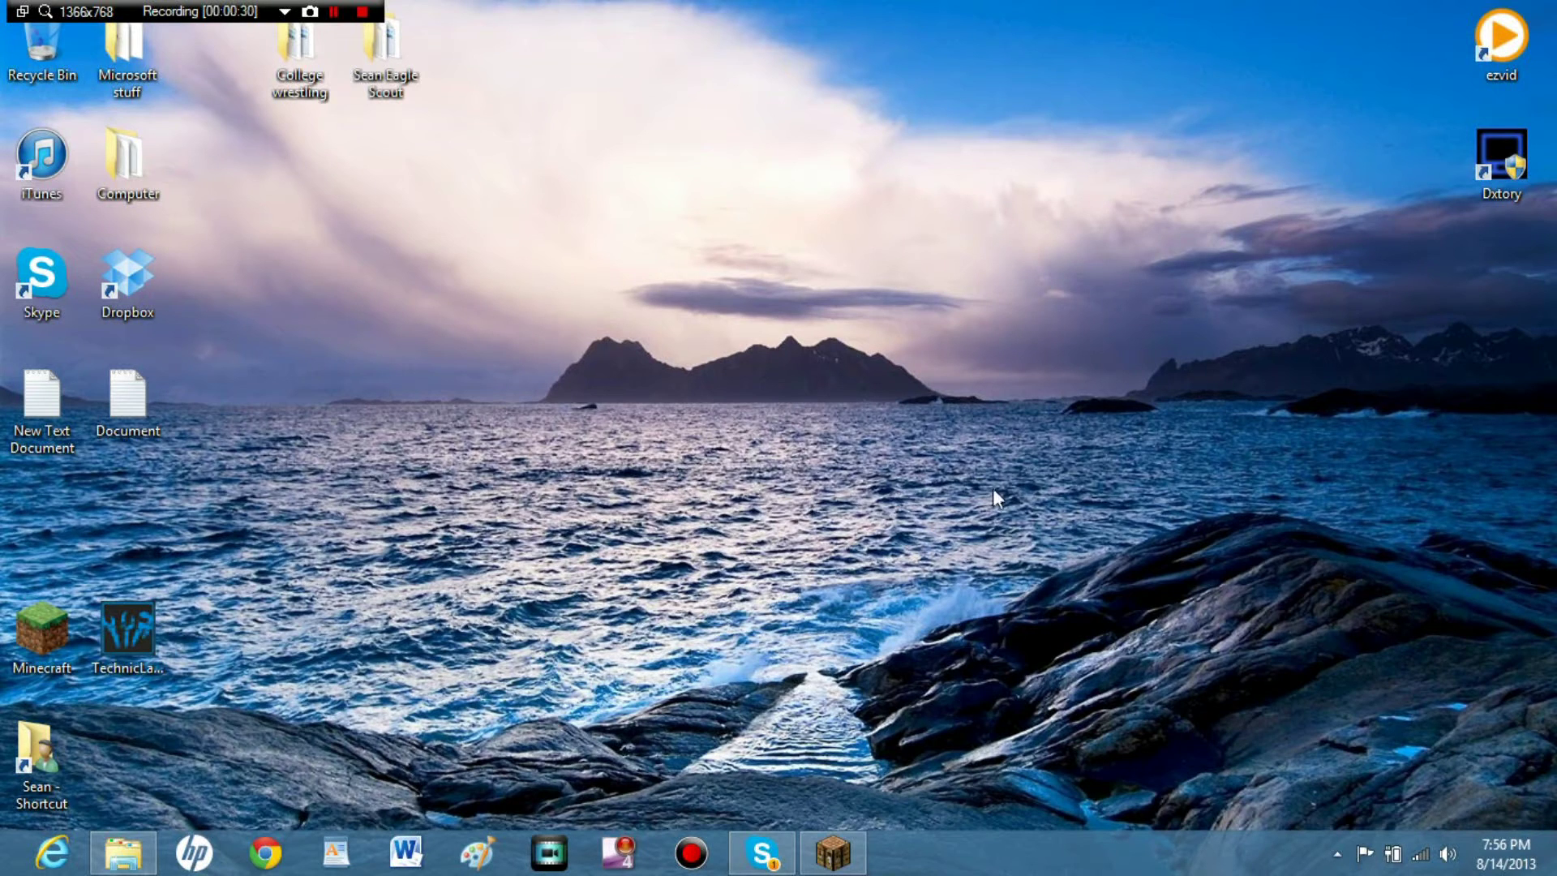
mouse_move(942, 576)
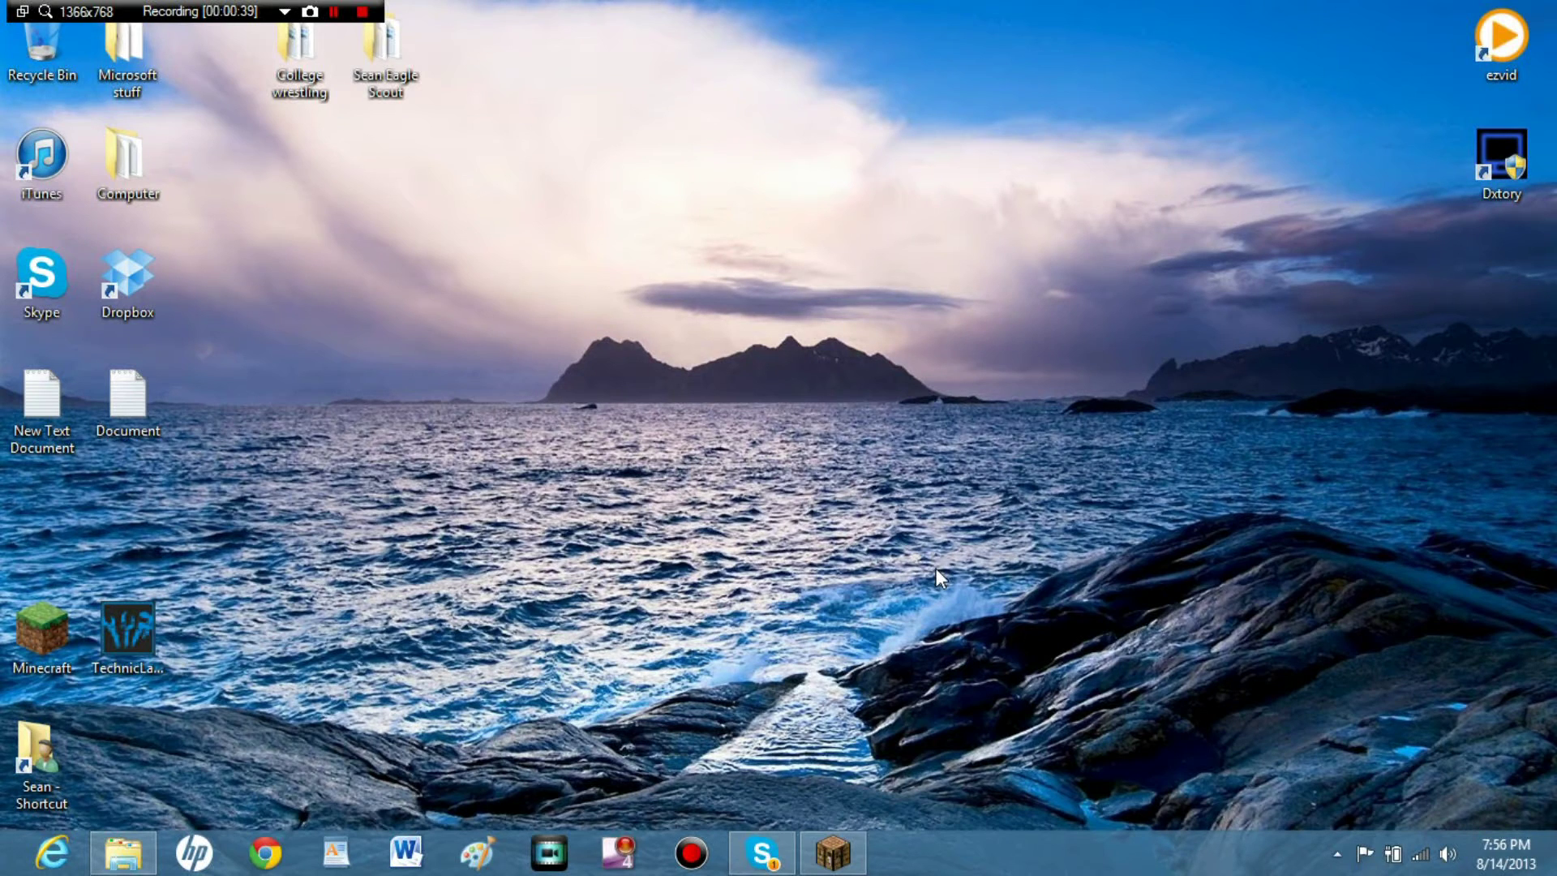
mouse_move(906, 521)
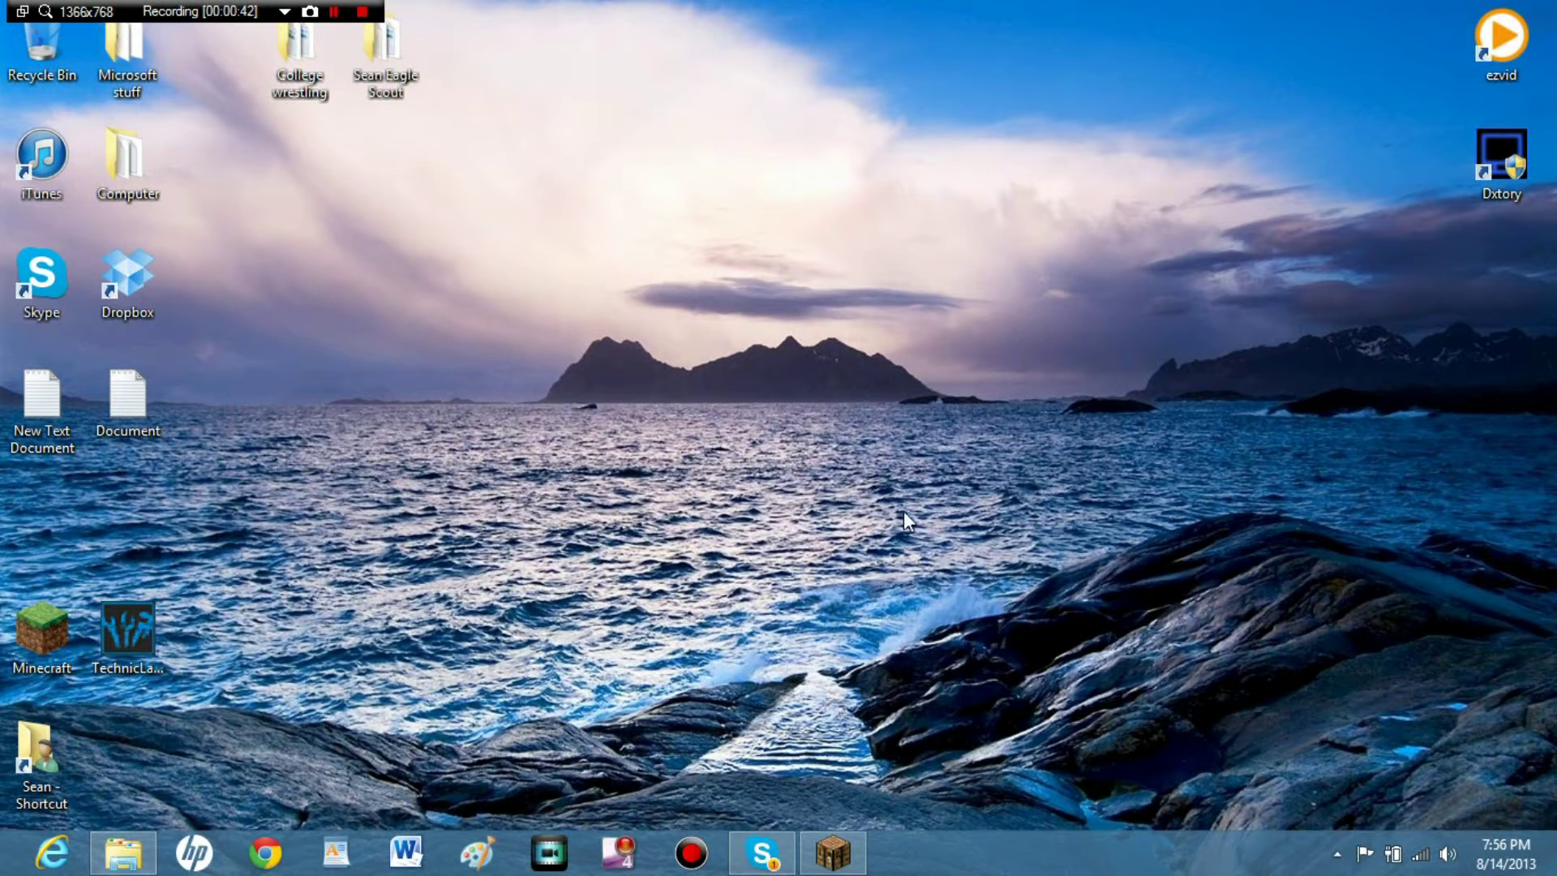
mouse_move(836, 846)
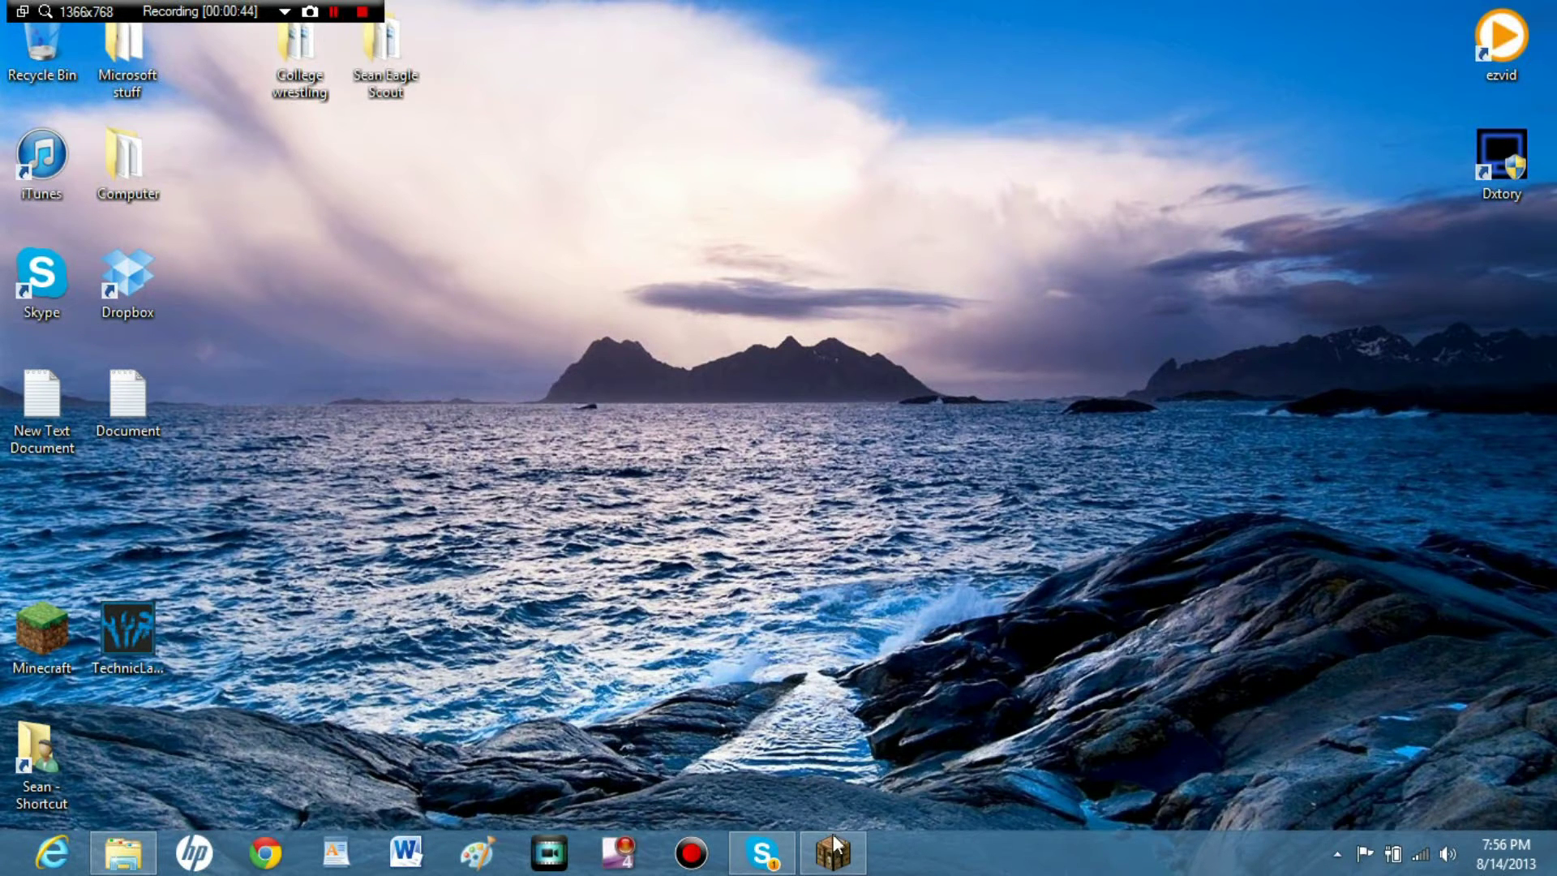
Restore and minimize Minecraft, then open ezvid and close the 'new update available!' notice.
left_click(832, 852)
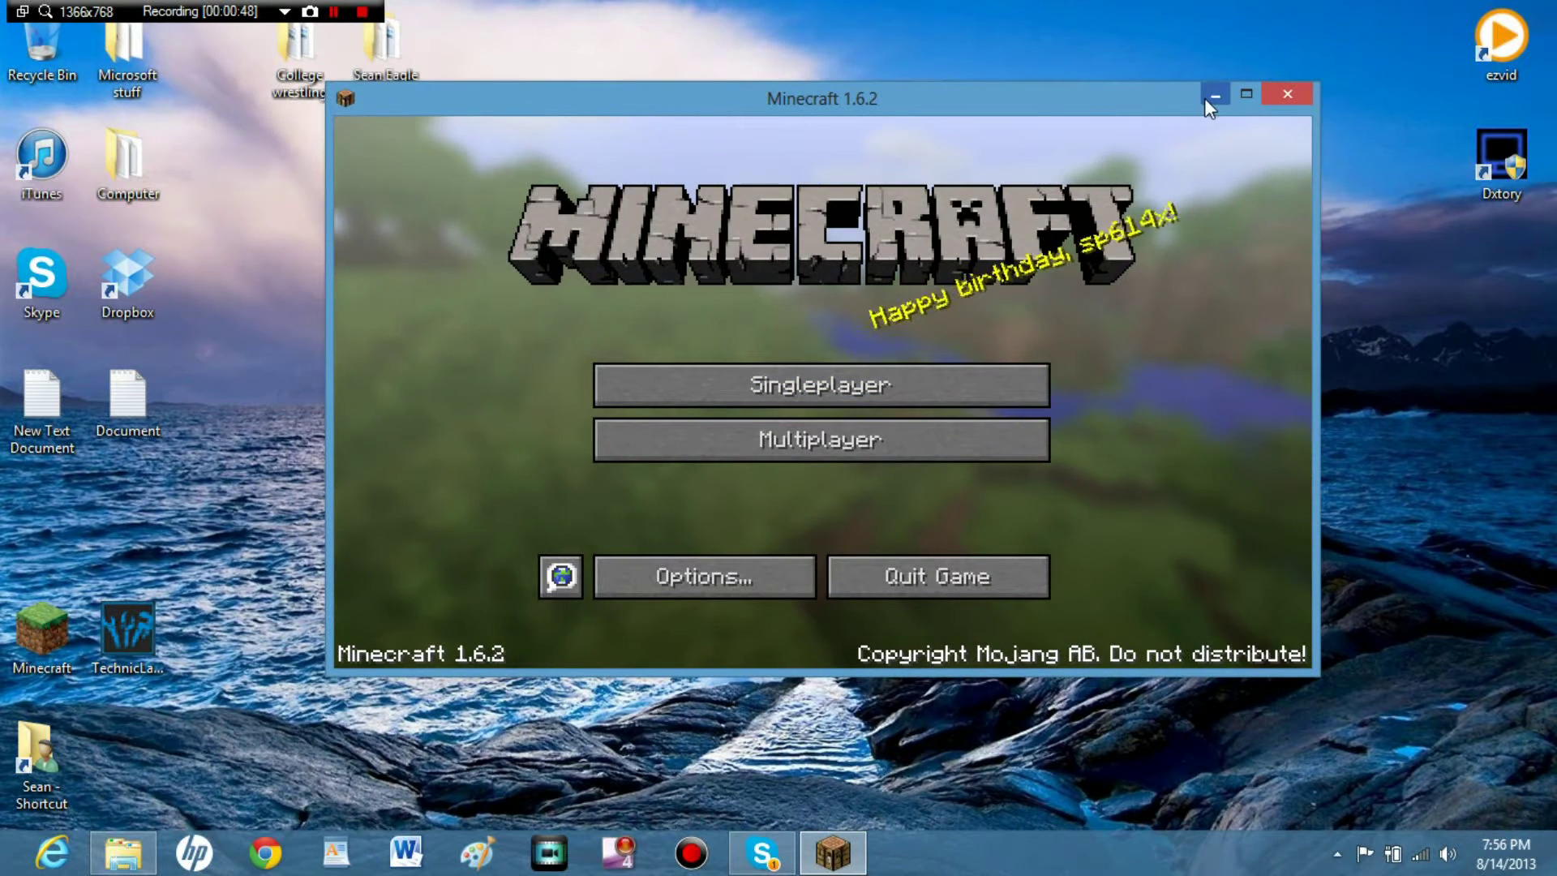
mouse_move(1213, 94)
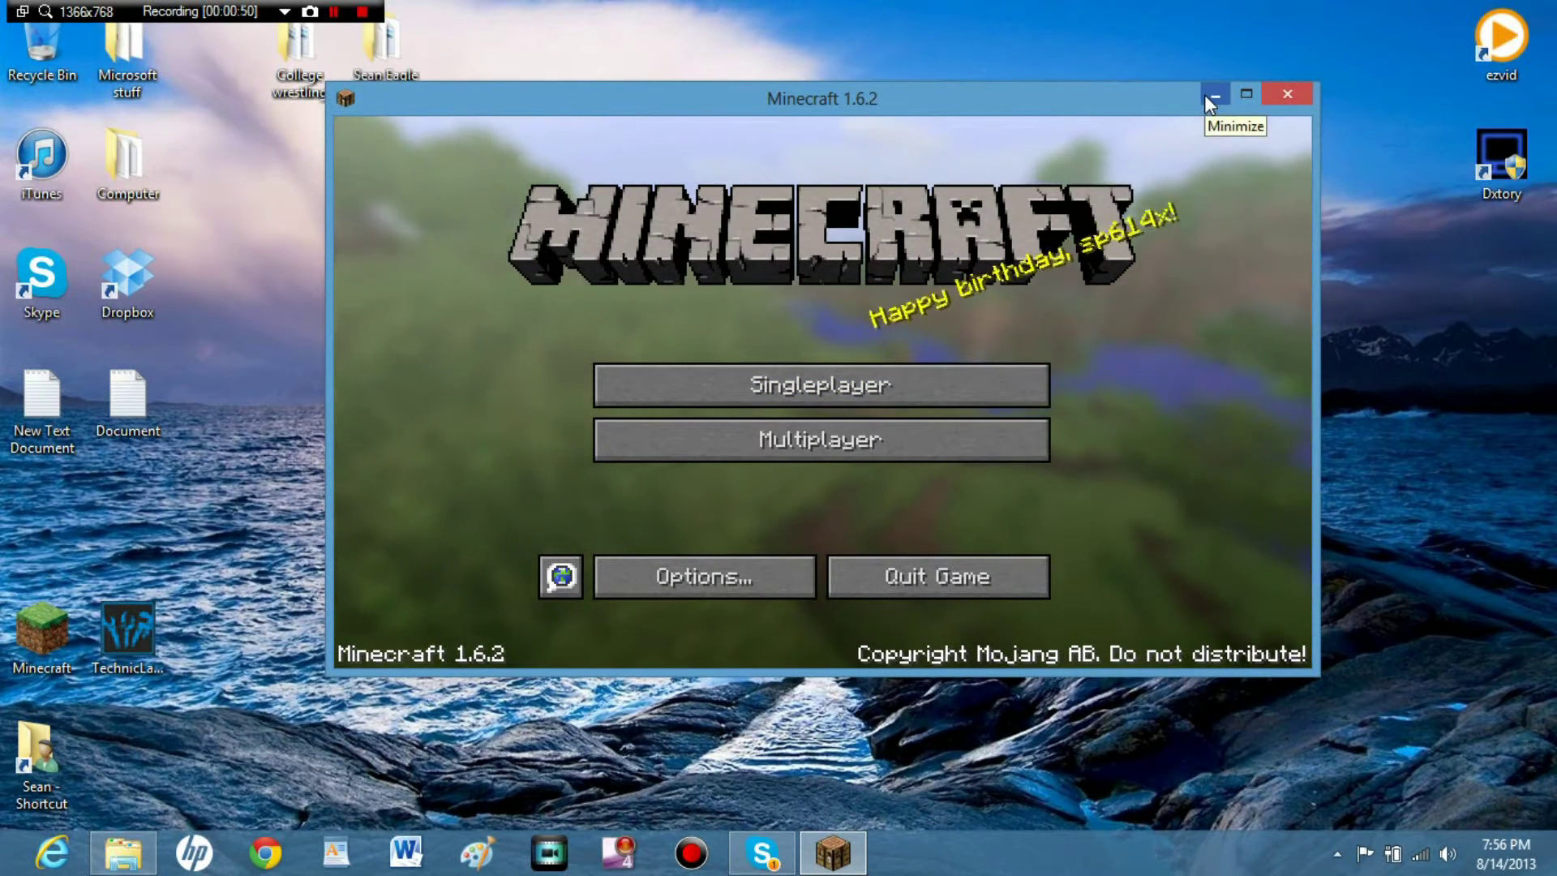
mouse_move(1211, 101)
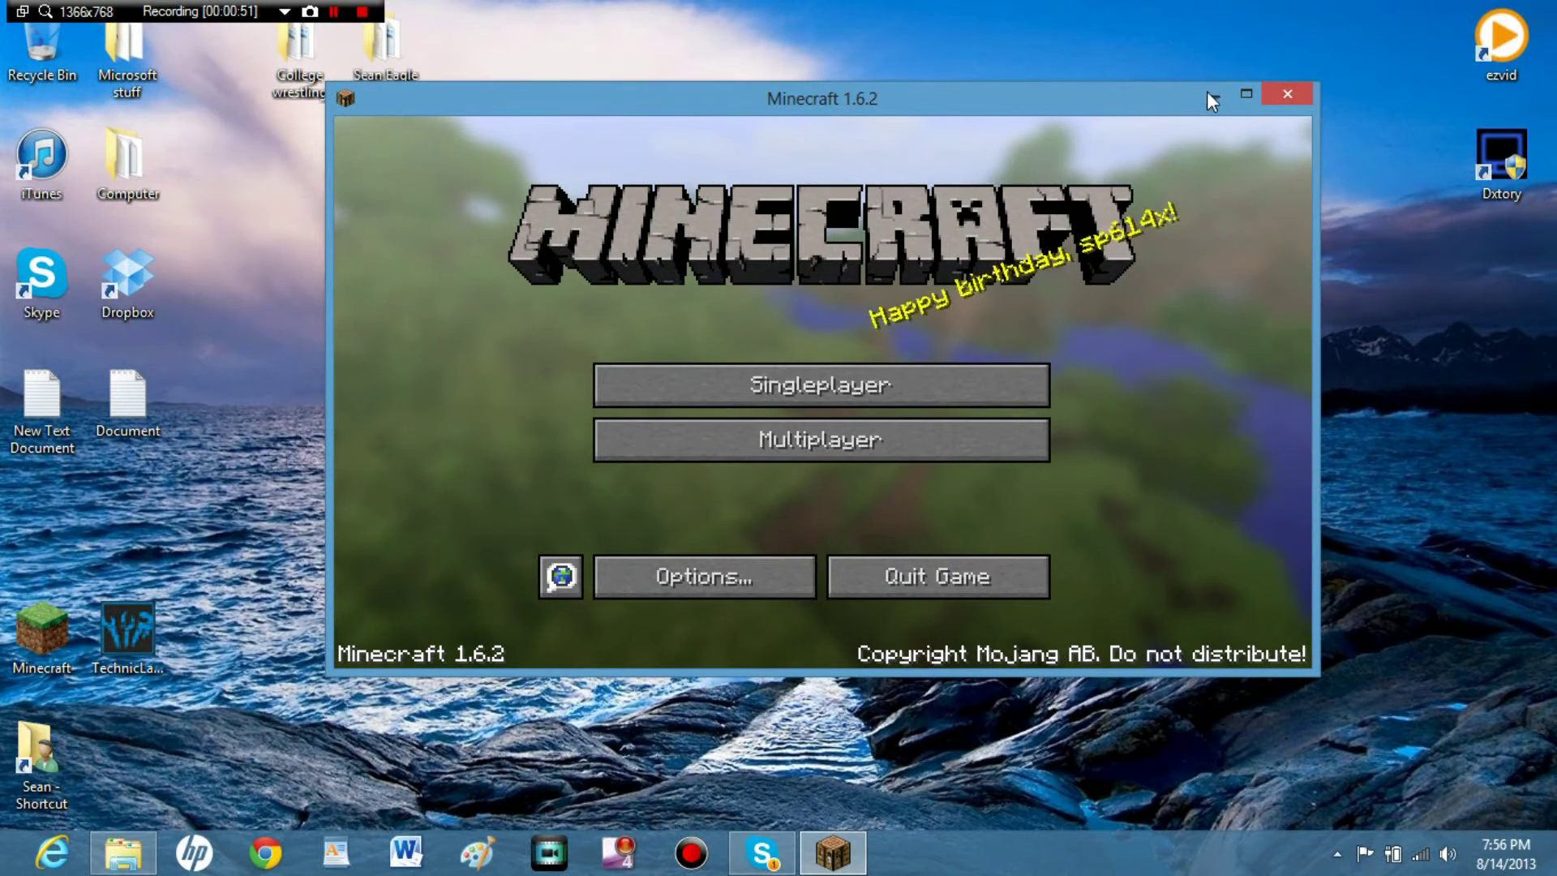
left_click(1286, 93)
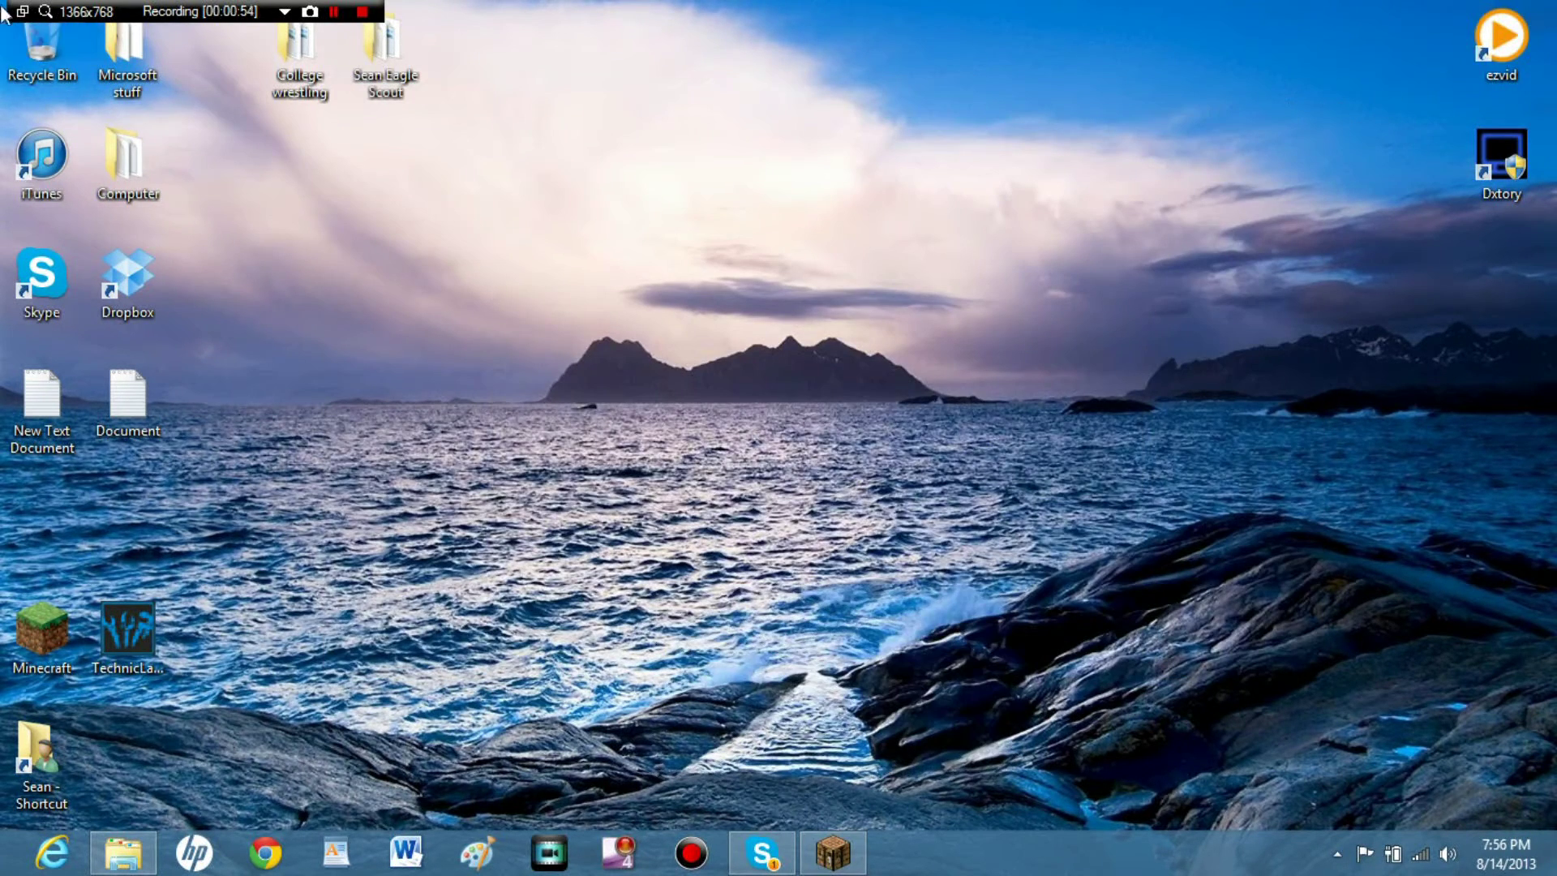
mouse_move(972, 359)
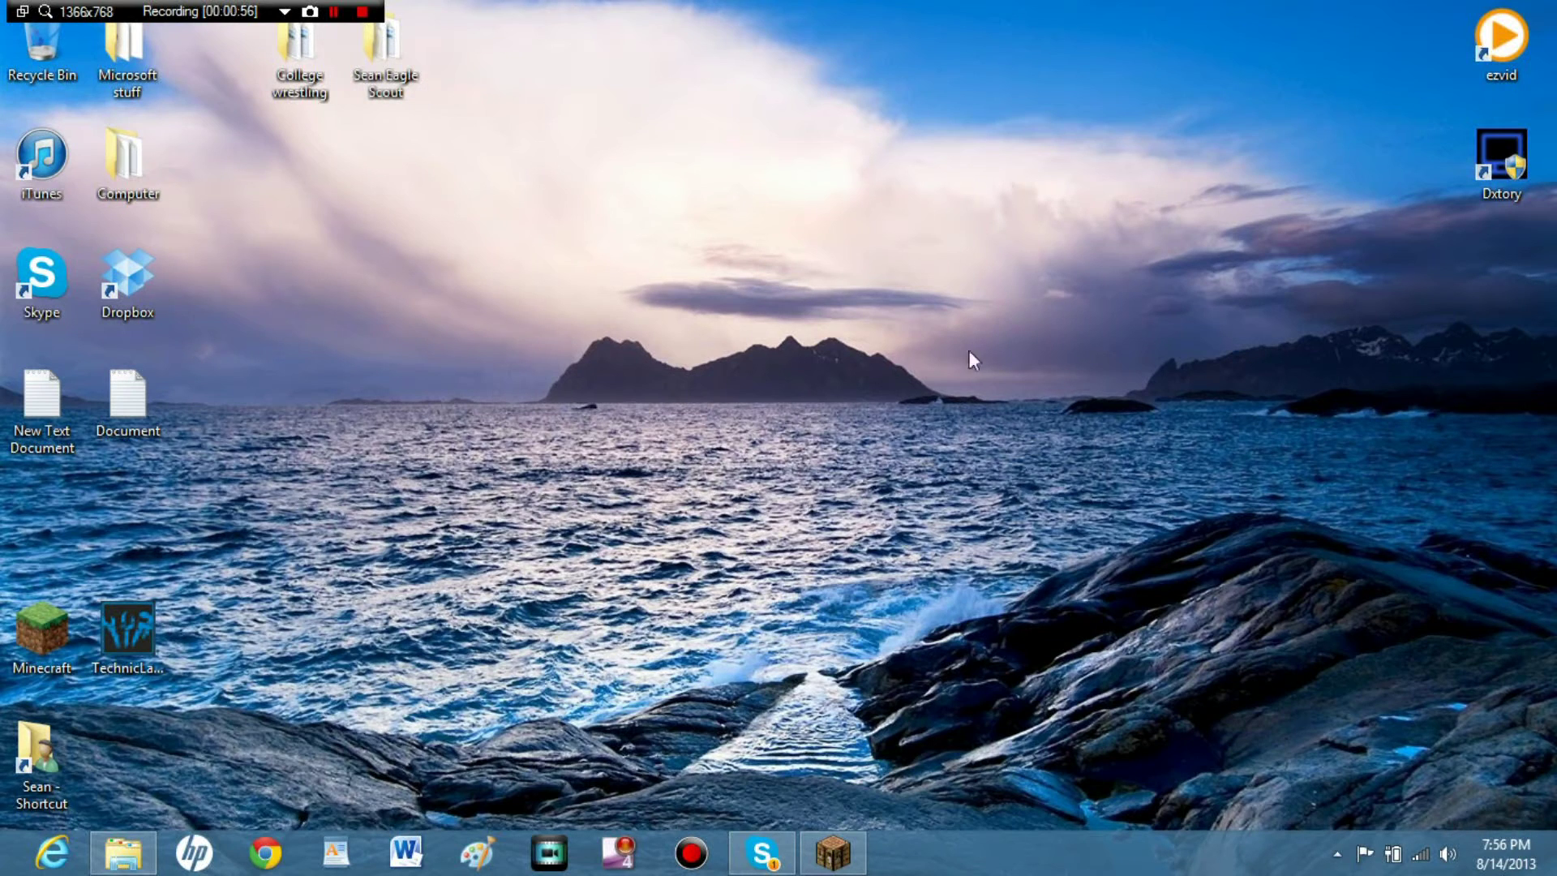
mouse_move(956, 345)
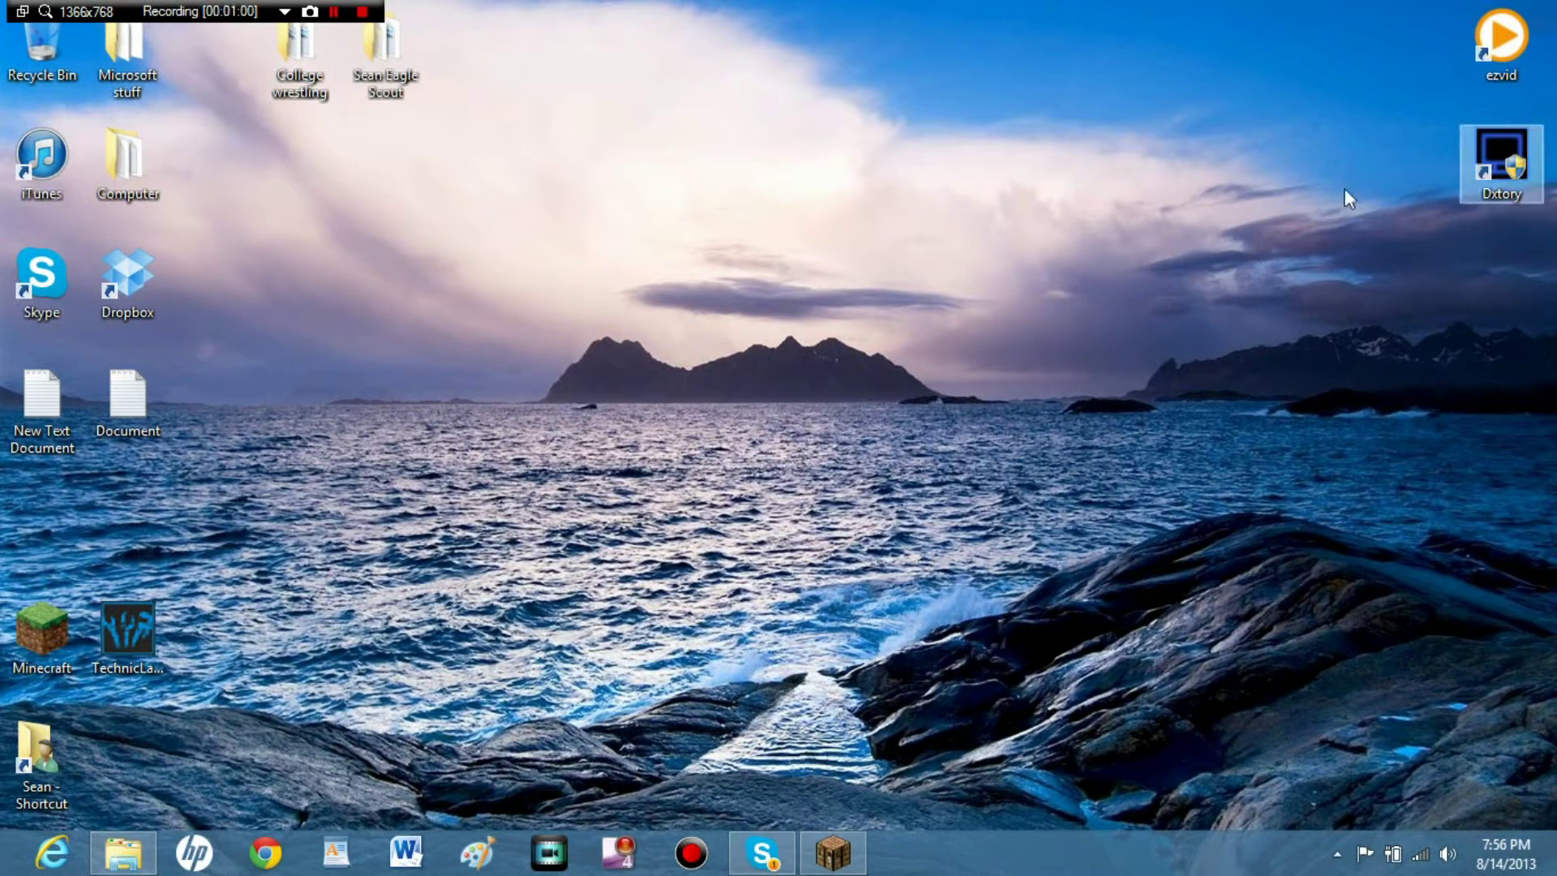
mouse_move(858, 430)
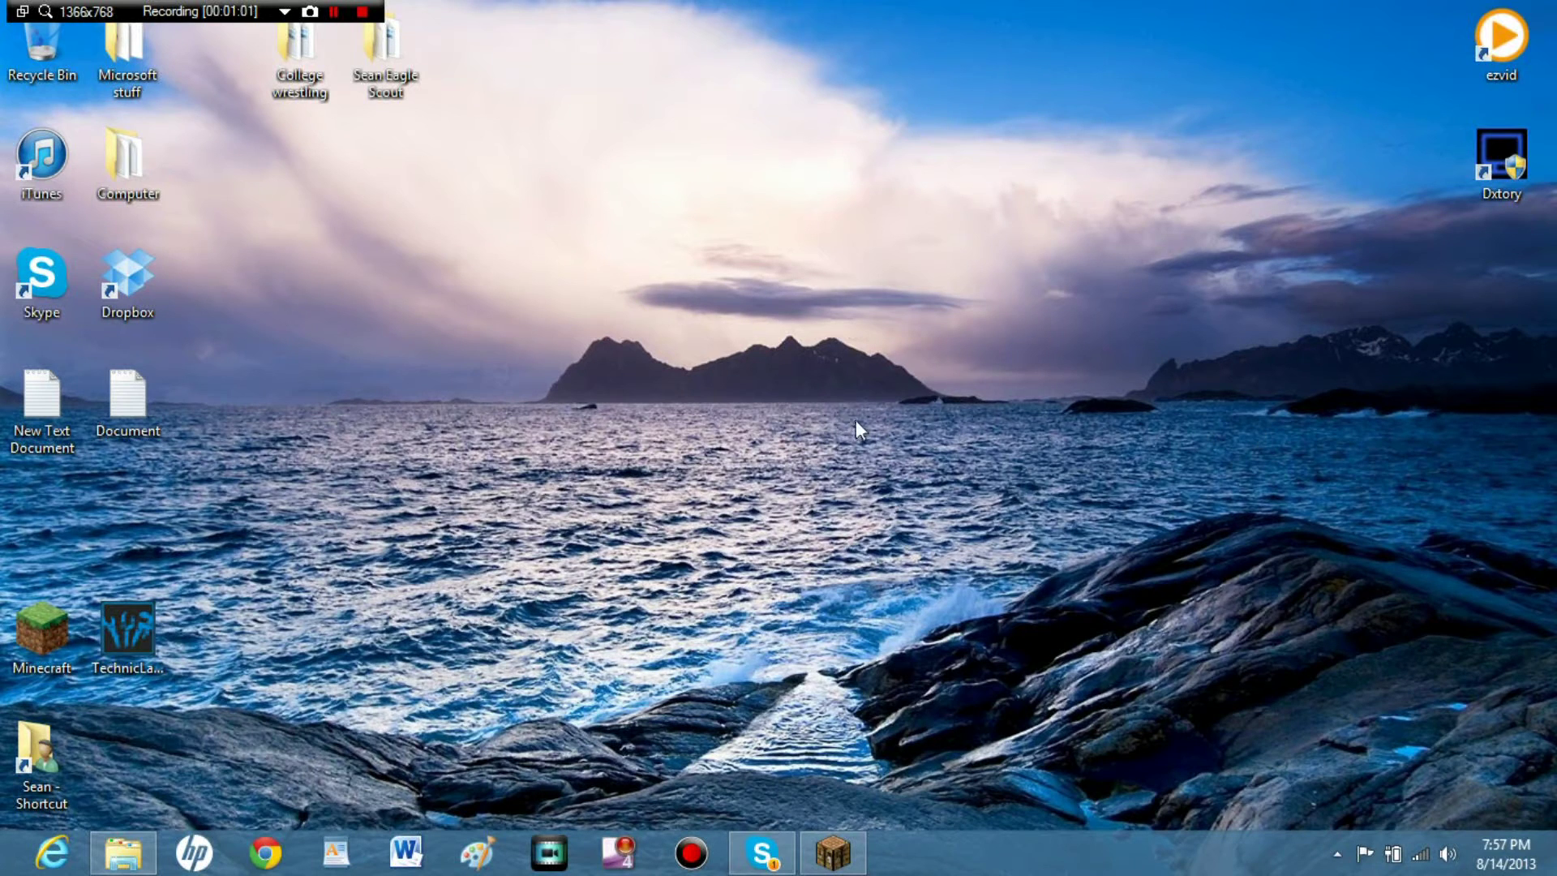
mouse_move(700, 414)
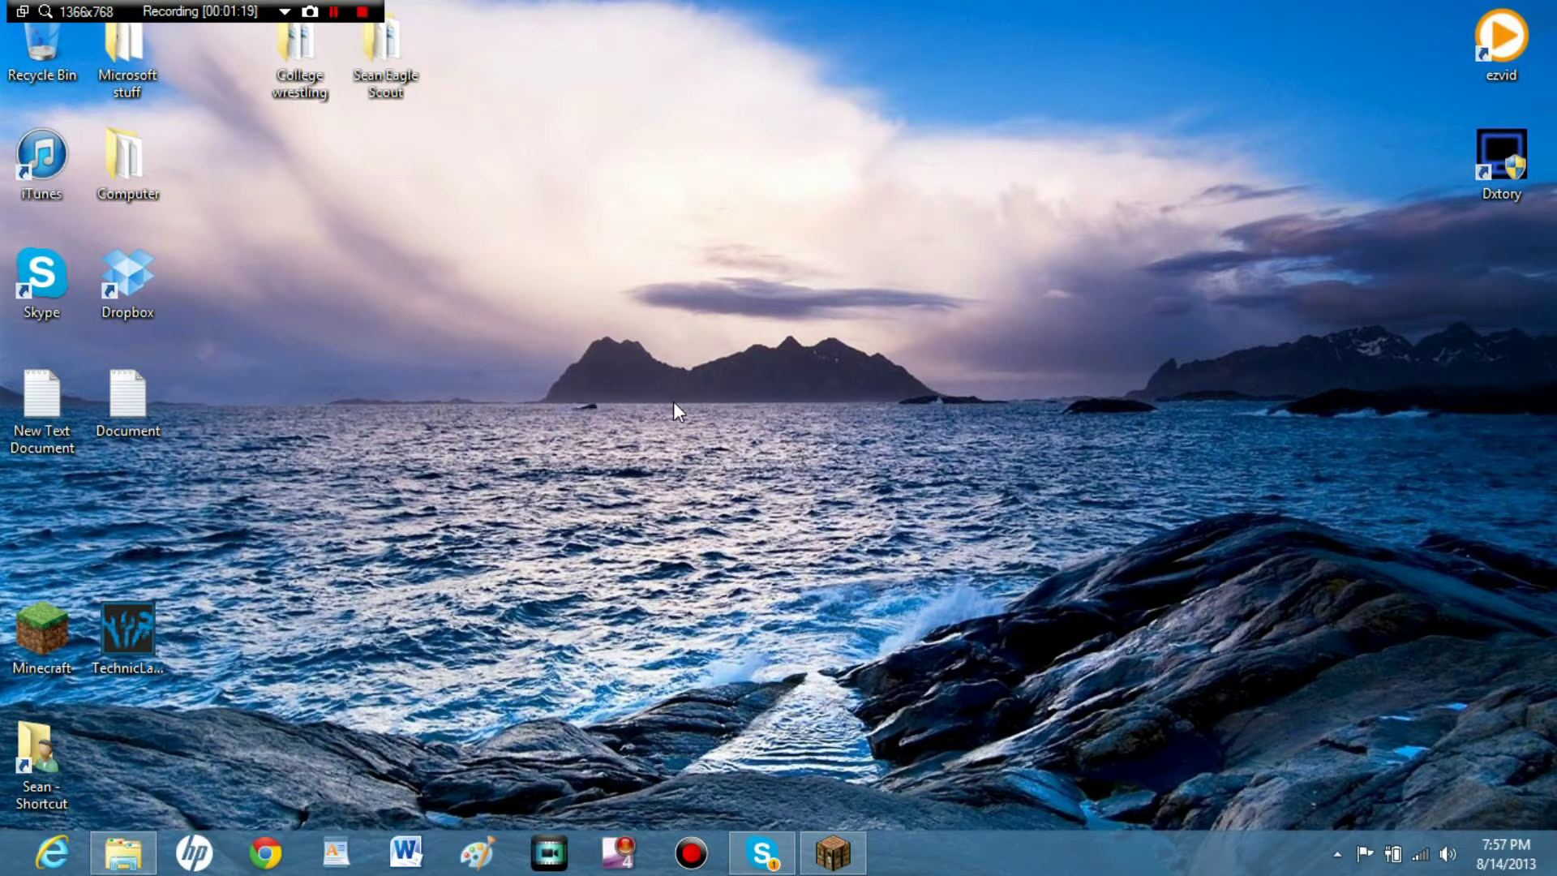
mouse_move(996, 279)
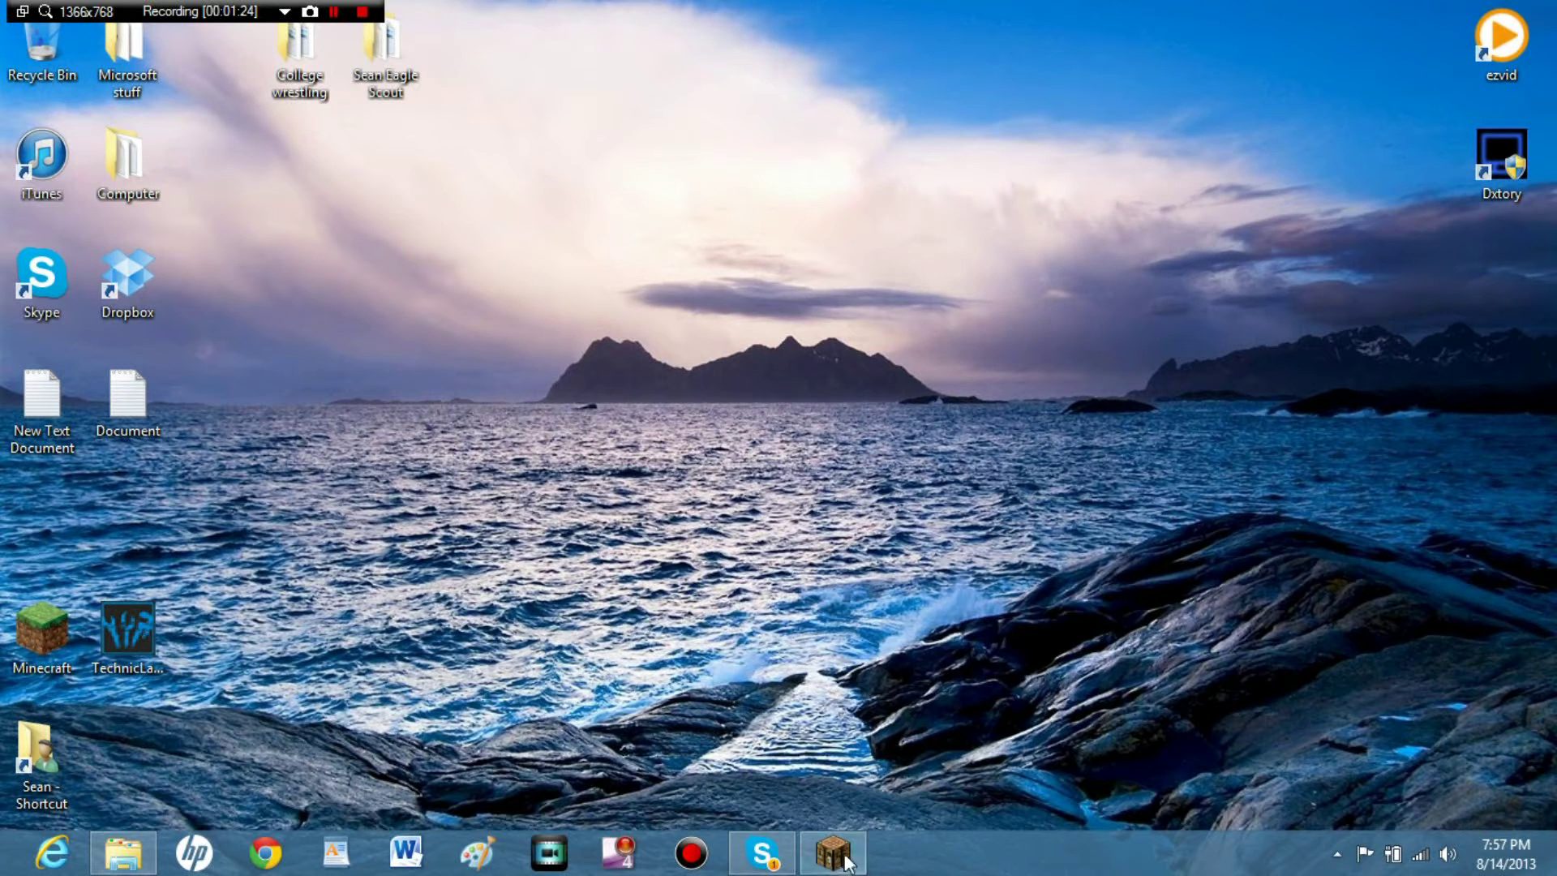
left_click(832, 852)
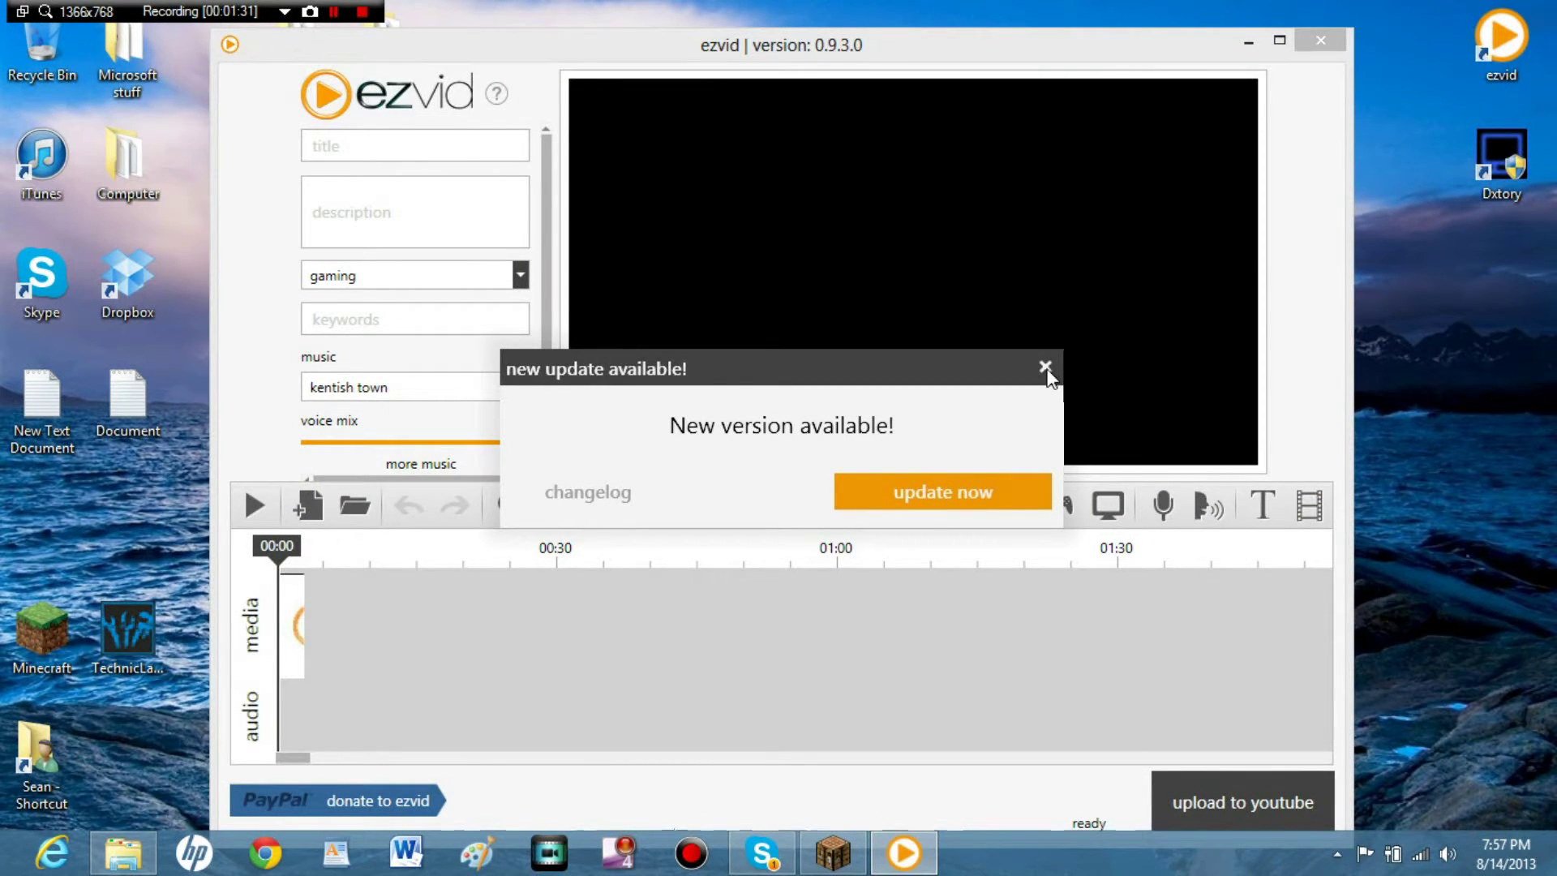
left_click(1043, 367)
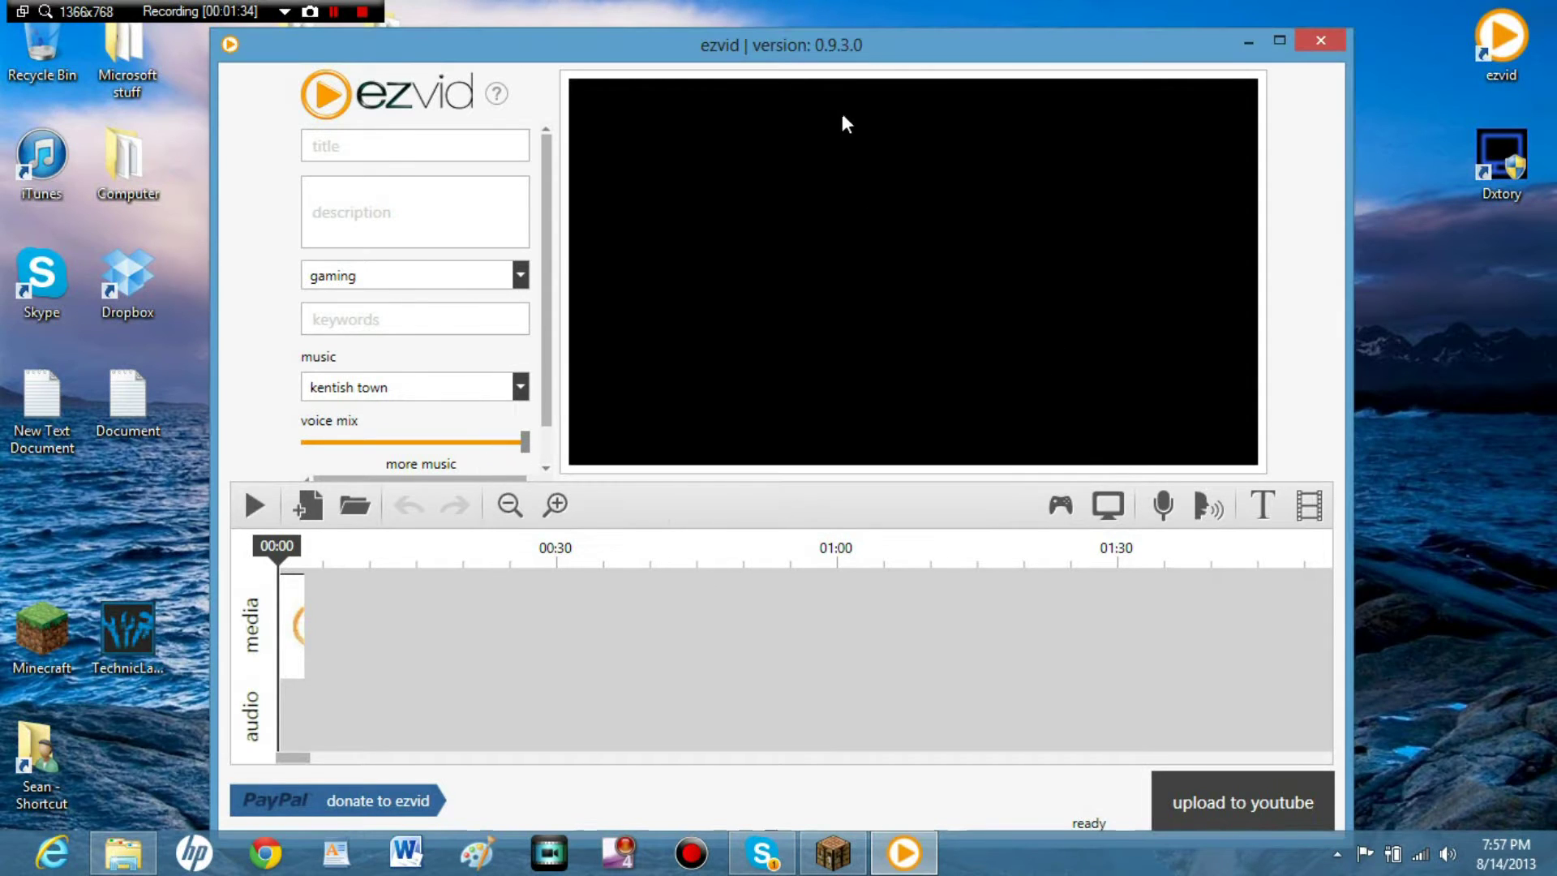
mouse_move(585, 75)
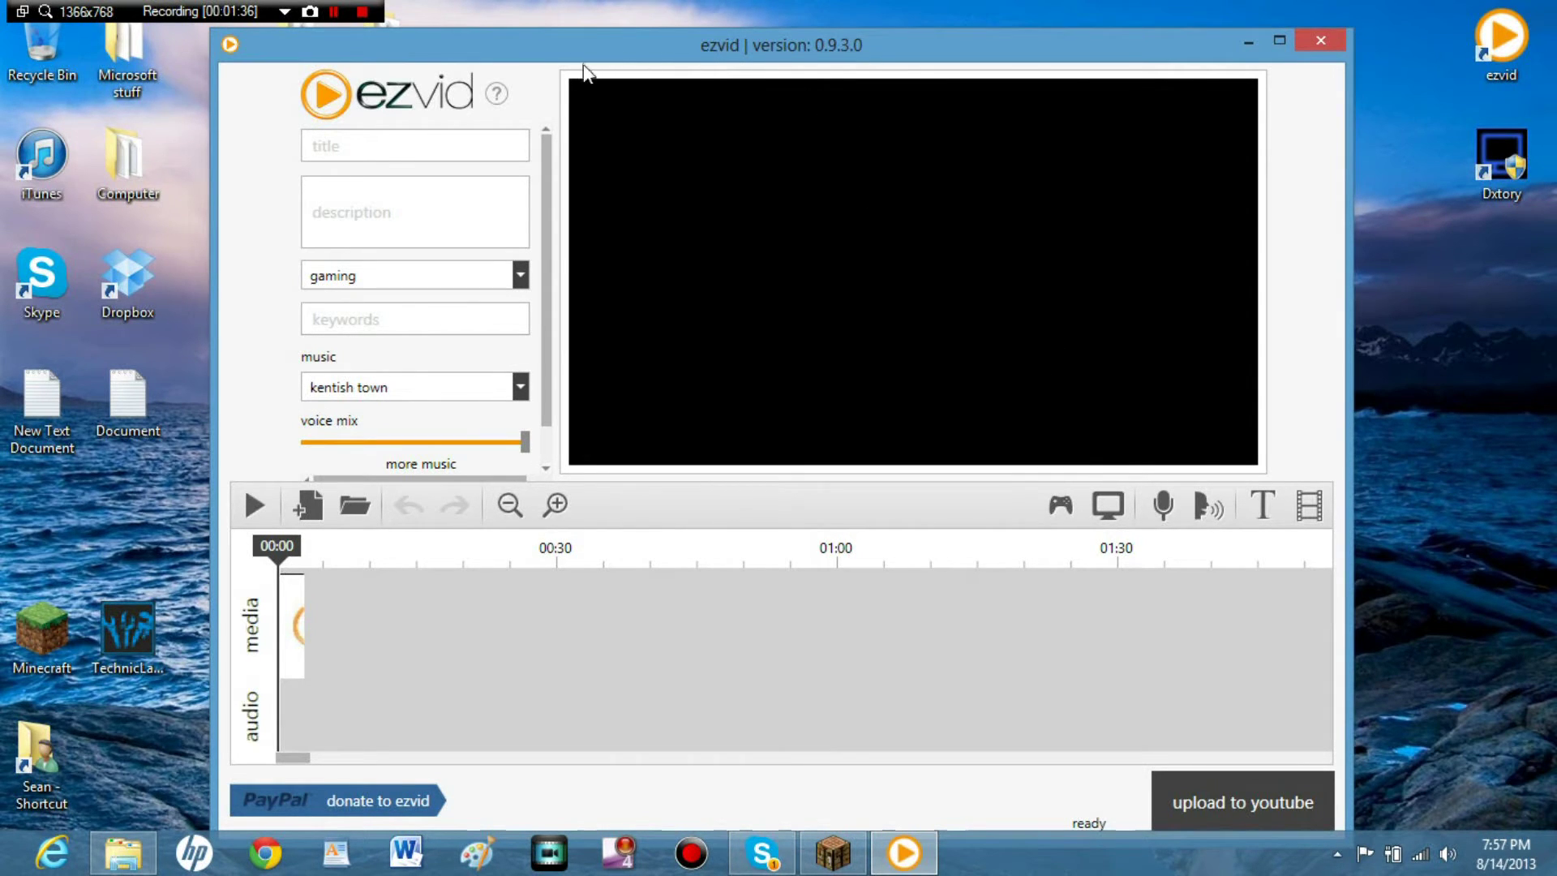
mouse_move(775, 65)
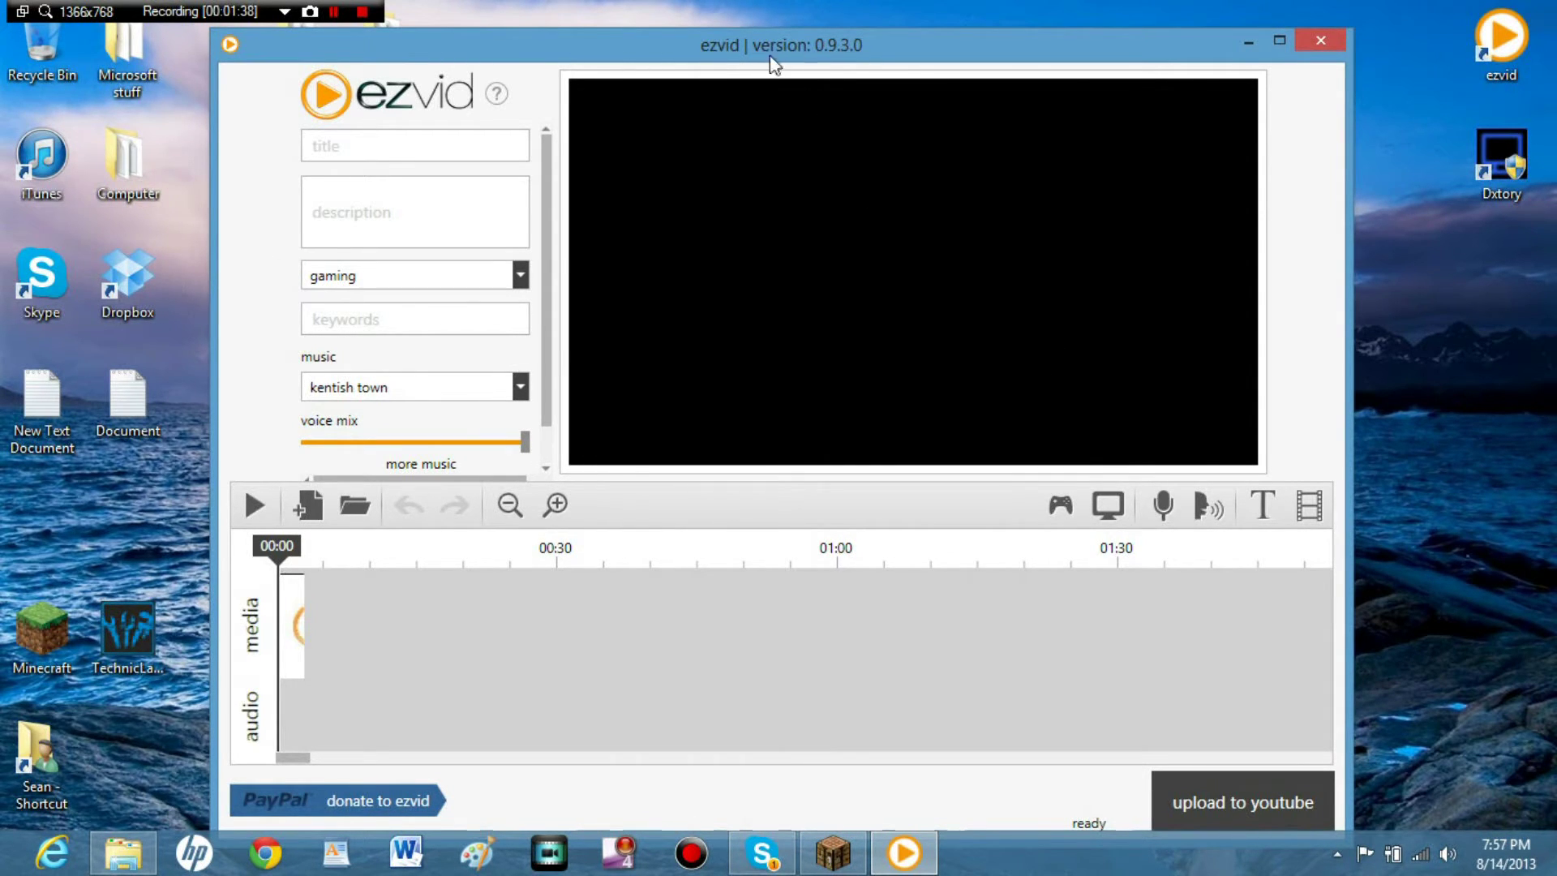
mouse_move(747, 142)
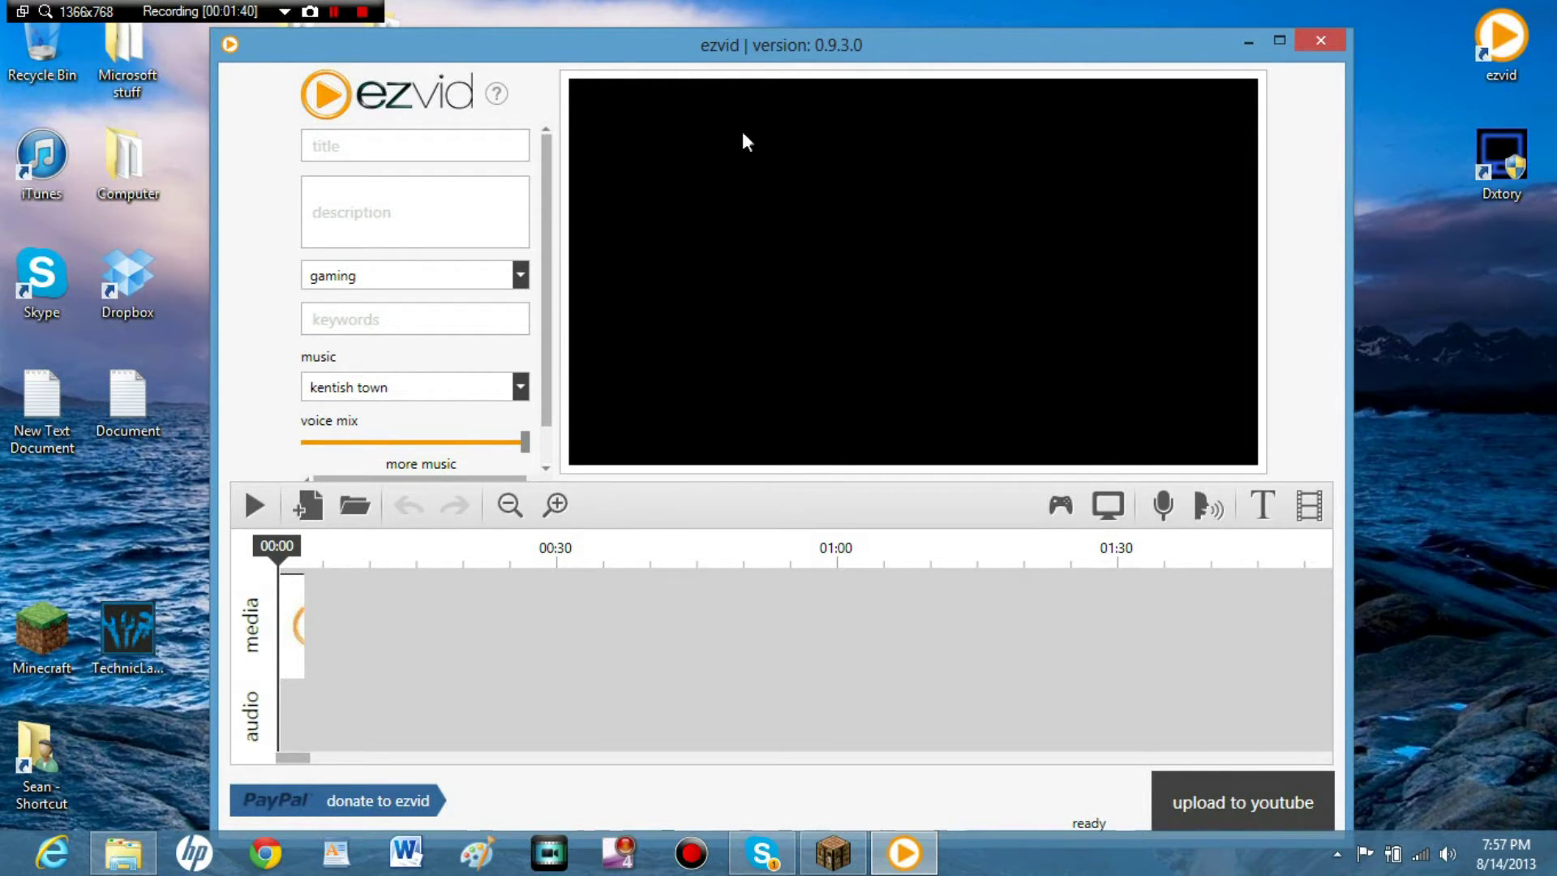
mouse_move(846, 65)
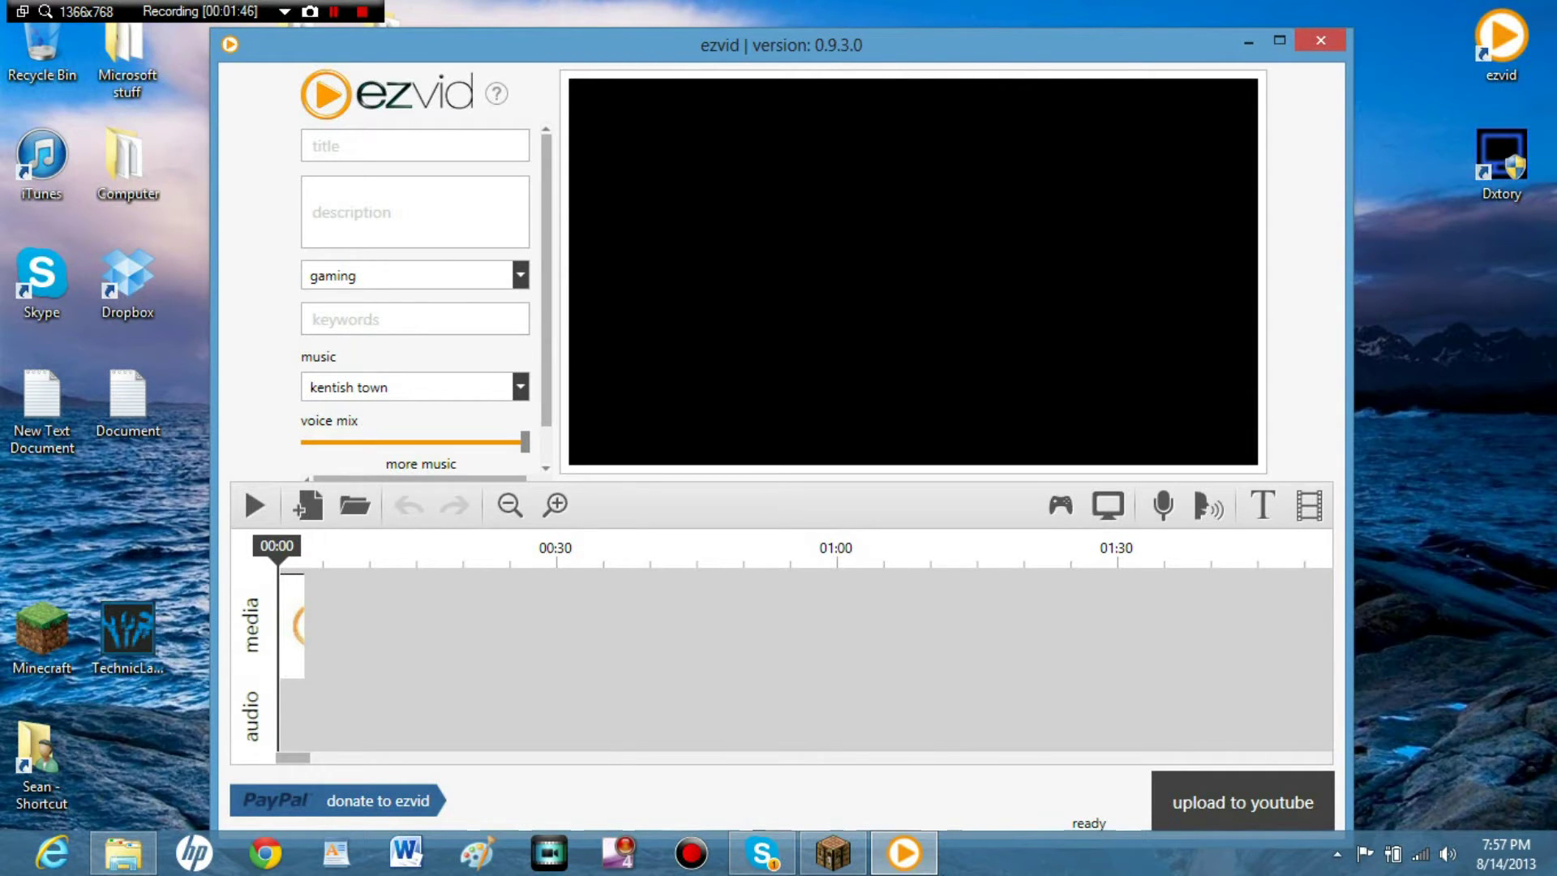
mouse_move(902, 851)
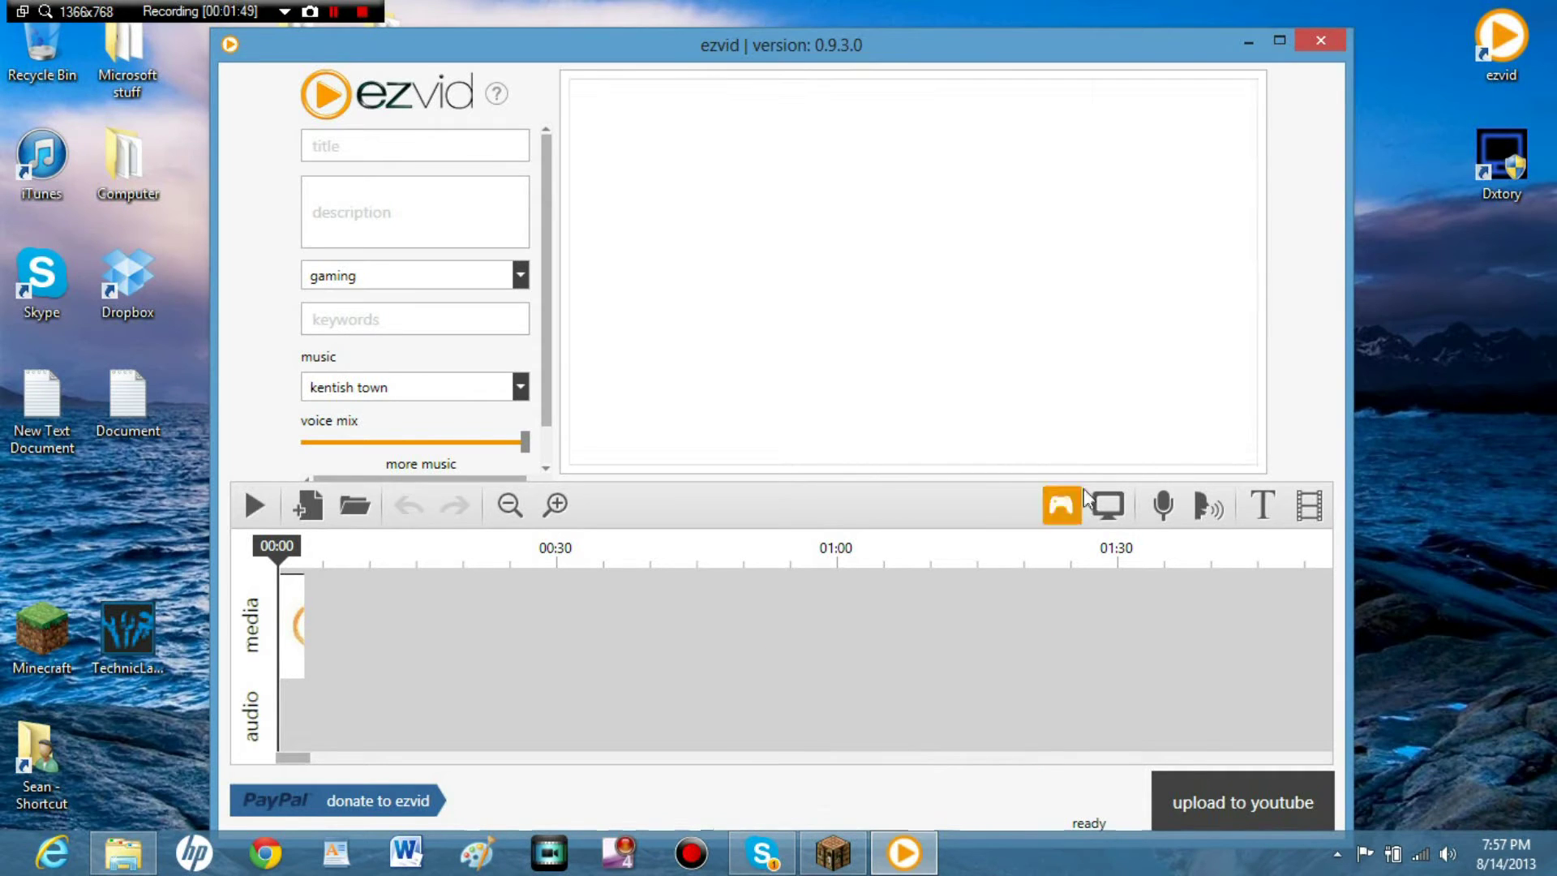
mouse_move(306, 504)
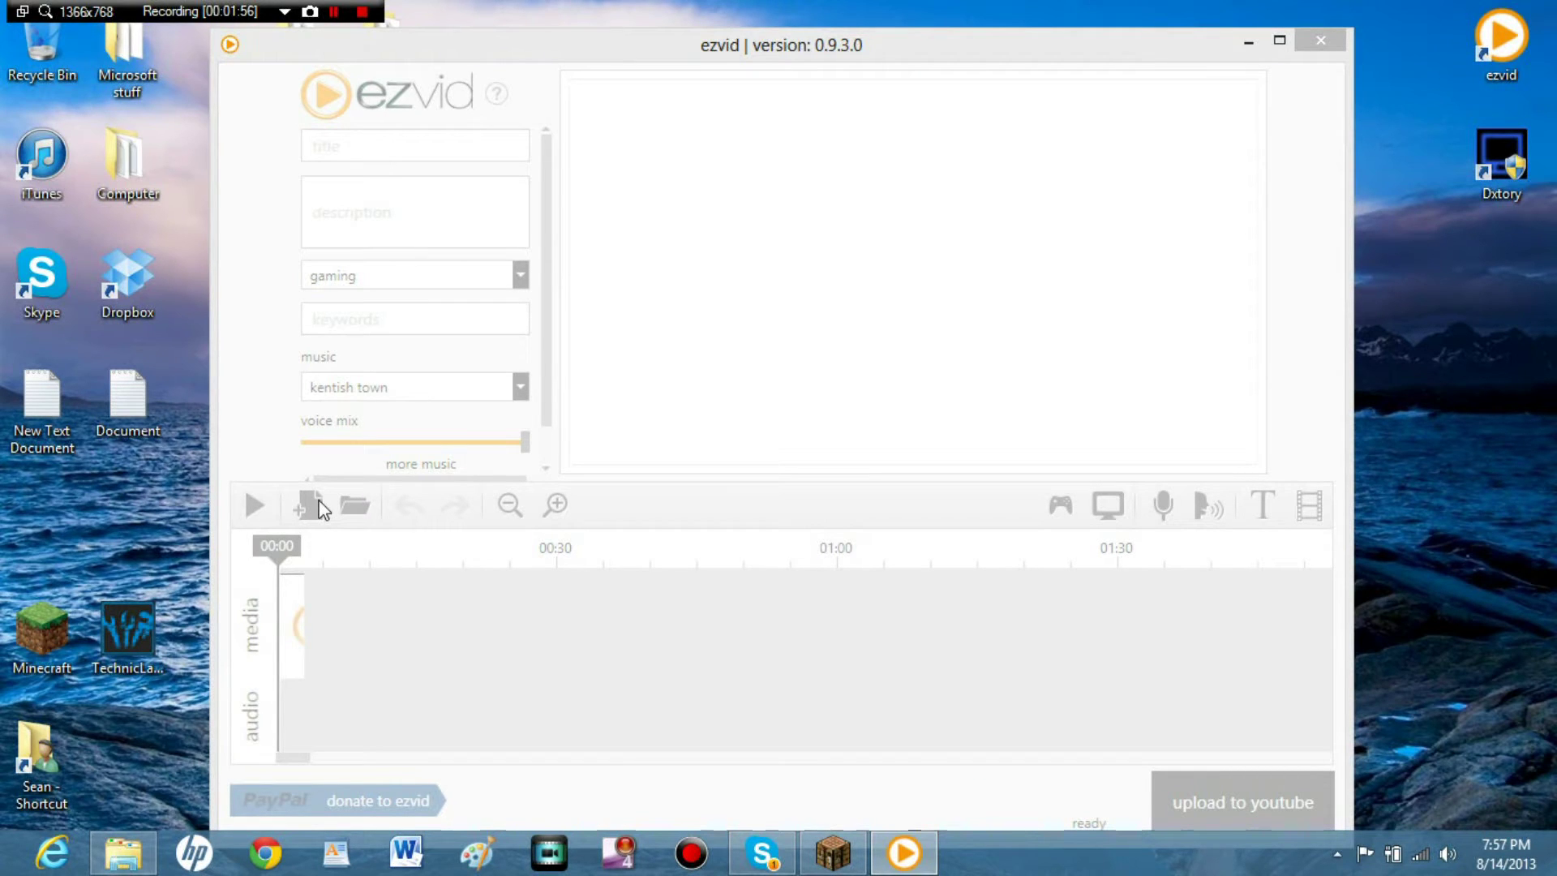
mouse_move(655, 323)
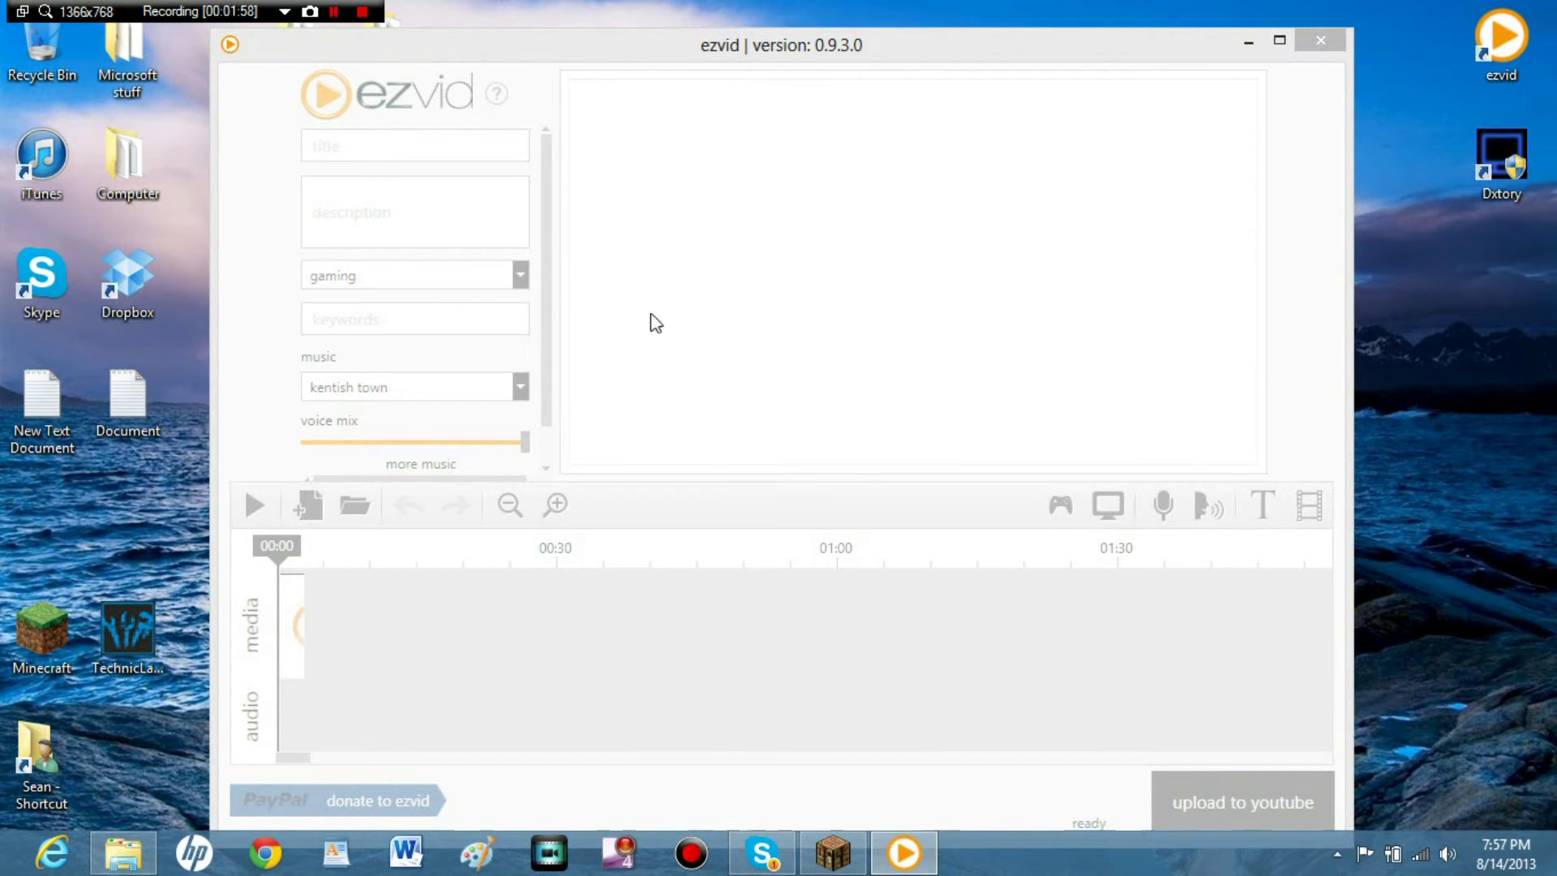
mouse_move(901, 851)
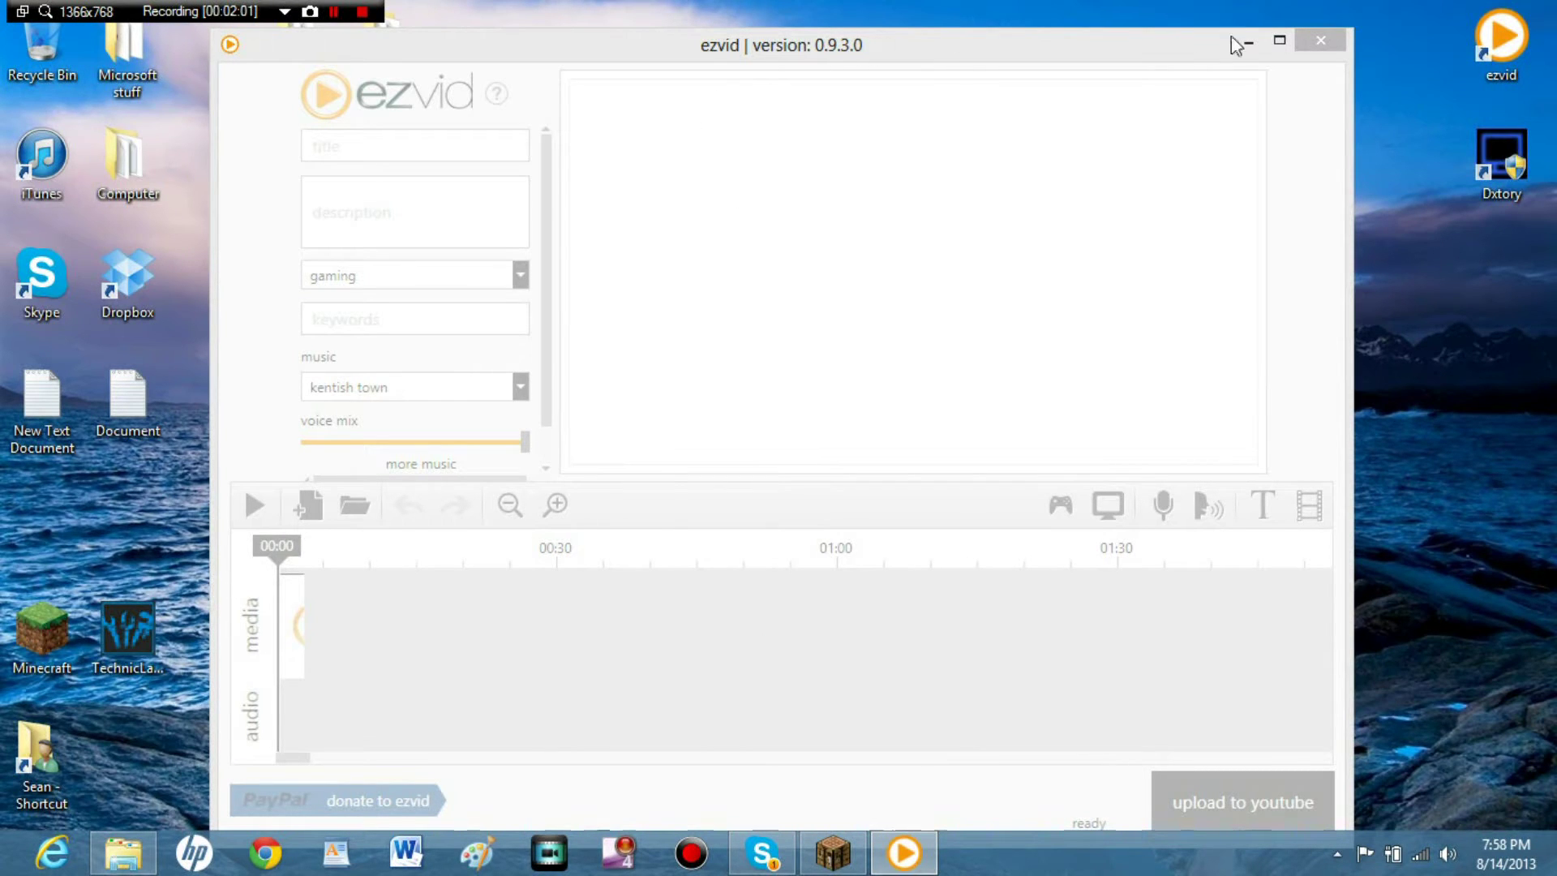
mouse_move(902, 852)
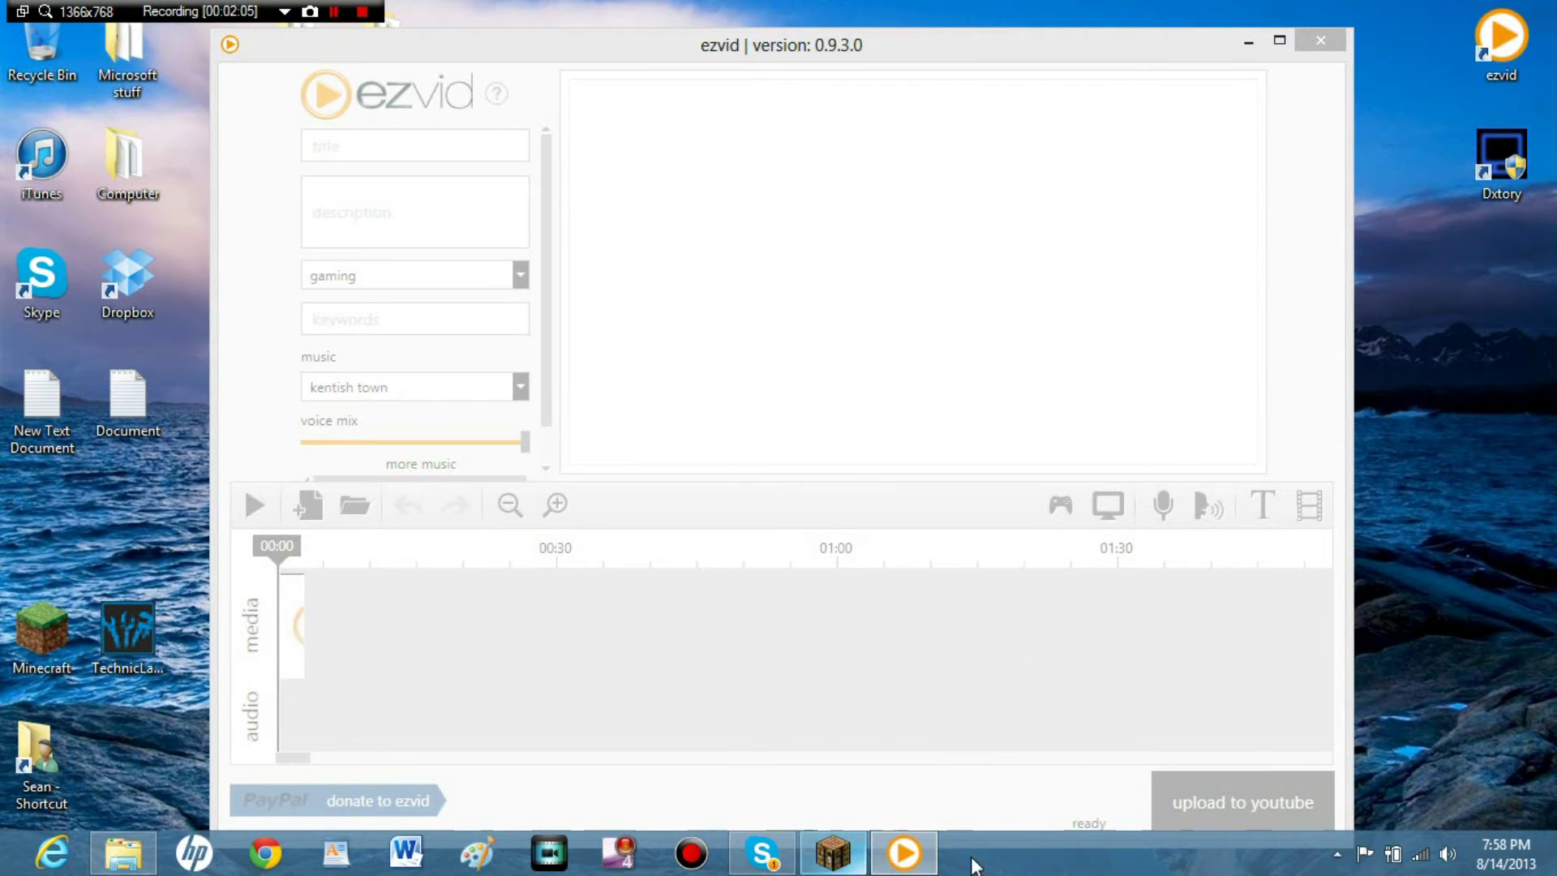
left_click(973, 852)
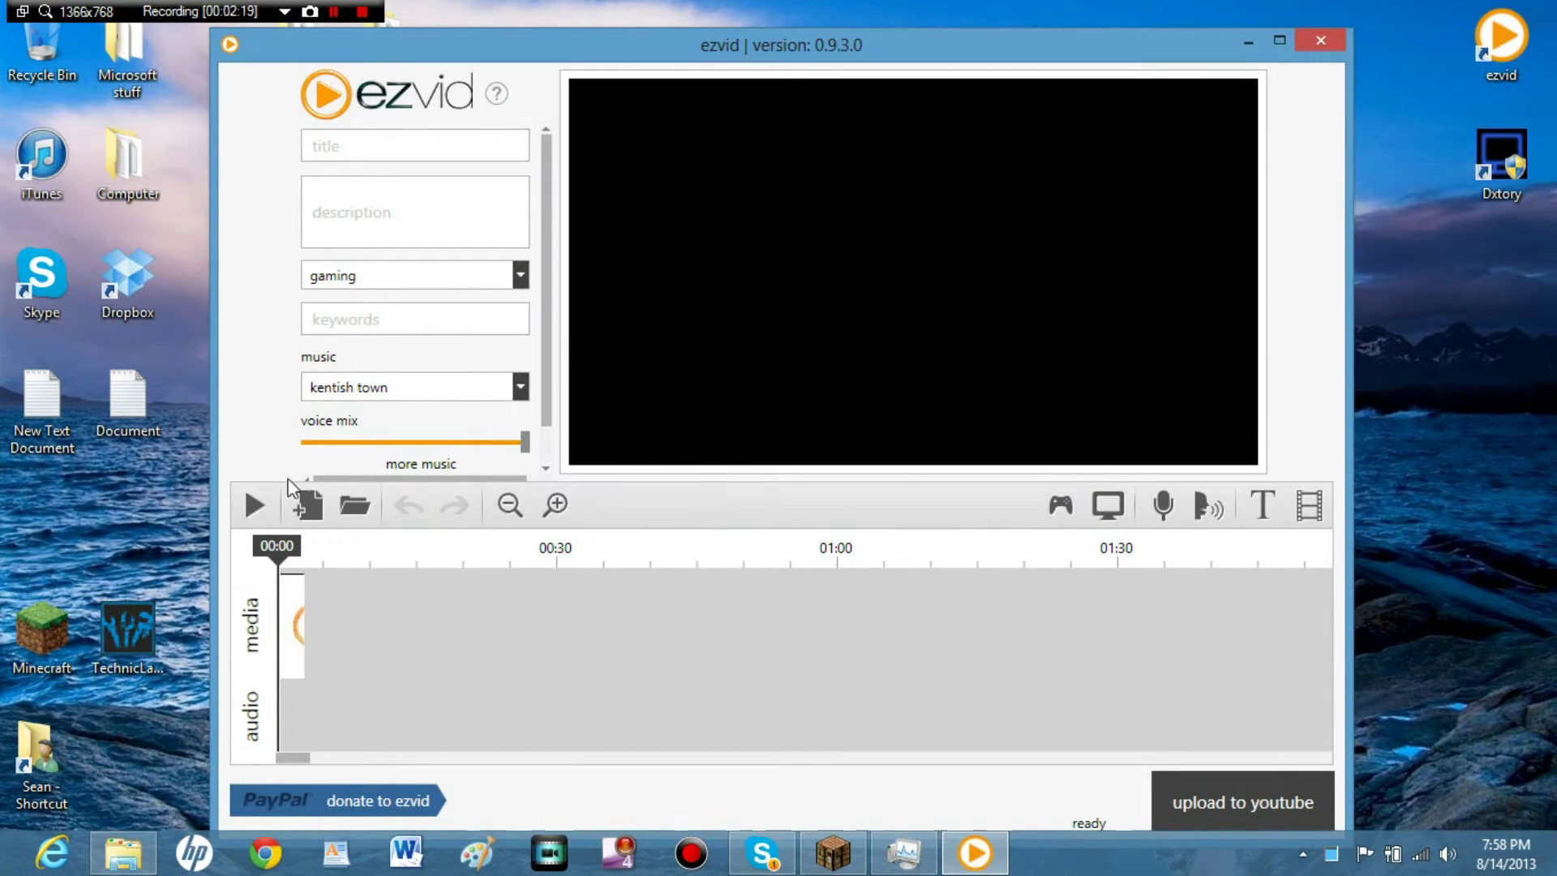
Start screen capture with Transparent Mode and Select Capture Area on, Microphone Capture off.
left_click(305, 505)
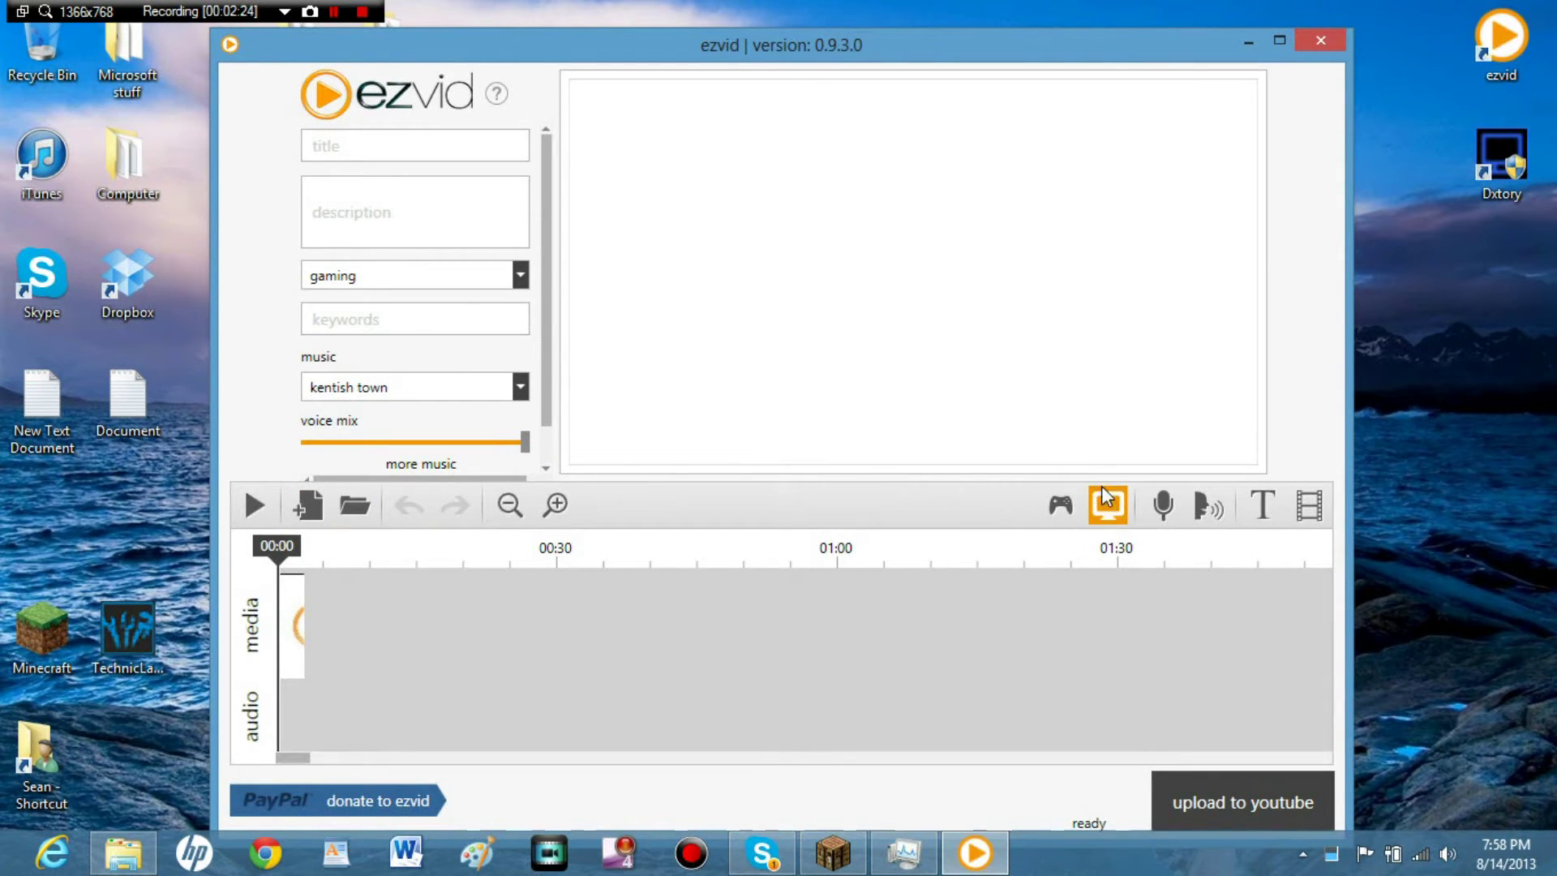
mouse_move(1106, 506)
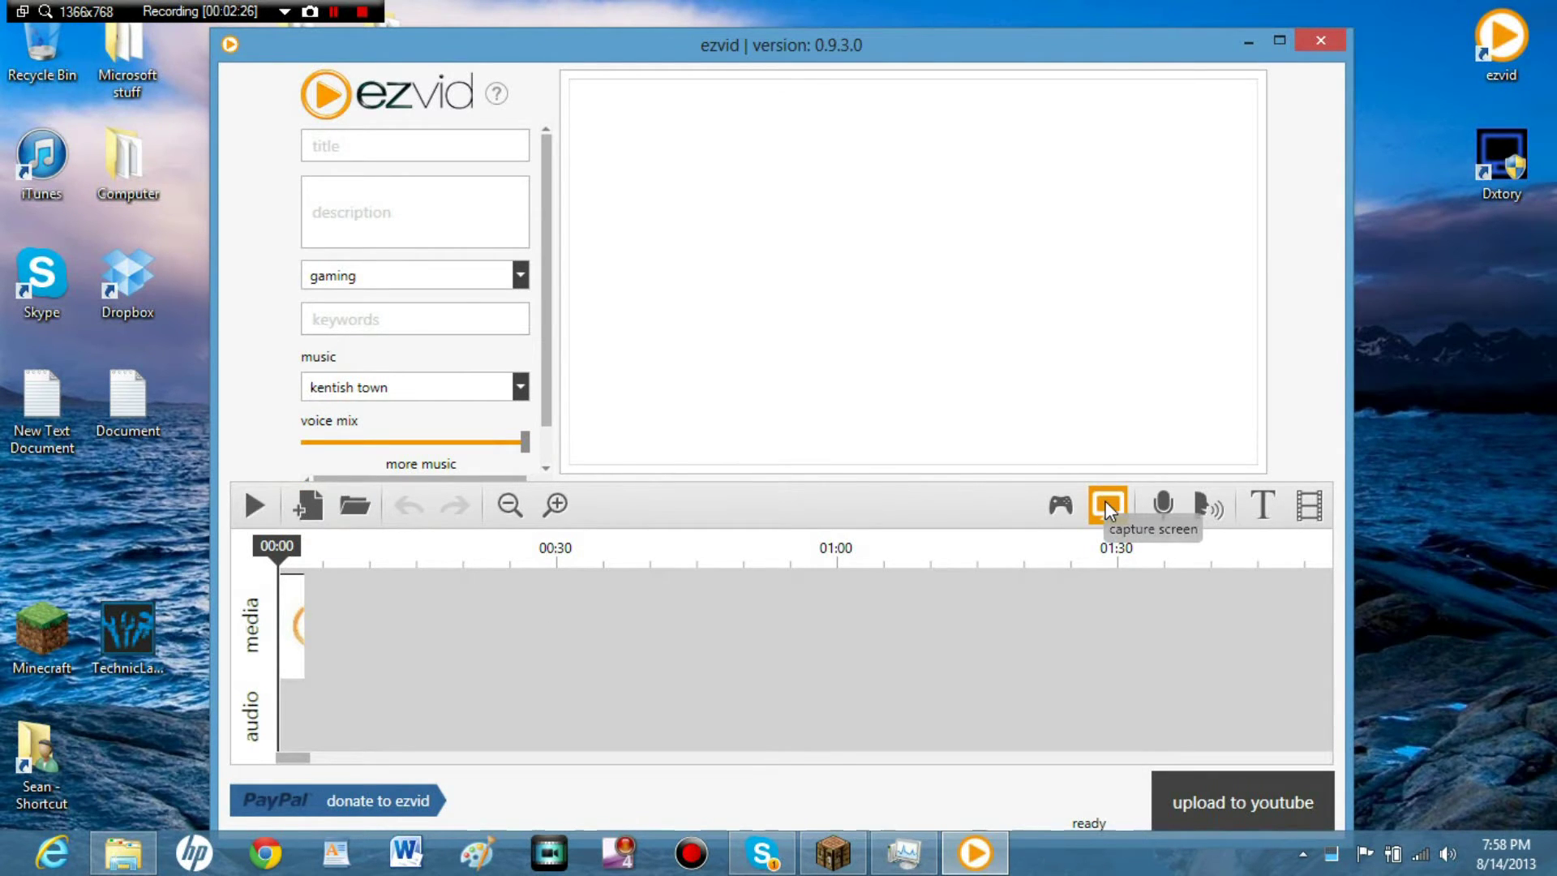
left_click(1106, 504)
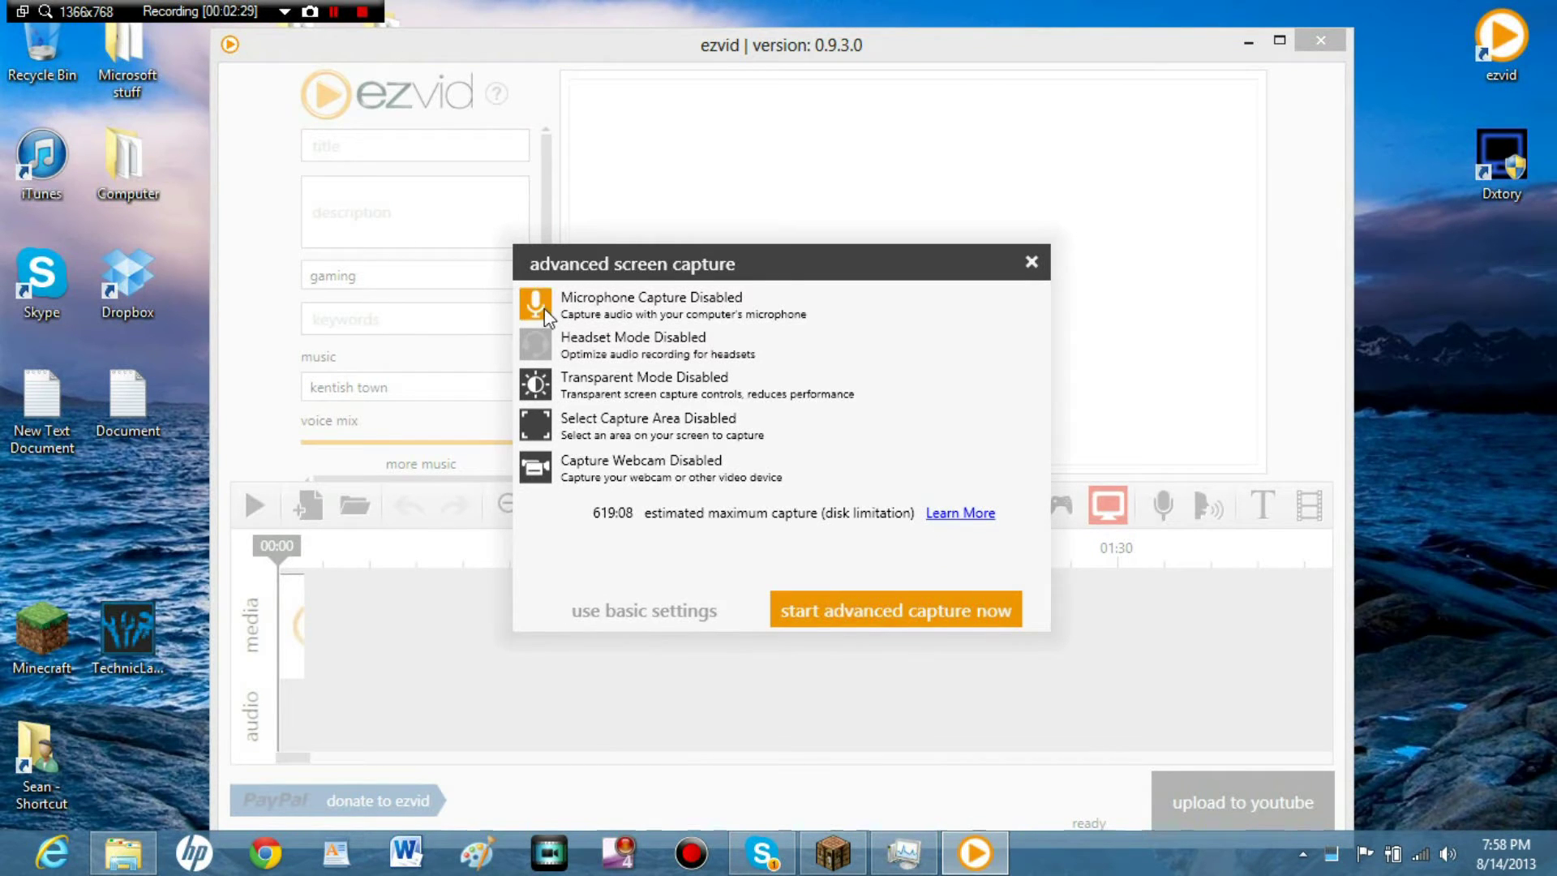
left_click(535, 304)
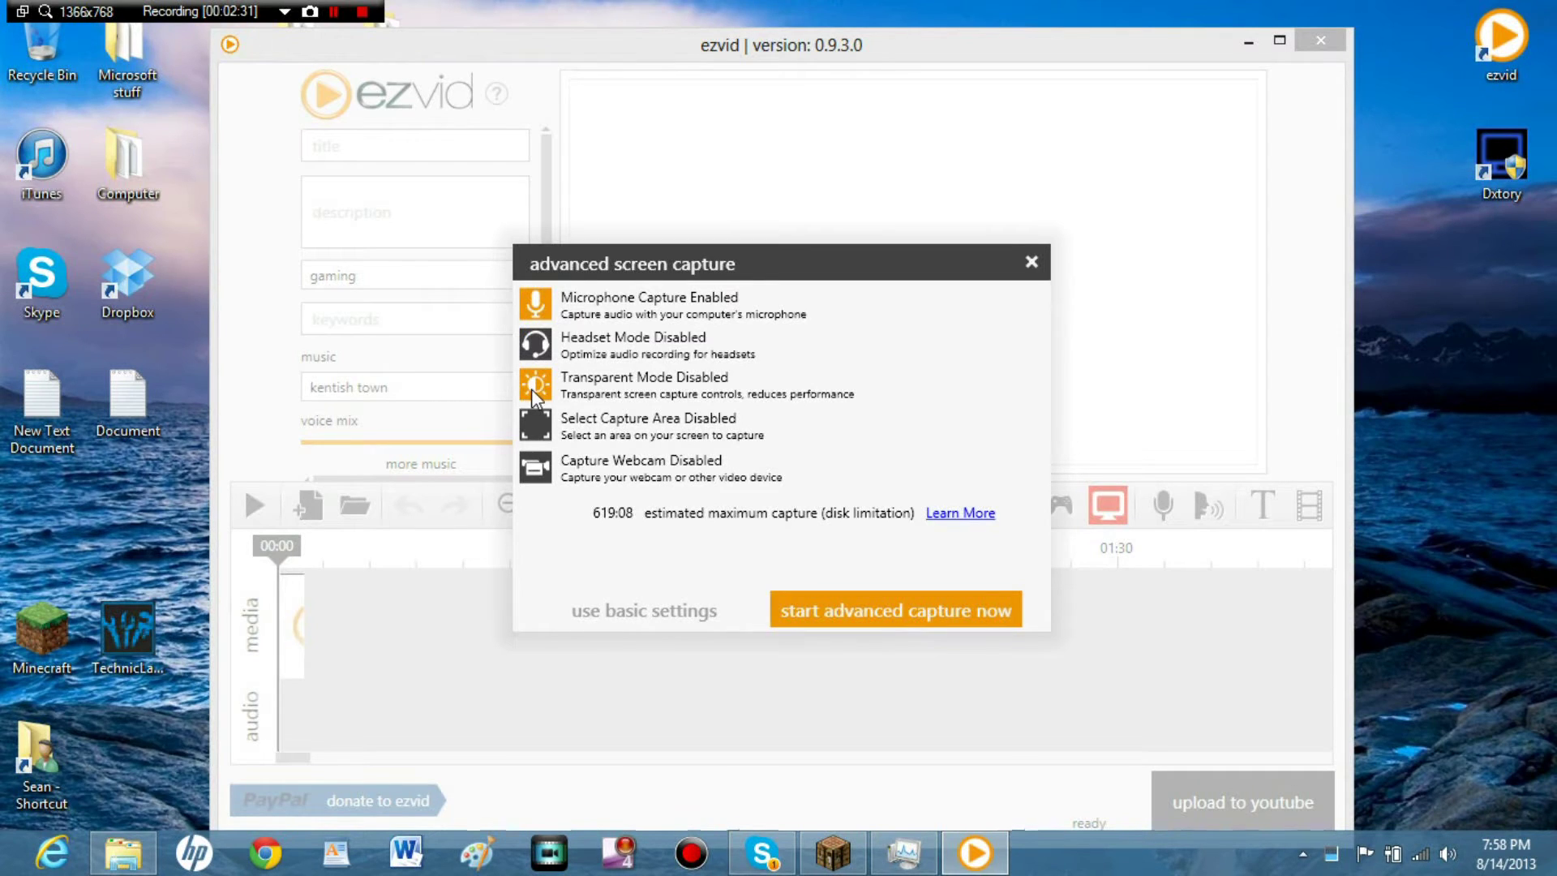
left_click(535, 385)
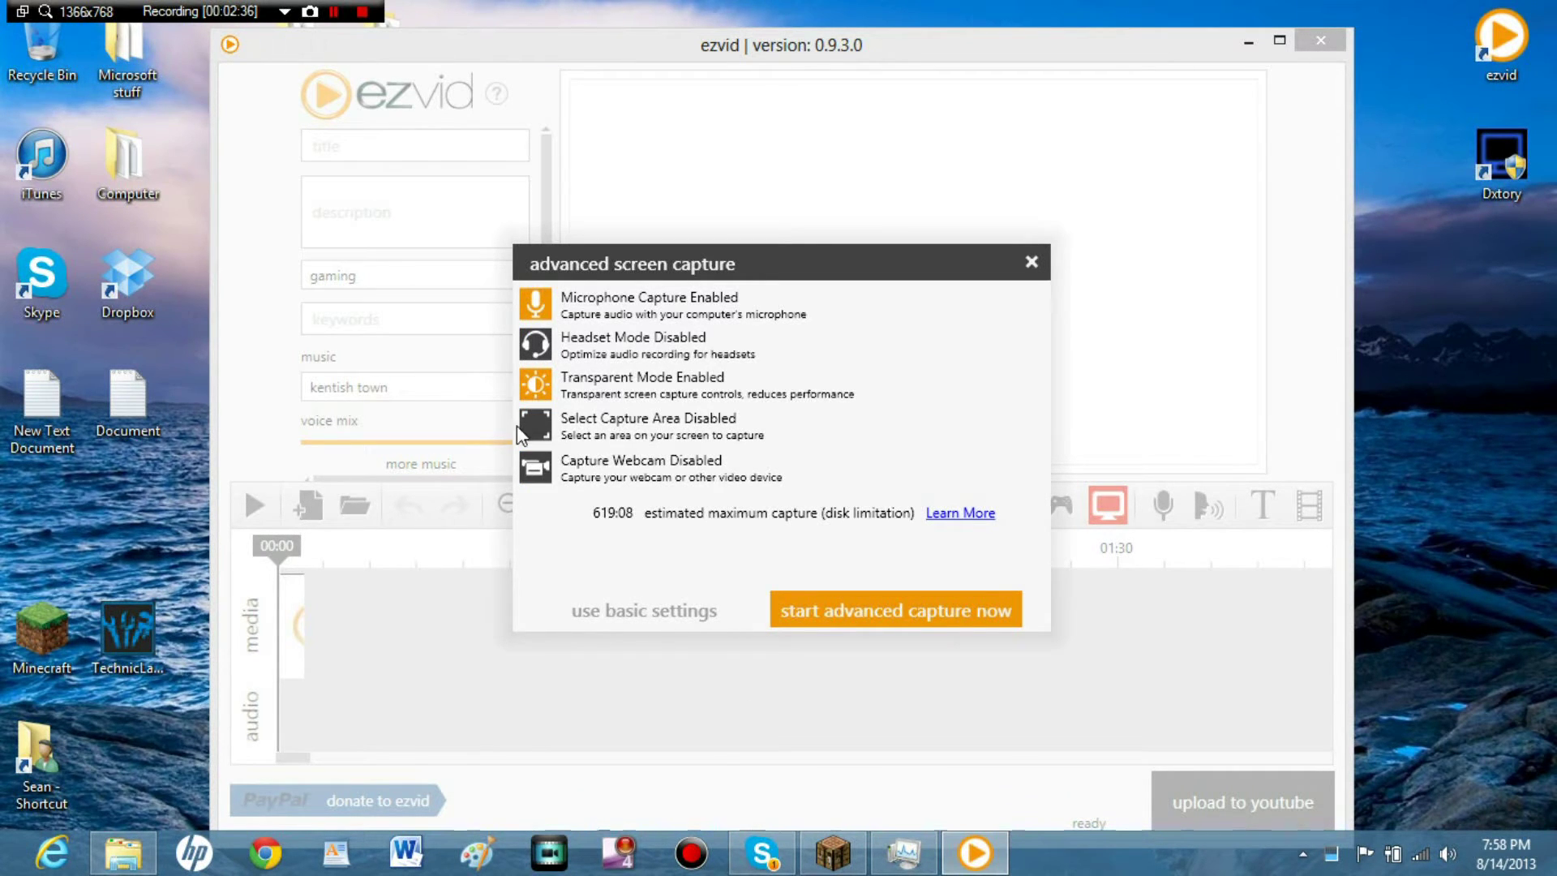
left_click(535, 425)
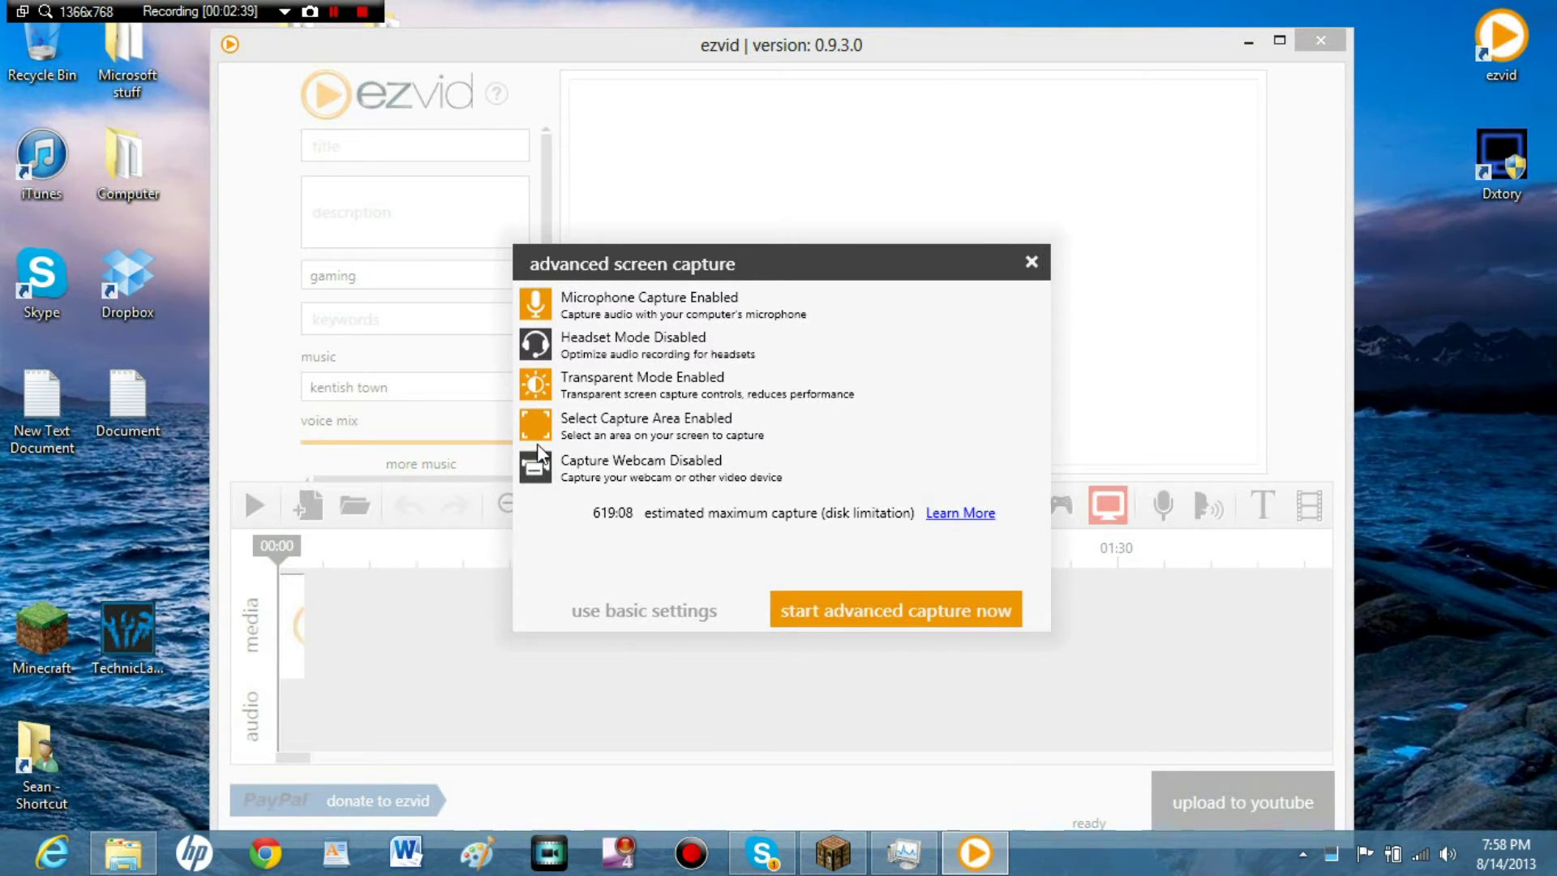
mouse_move(558, 318)
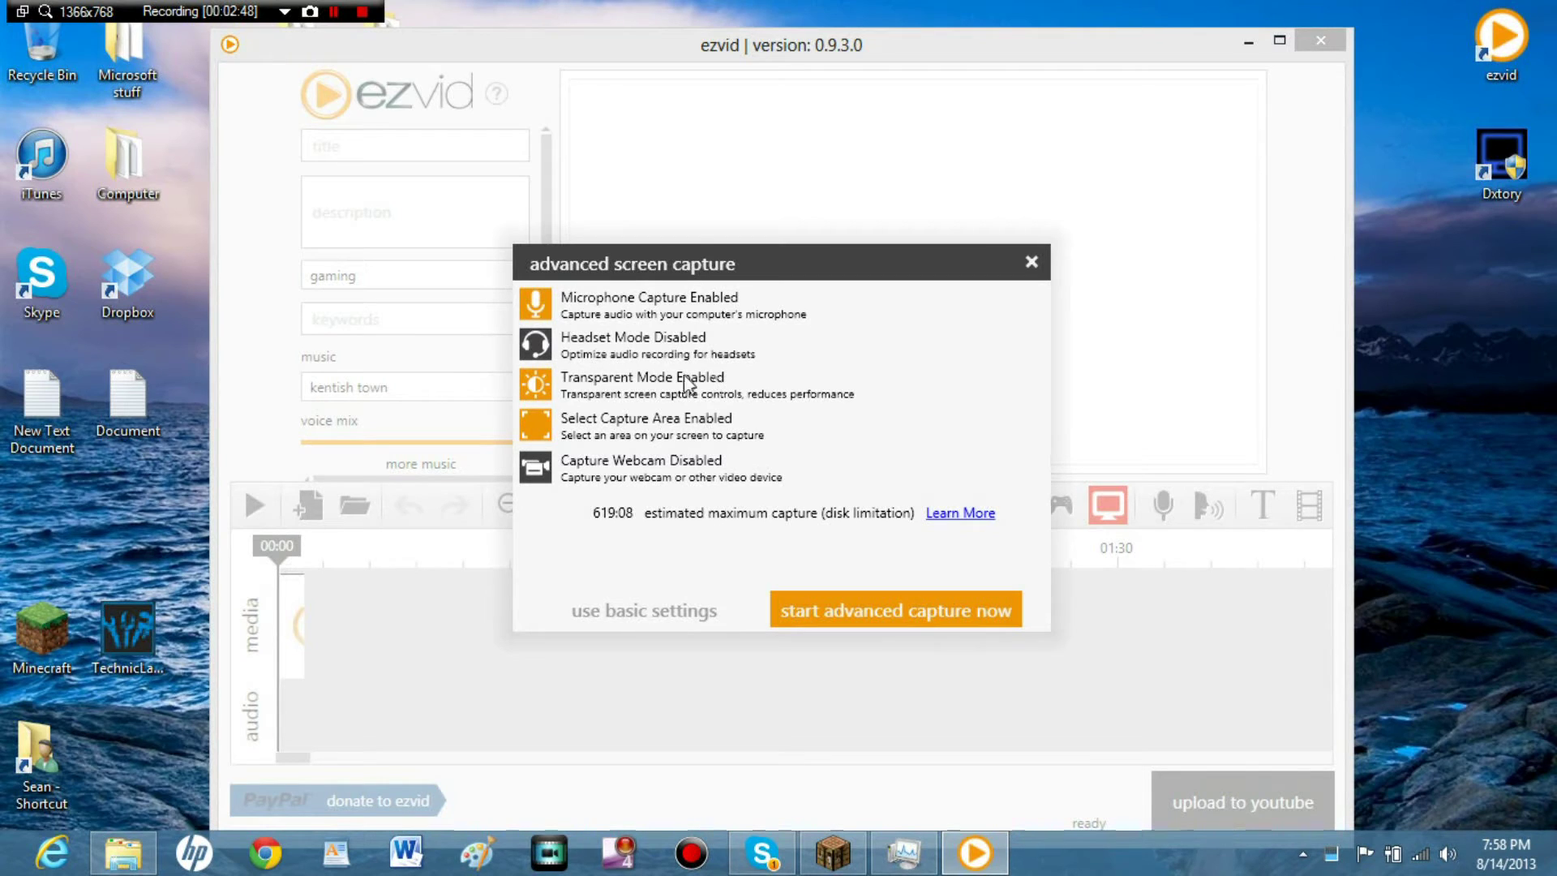
mouse_move(623, 439)
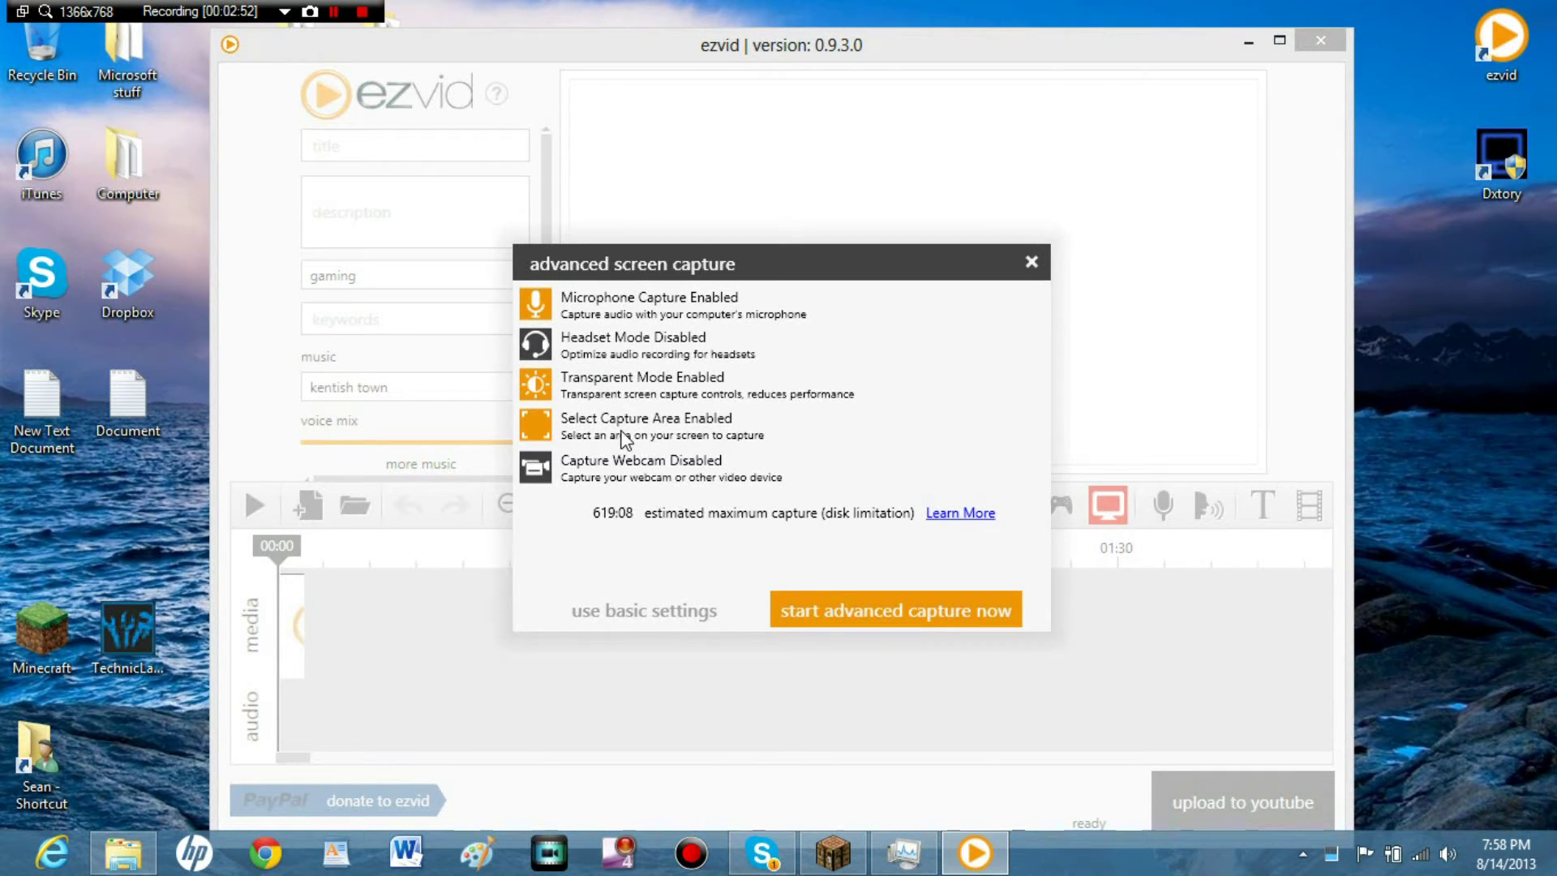
mouse_move(607, 350)
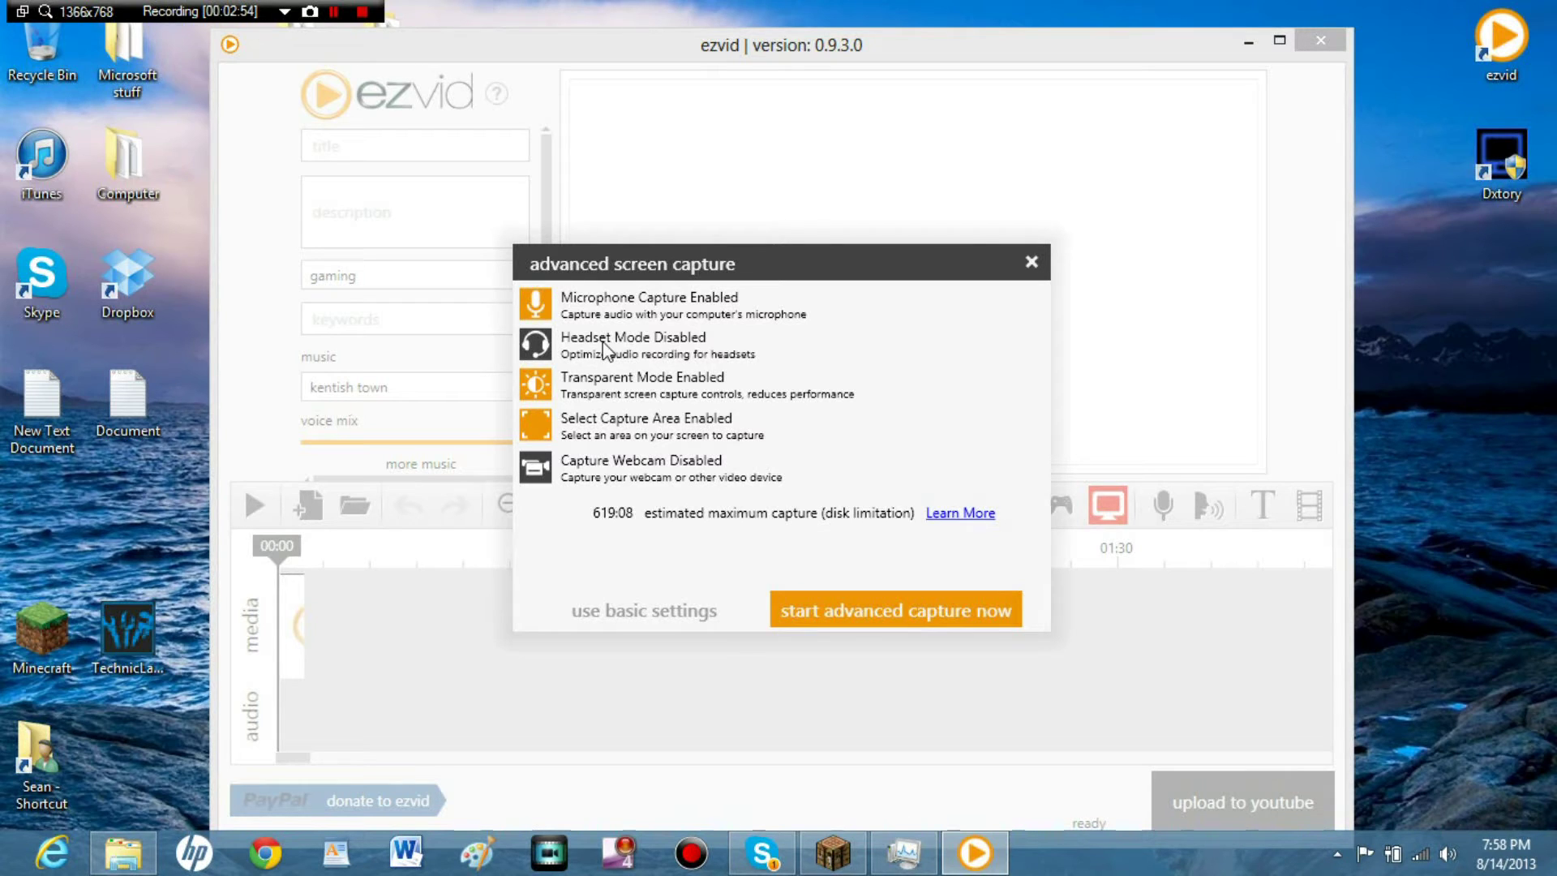
left_click(535, 304)
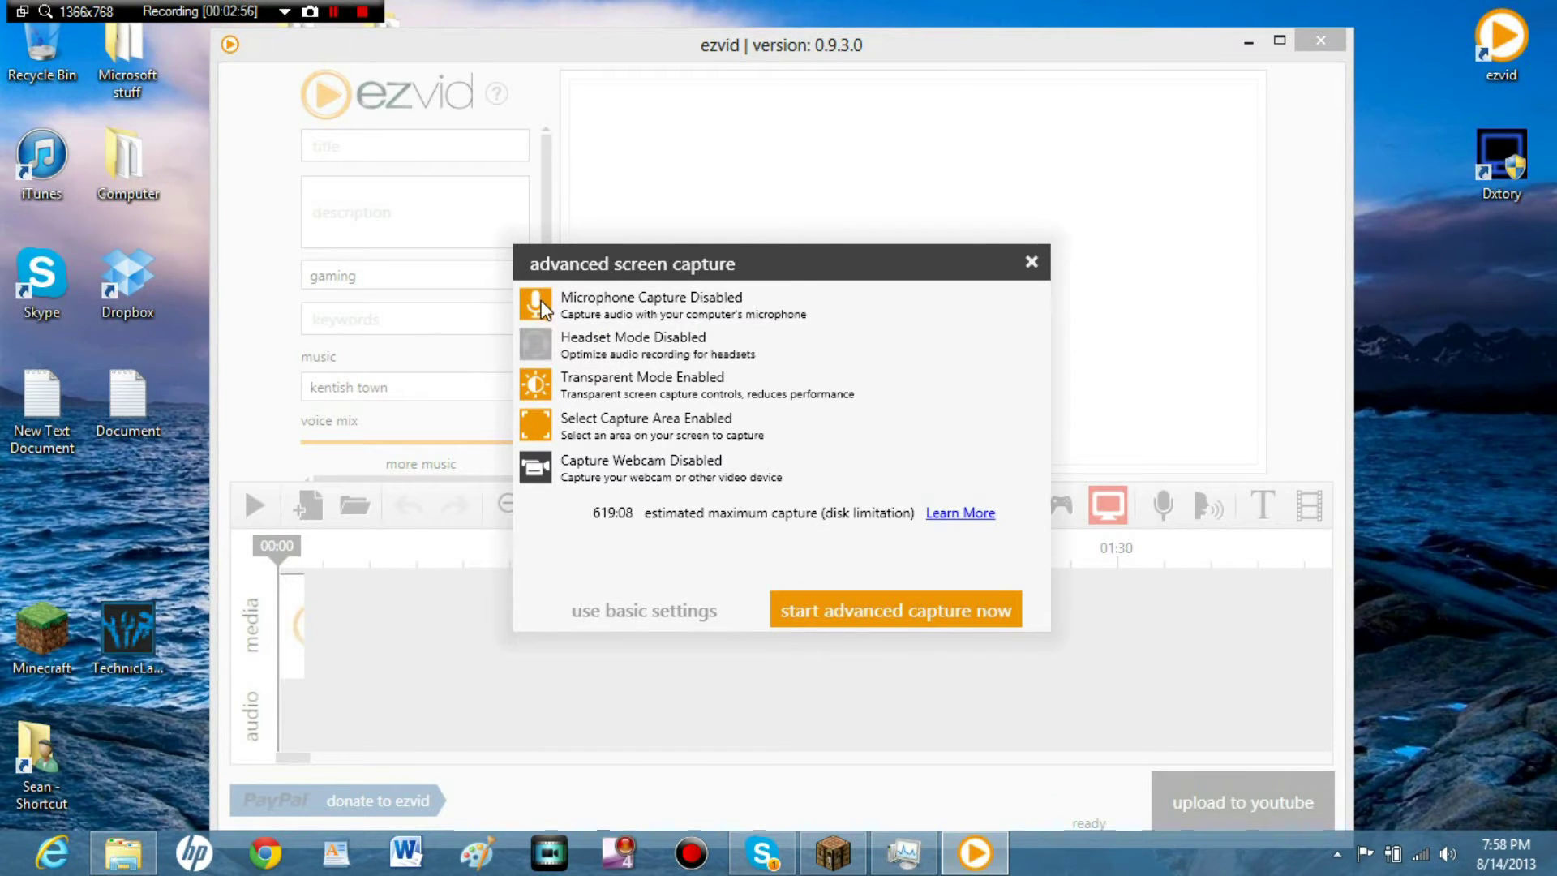
mouse_move(772, 388)
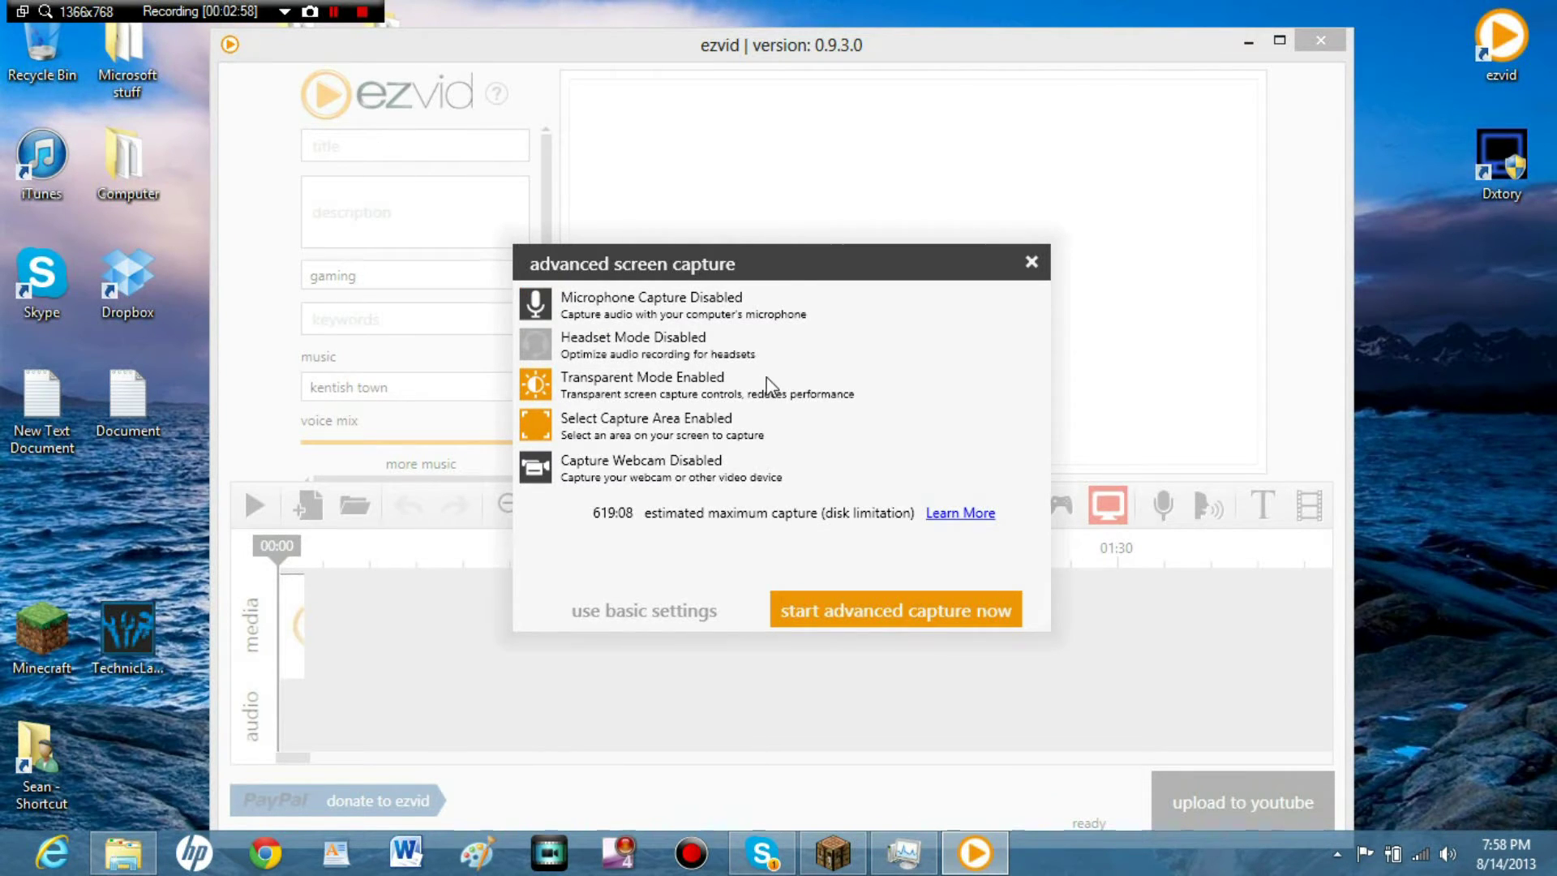
mouse_move(933, 355)
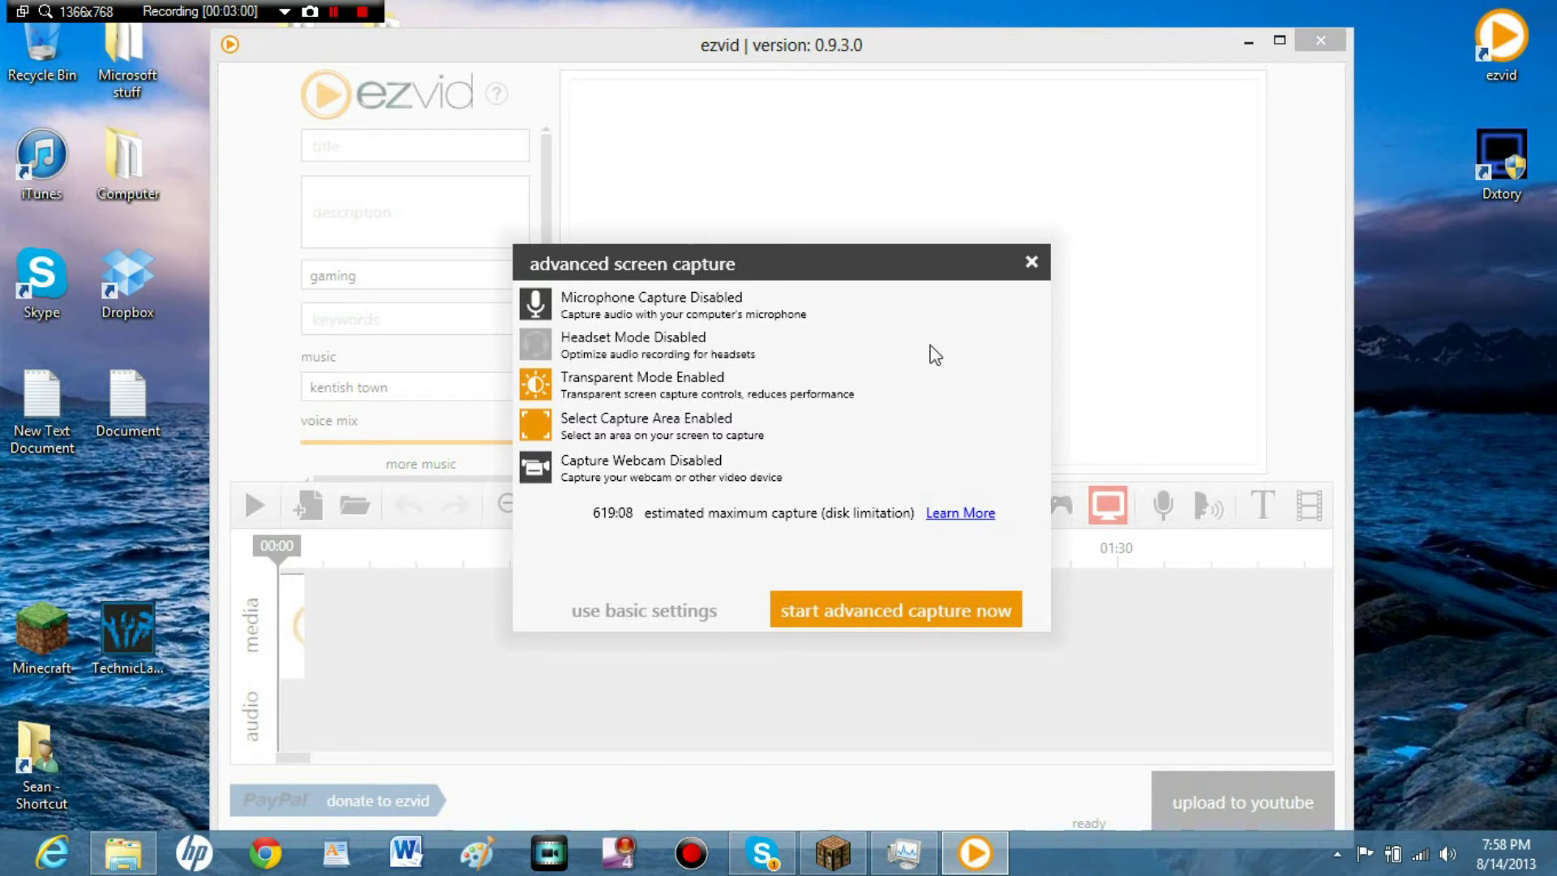
mouse_move(931, 360)
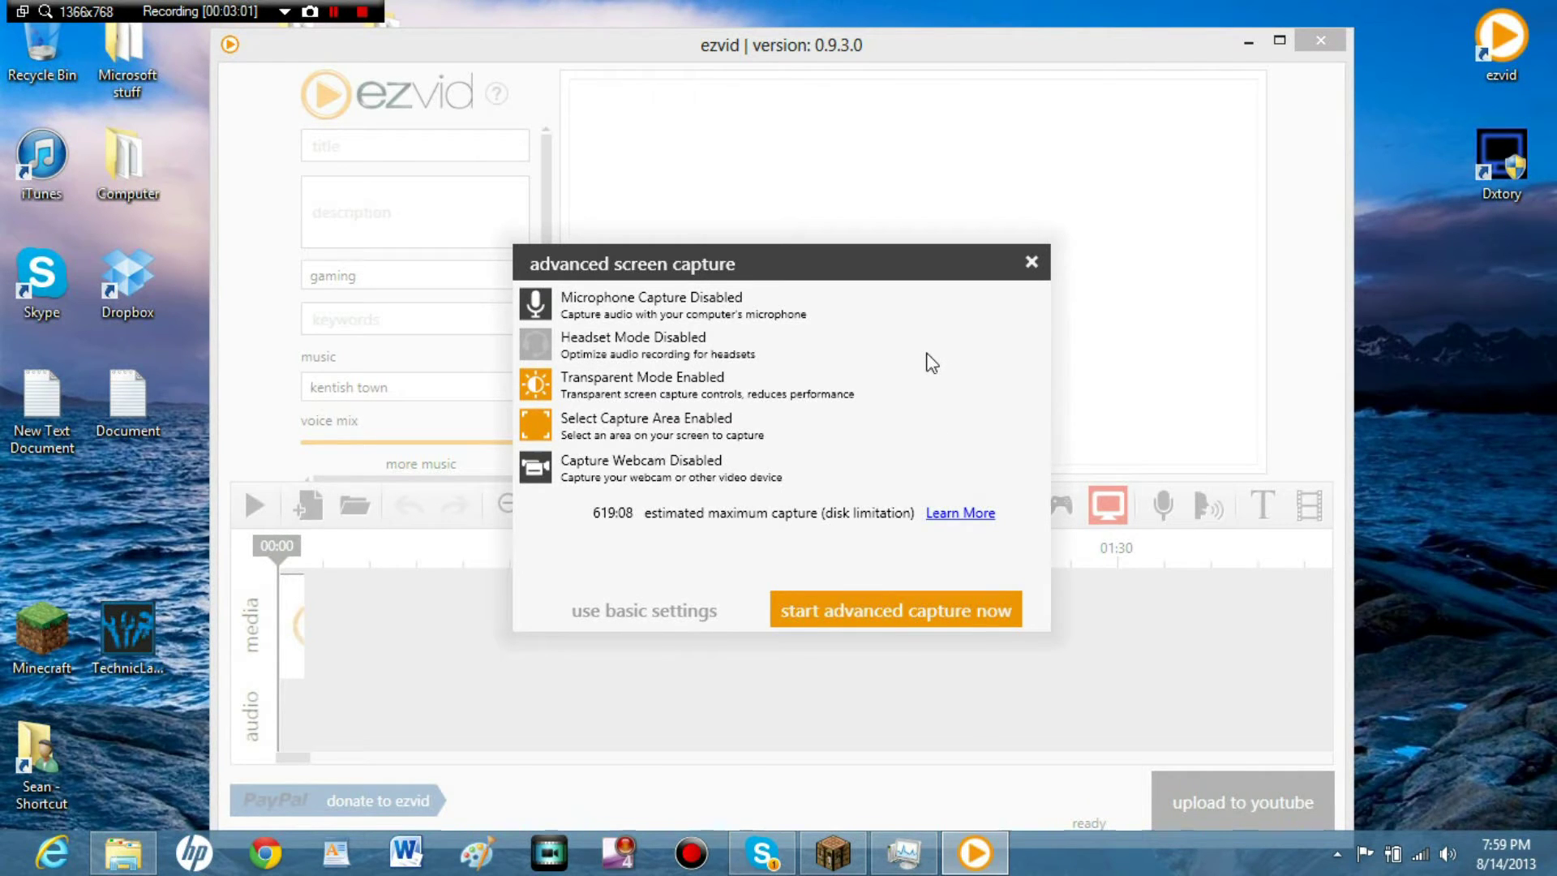
mouse_move(1096, 535)
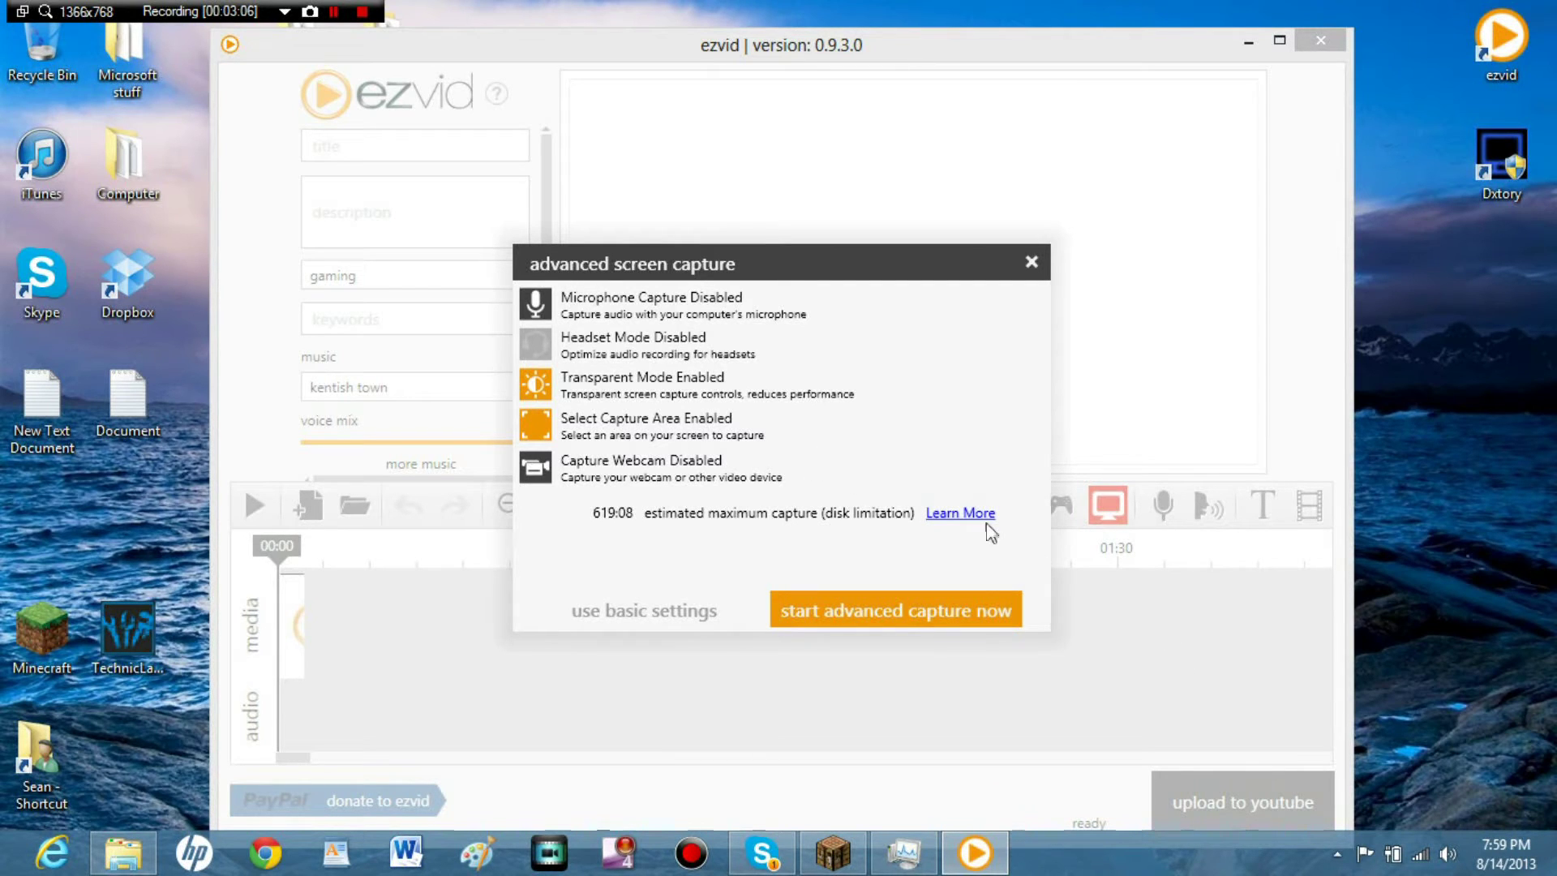
mouse_move(837, 355)
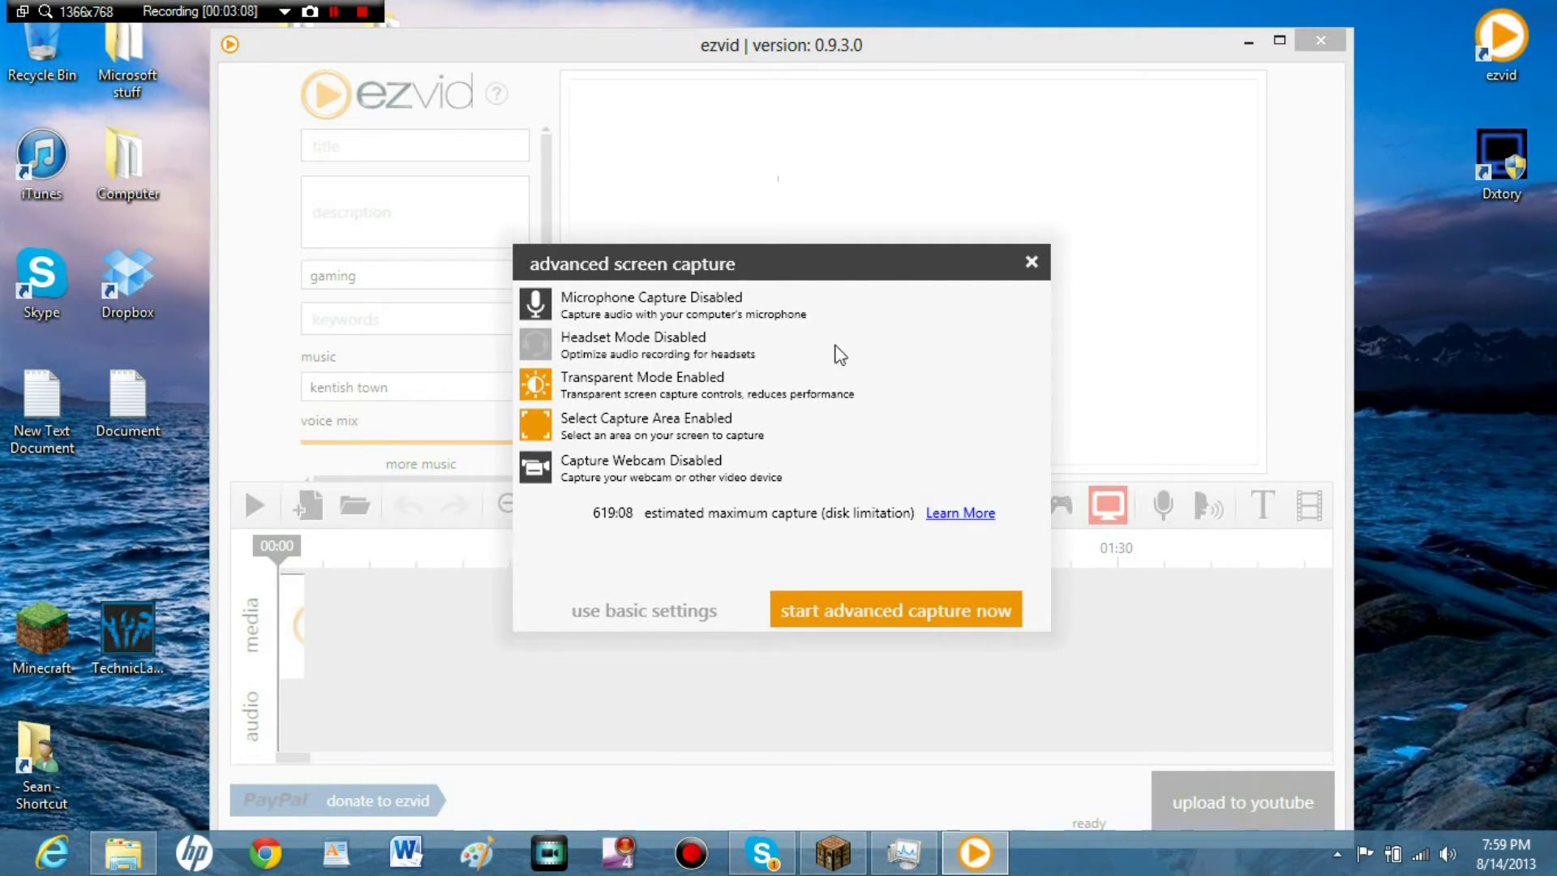
mouse_move(834, 616)
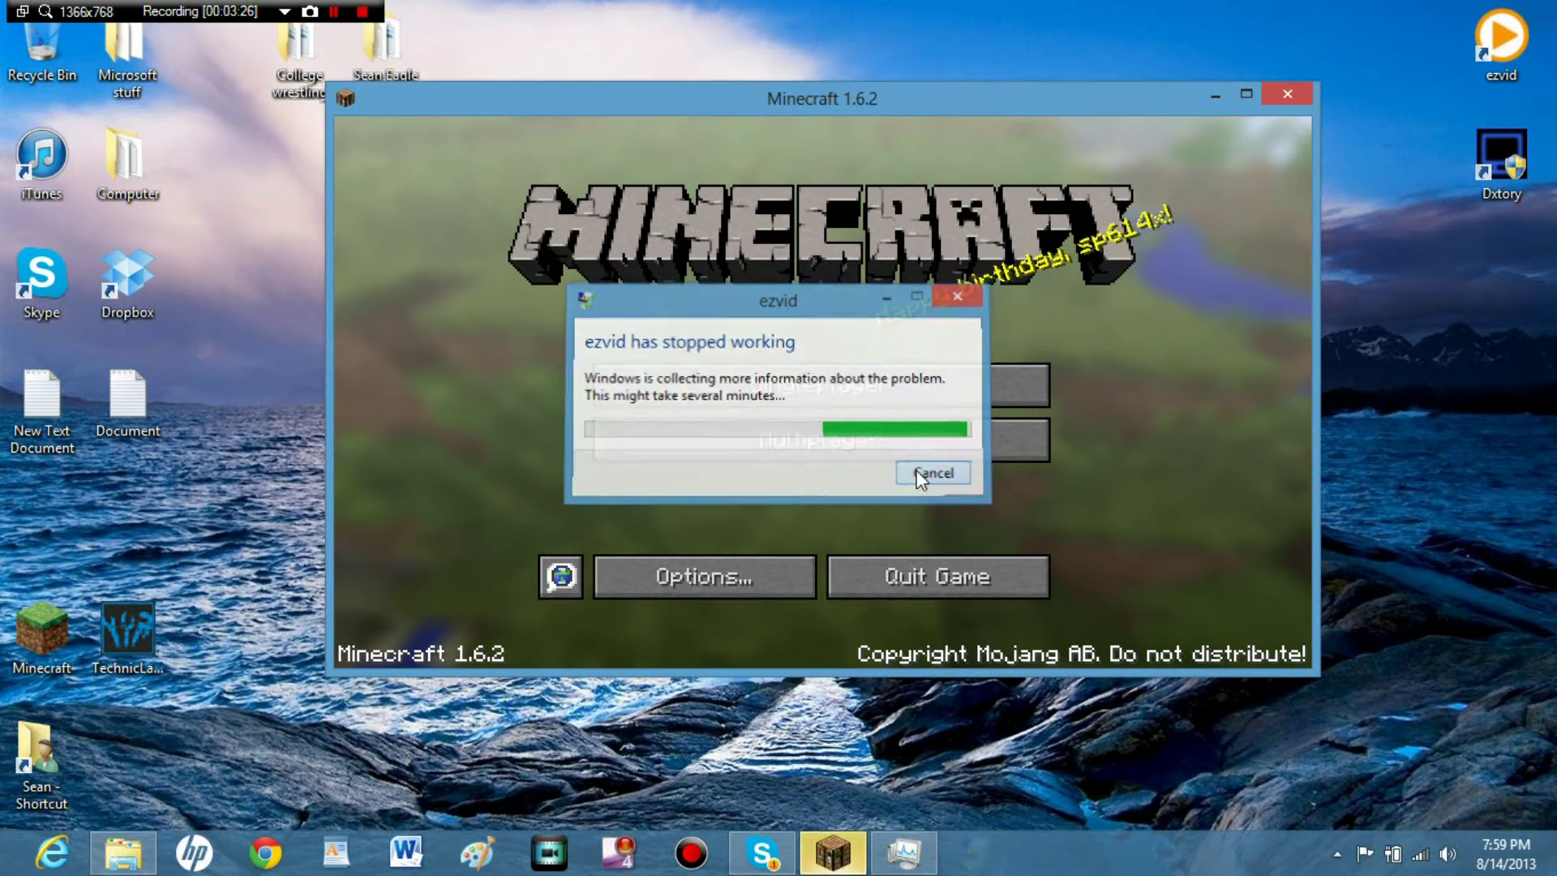
Cancel the 'ezvid has stopped working' dialog and minimize Minecraft to reveal the desktop.
left_click(930, 473)
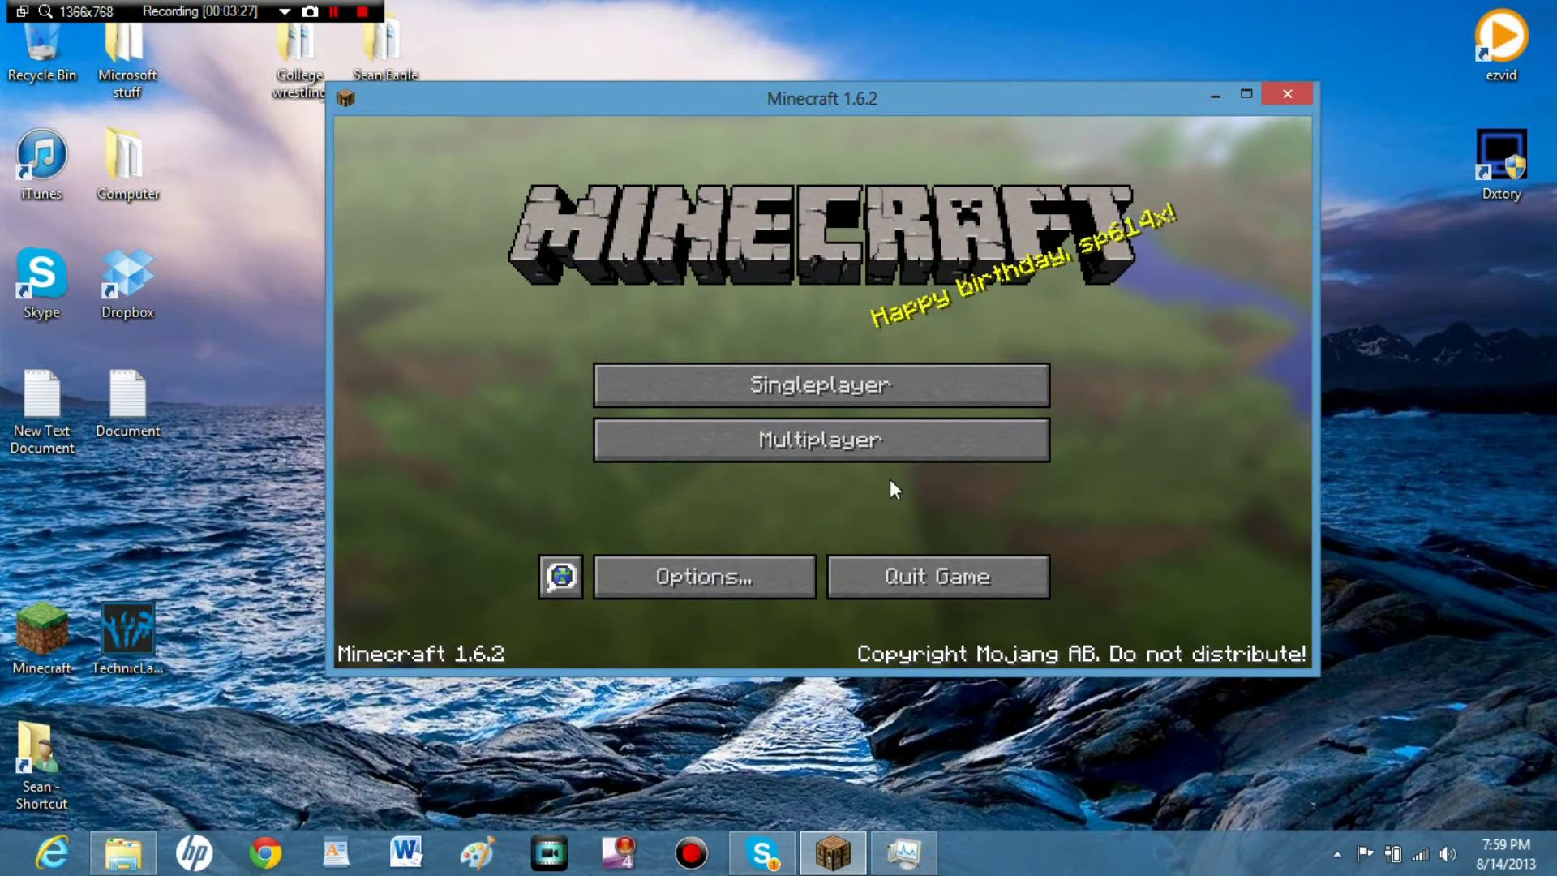
mouse_move(924, 364)
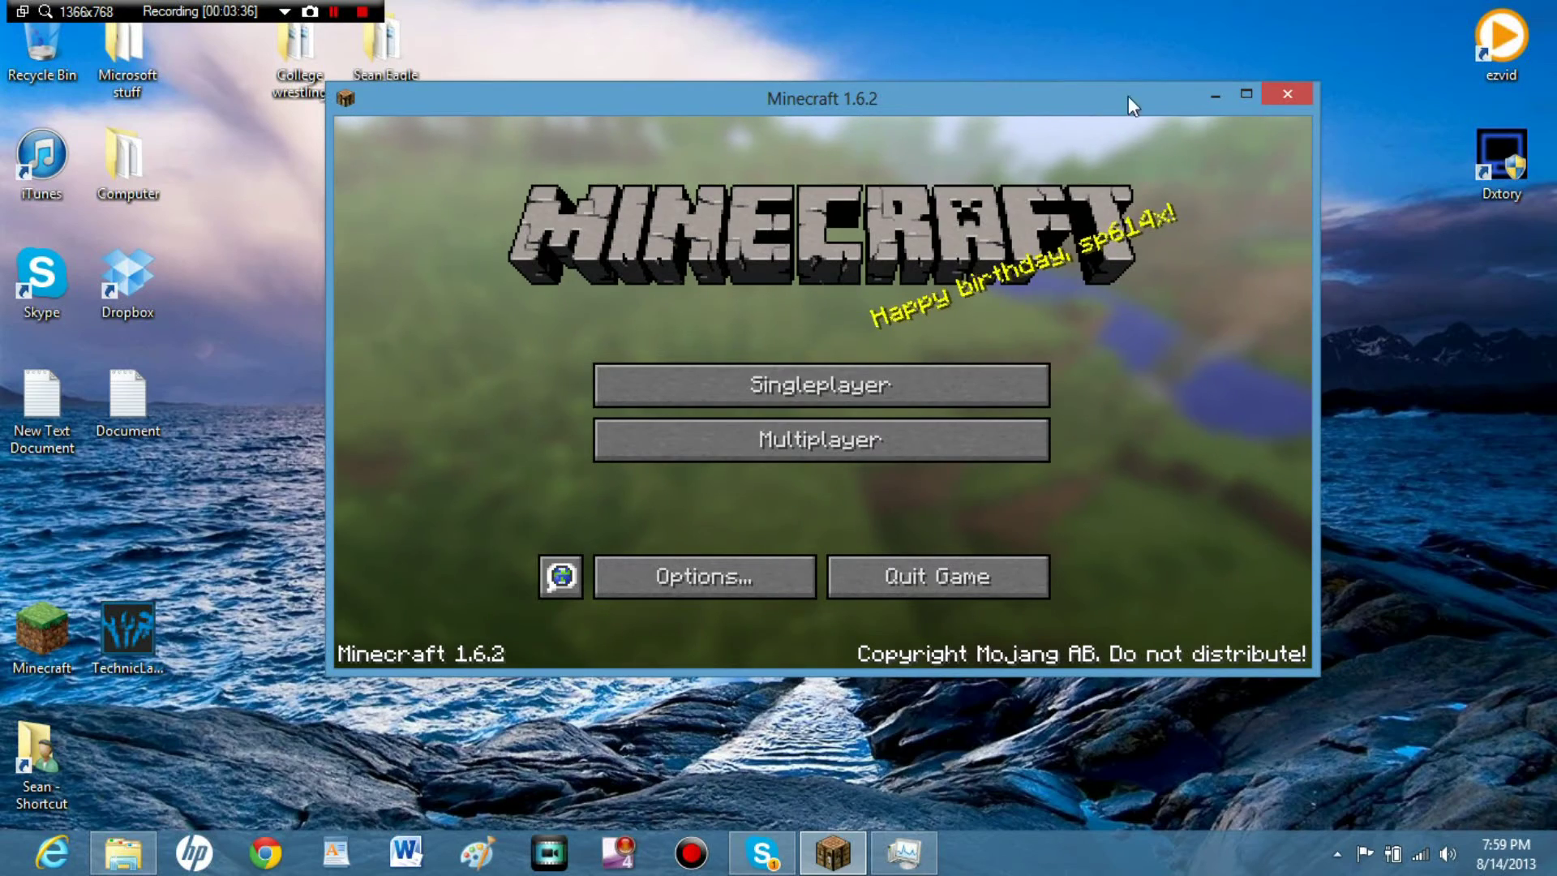
left_click(1286, 94)
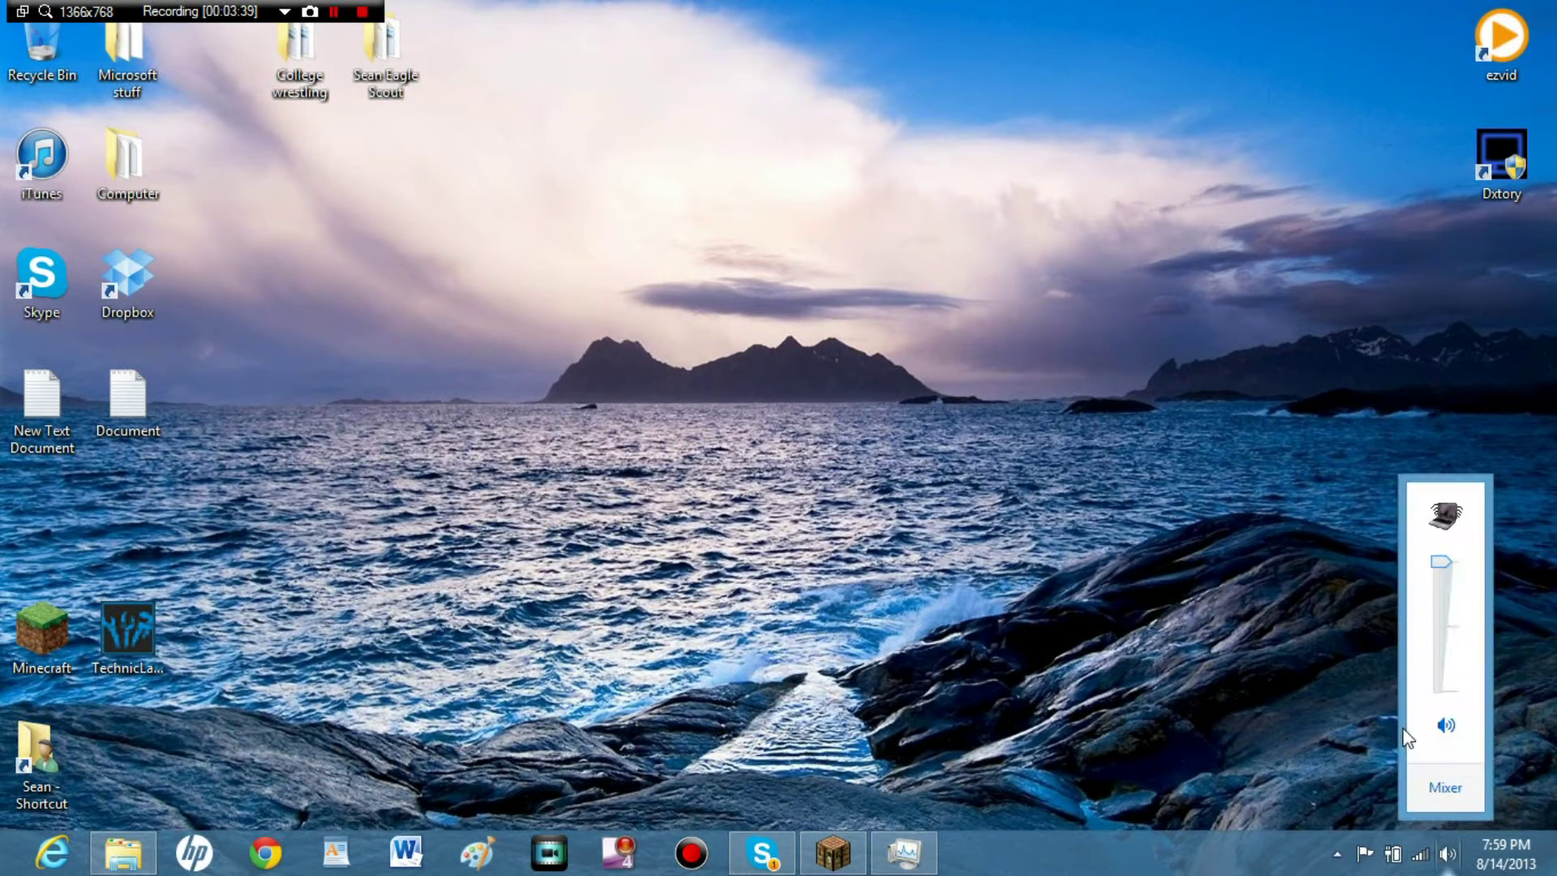
Check the tray speaker volume level, then bring up the Volume Mixer.
left_click(1445, 725)
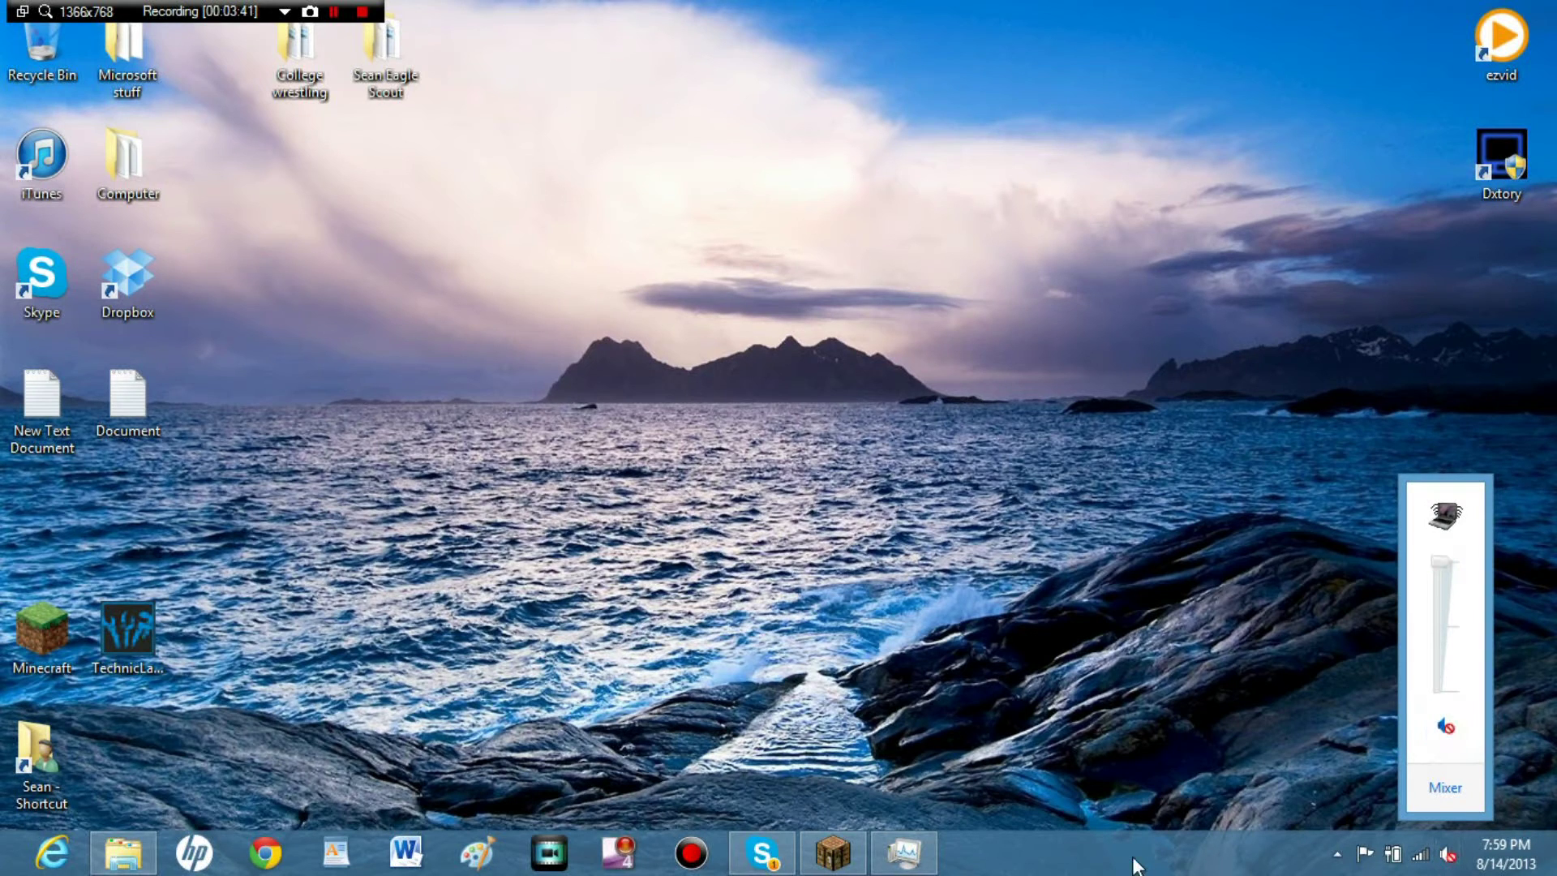
mouse_move(777, 645)
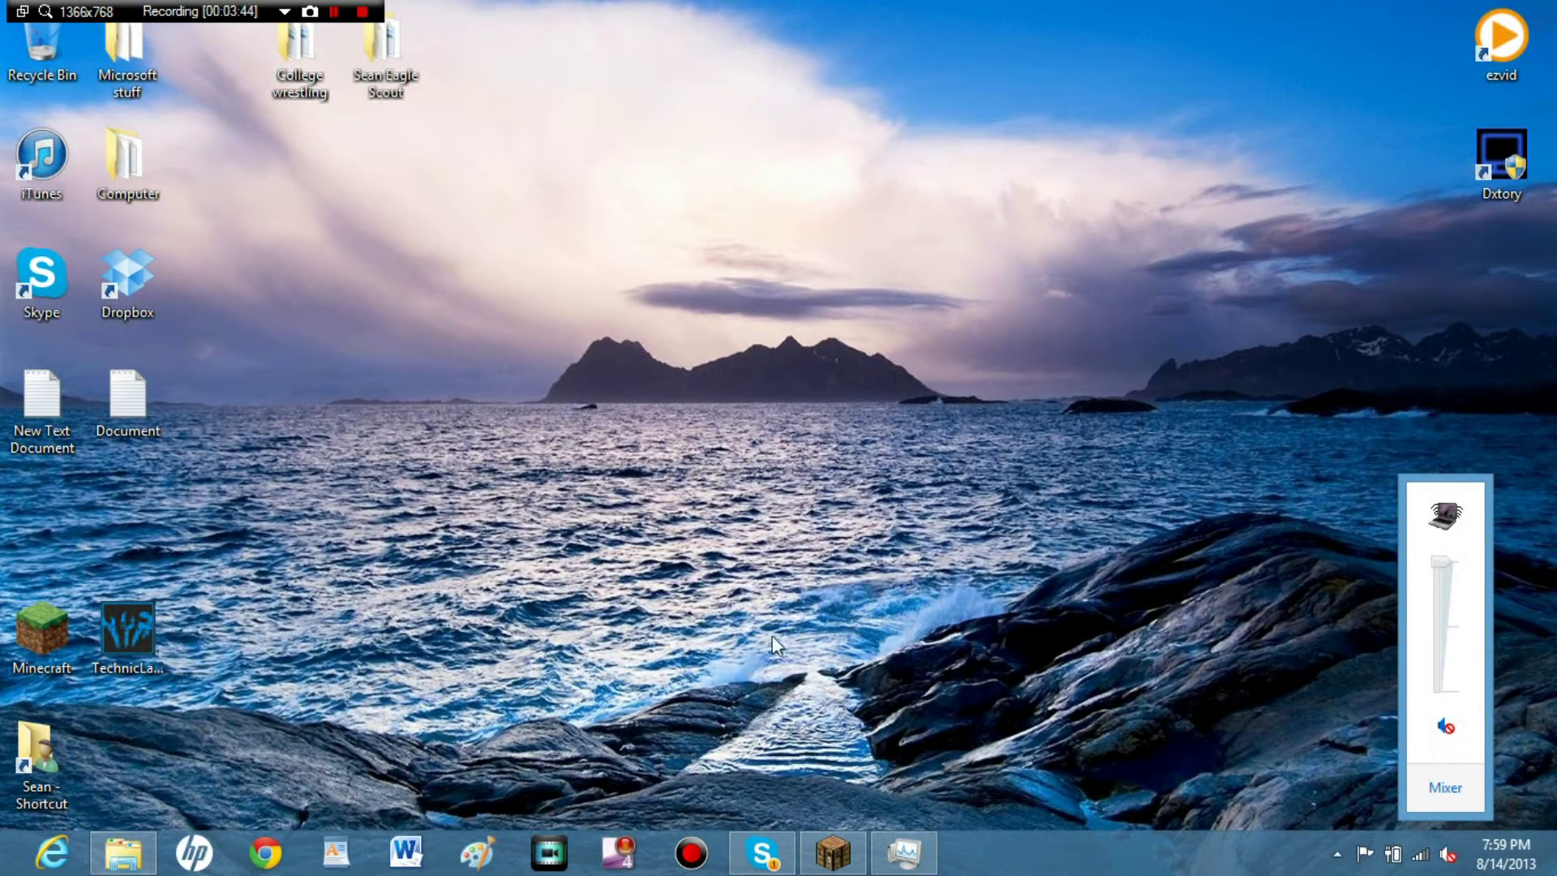
mouse_move(1288, 669)
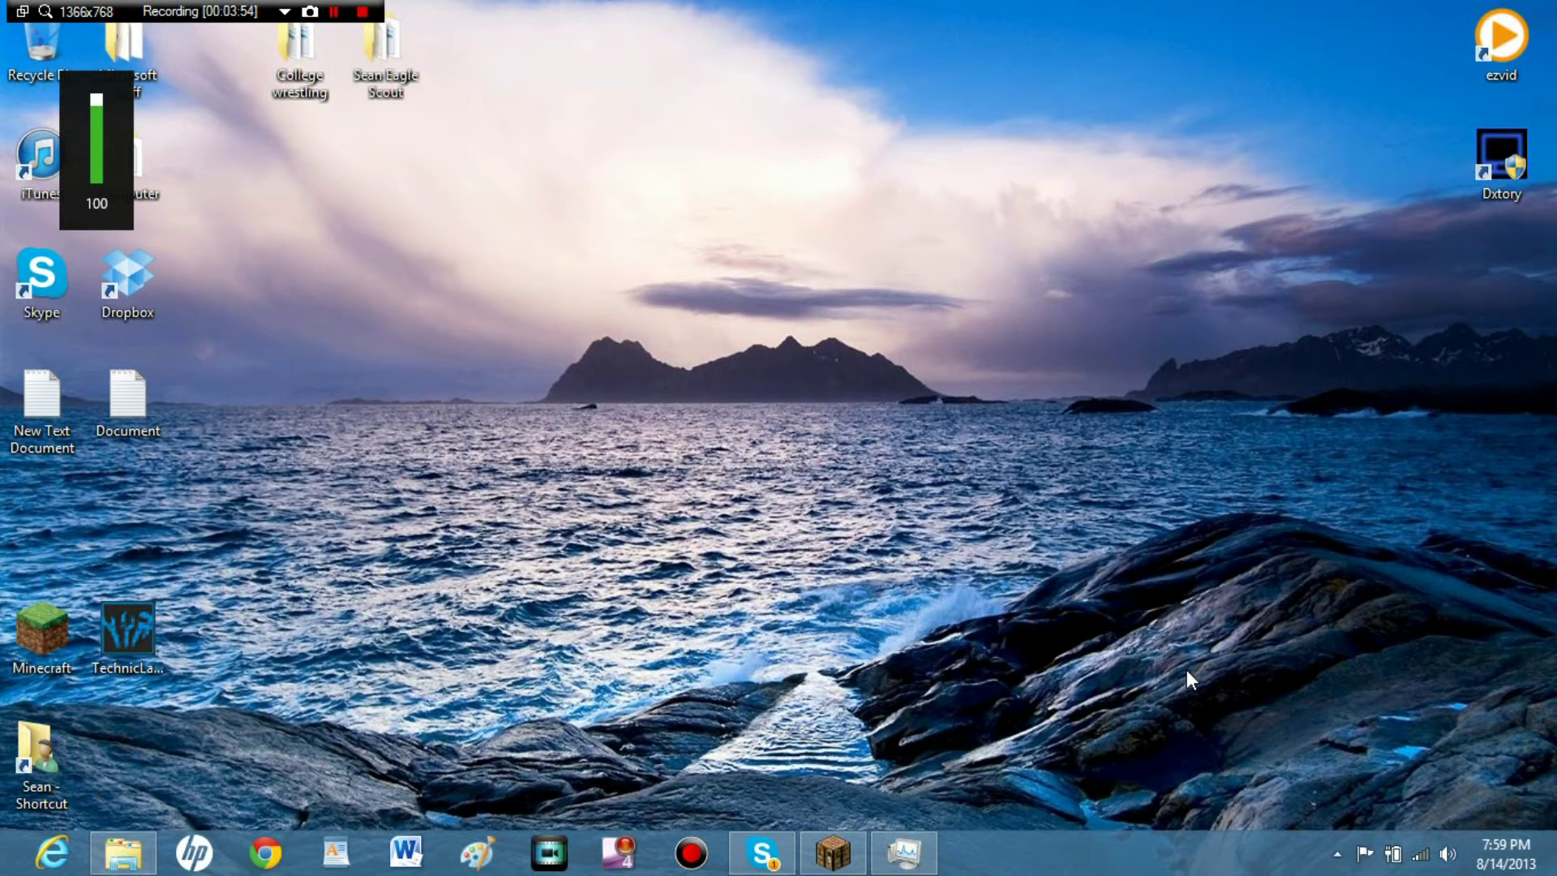
mouse_move(1549, 864)
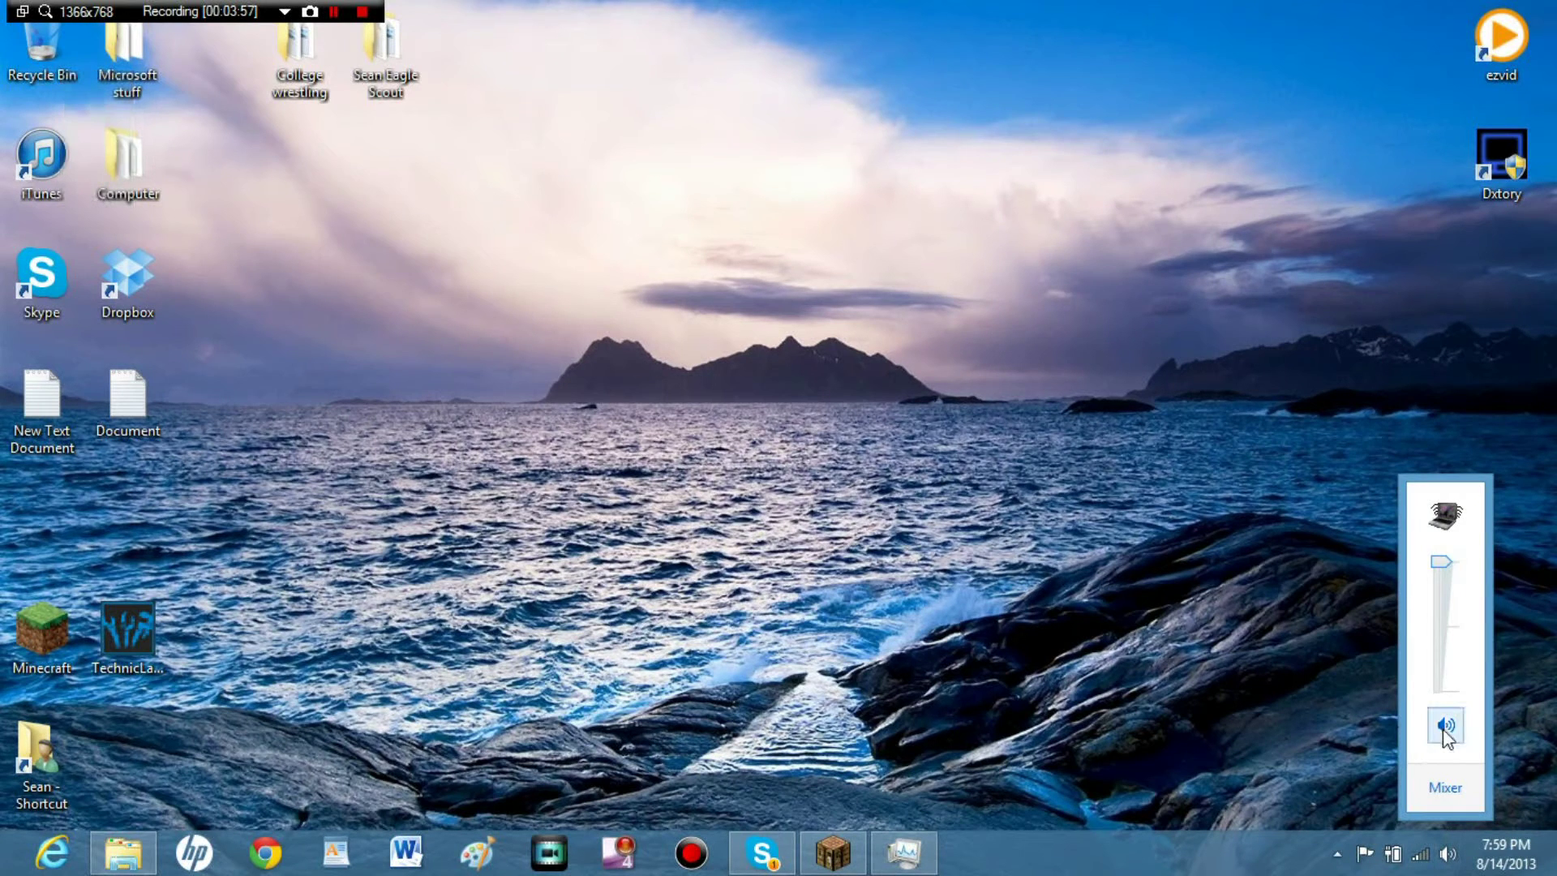
left_click(1006, 412)
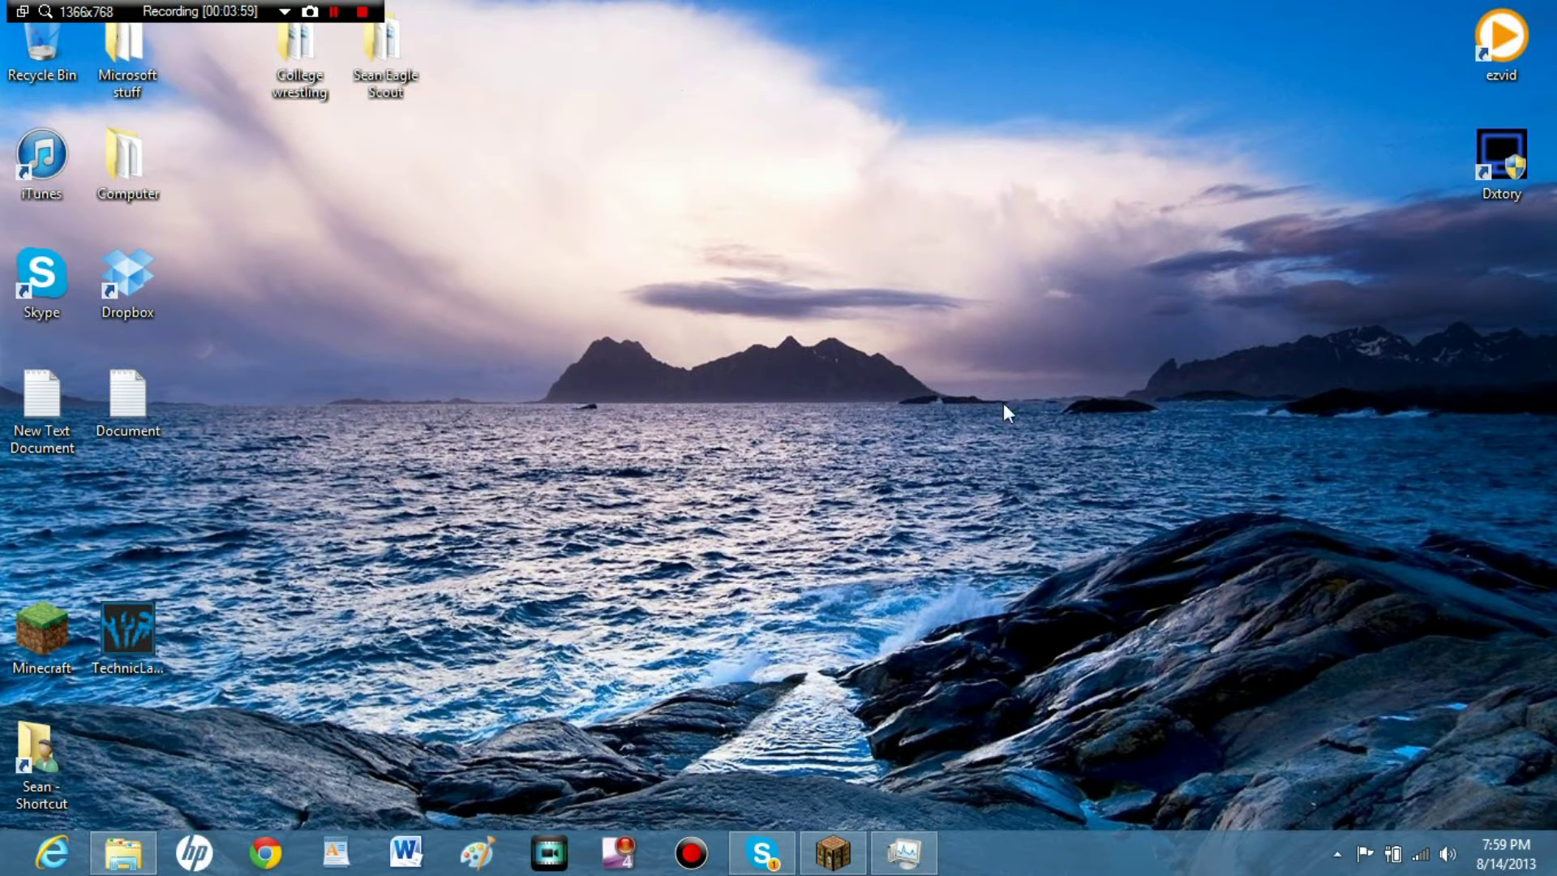
mouse_move(695, 217)
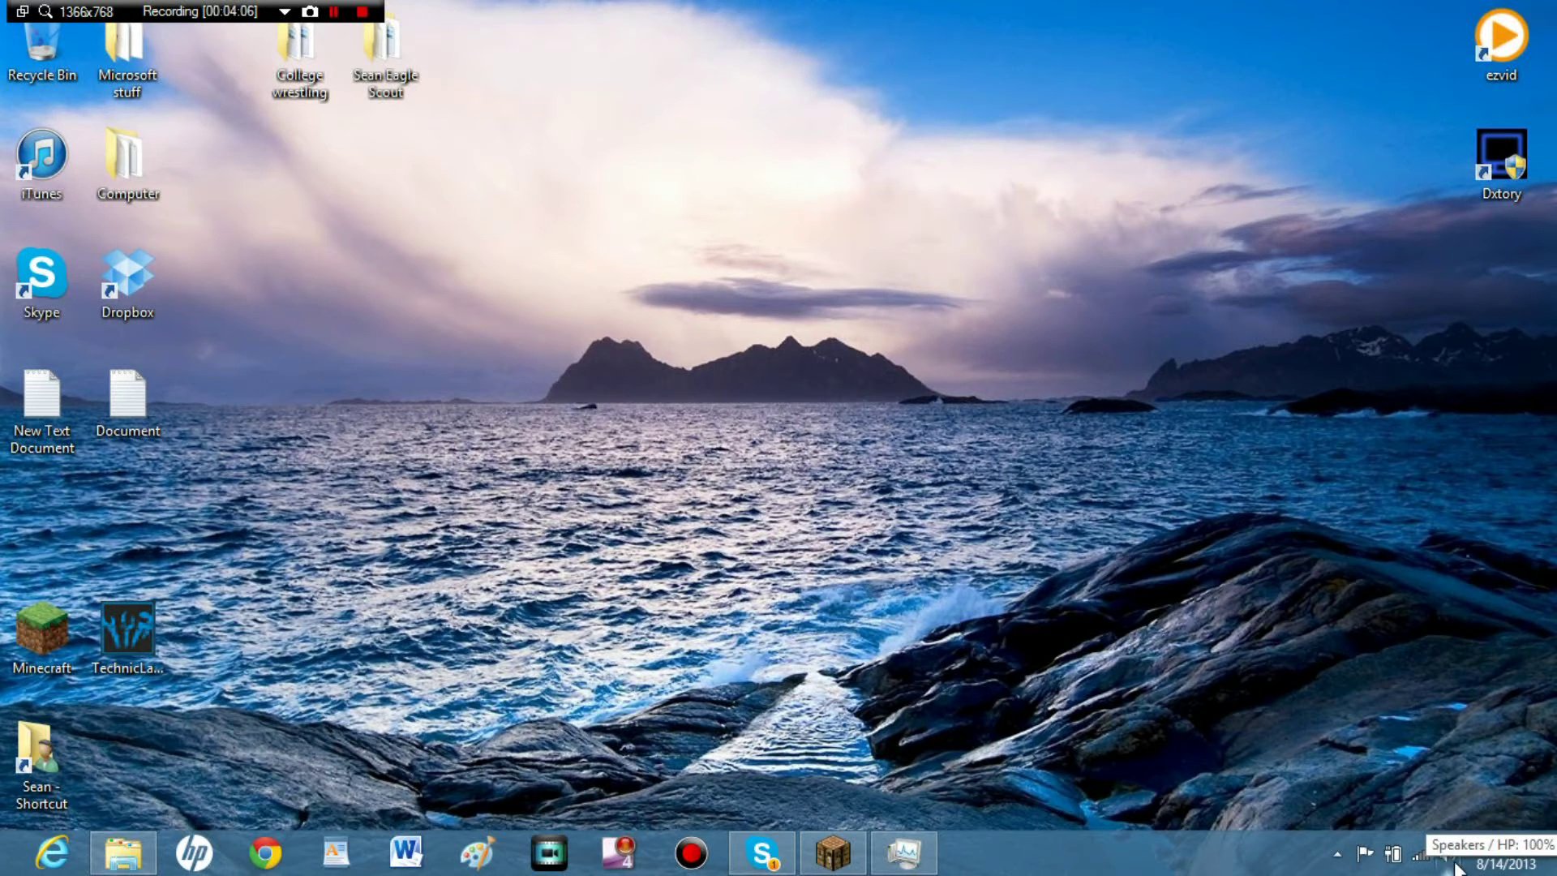
mouse_move(1446, 853)
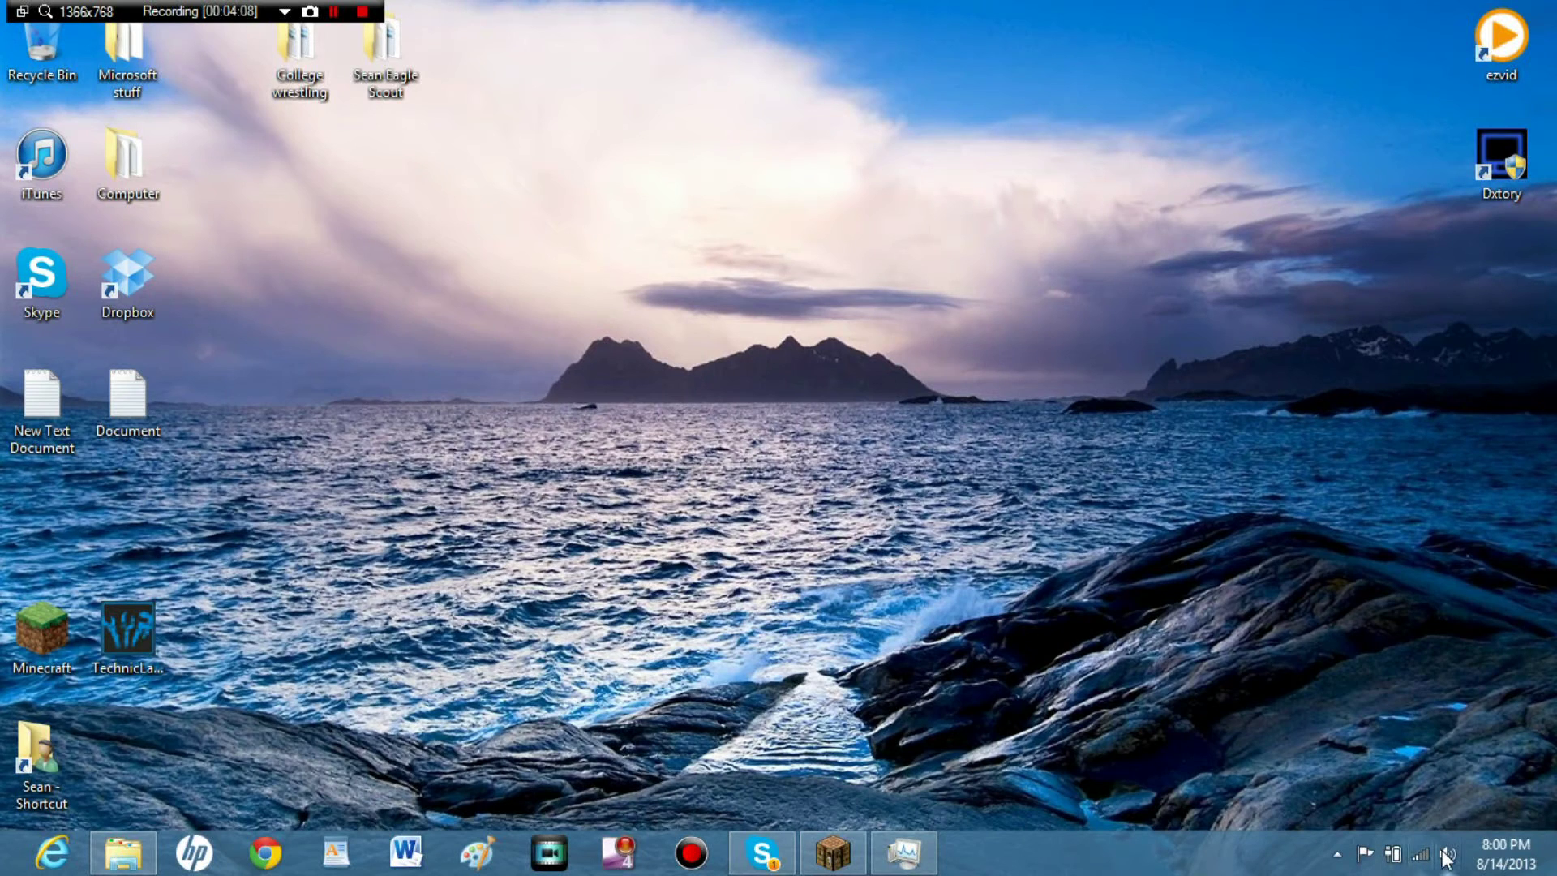
left_click(1446, 854)
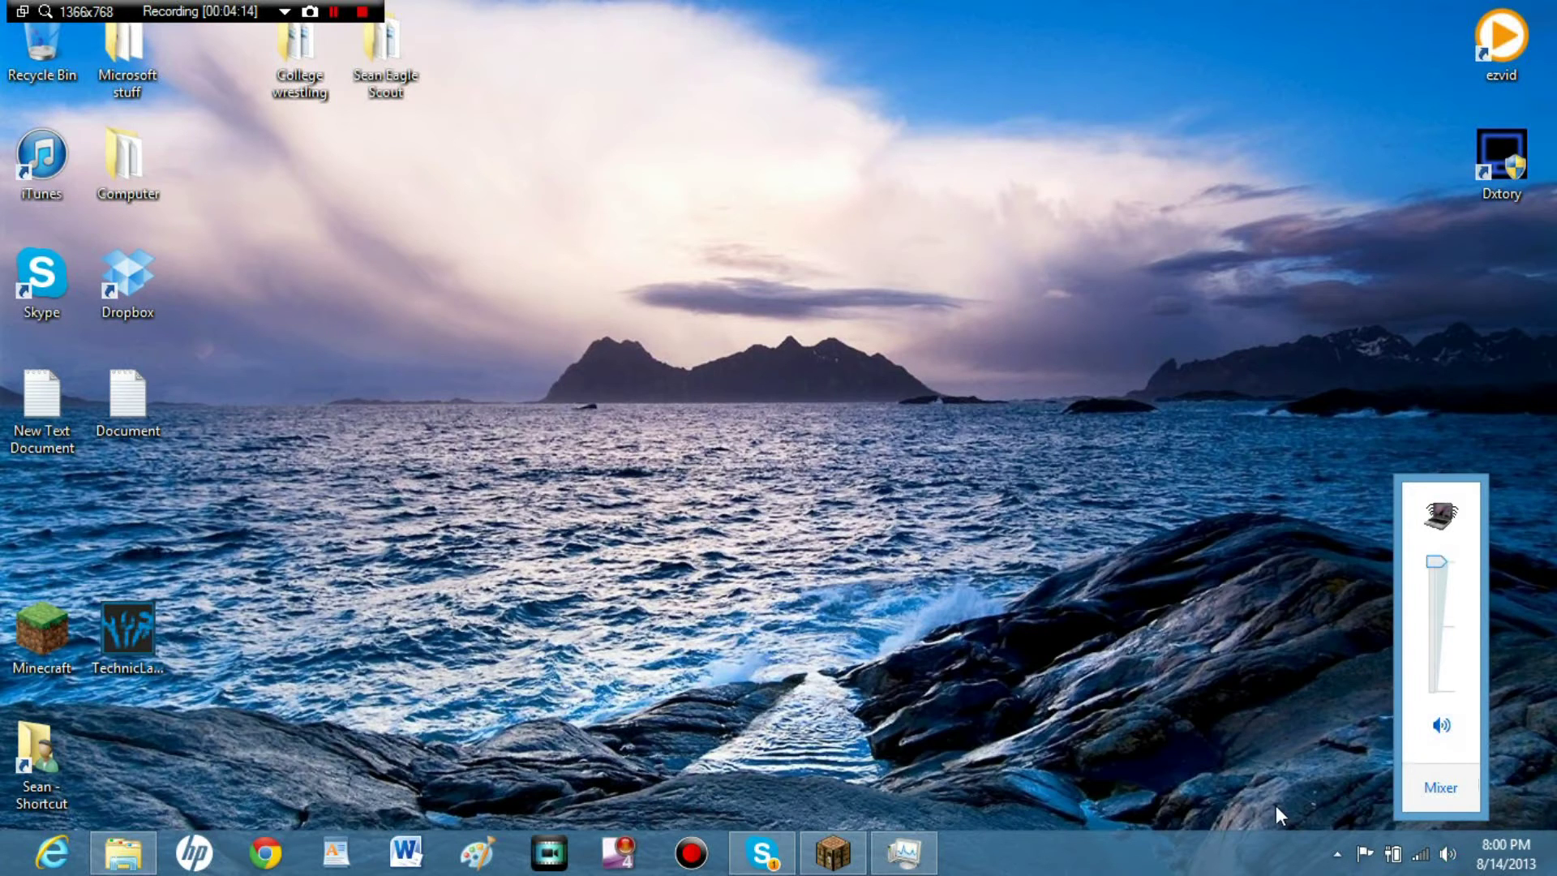
left_click(1114, 377)
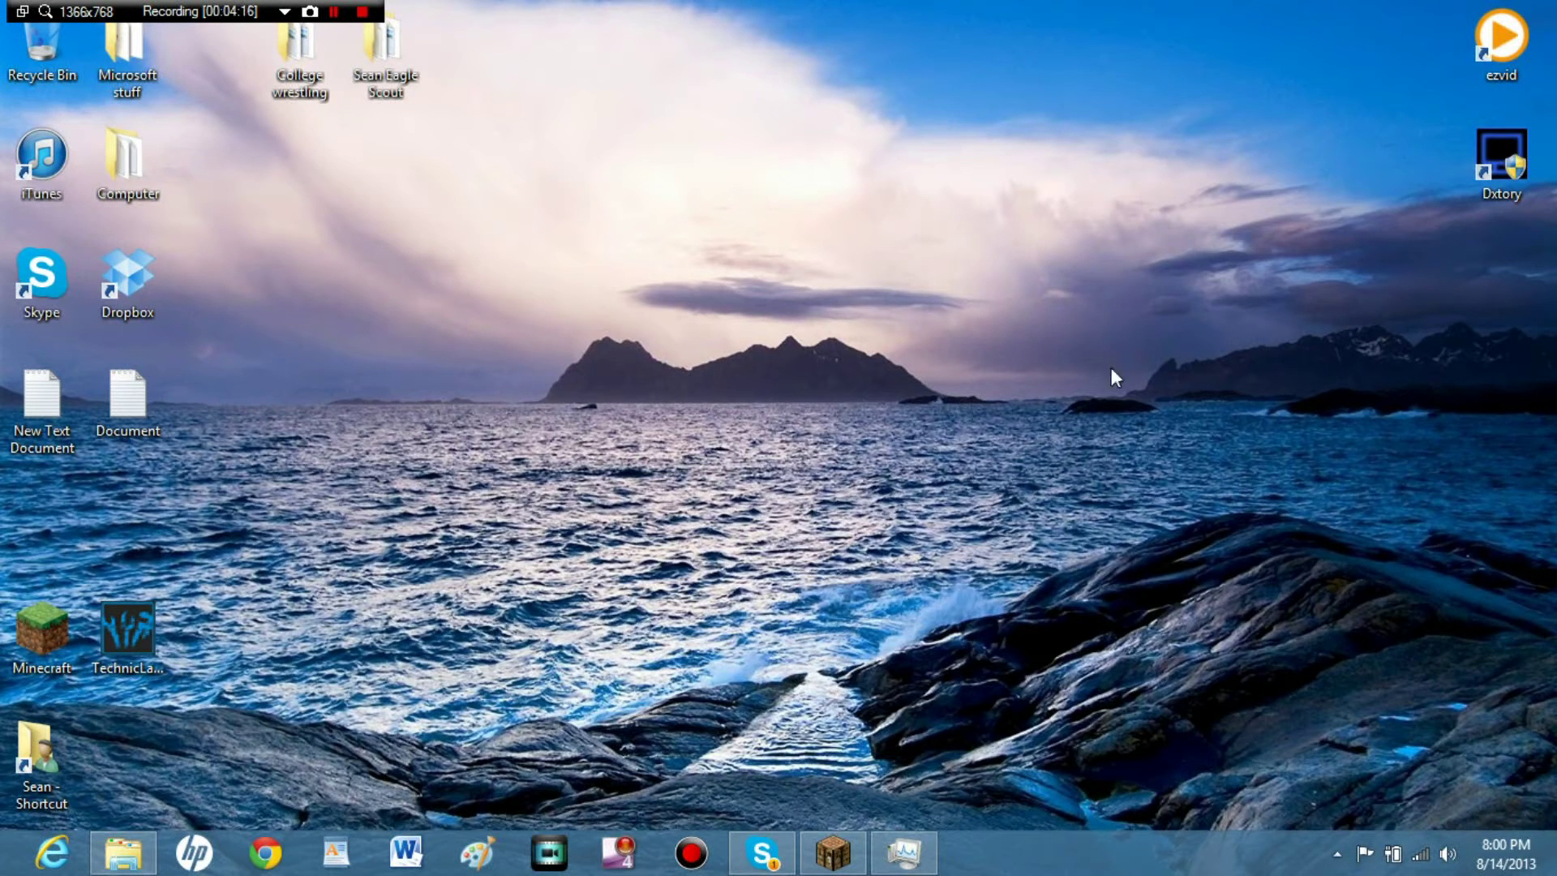
mouse_move(275, 242)
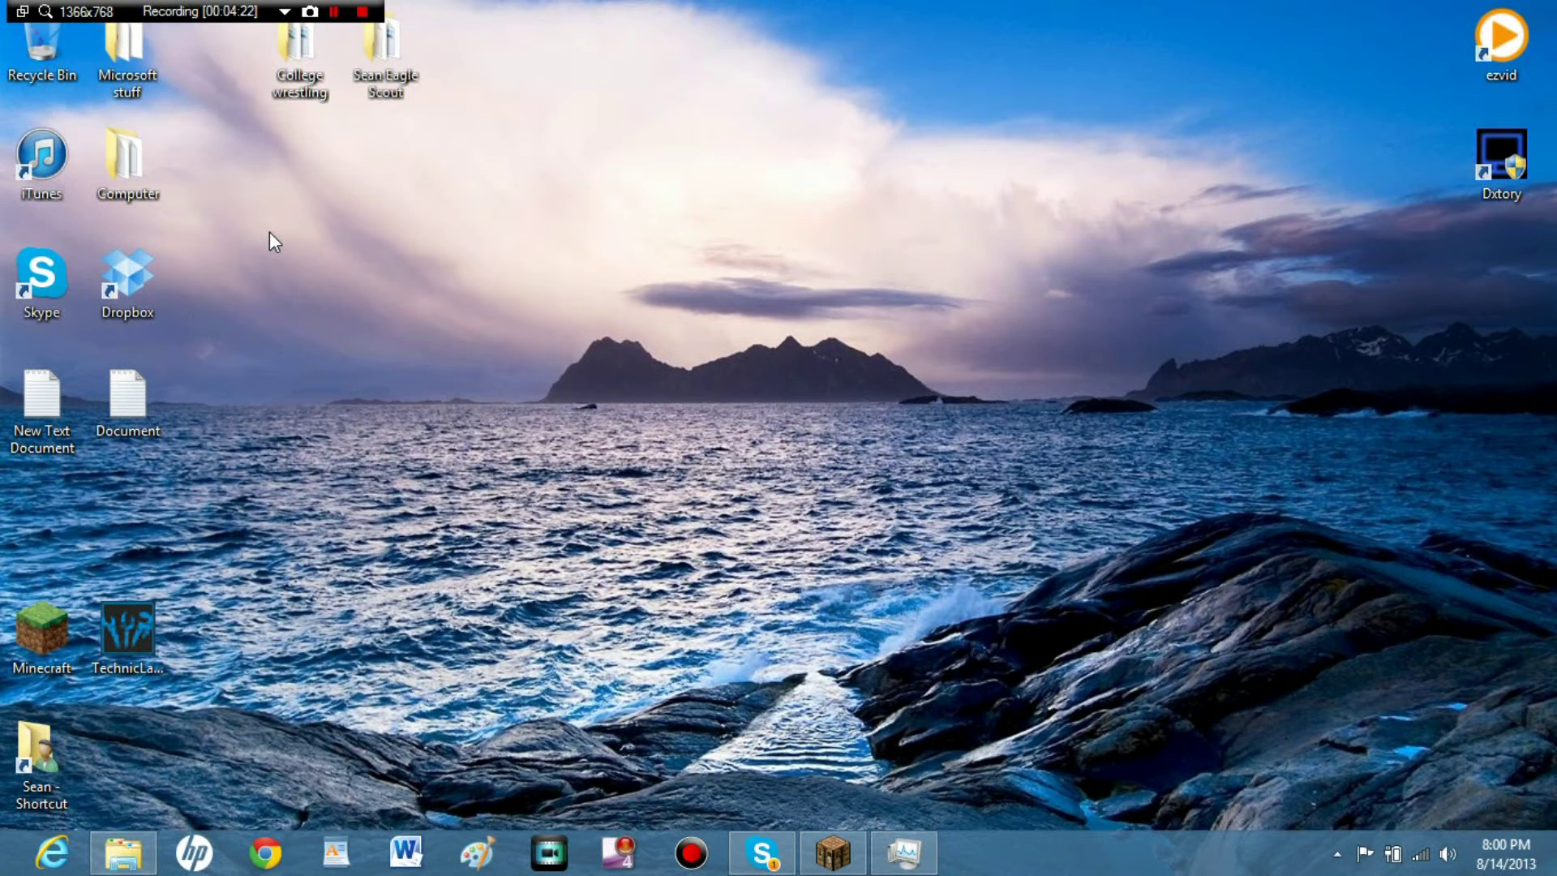
mouse_move(292, 233)
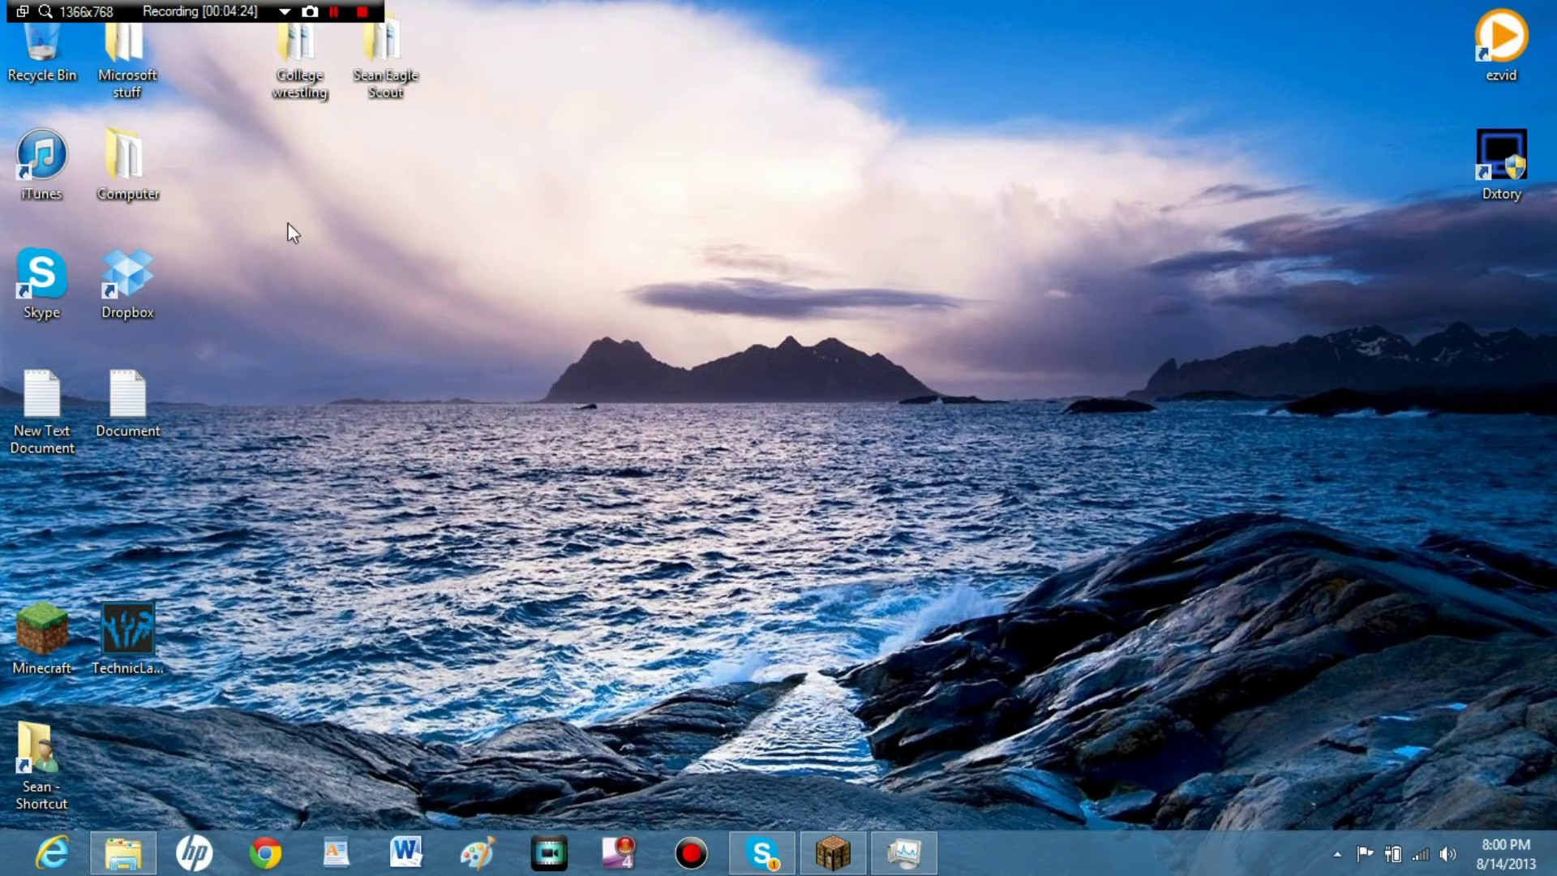
mouse_move(1449, 849)
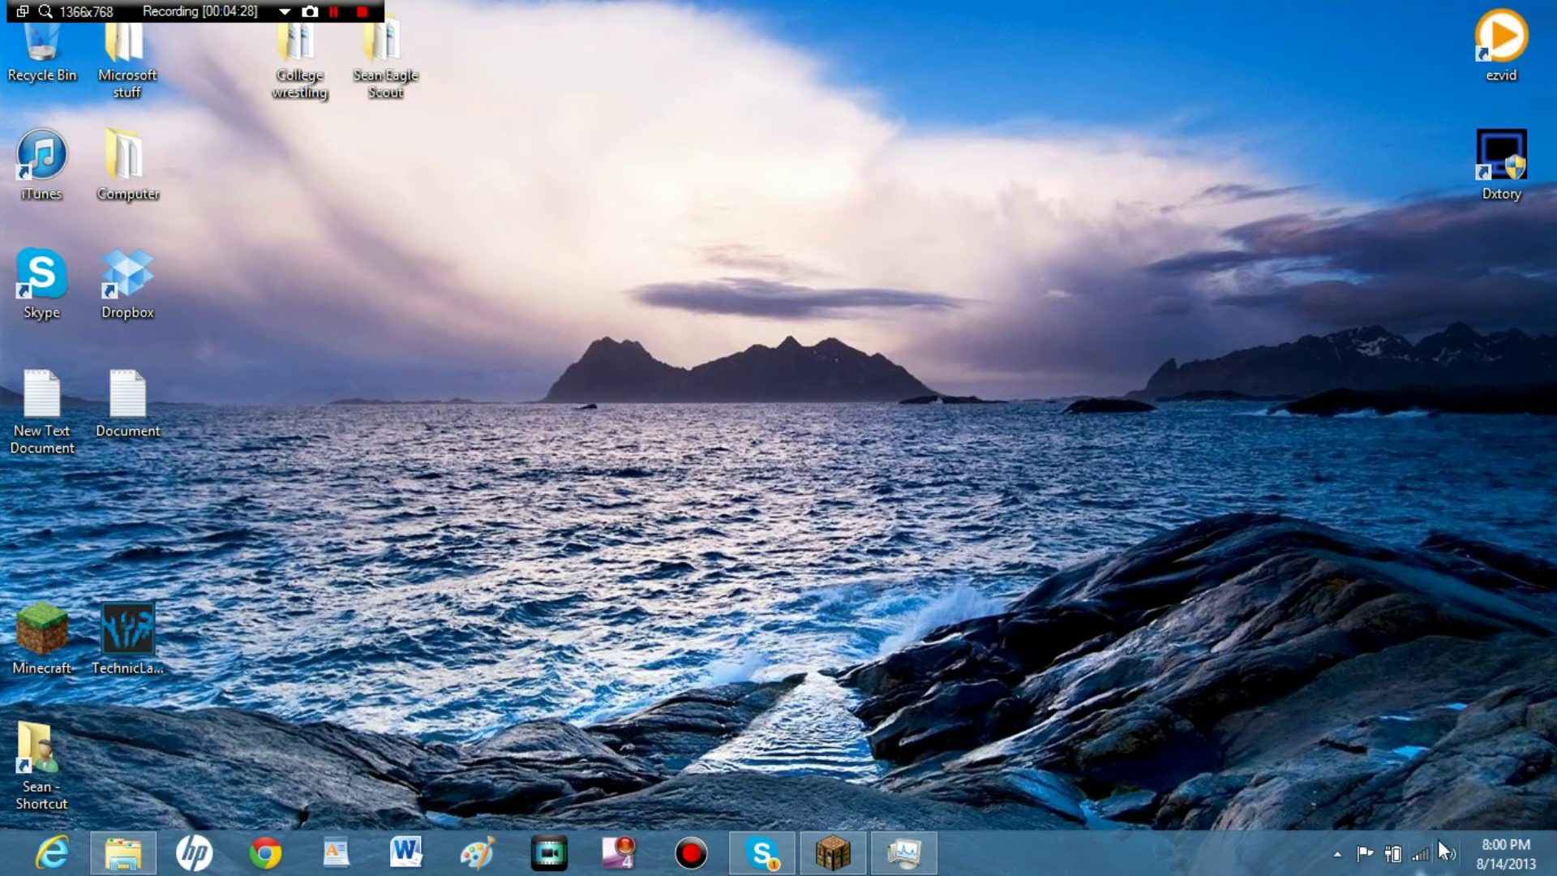
left_click(1447, 854)
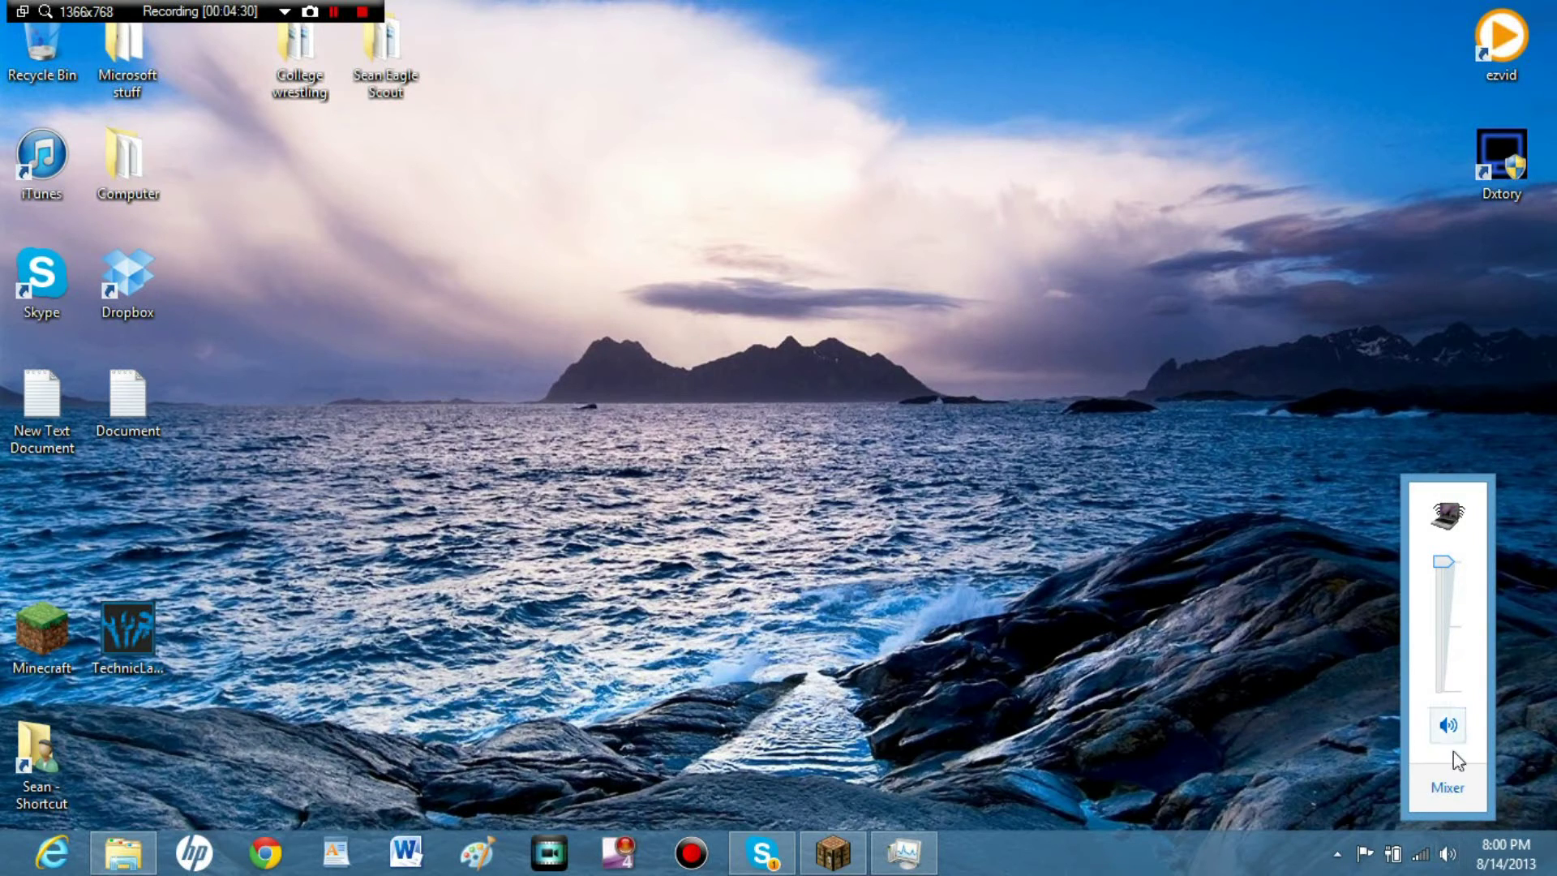
mouse_move(1448, 795)
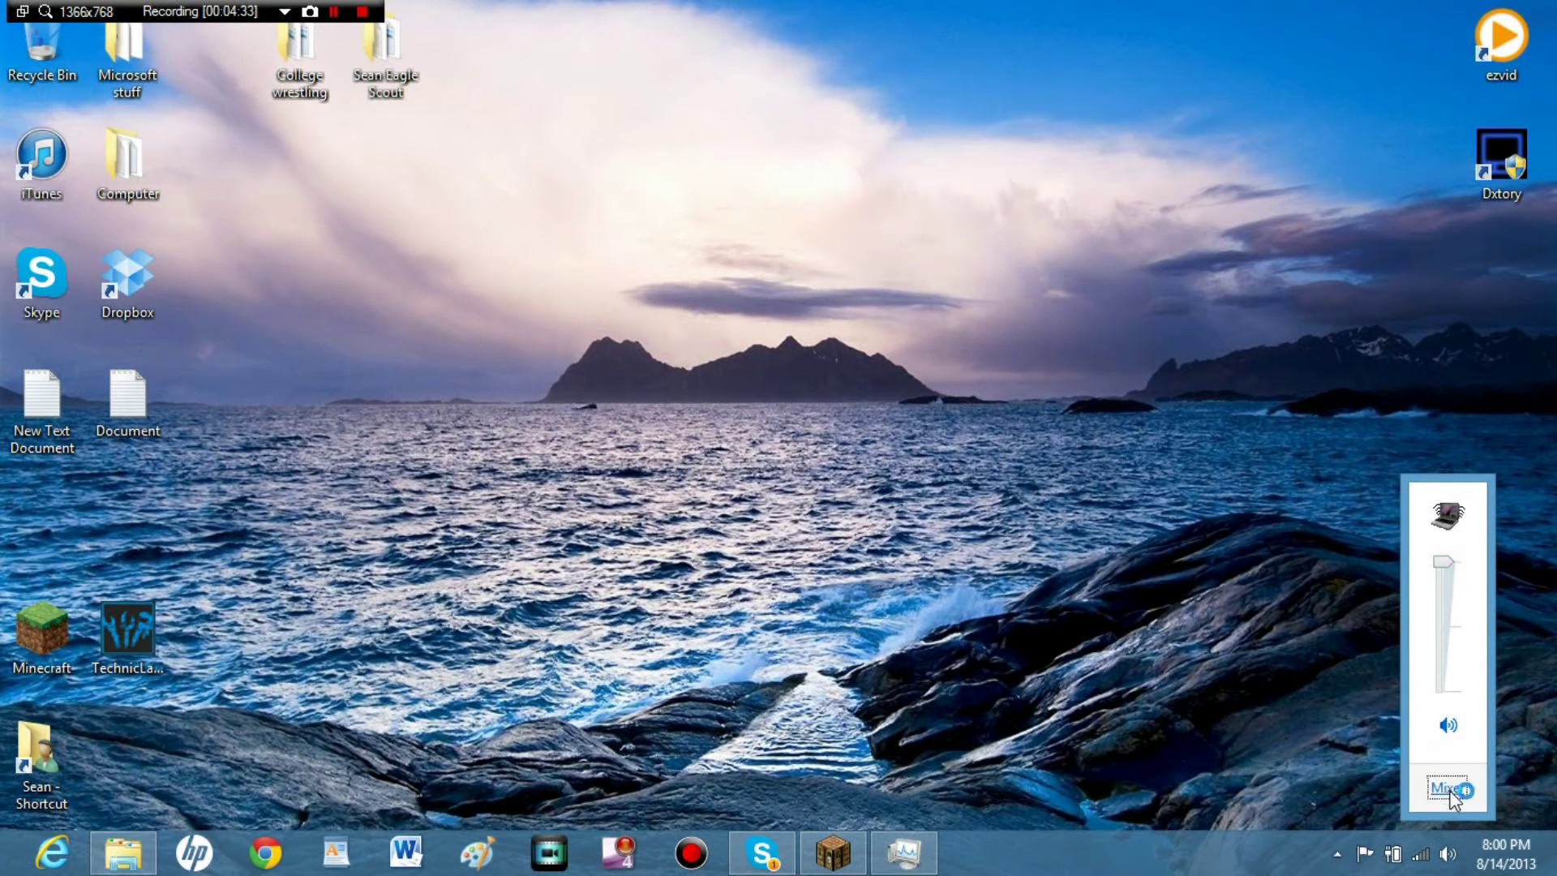
left_click(1446, 787)
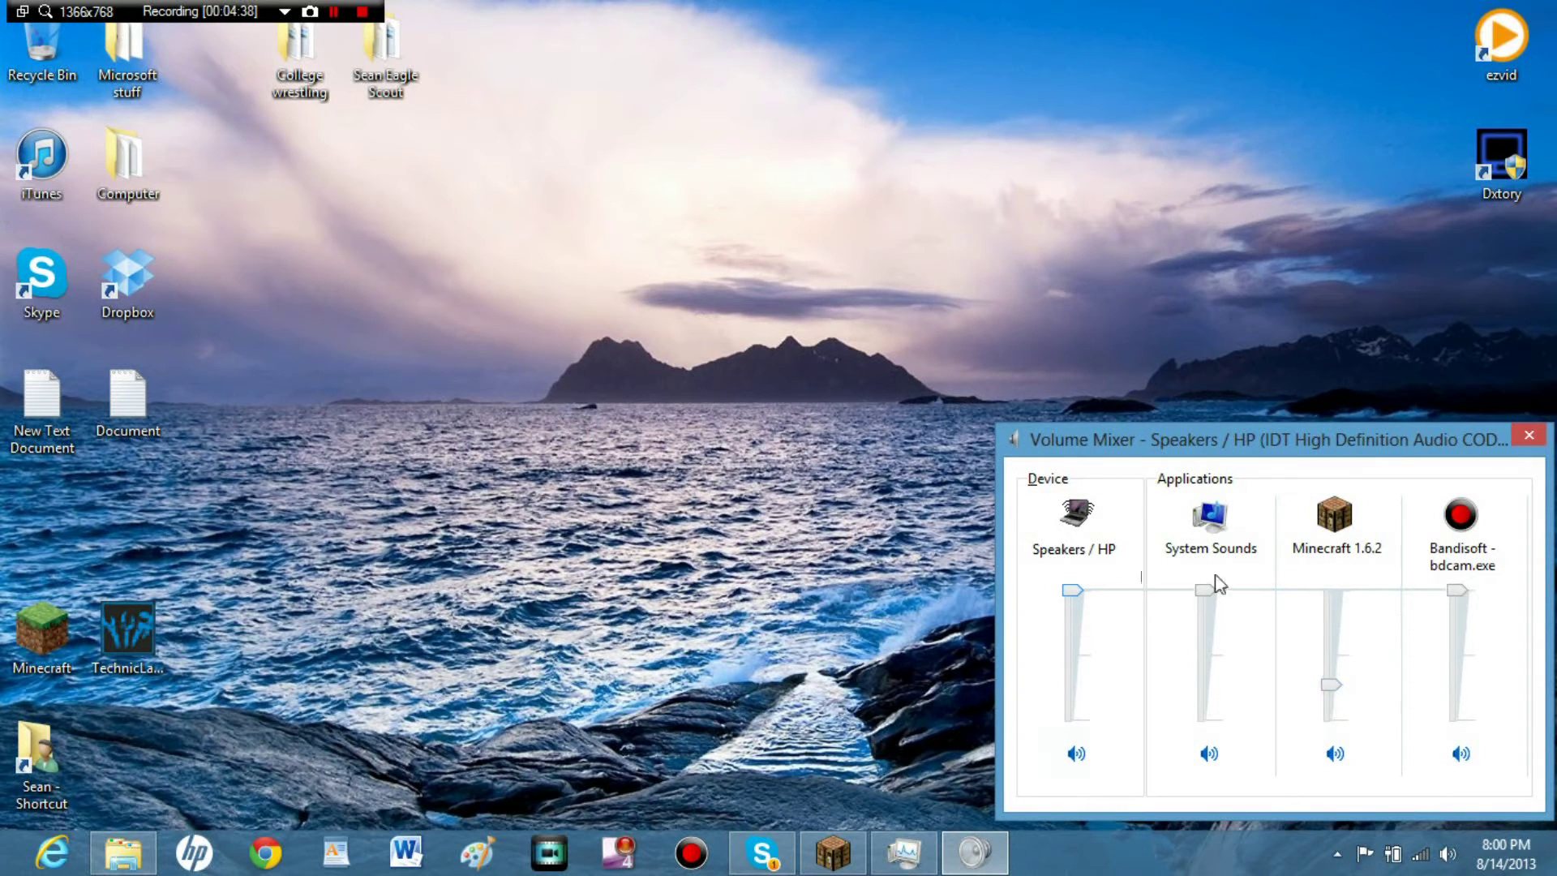
Close the Volume Mixer and bring back the tray speaker volume pop-up.
left_click(1528, 434)
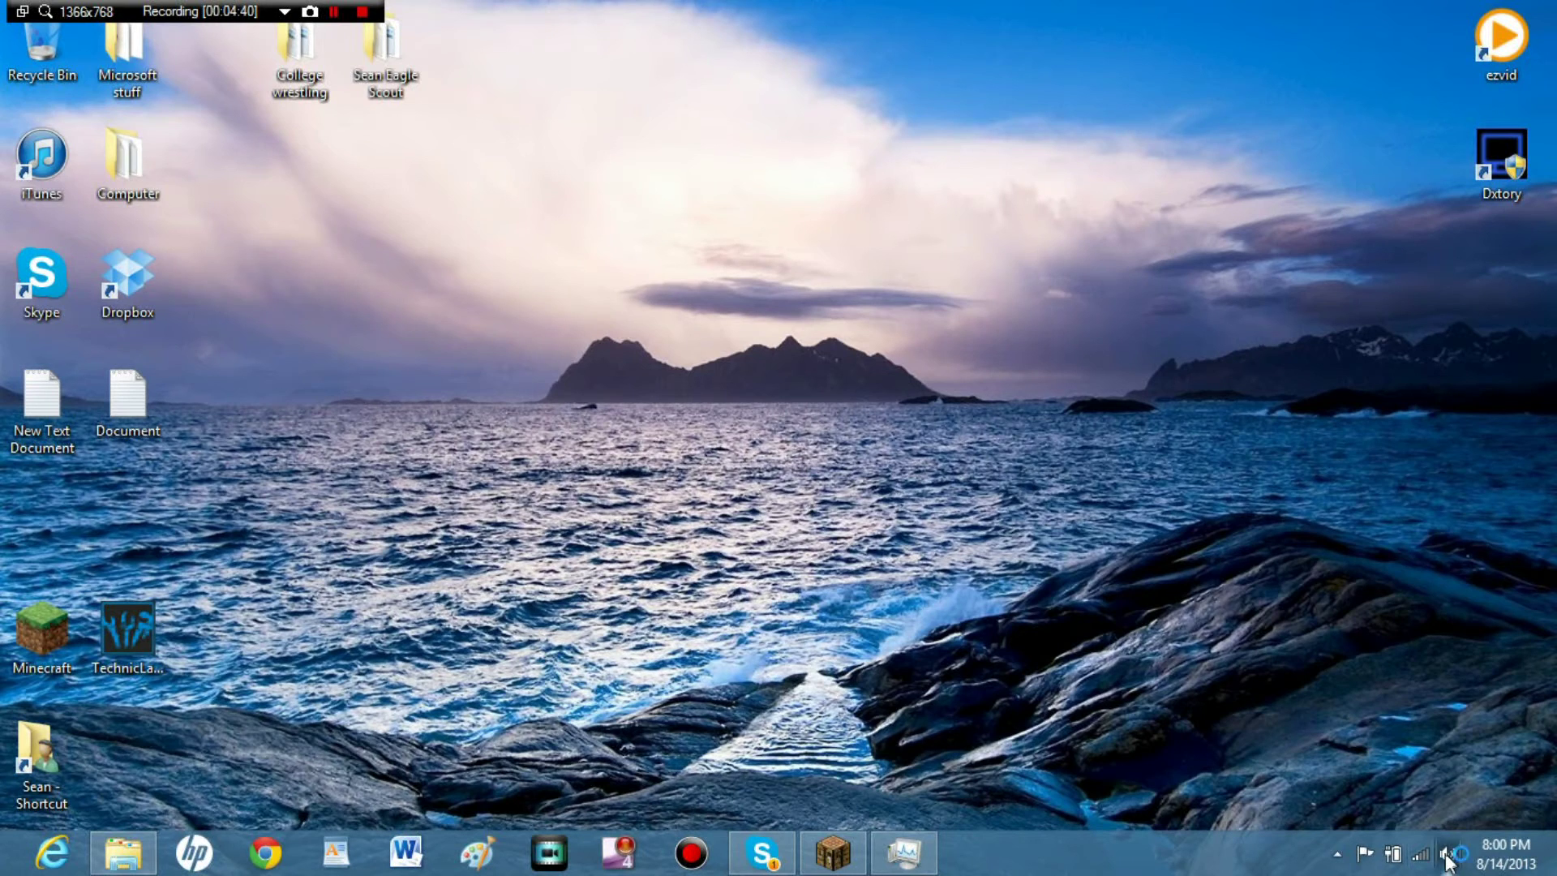
left_click(1446, 853)
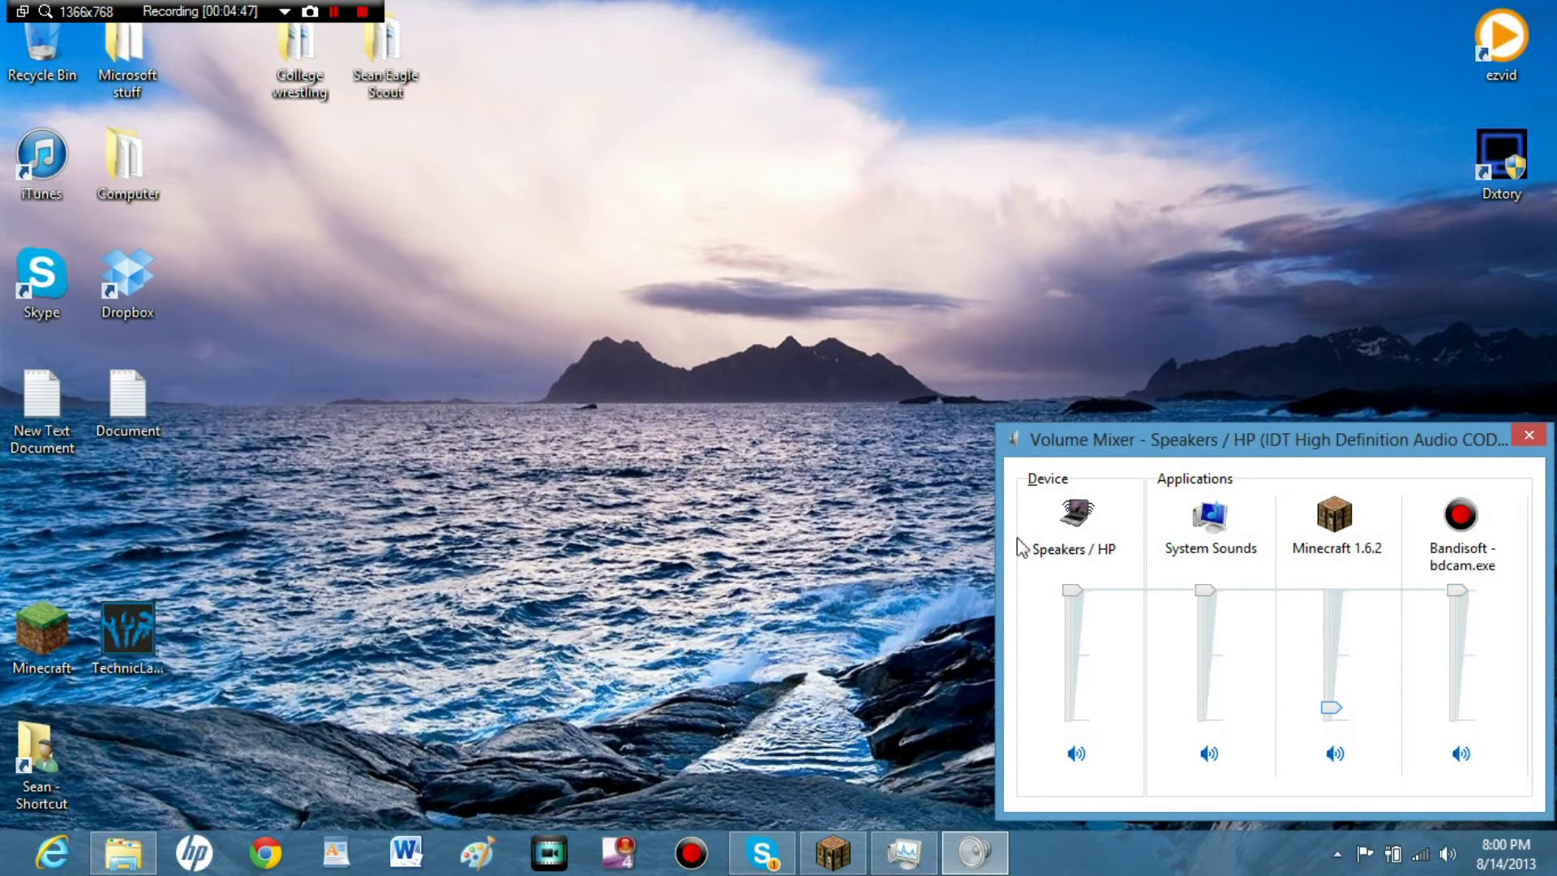
mouse_move(1036, 586)
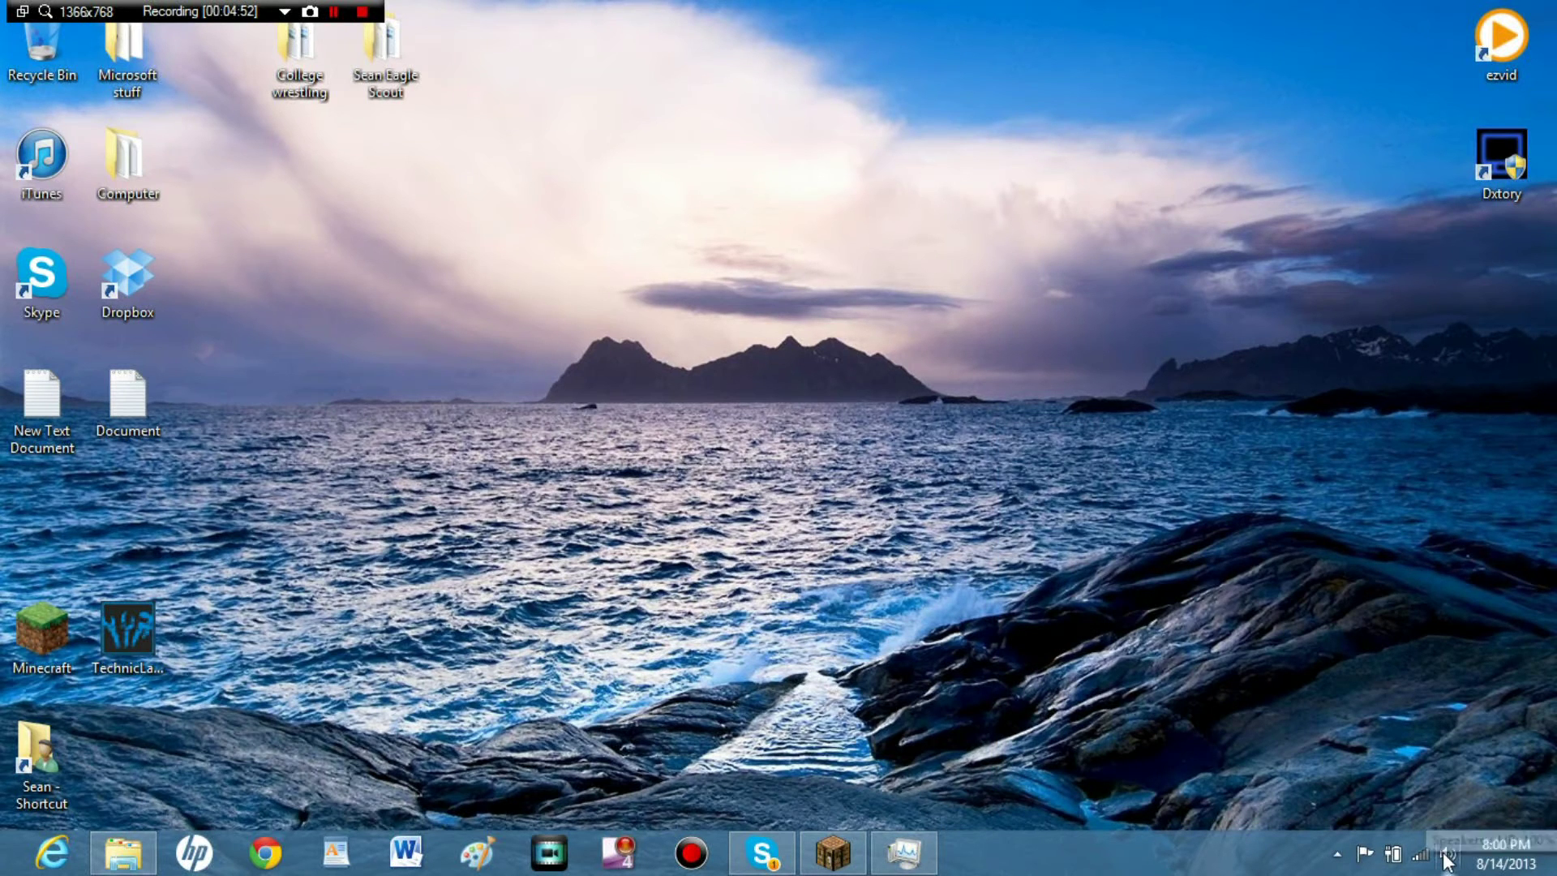
mouse_move(1423, 854)
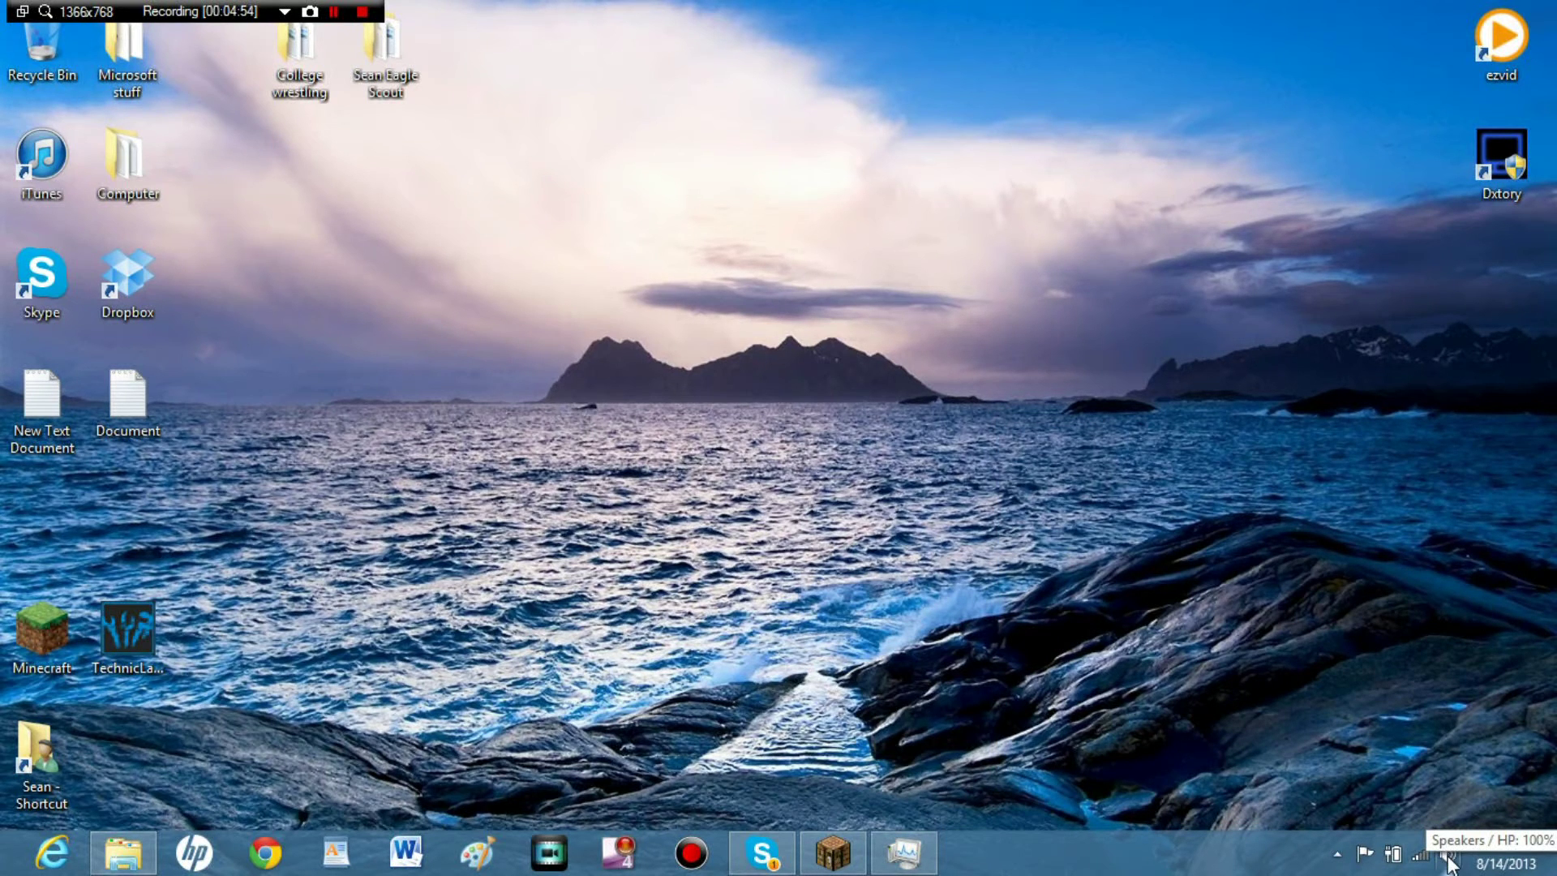
left_click(1446, 853)
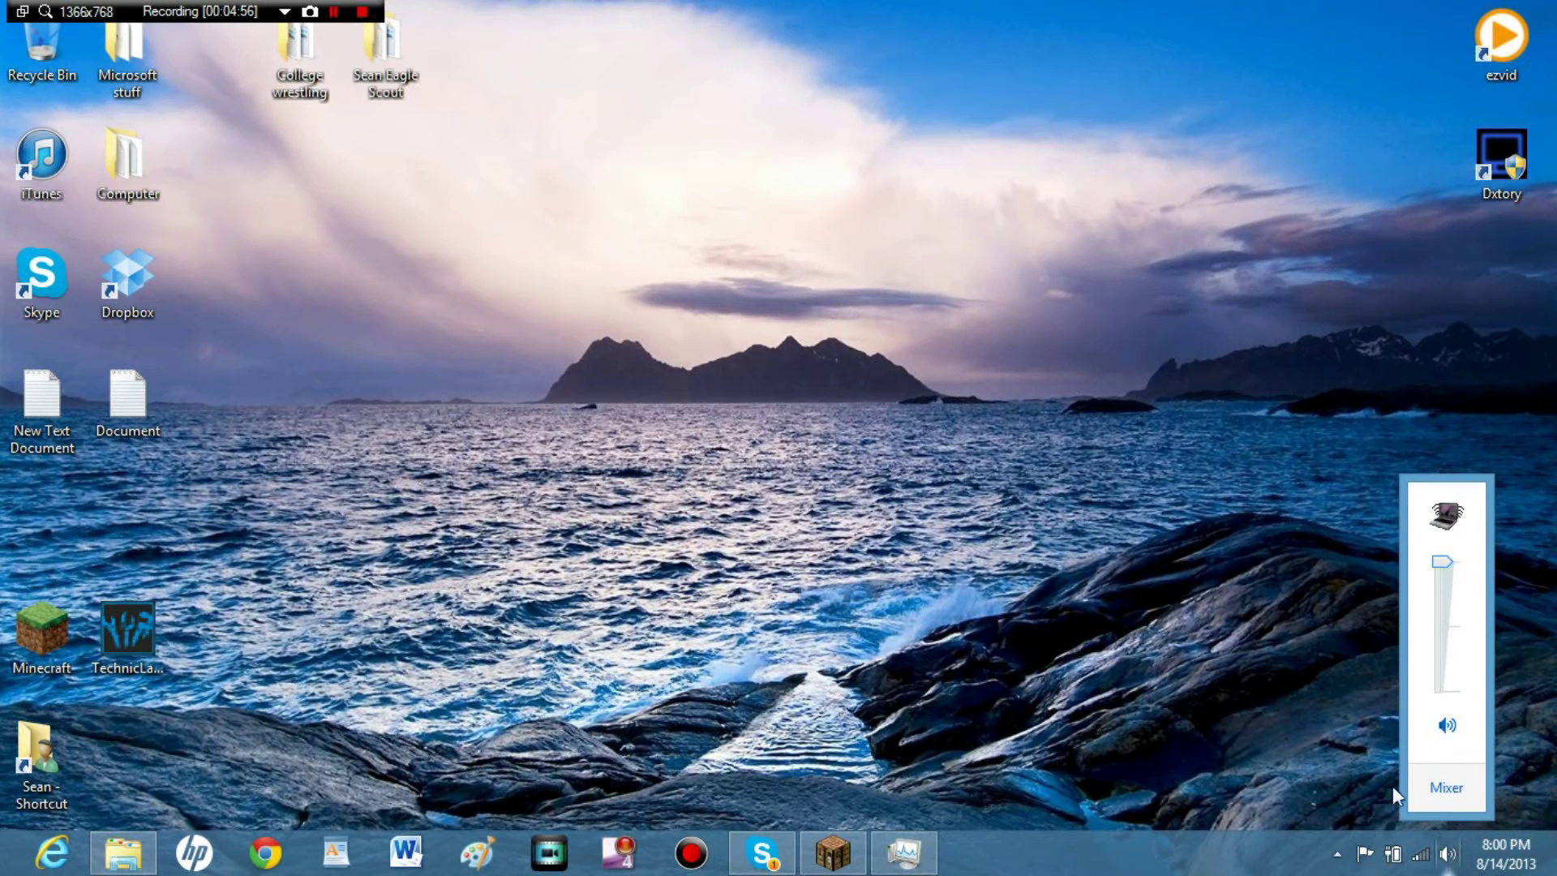
Open Recording devices from the tray speaker icon's right-click menu.
right_click(1446, 853)
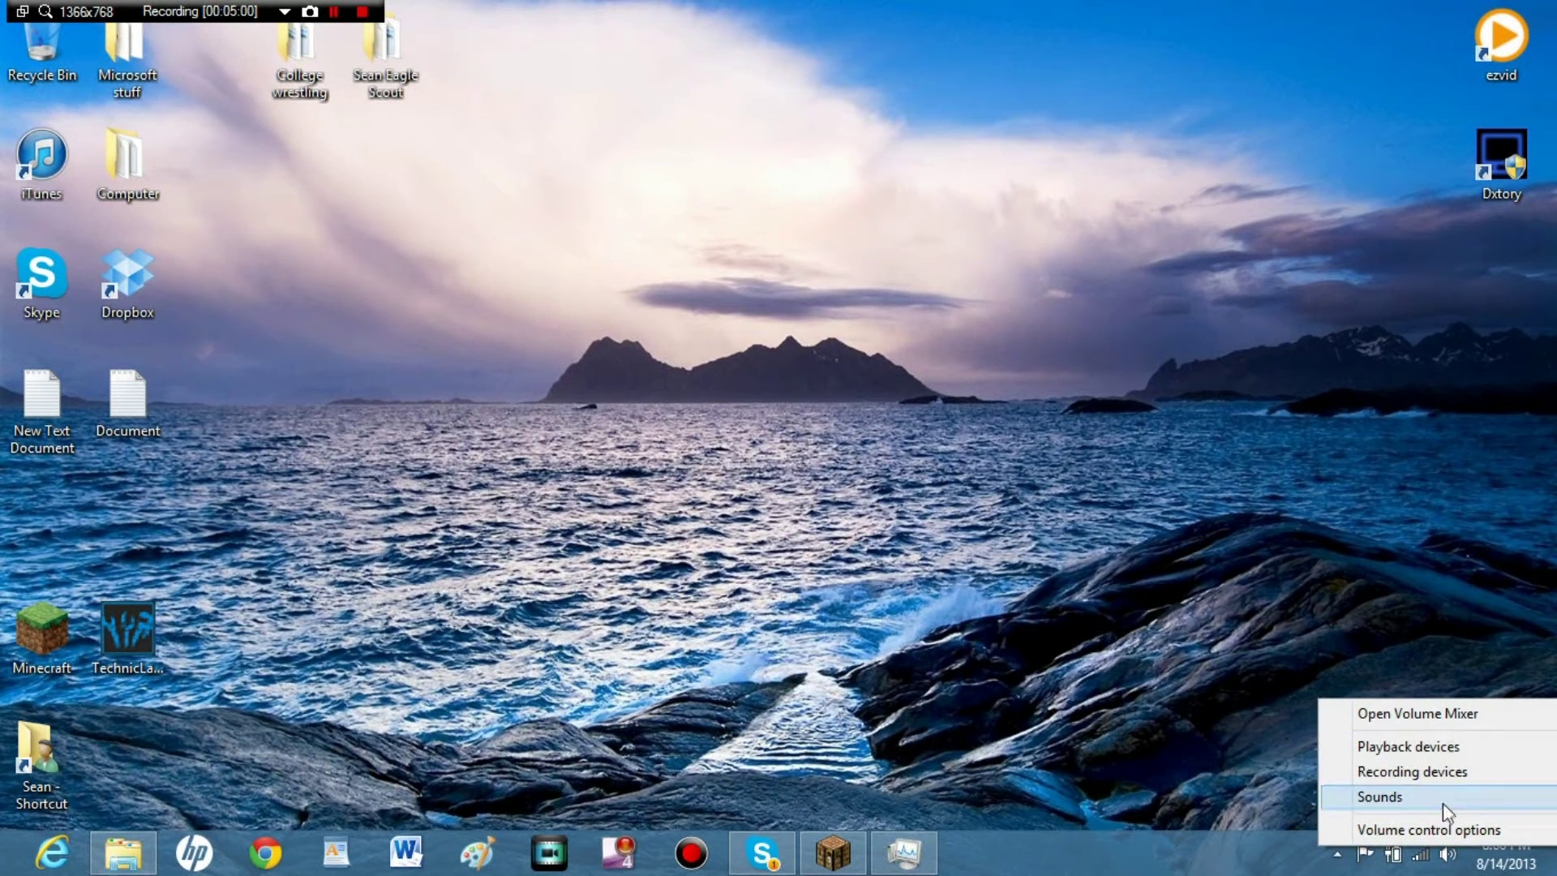
mouse_move(1437, 780)
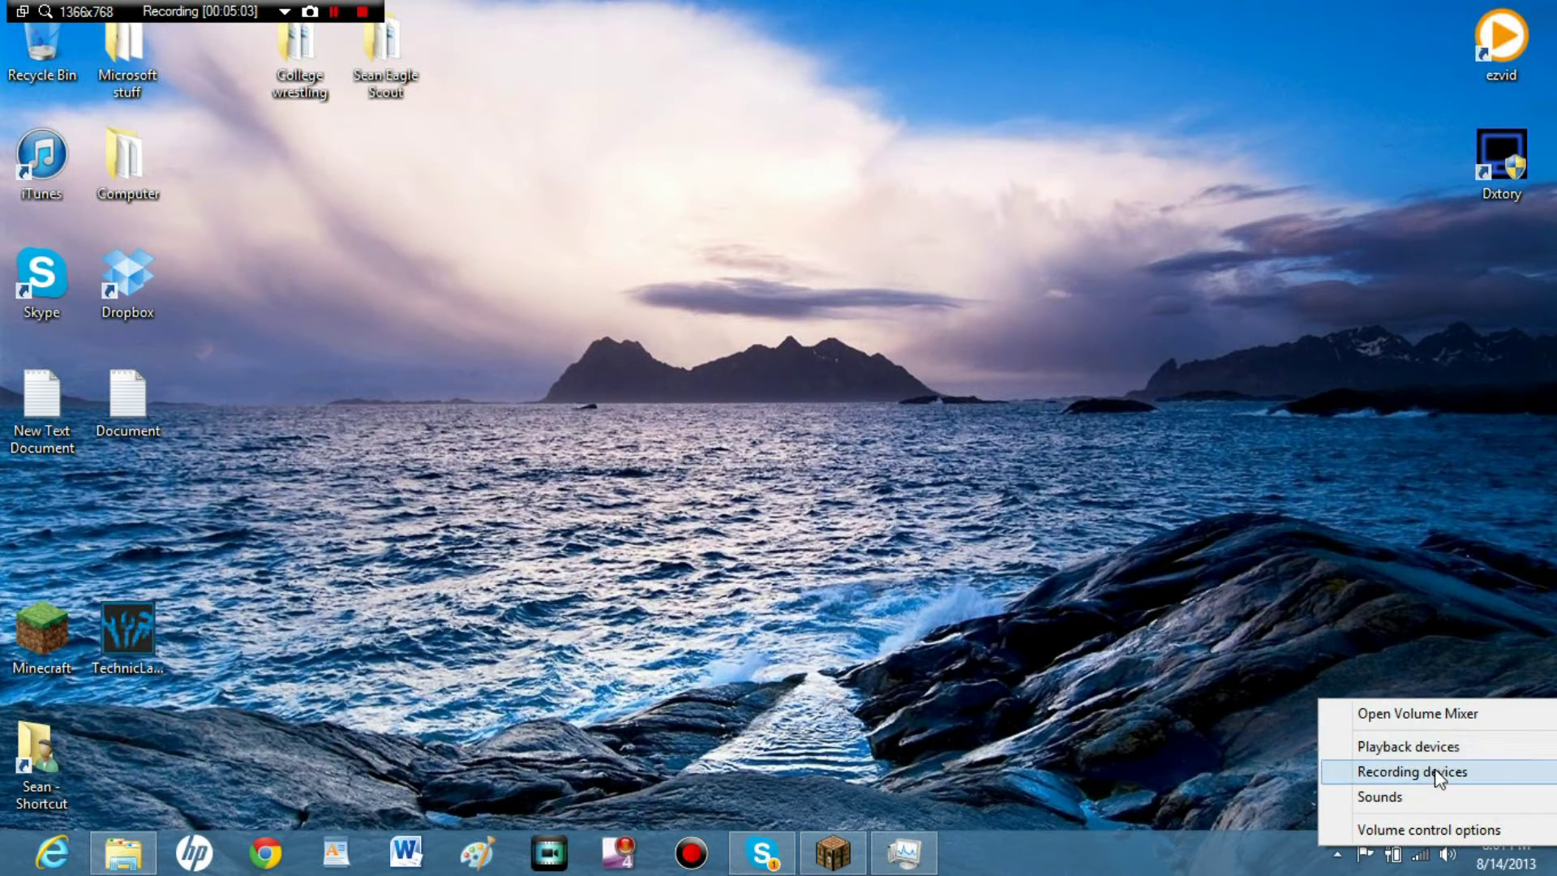
mouse_move(1430, 768)
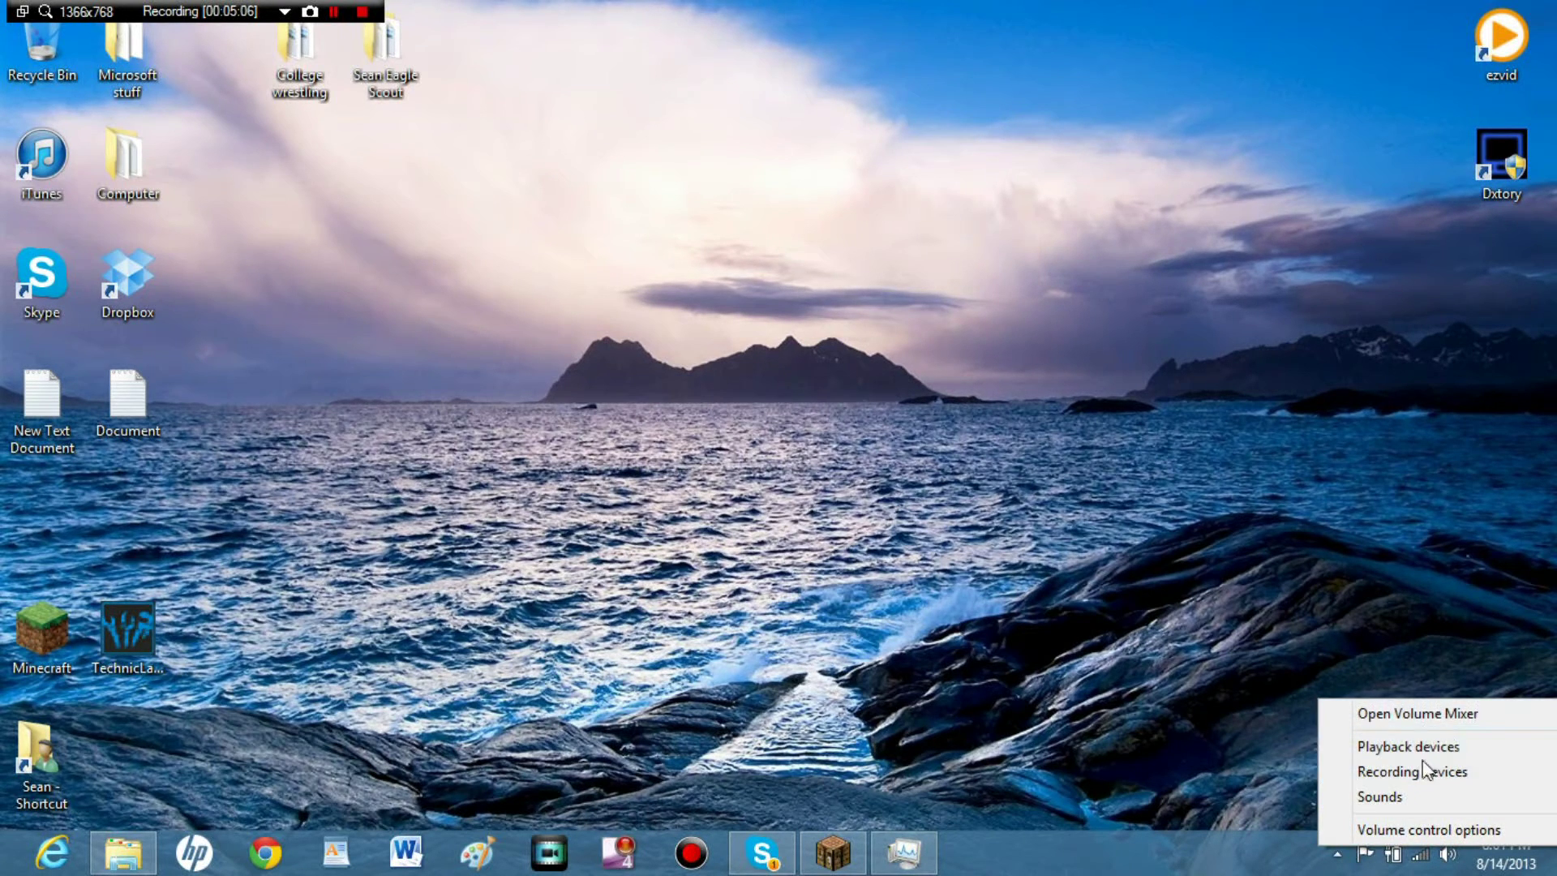
mouse_move(1379, 797)
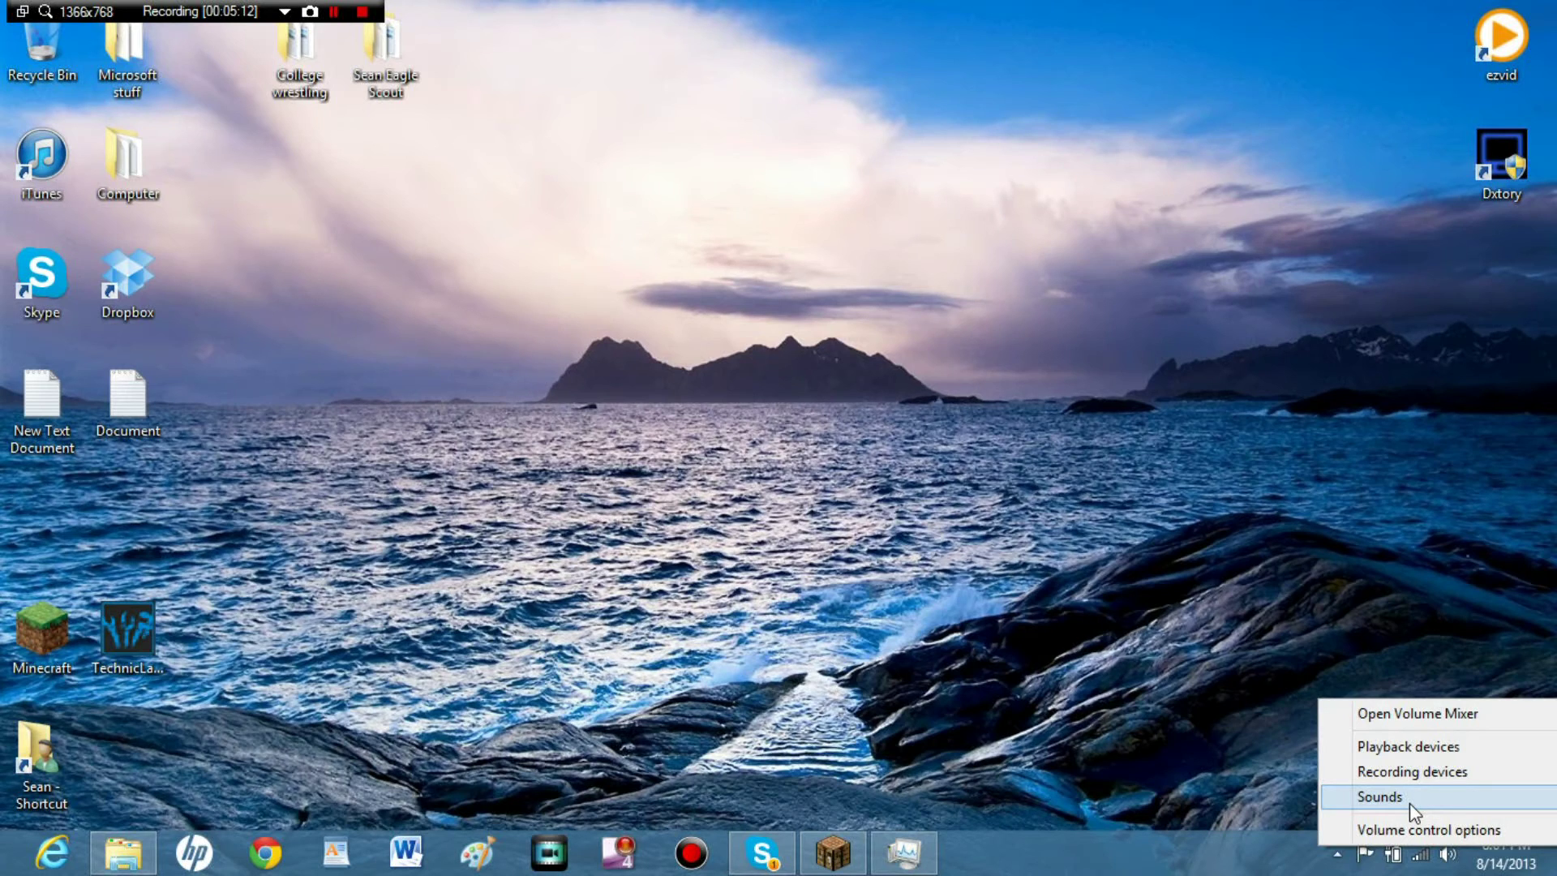
mouse_move(1411, 771)
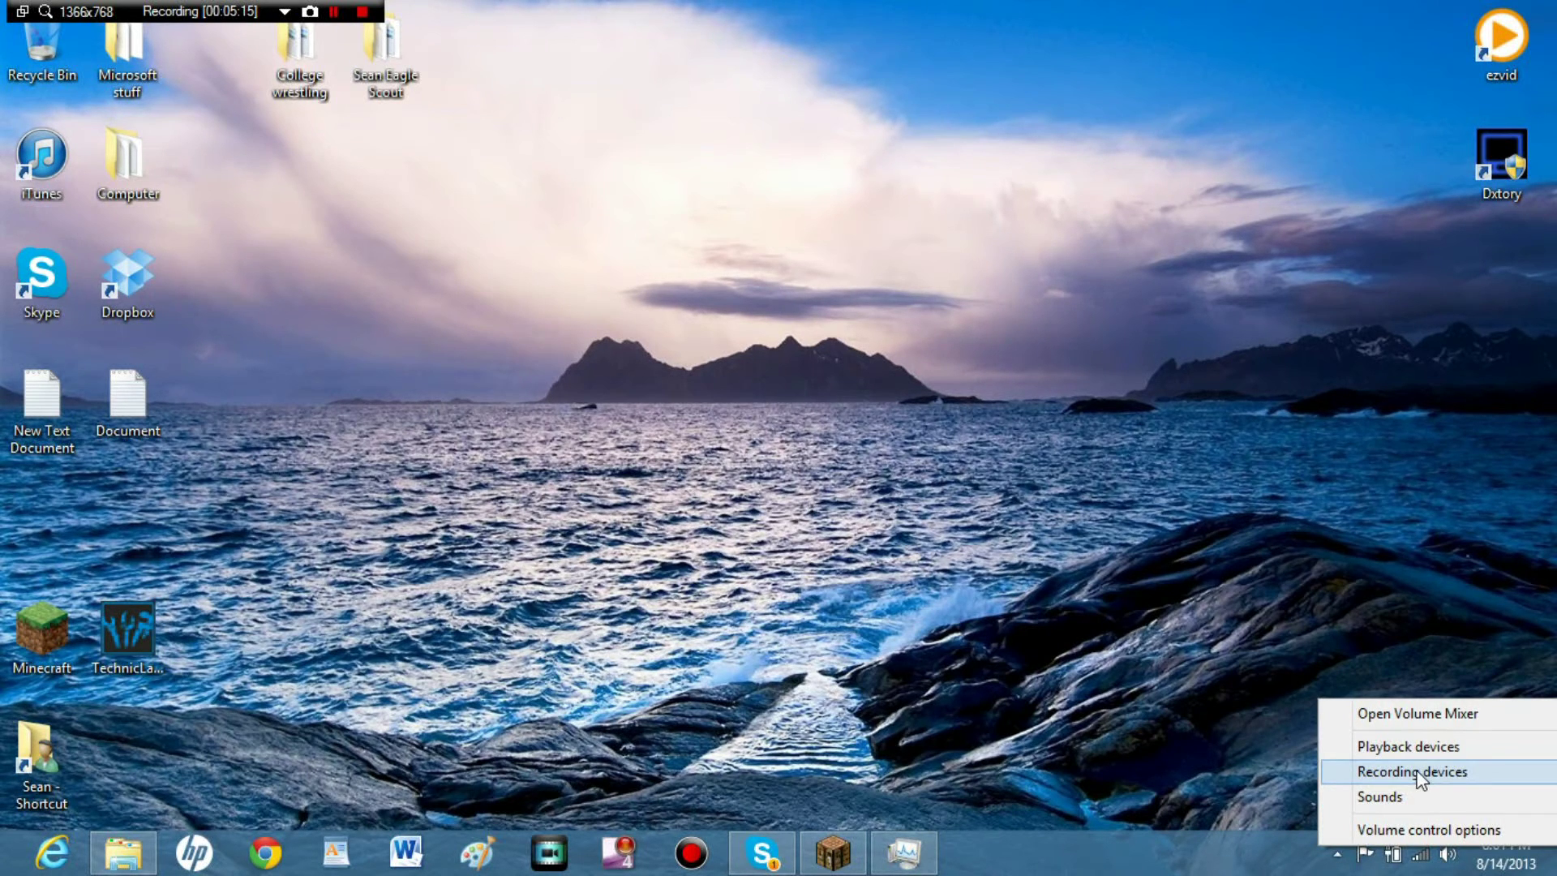
left_click(1406, 746)
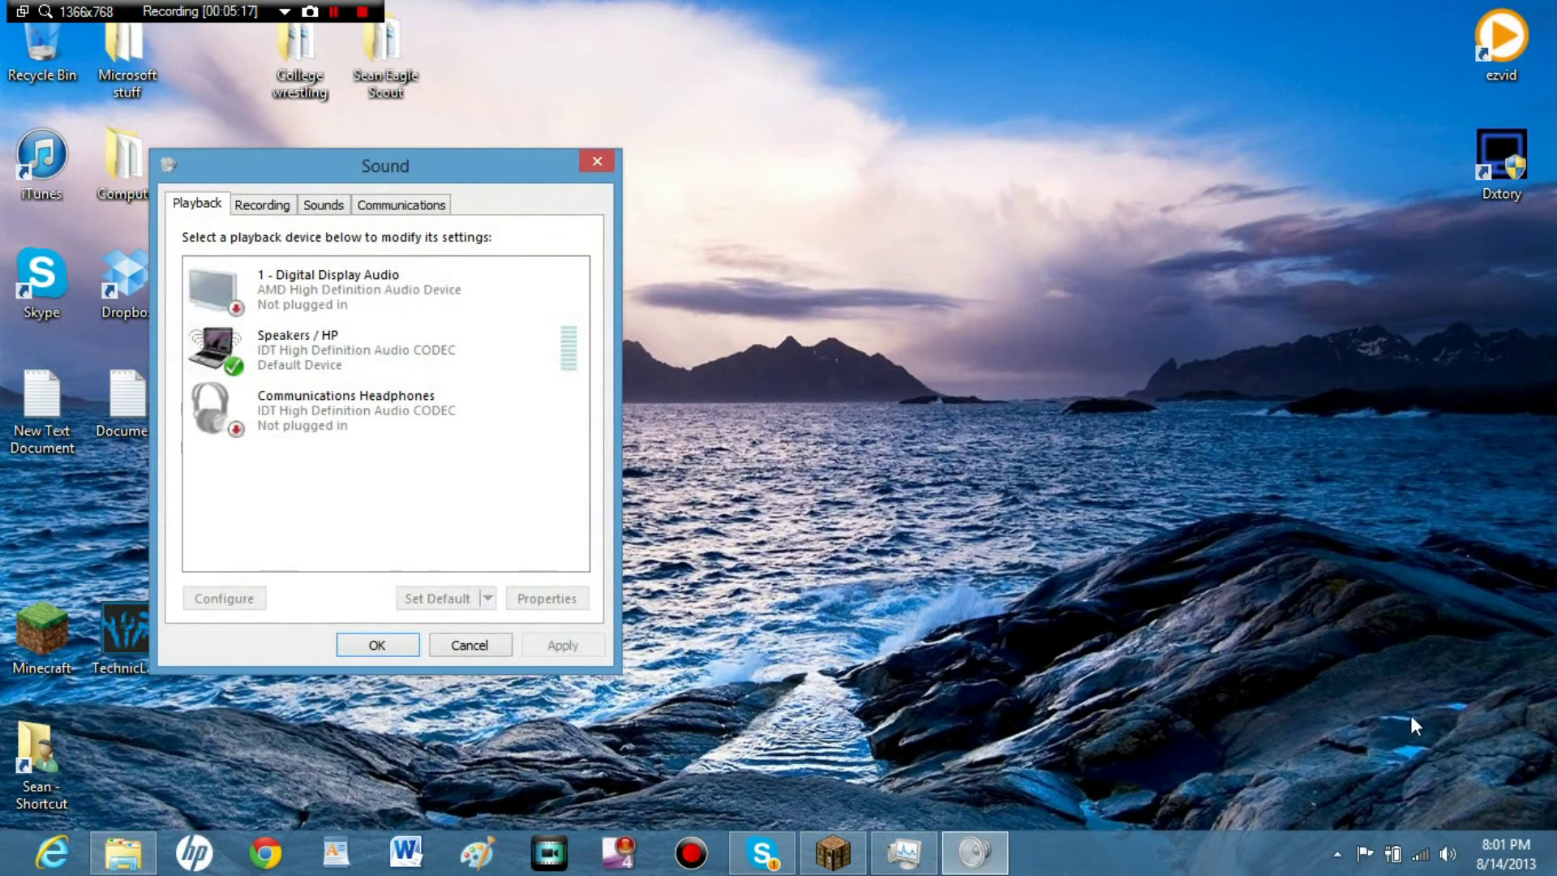
Look over the Communications Headphones and Speakers/HP devices, then show the Recording list.
left_click(382, 409)
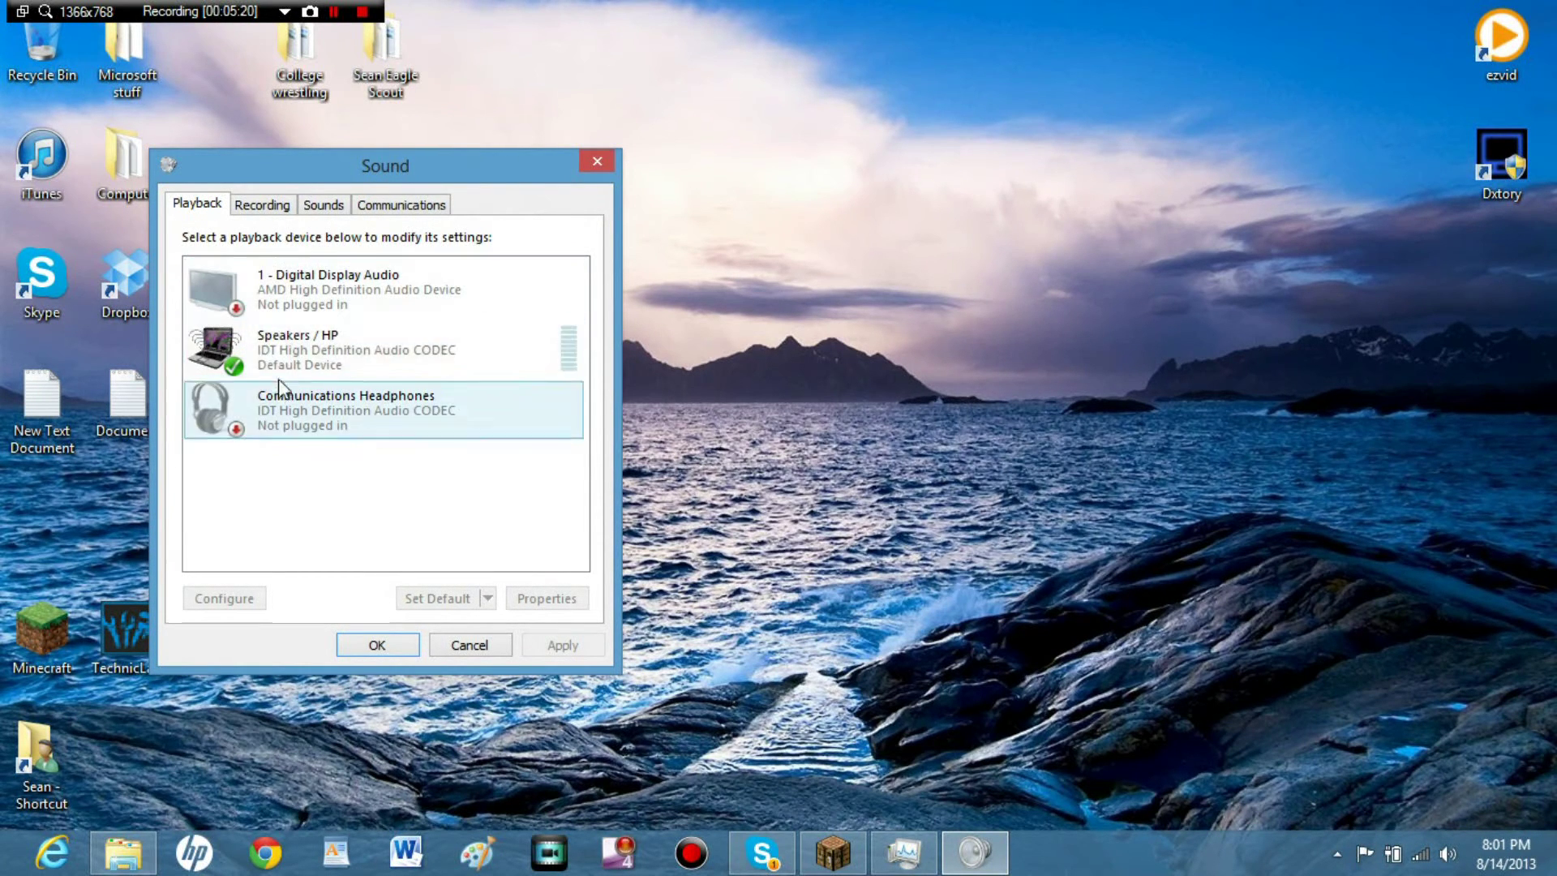
left_click(382, 348)
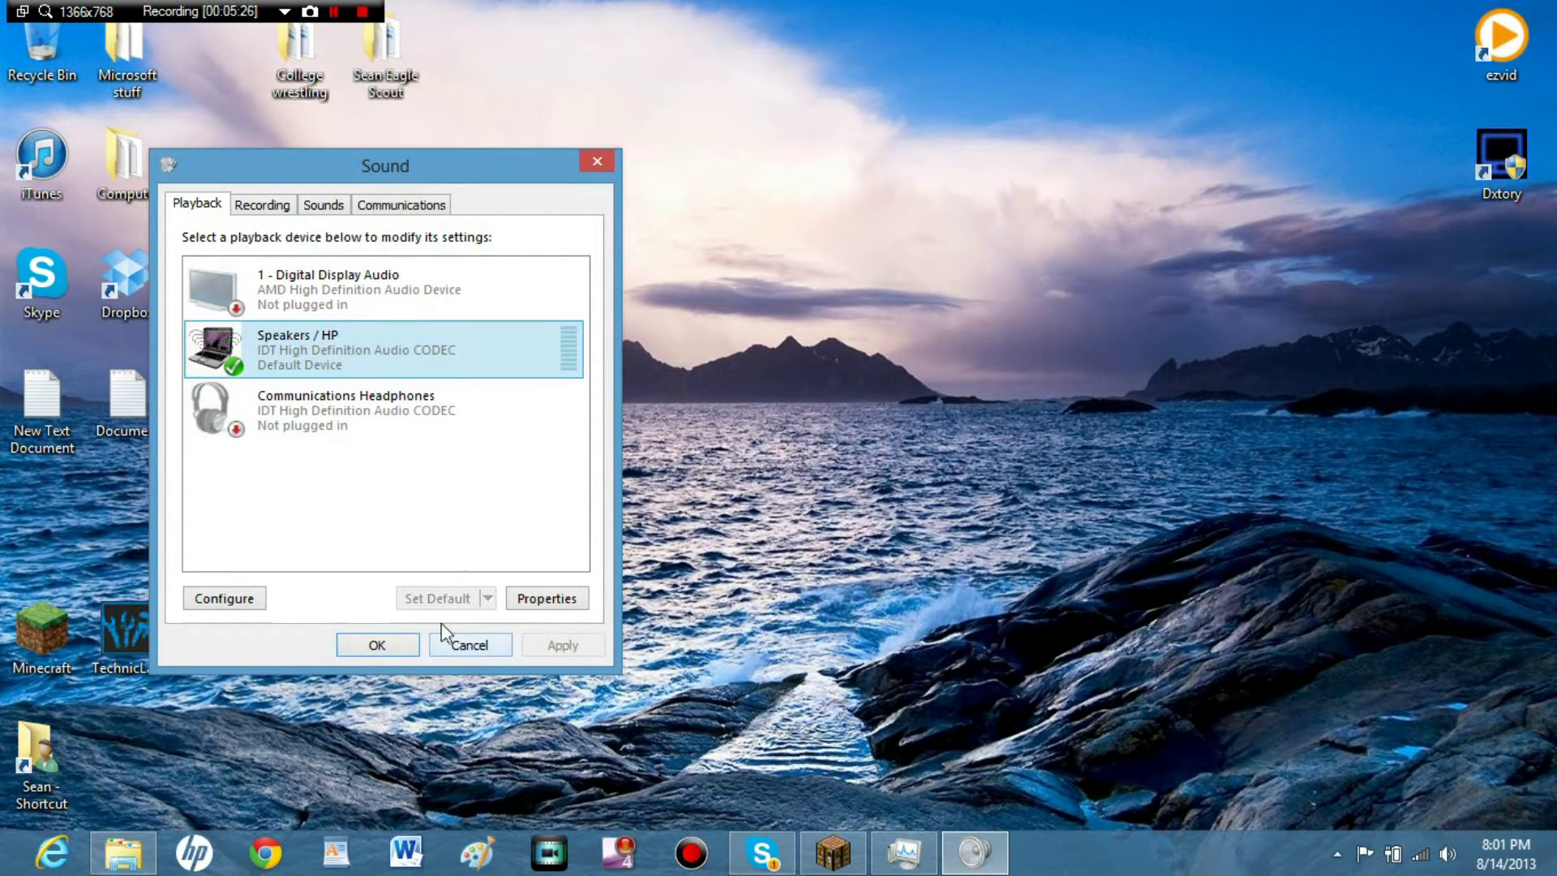
left_click(262, 204)
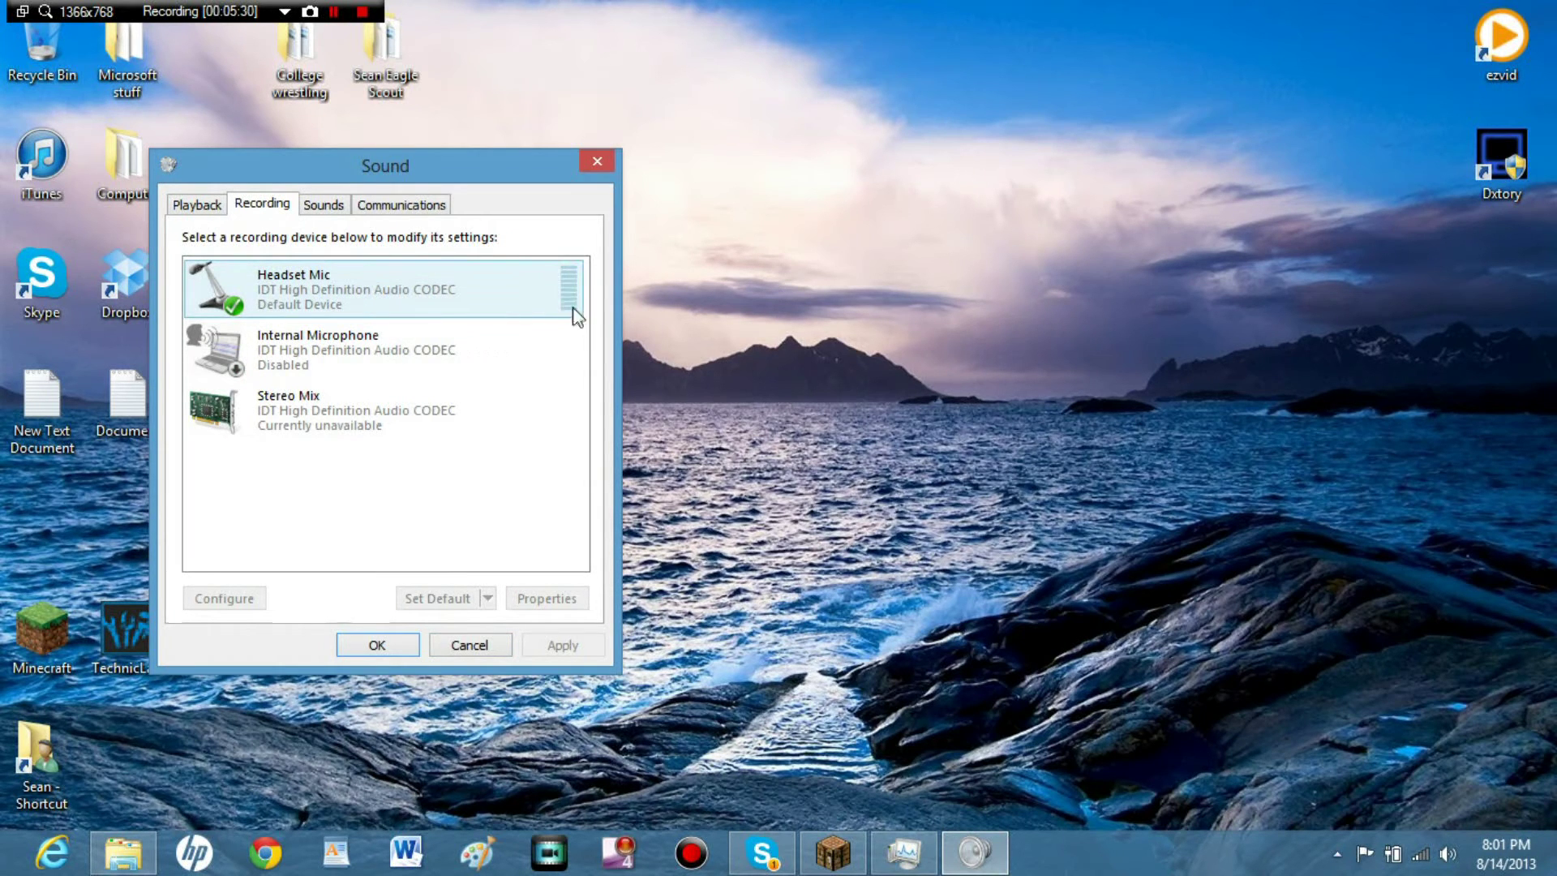
mouse_move(564, 289)
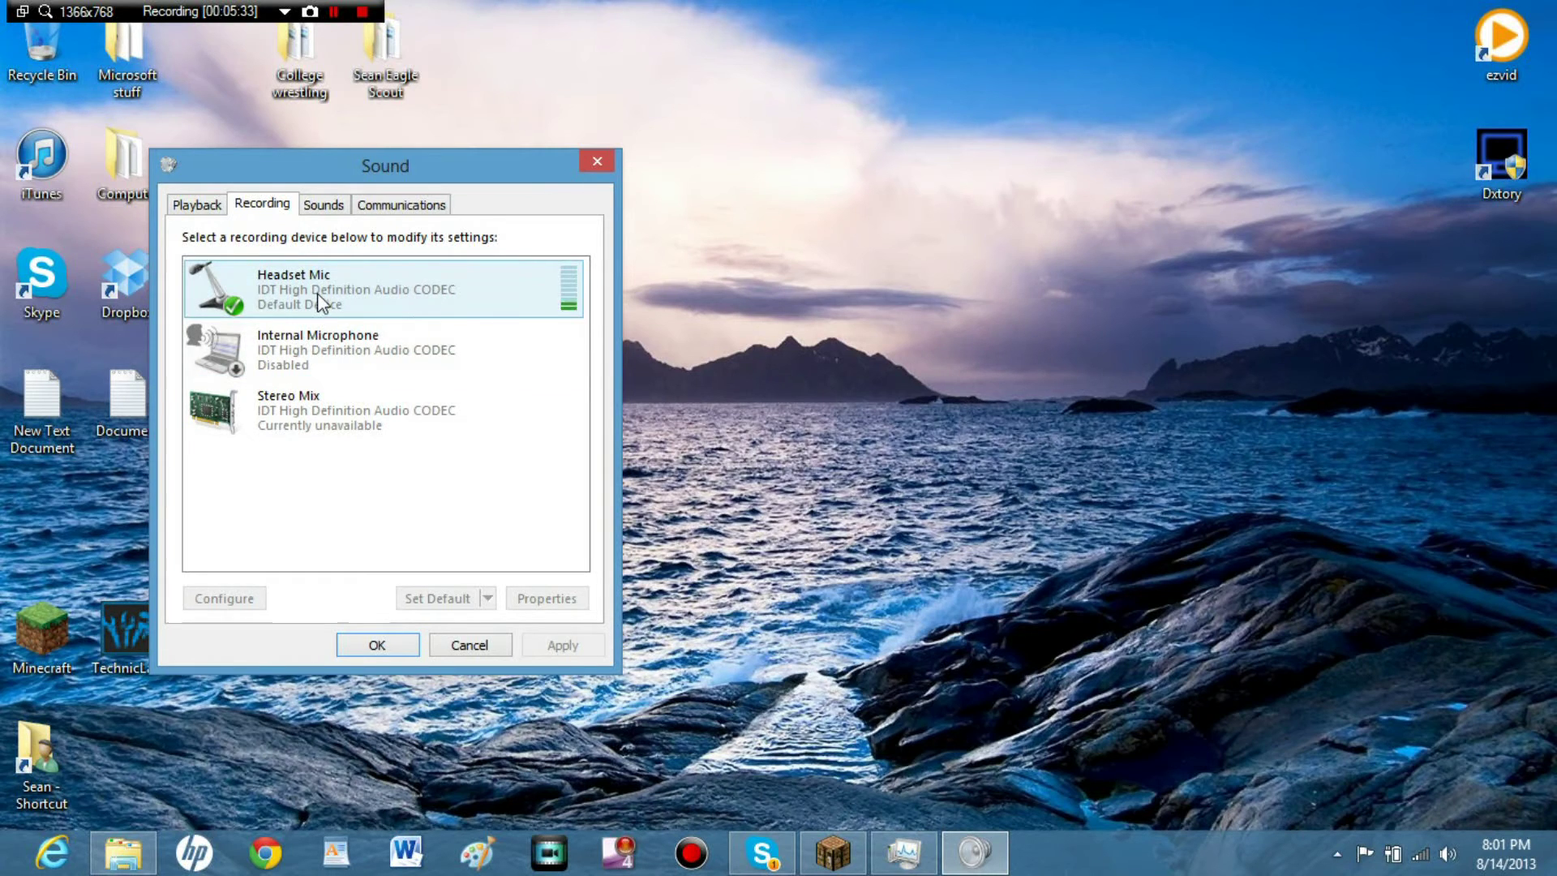
Turn on Show Disabled Devices, select Headset Mic and open its Properties.
left_click(382, 350)
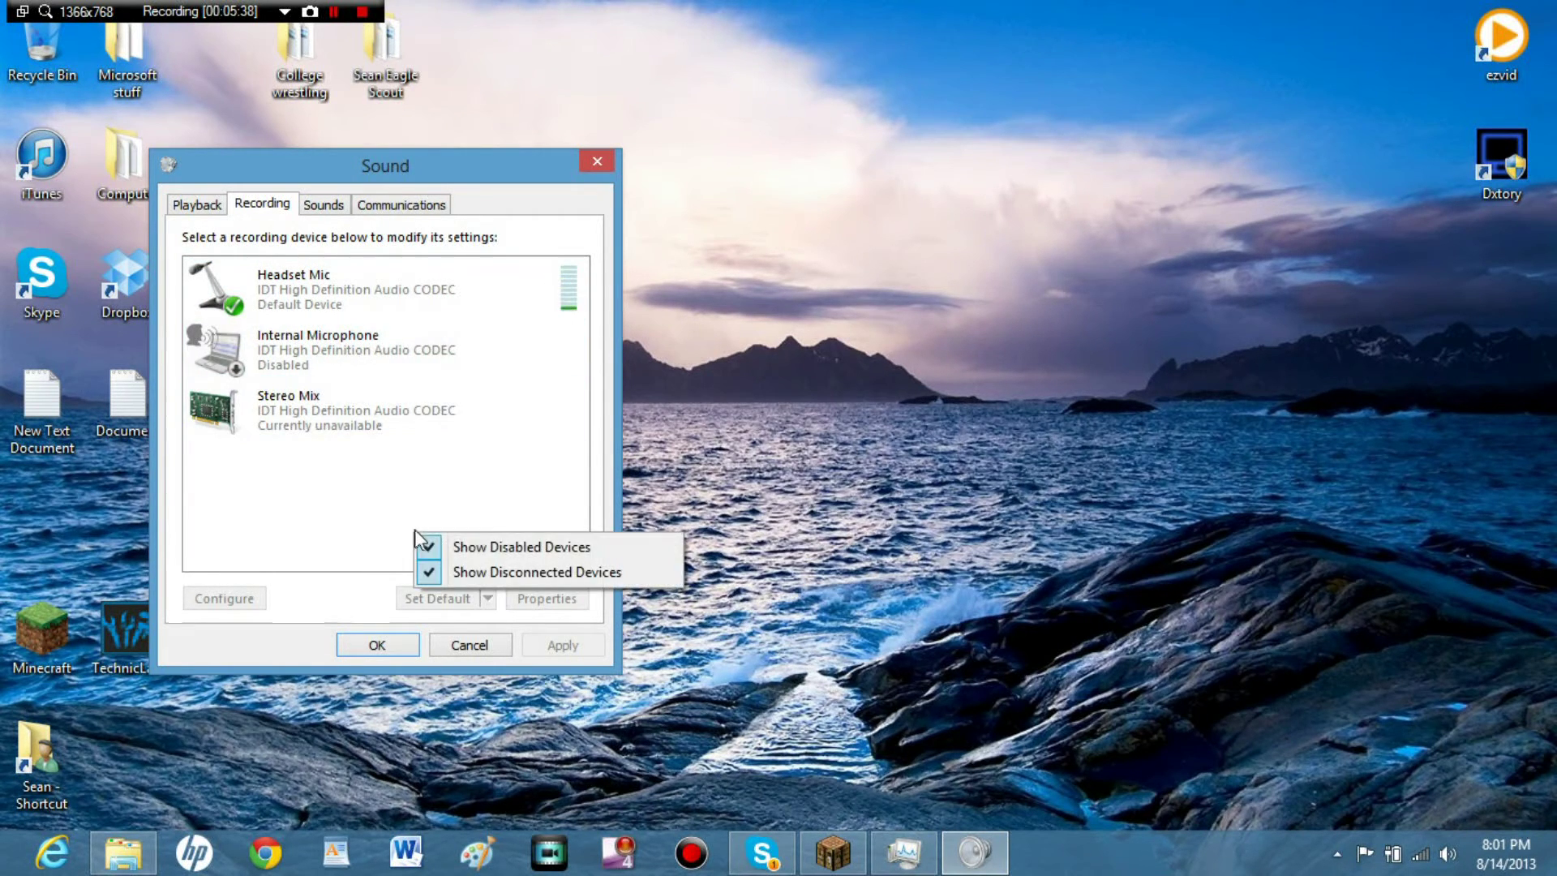
left_click(392, 492)
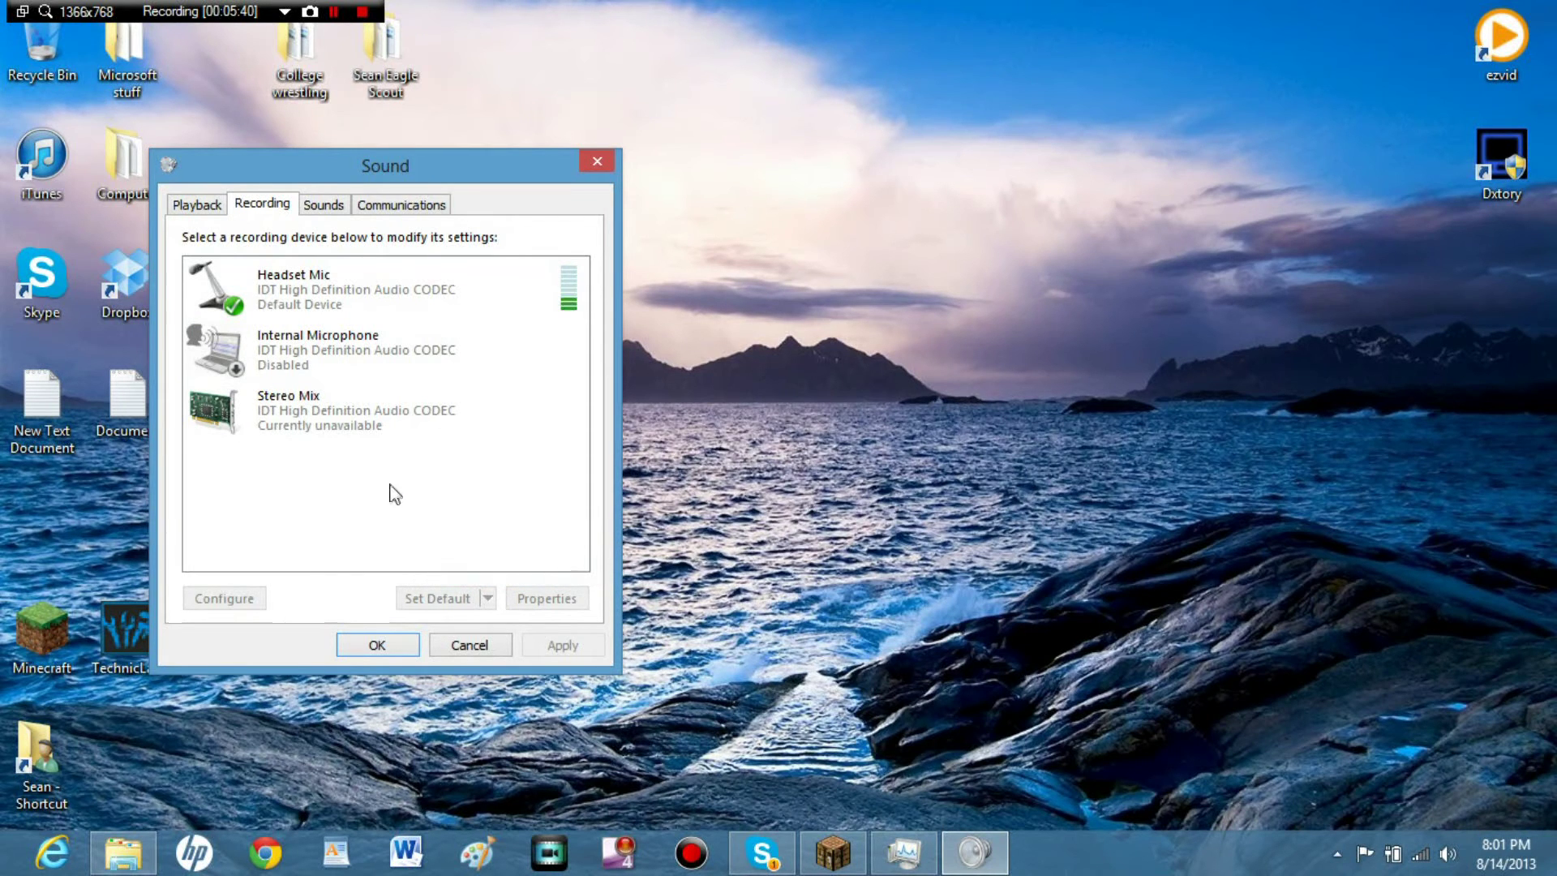
right_click(398, 476)
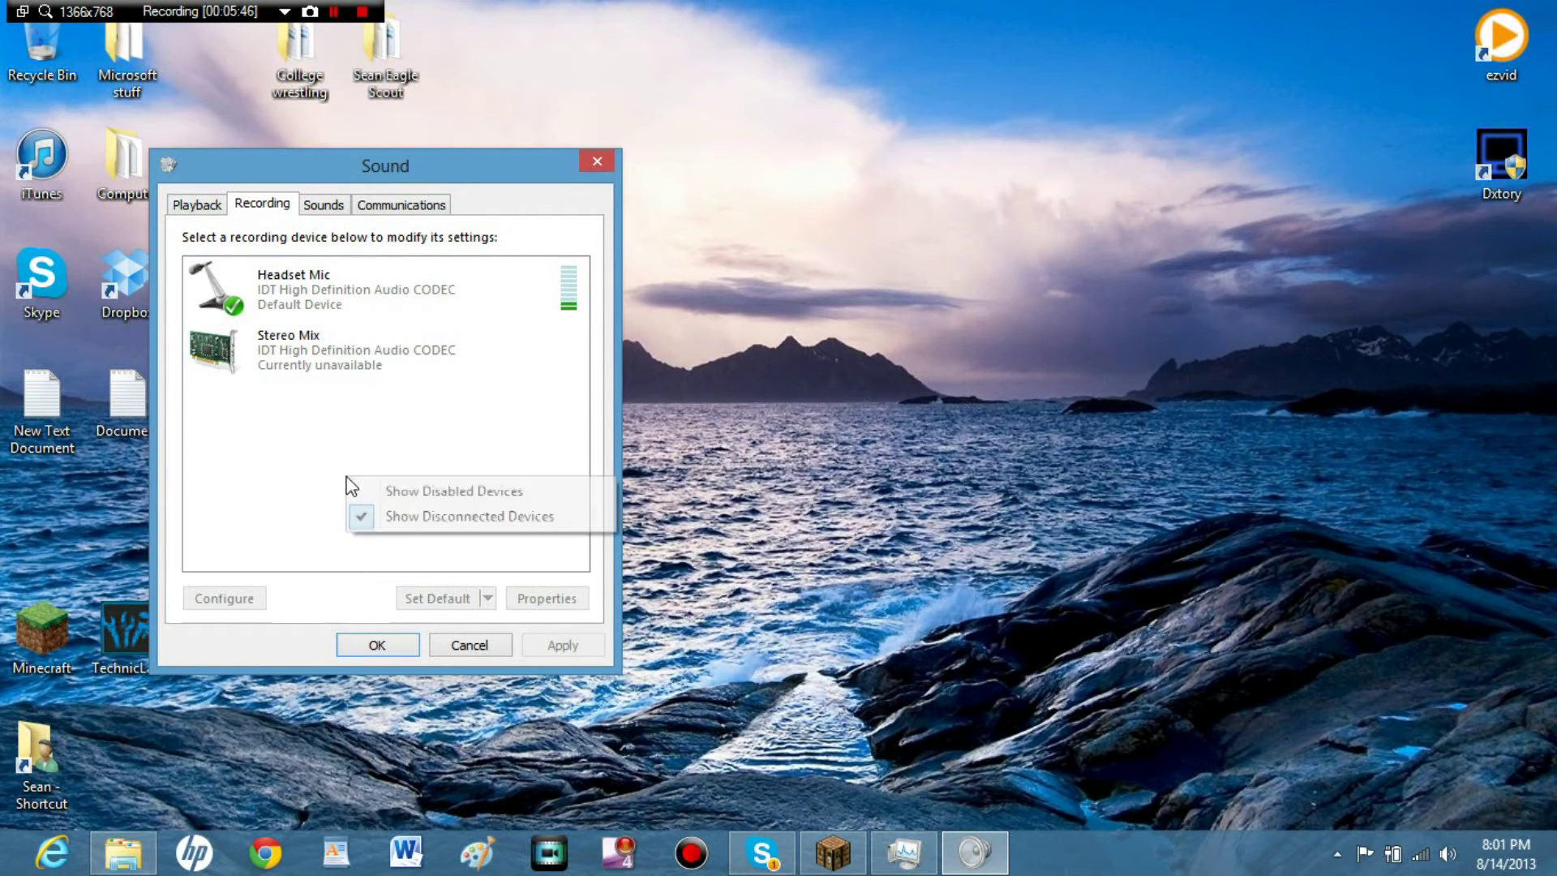
left_click(454, 490)
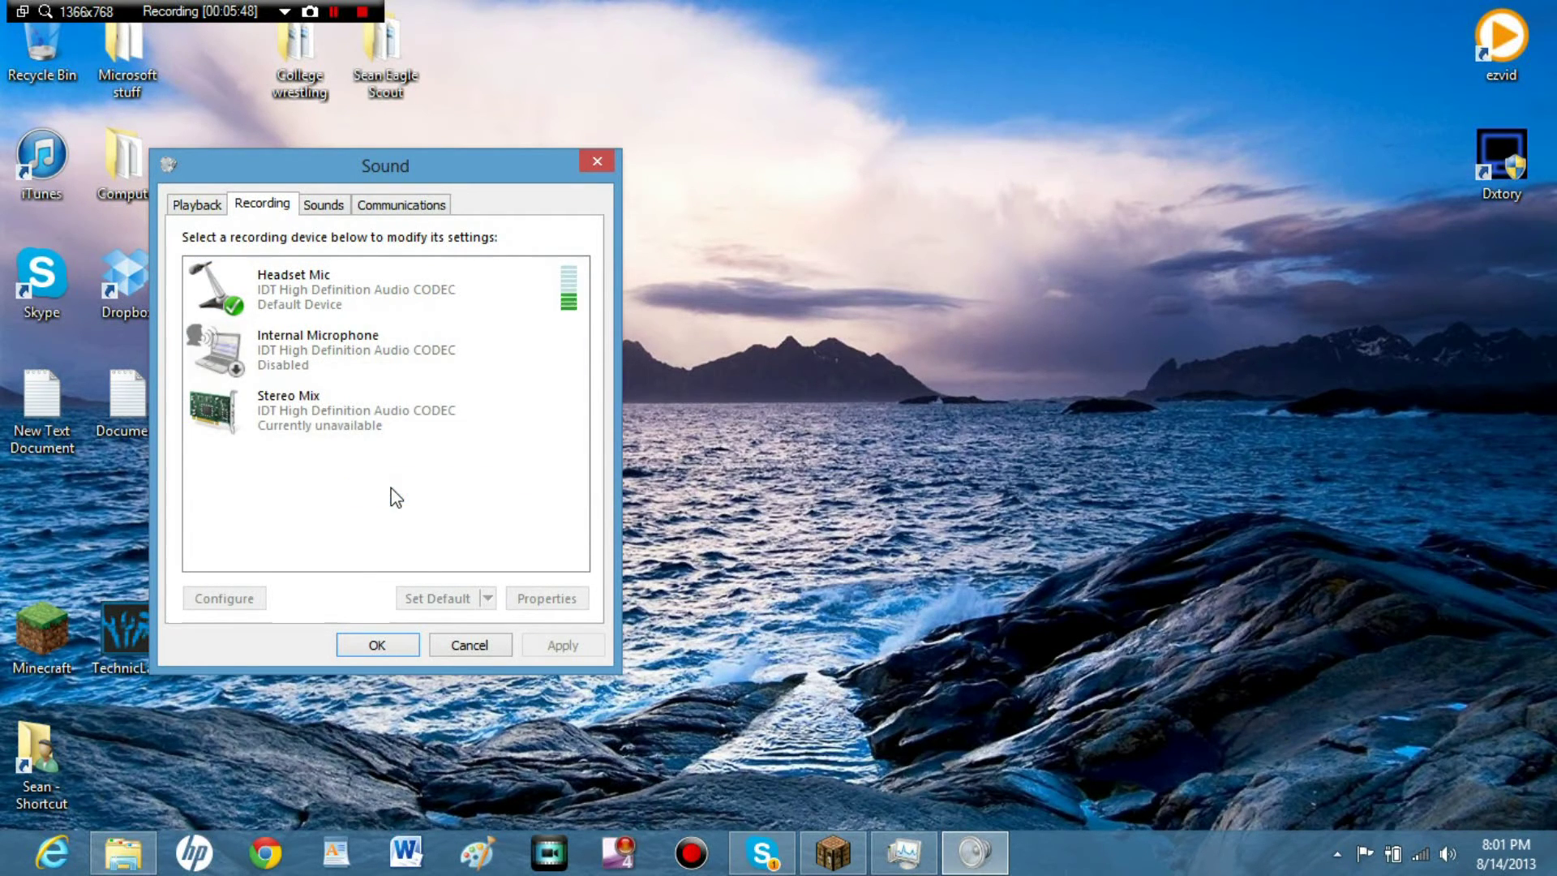
left_click(377, 350)
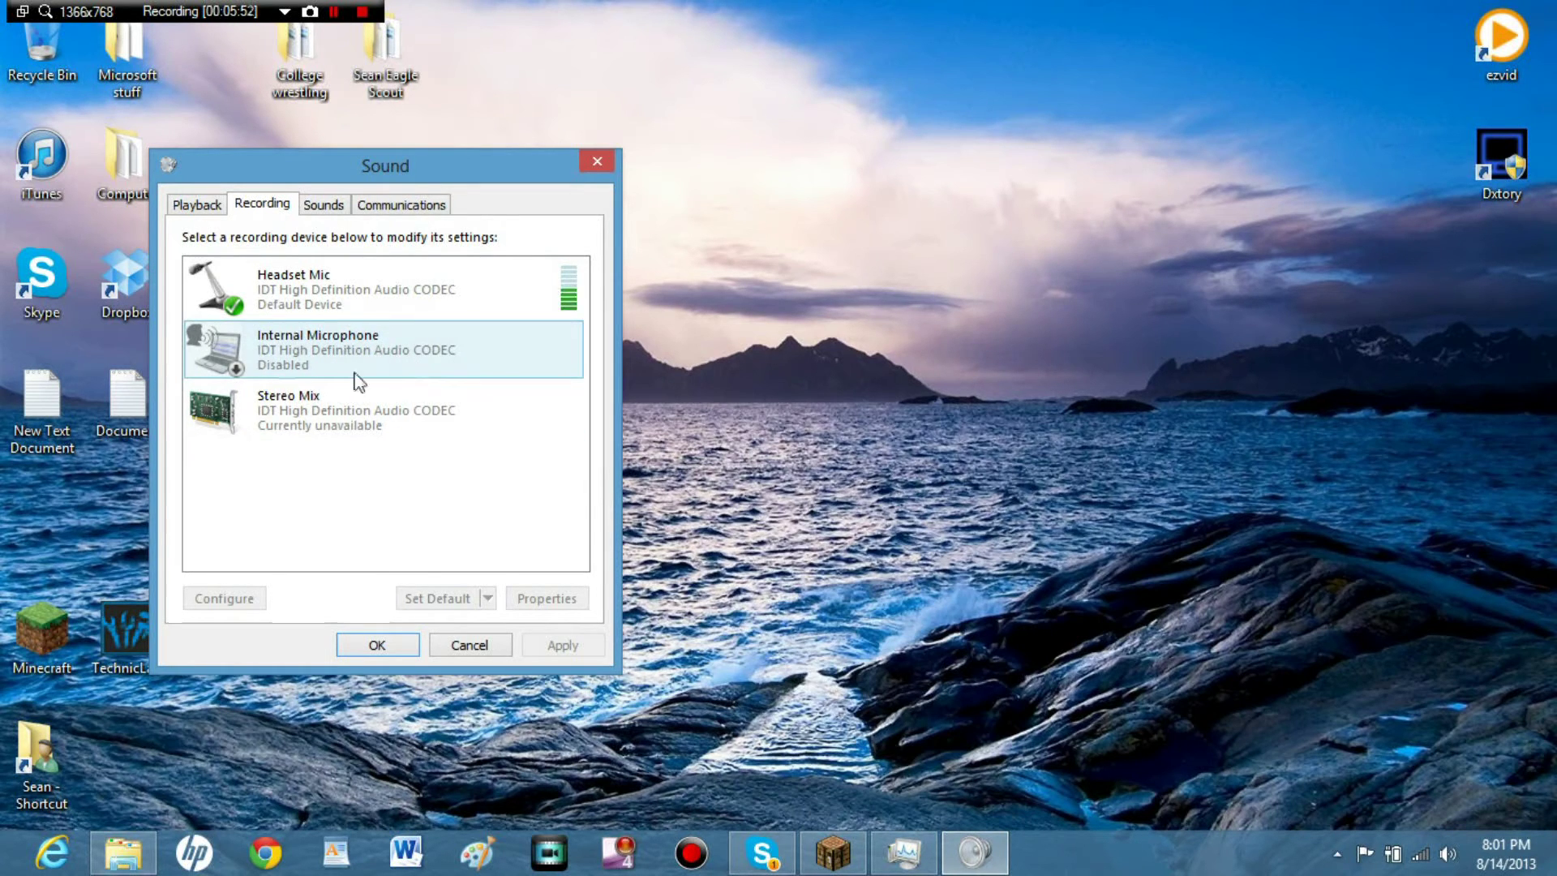
mouse_move(238, 330)
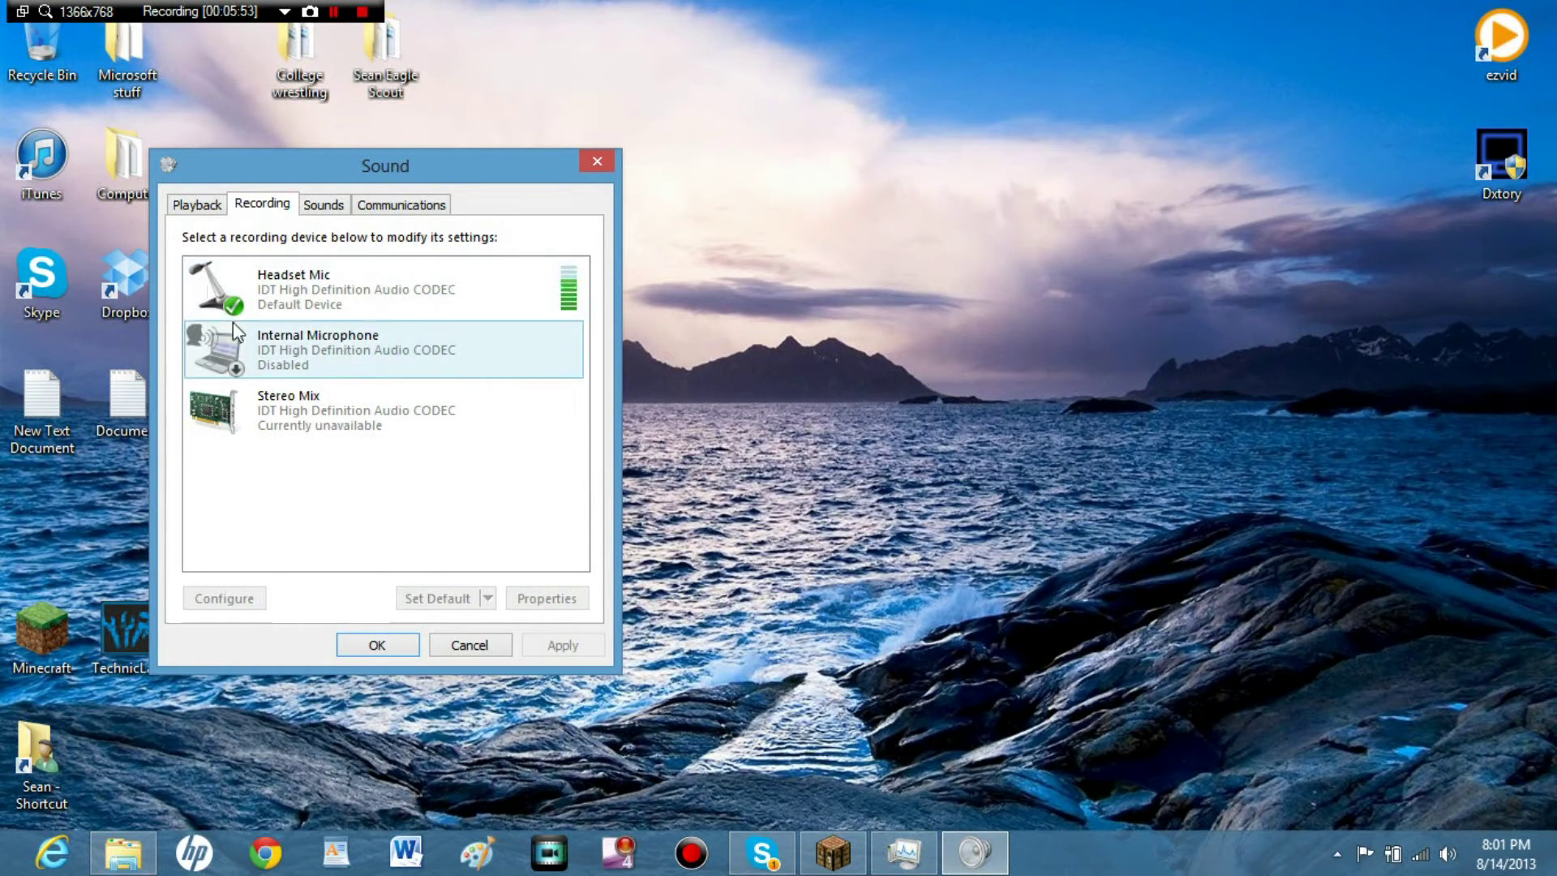
left_click(385, 288)
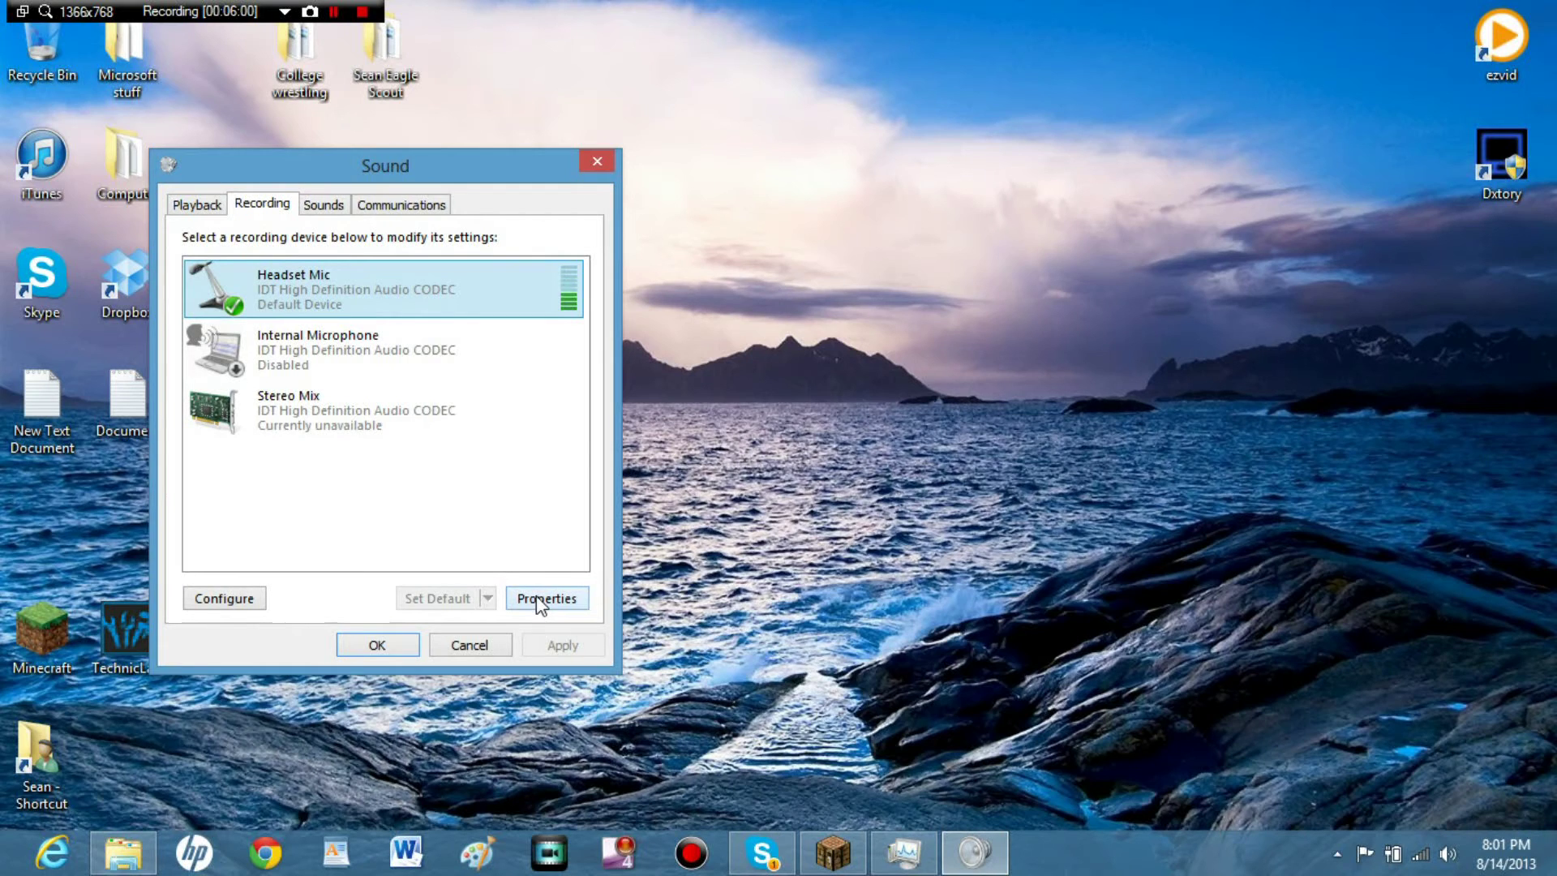
left_click(545, 597)
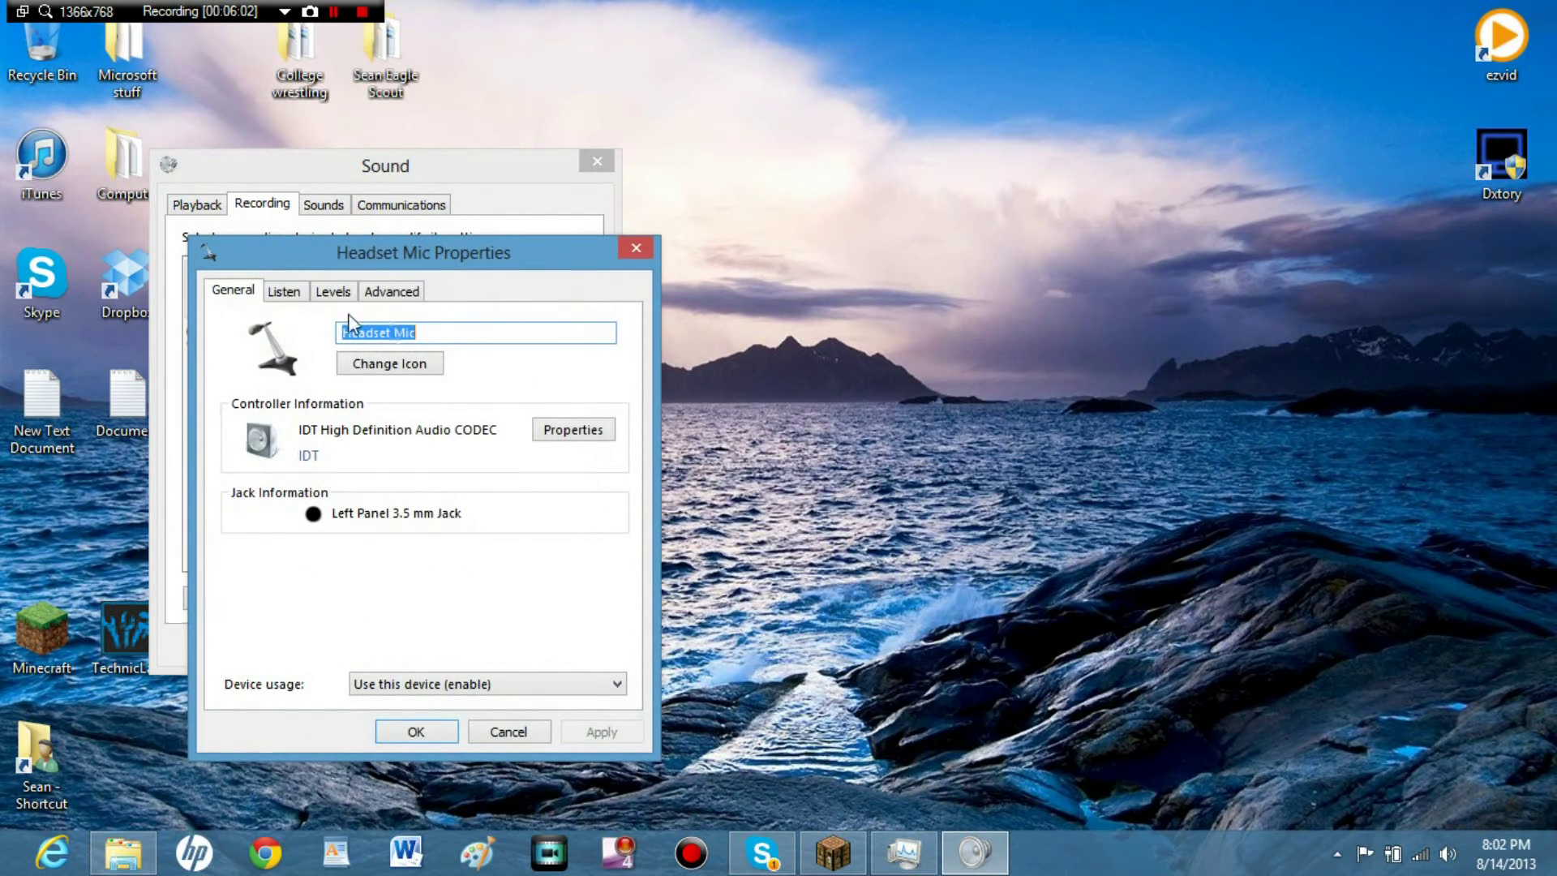
Review Levels, Listen and General tabs, set 'Use this device (enable)', and OK both windows.
left_click(332, 290)
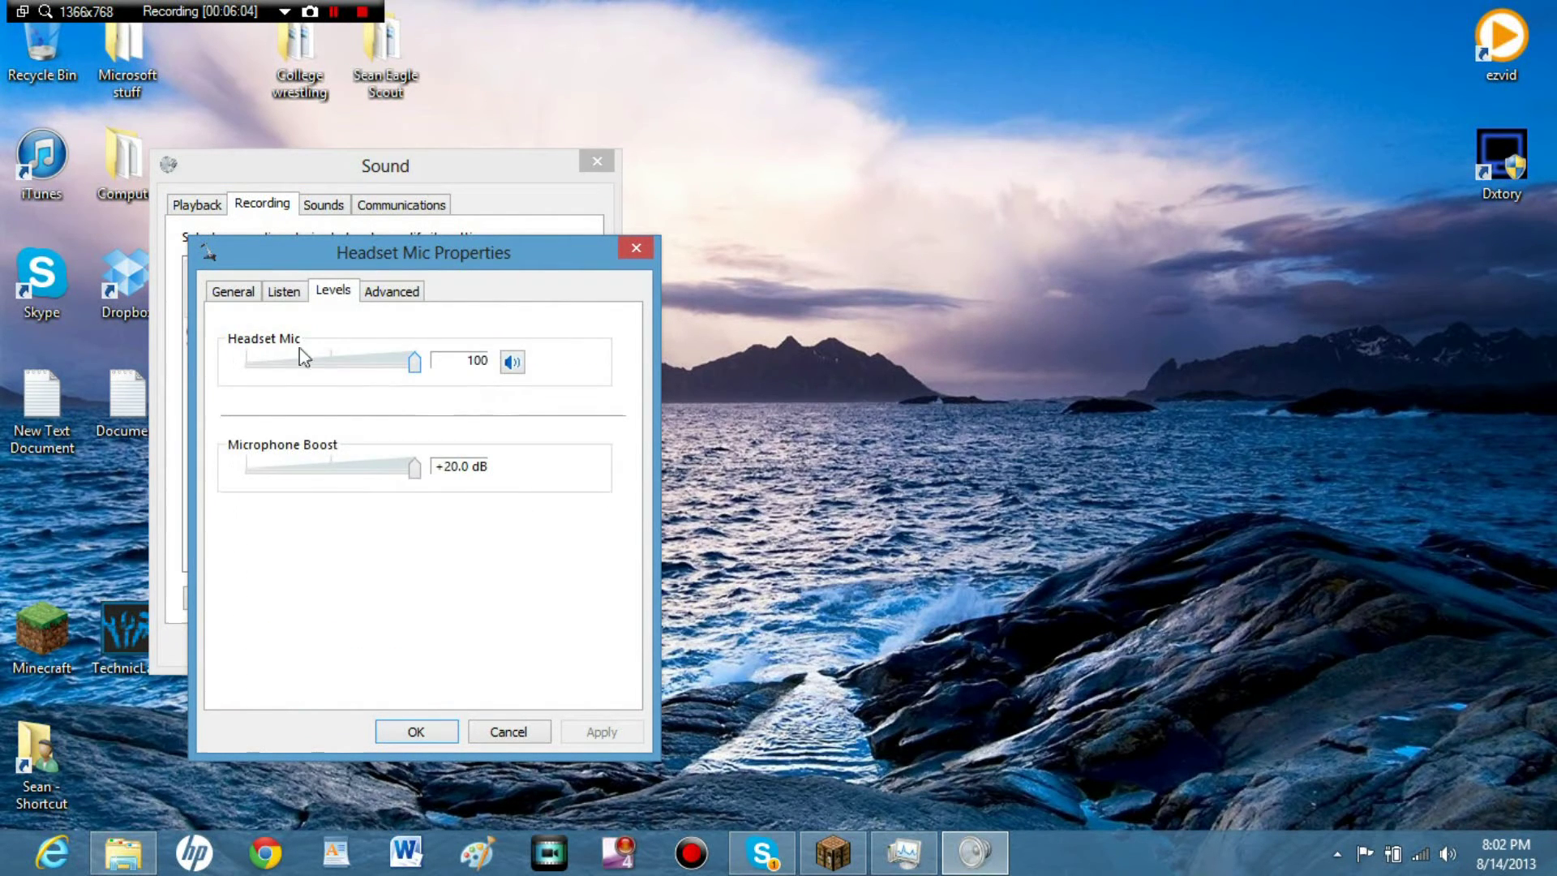
mouse_move(469, 543)
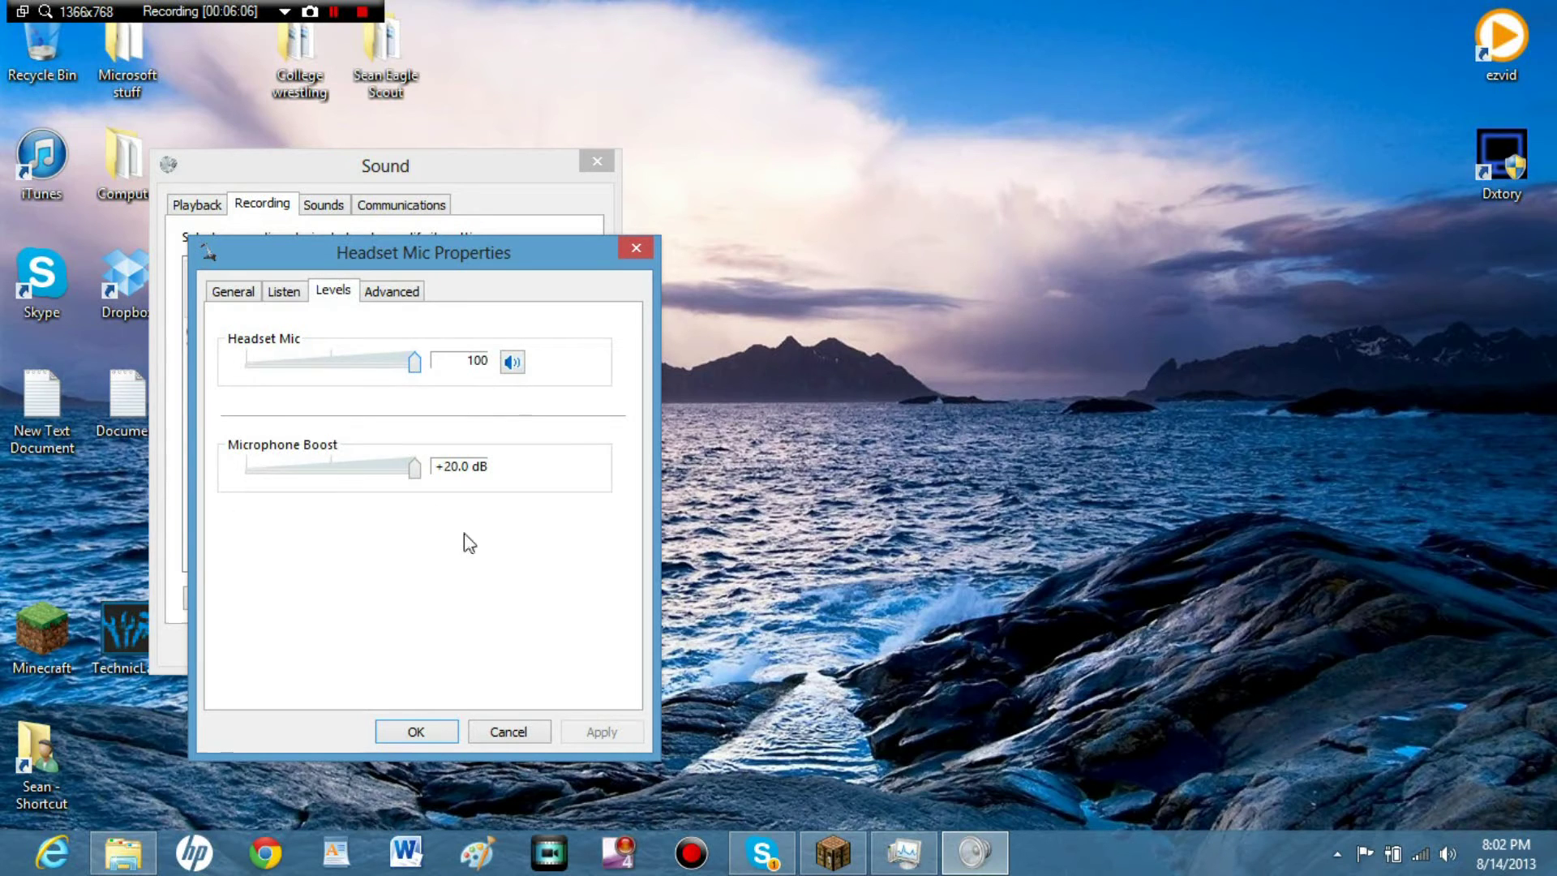
mouse_move(417, 548)
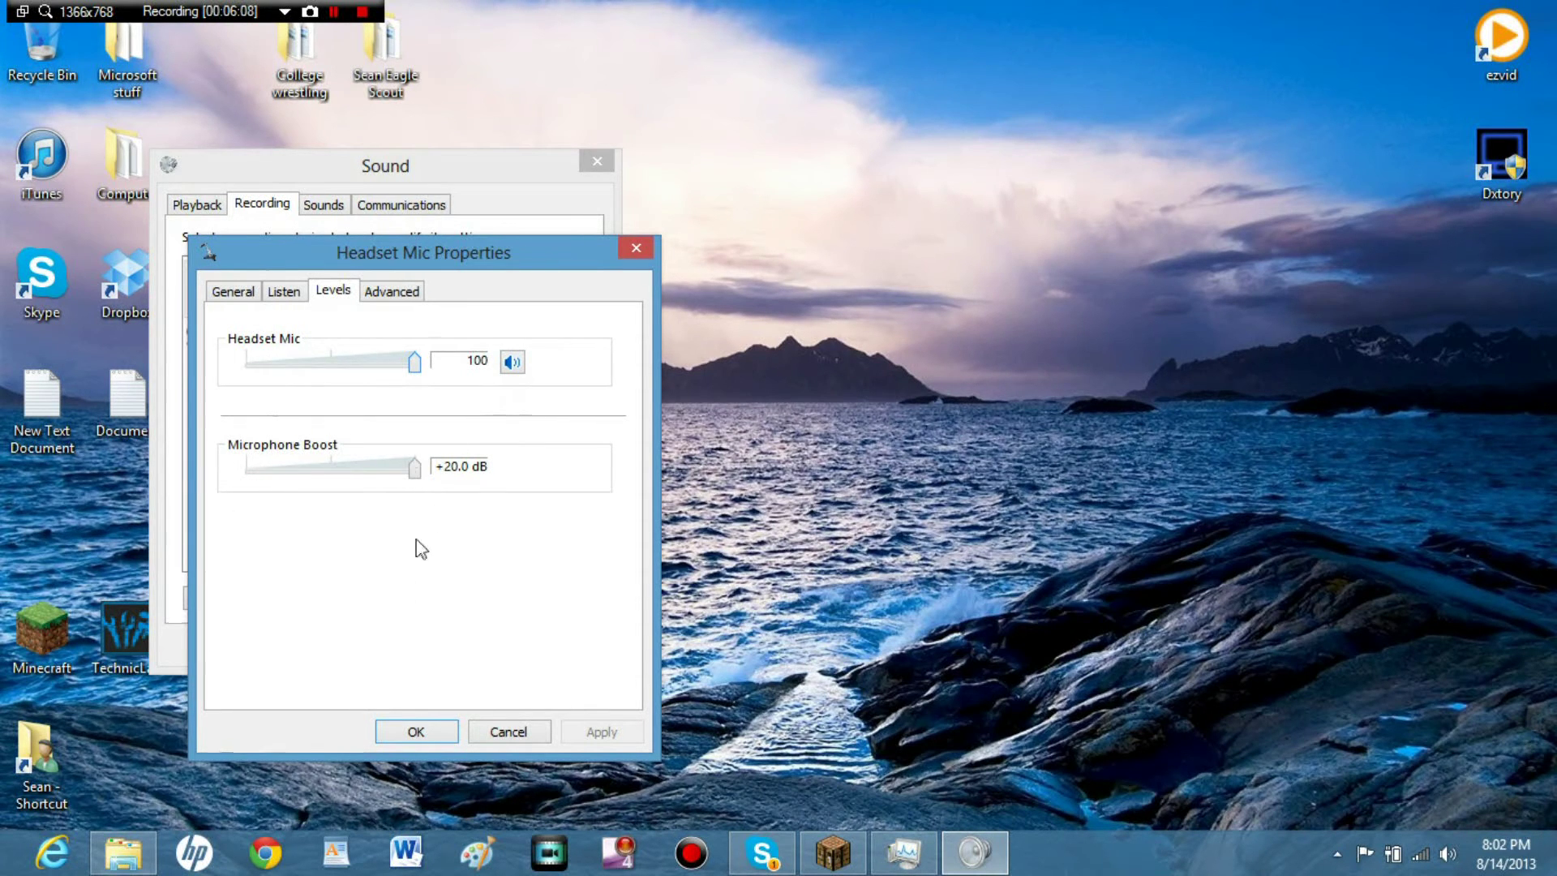
left_click(283, 290)
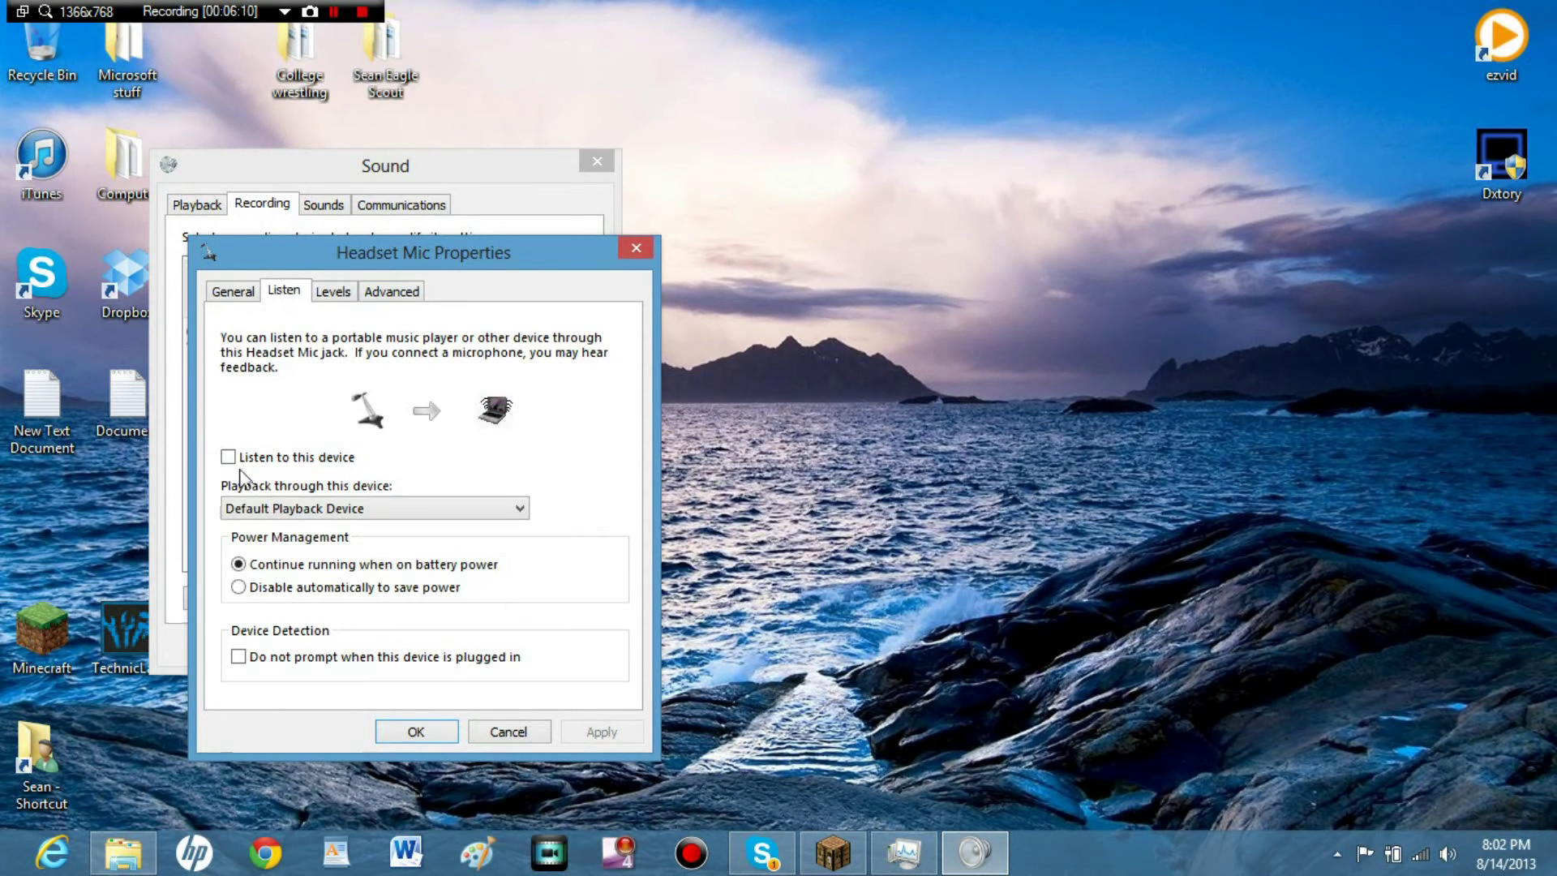
mouse_move(260, 331)
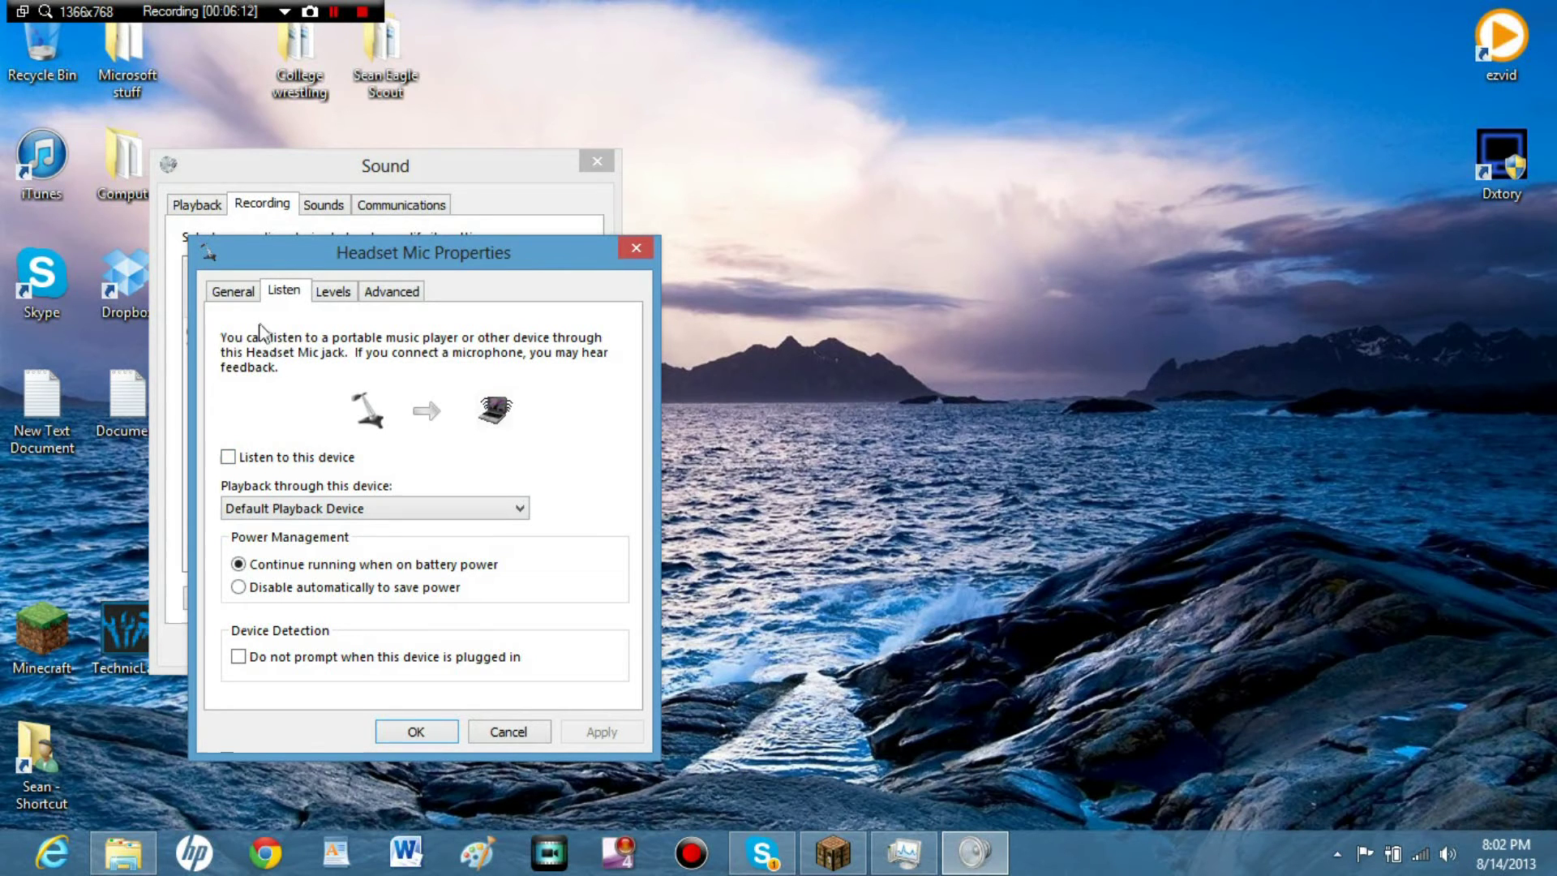
left_click(233, 291)
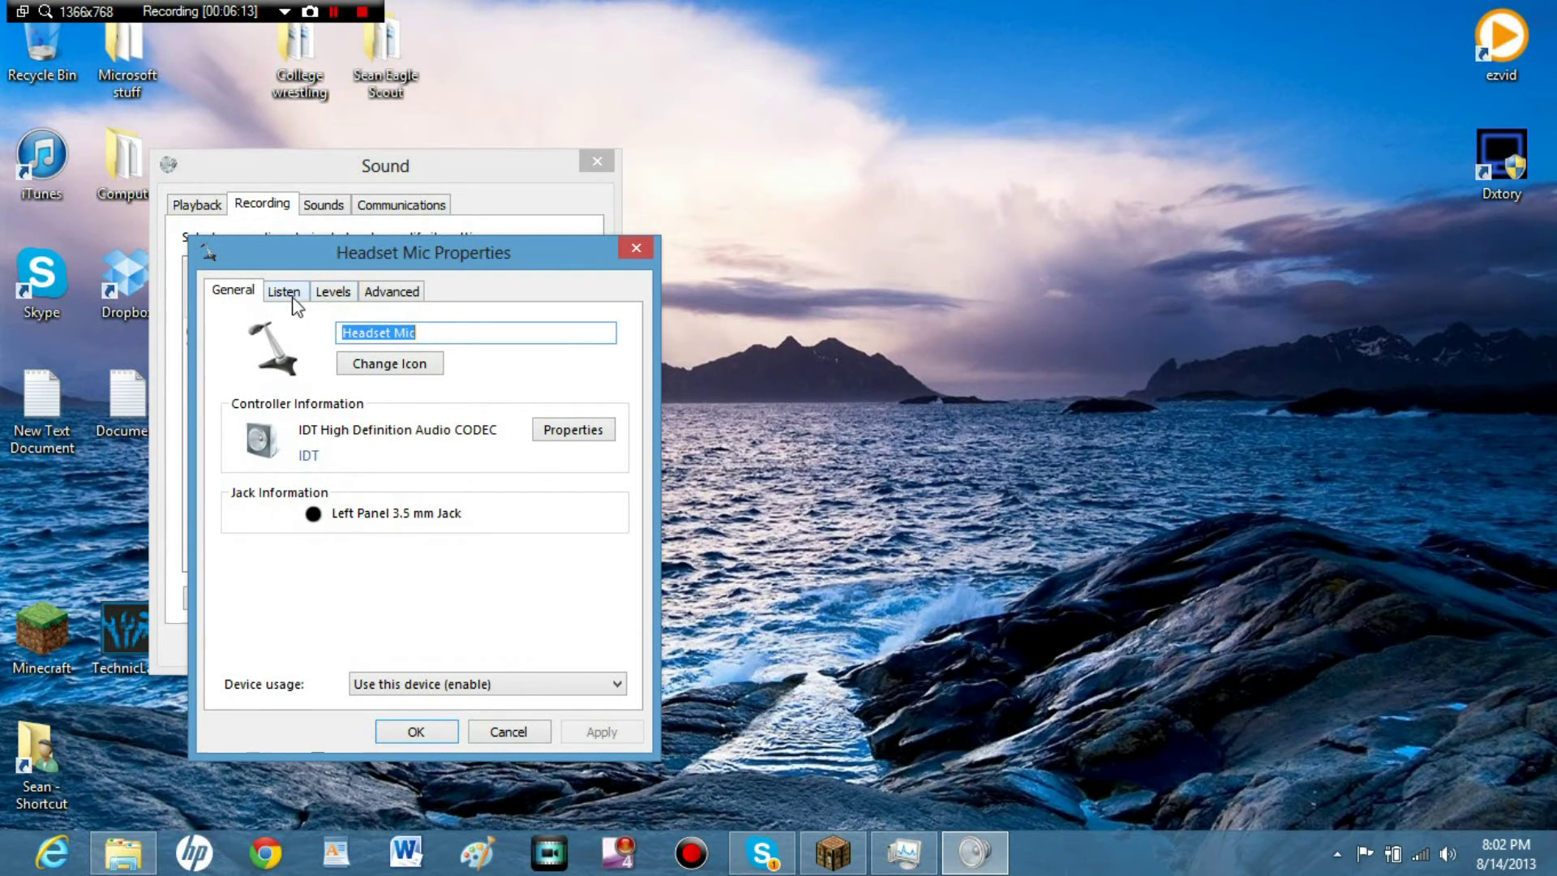
mouse_move(416, 731)
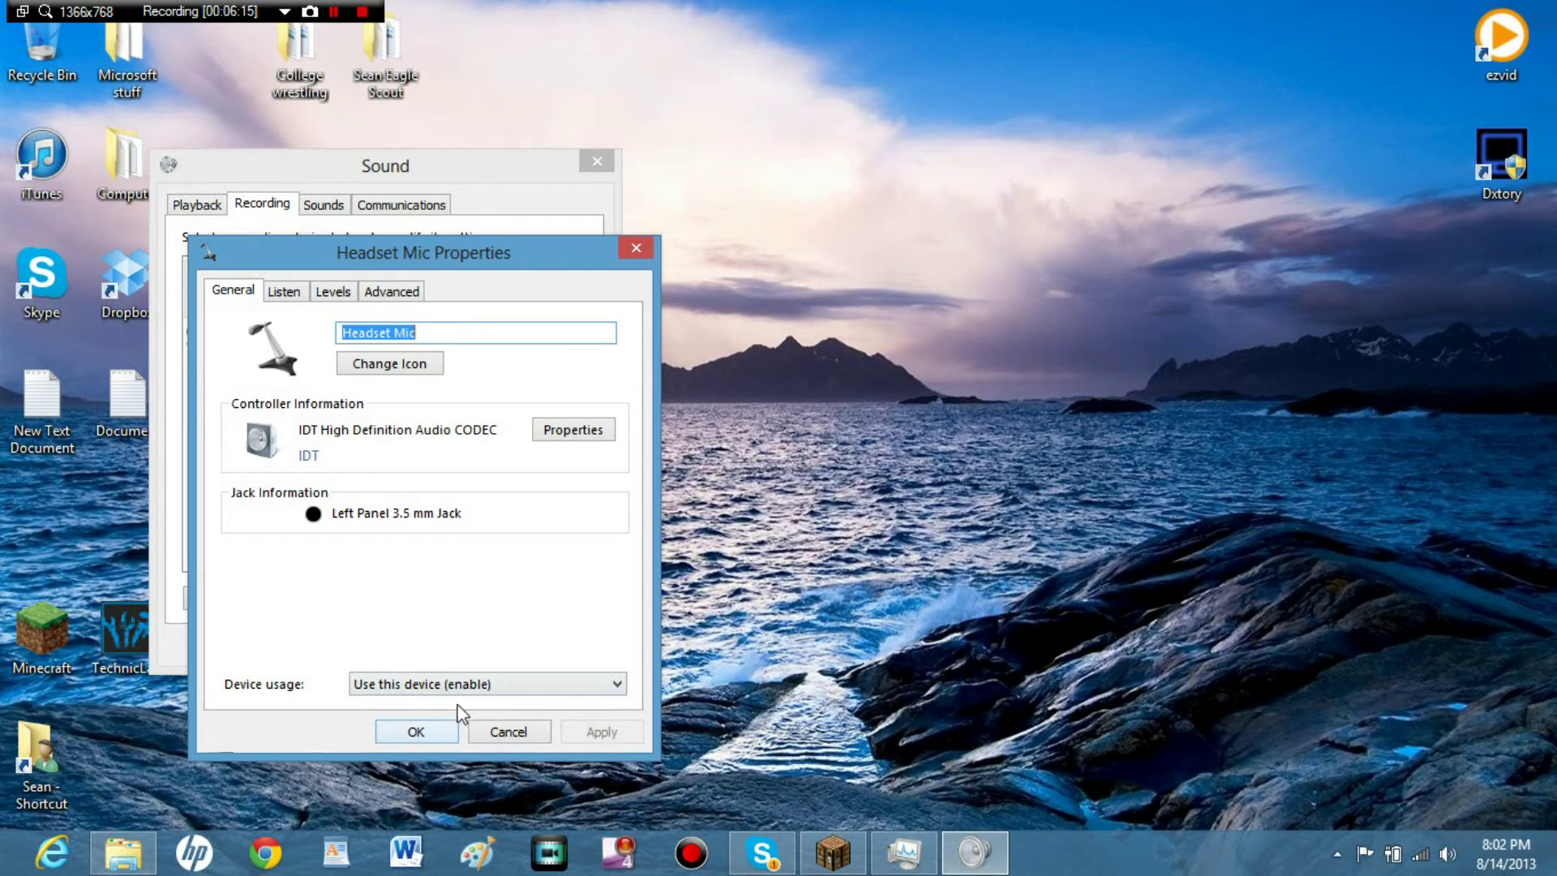
left_click(486, 683)
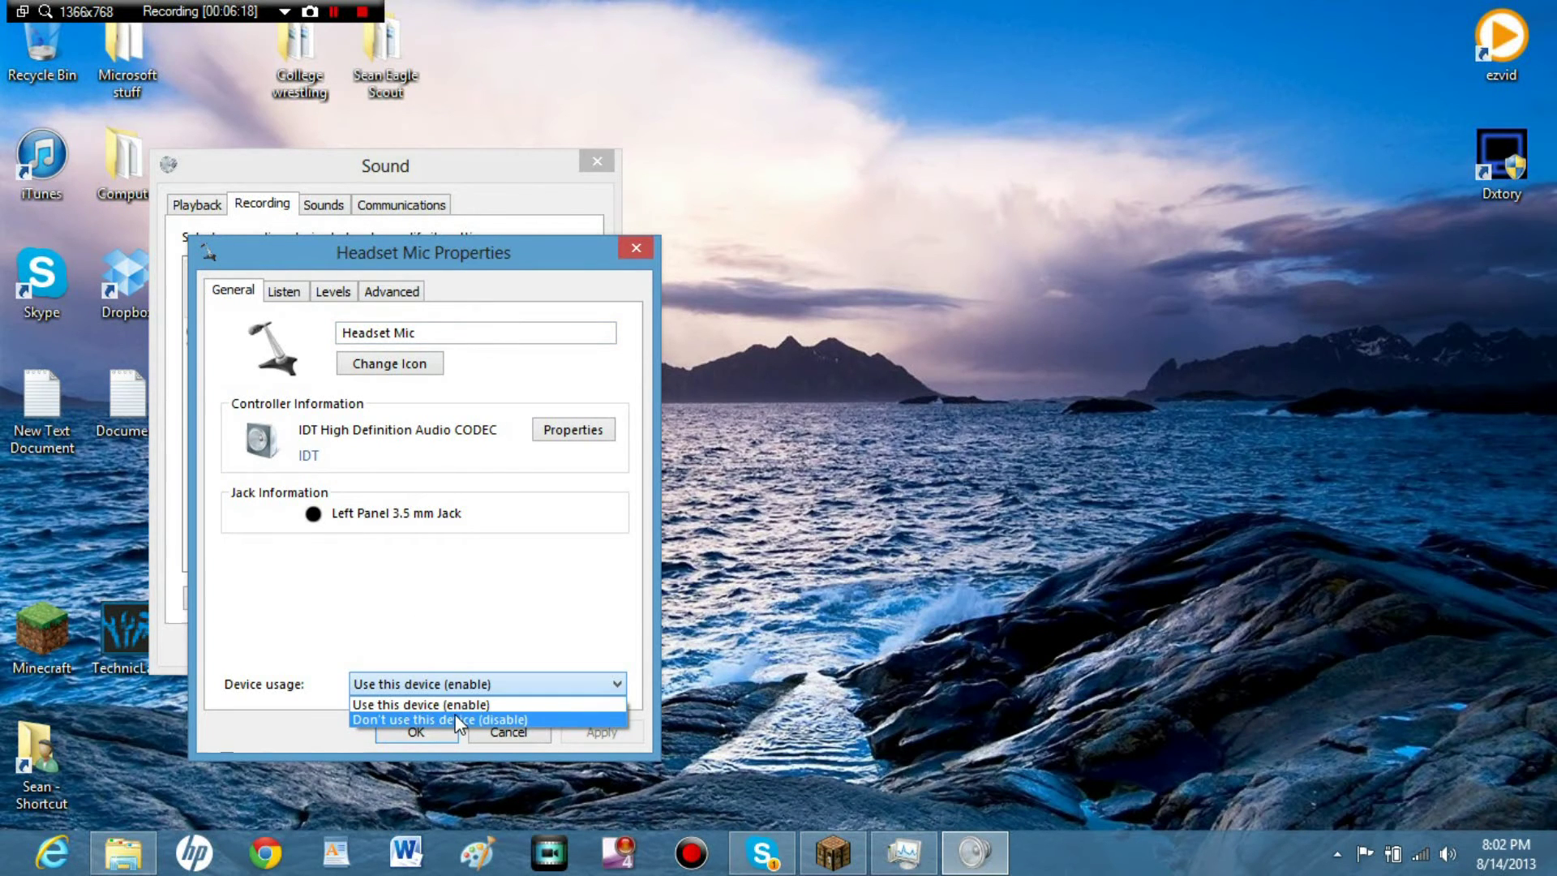
left_click(420, 704)
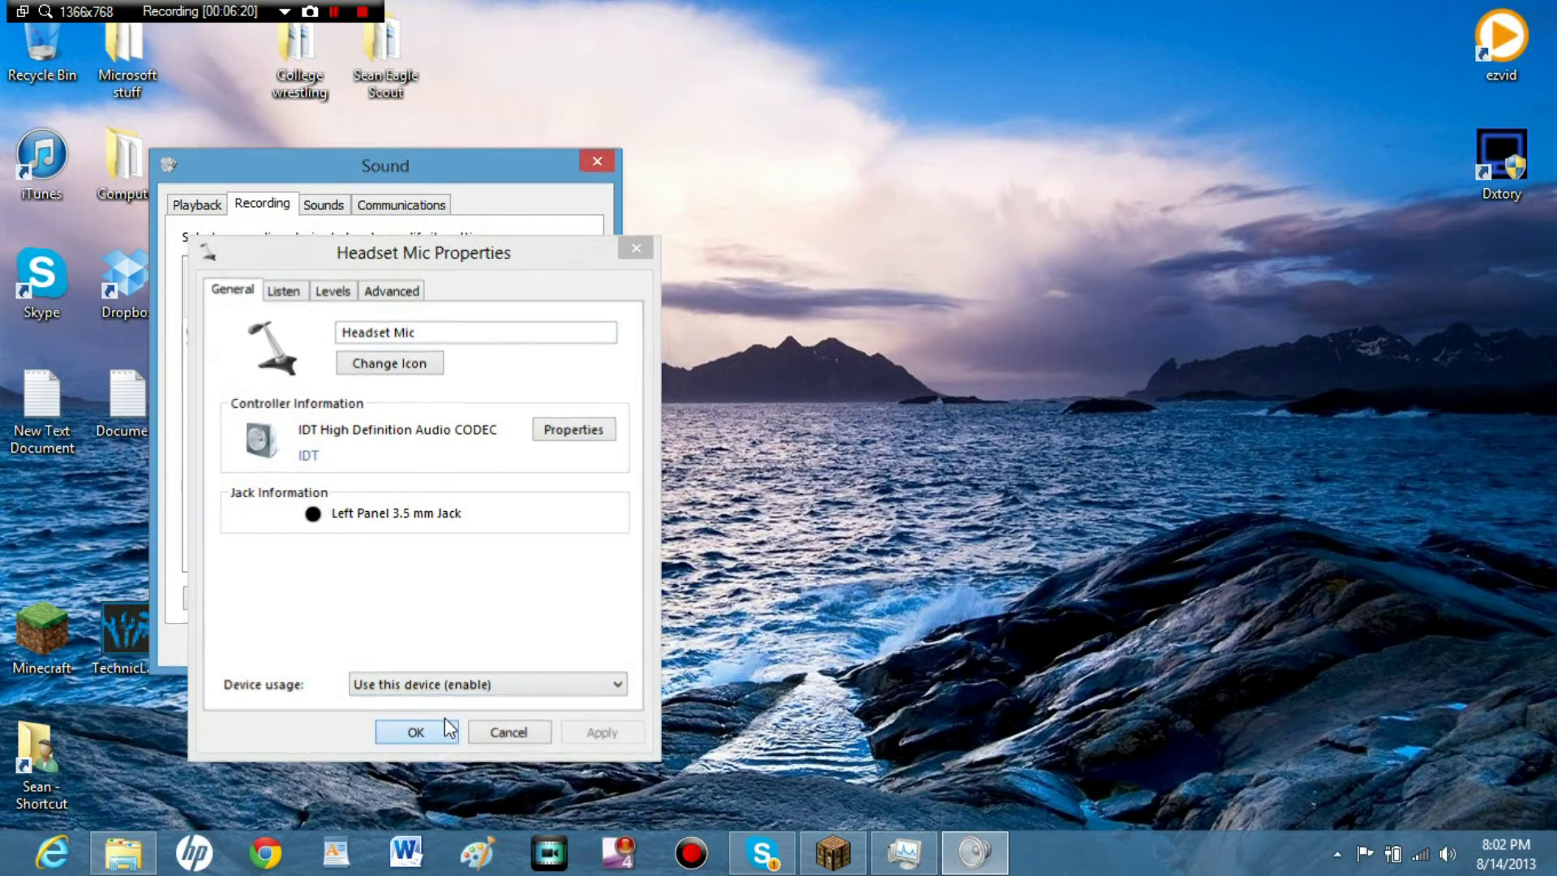
left_click(415, 731)
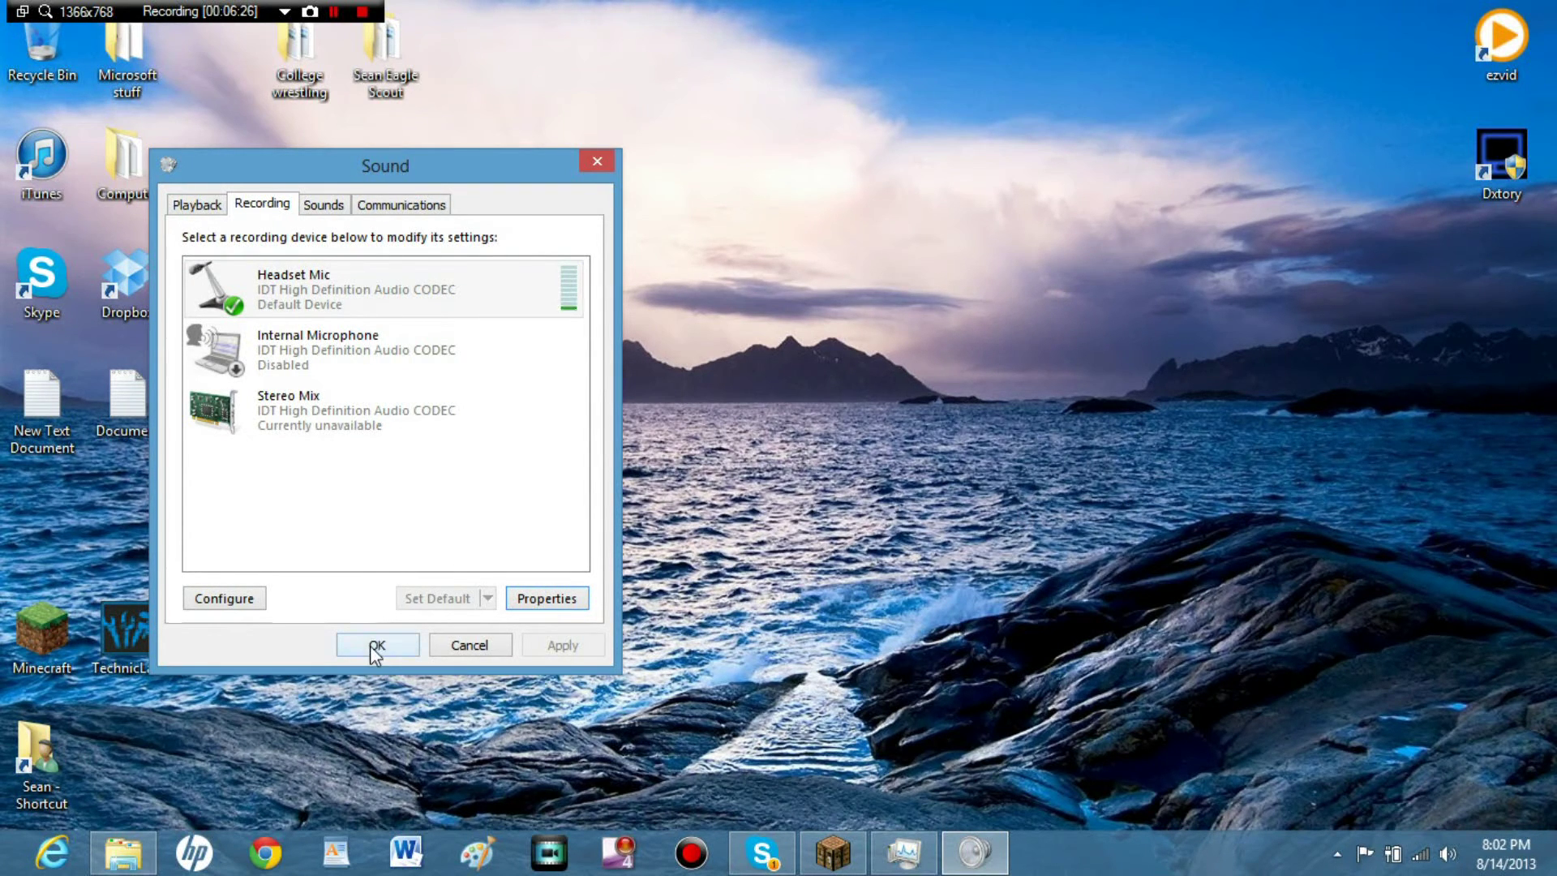
left_click(377, 645)
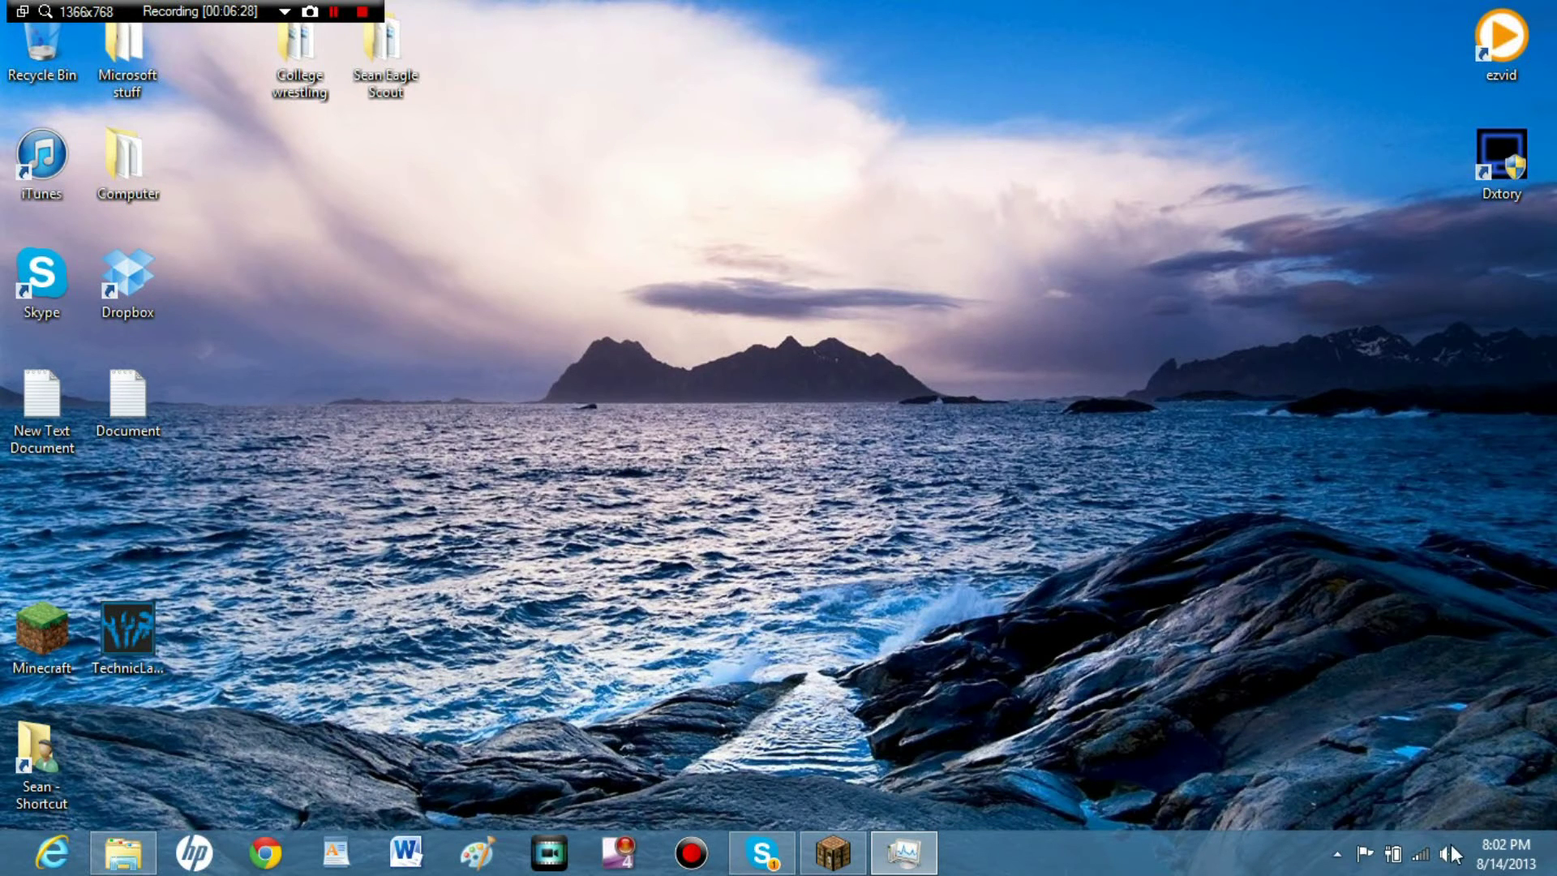
mouse_move(1452, 853)
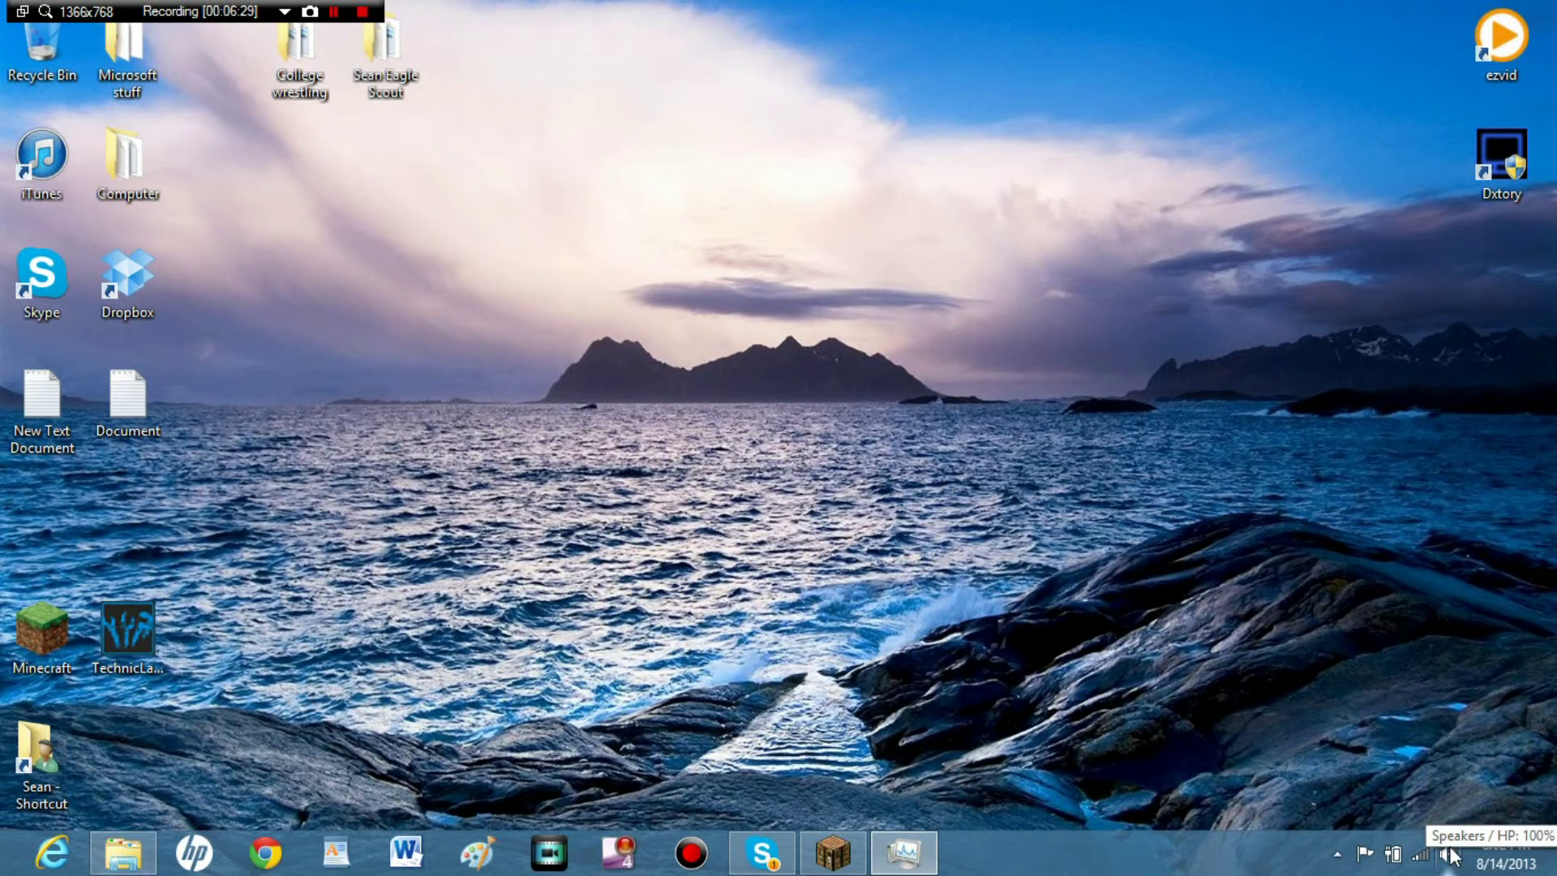
Briefly open and dismiss the tray speaker volume pop-up.
left_click(1449, 854)
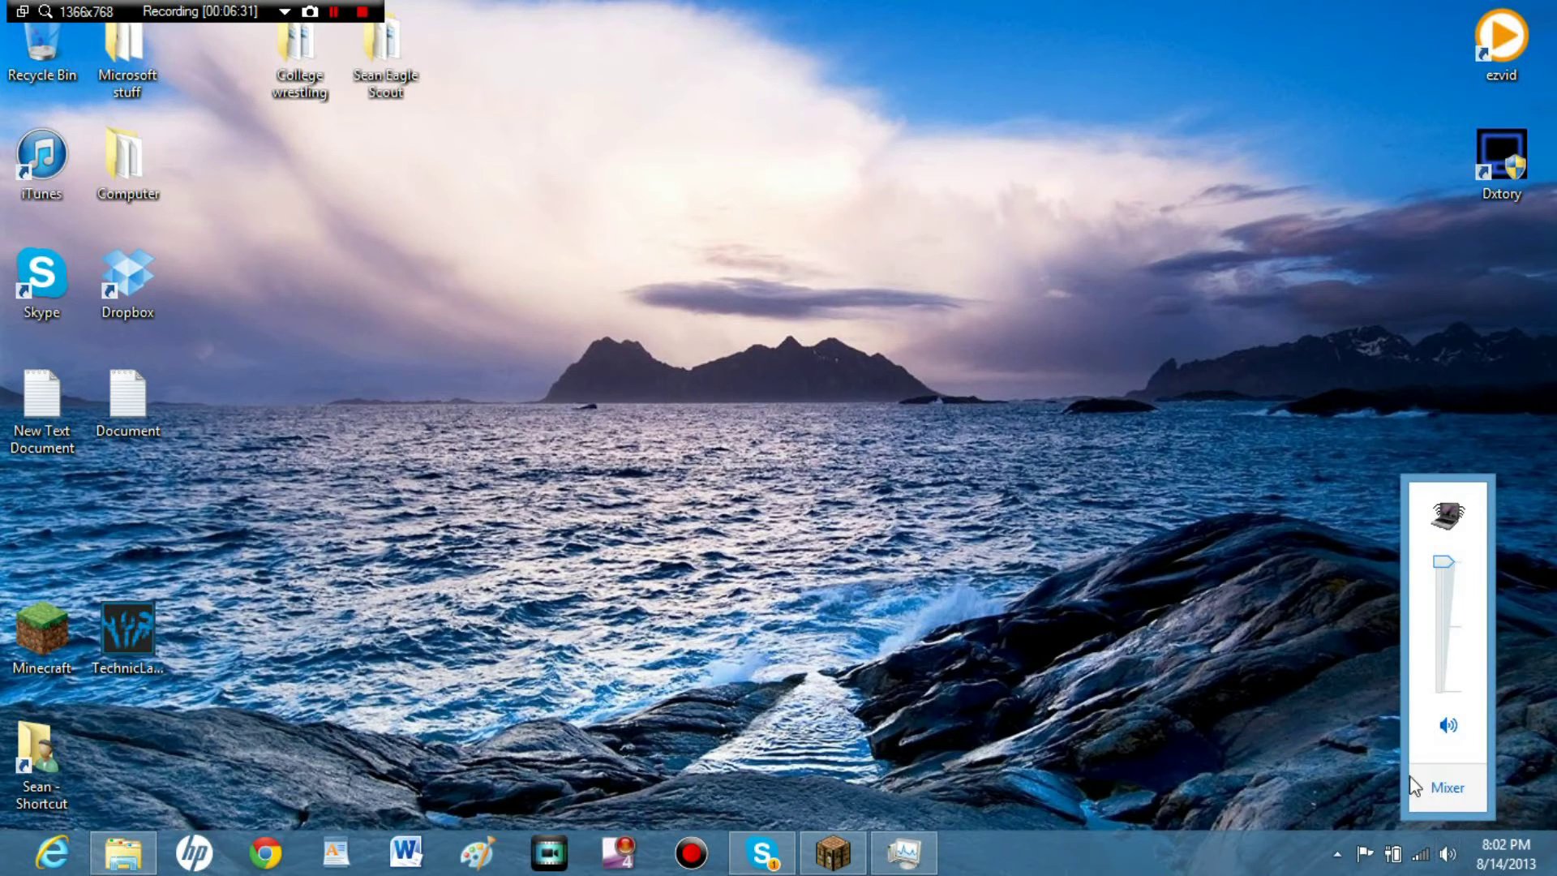
left_click(1446, 725)
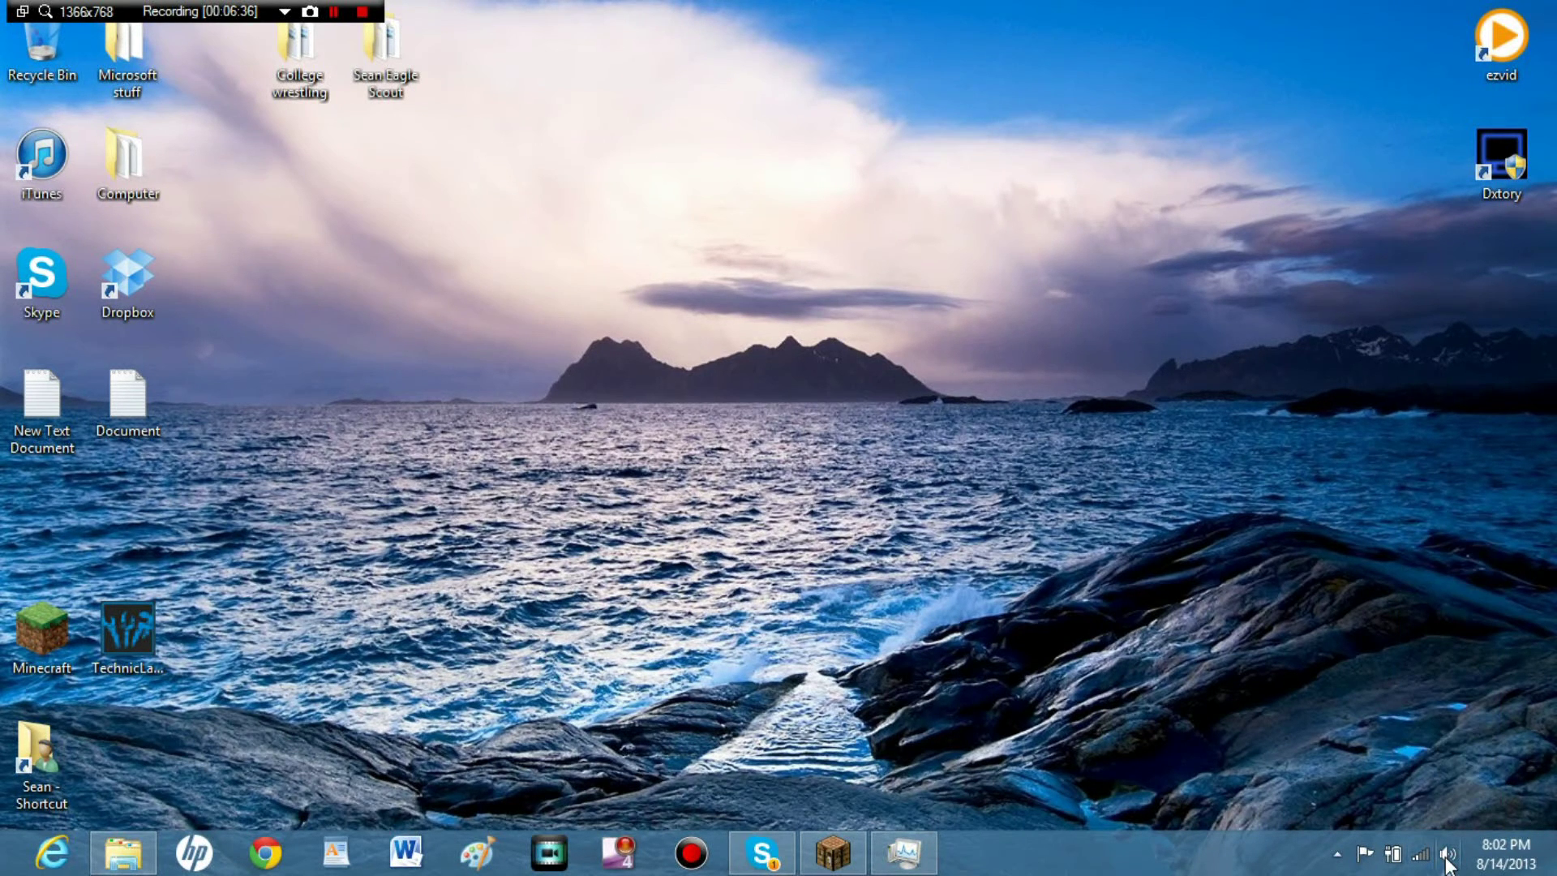
mouse_move(1175, 632)
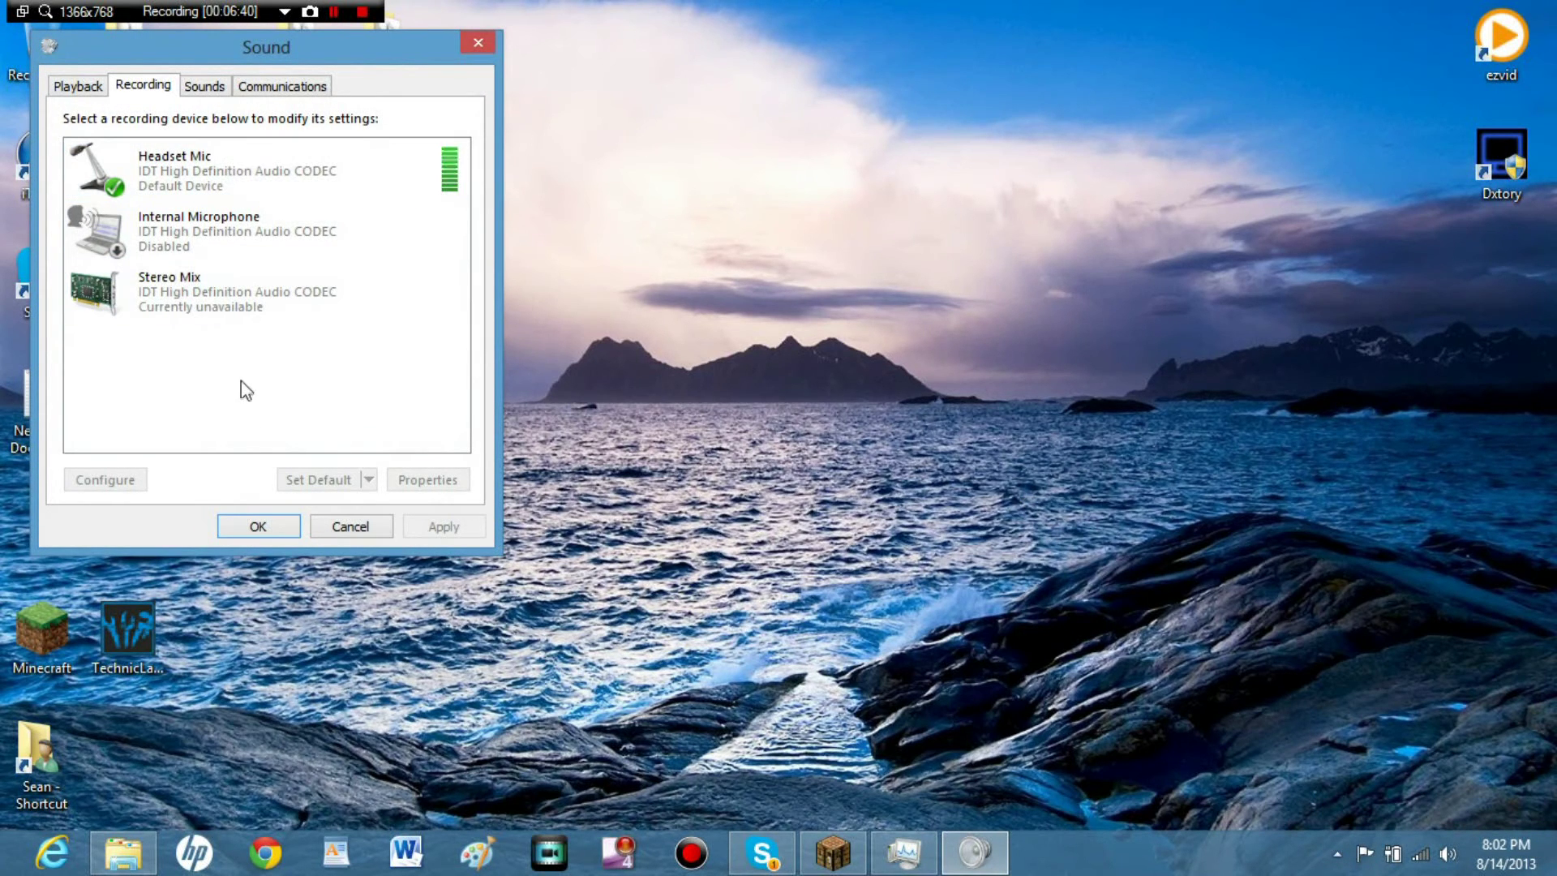
Check the Headset Mic's properties among the recording devices, then close both Sound windows.
right_click(247, 389)
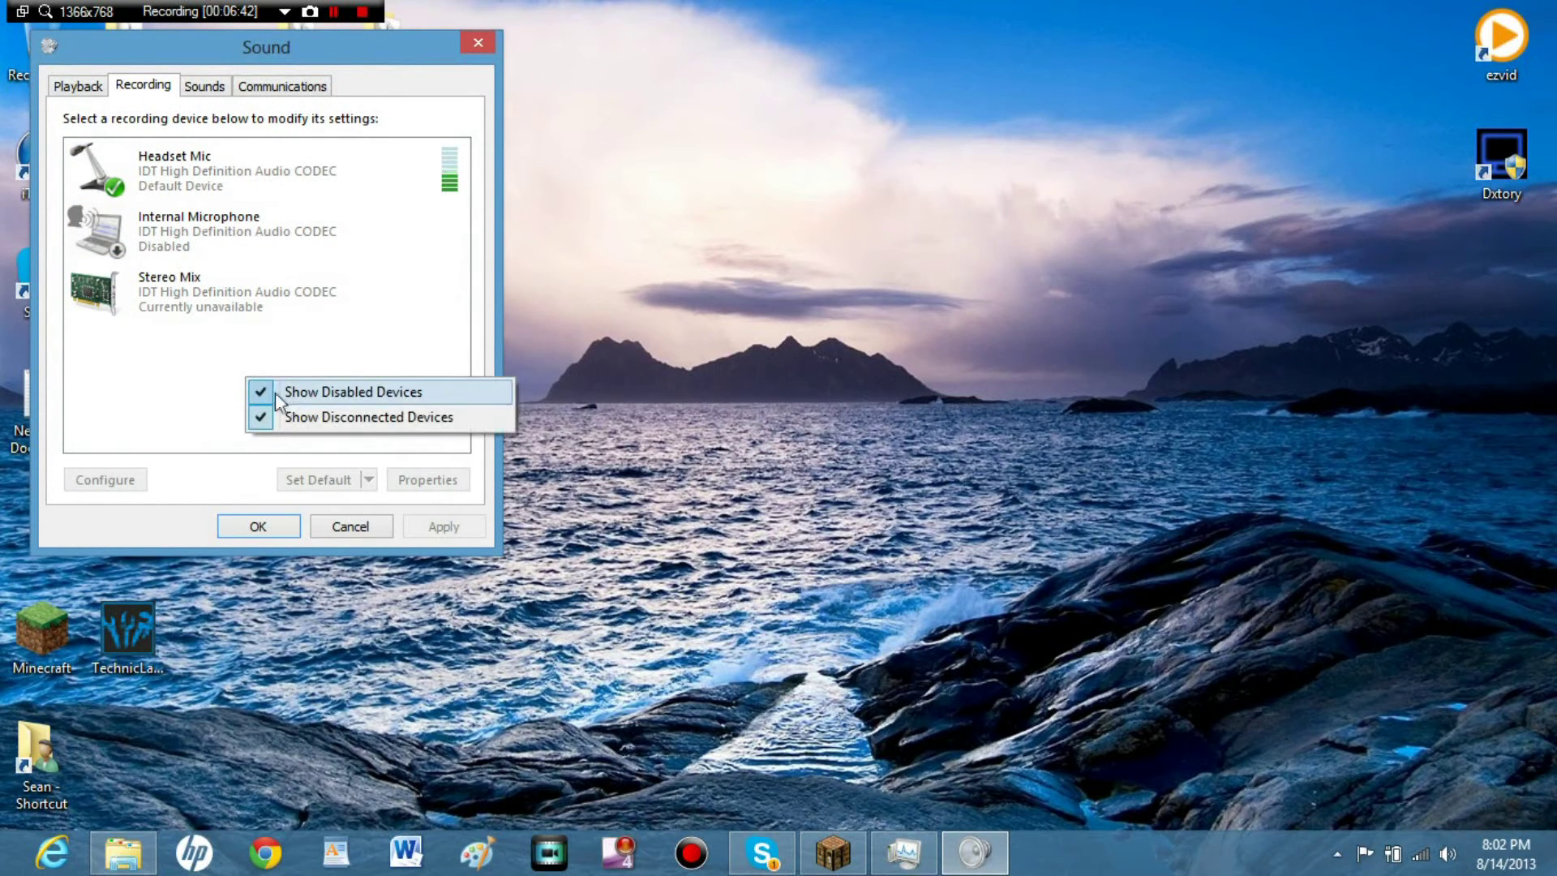
left_click(265, 168)
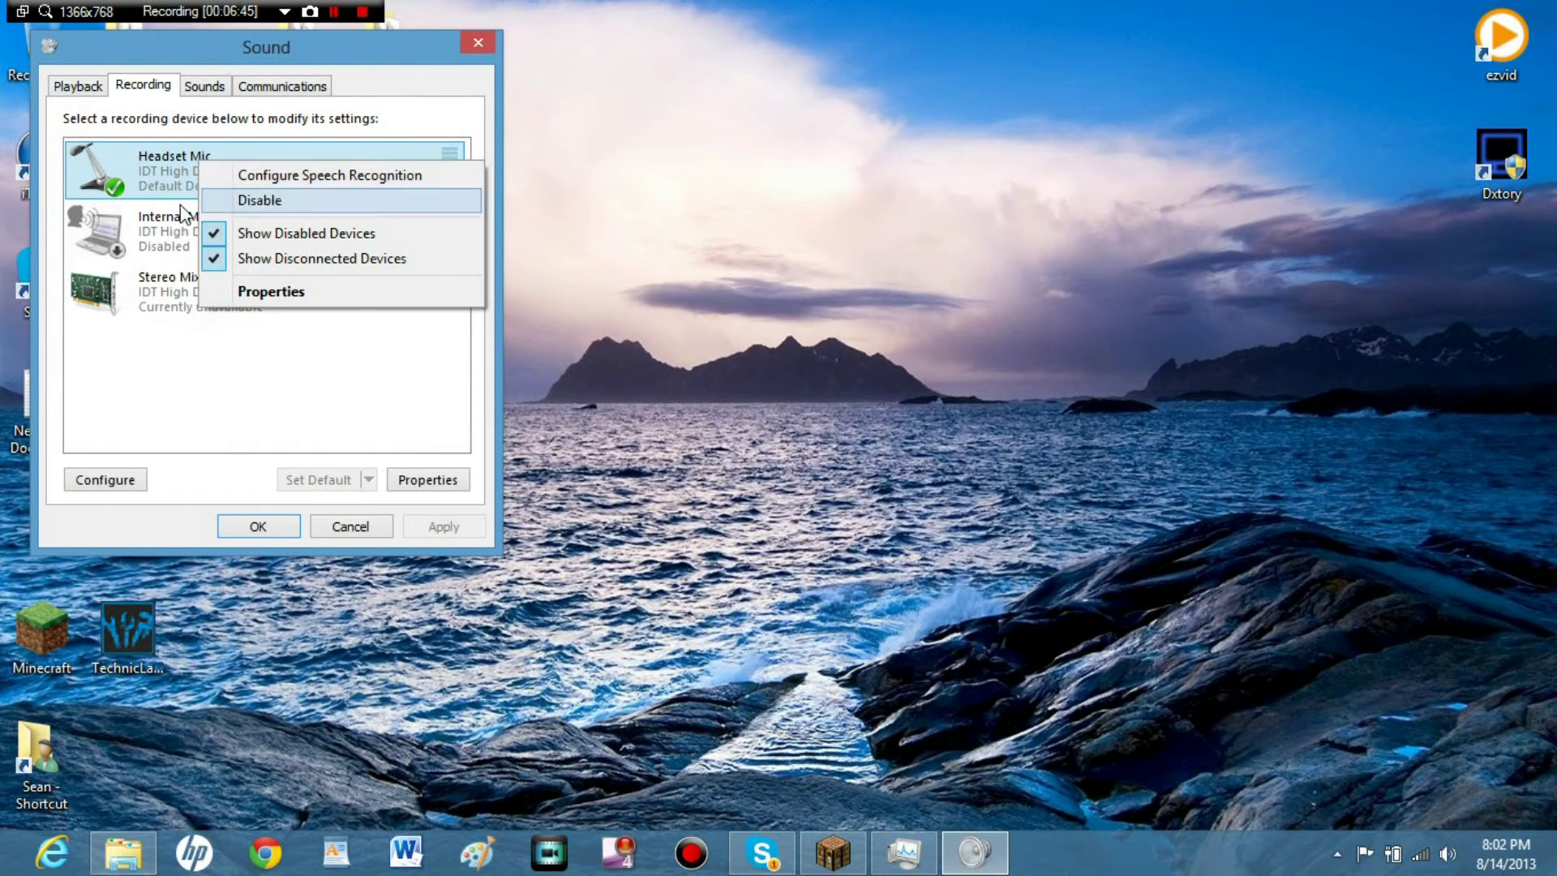
left_click(270, 291)
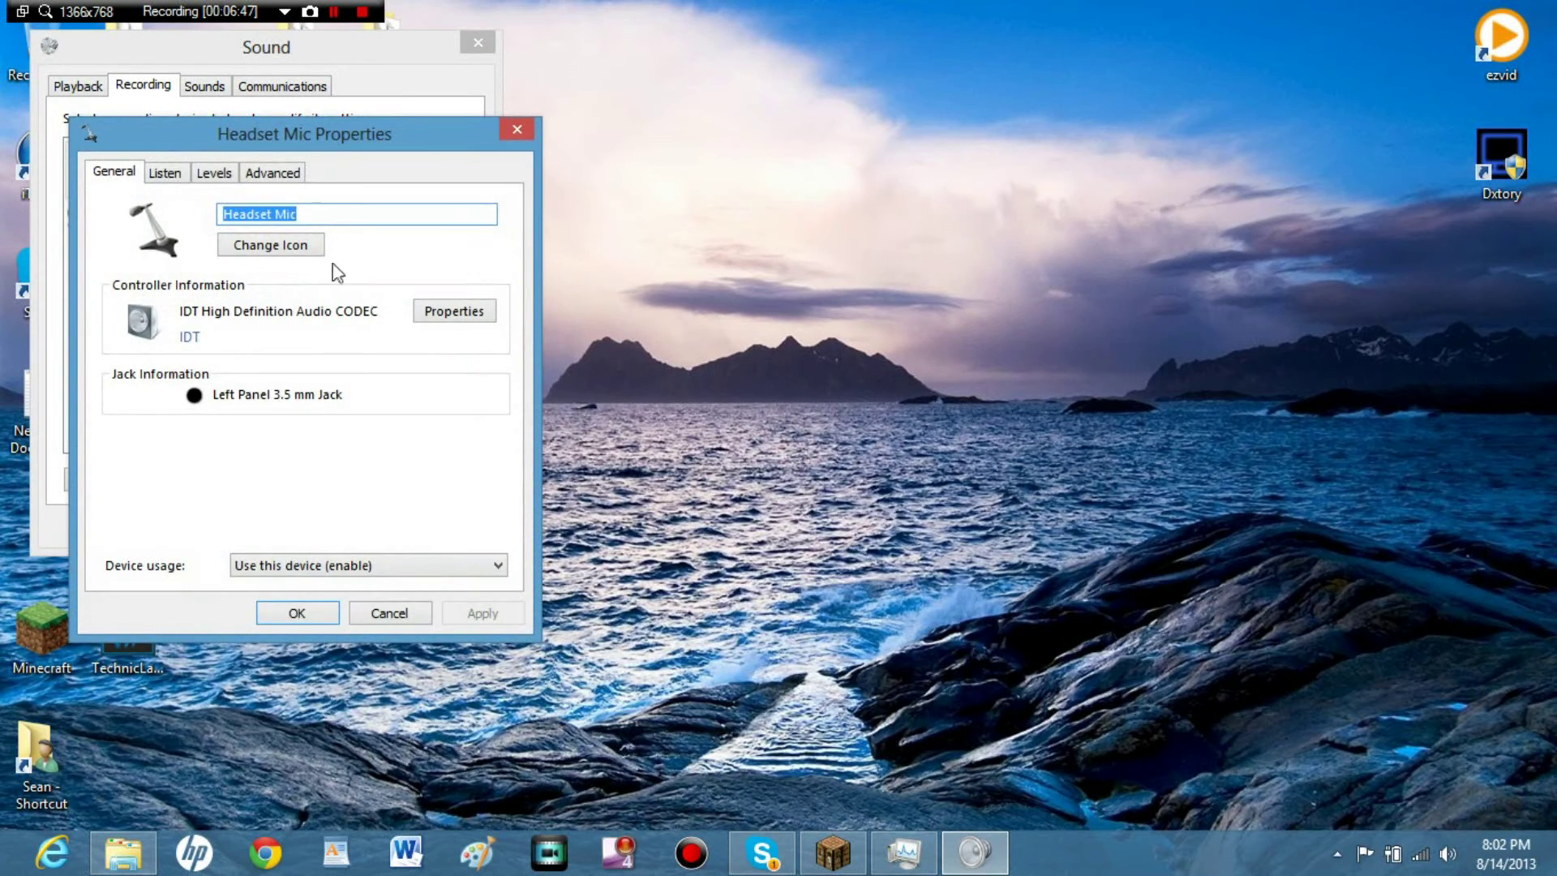
left_click(213, 172)
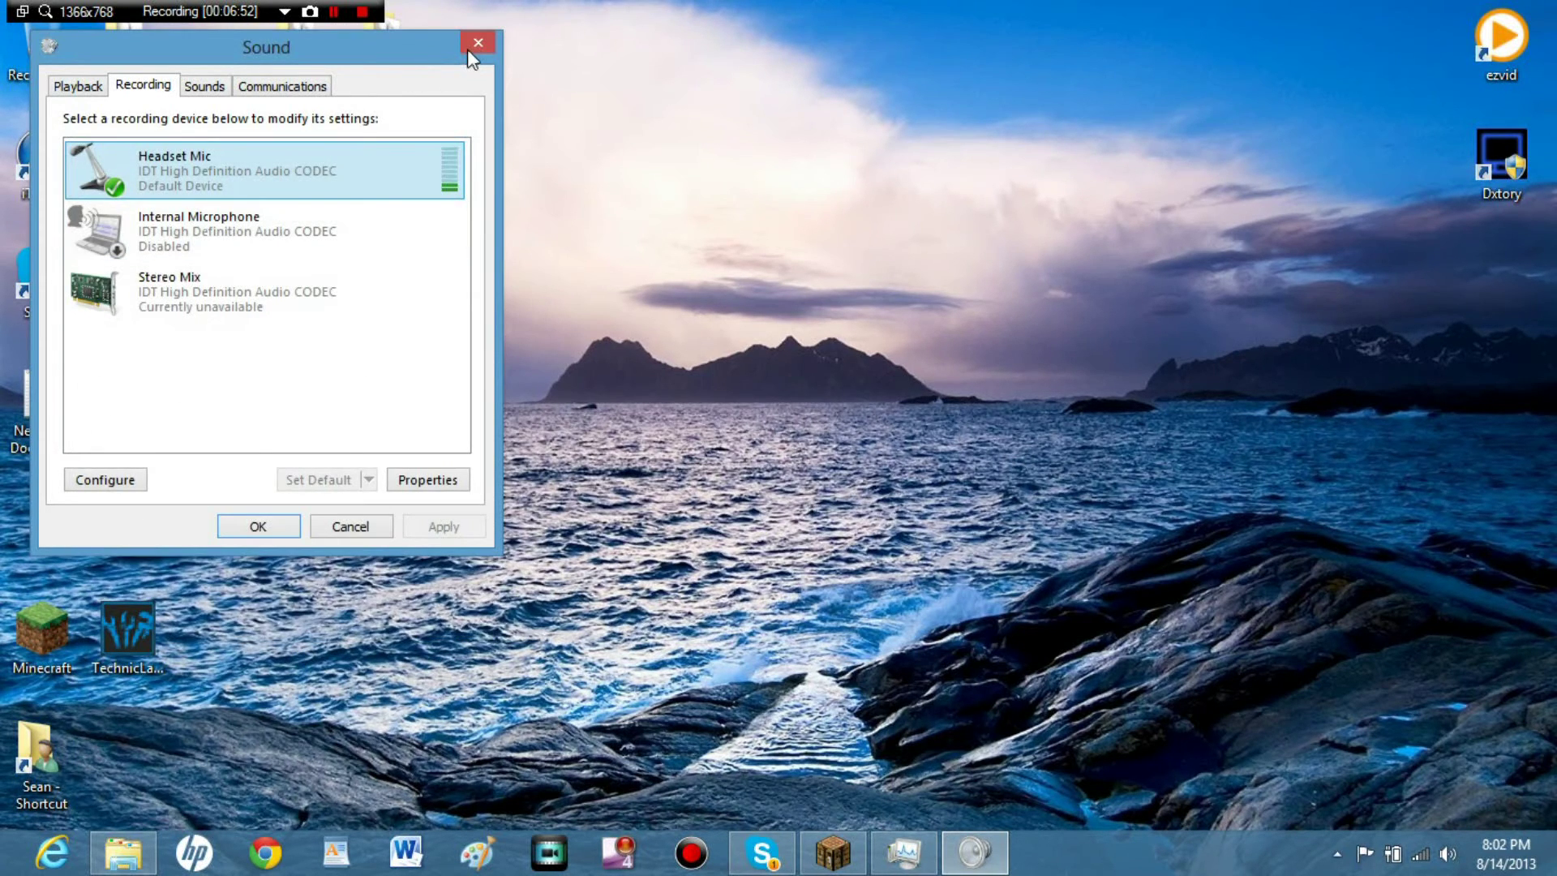
left_click(478, 43)
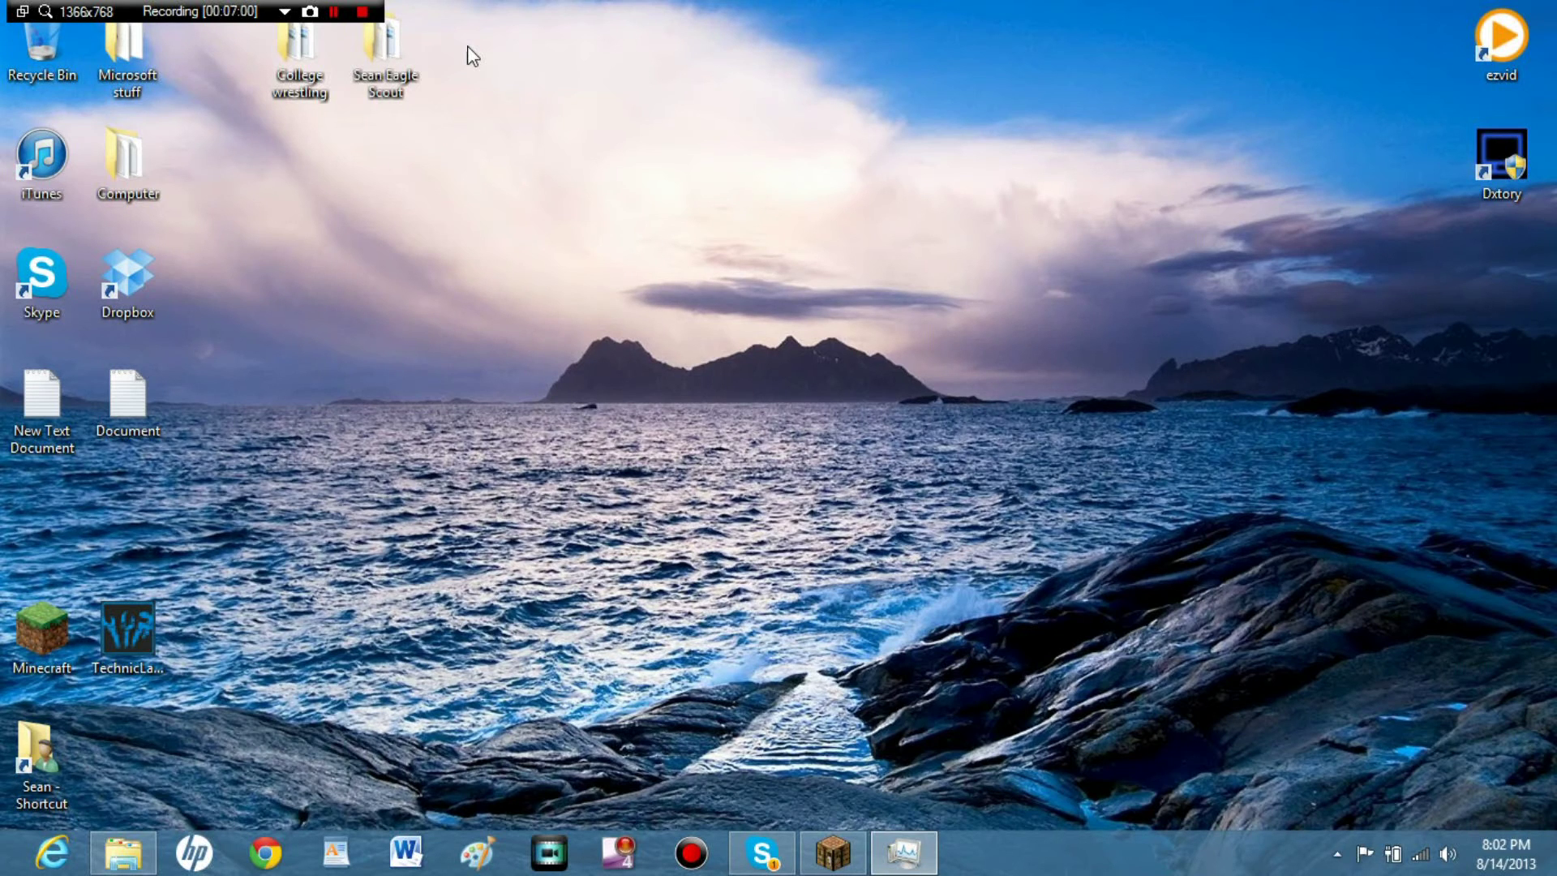
mouse_move(849, 429)
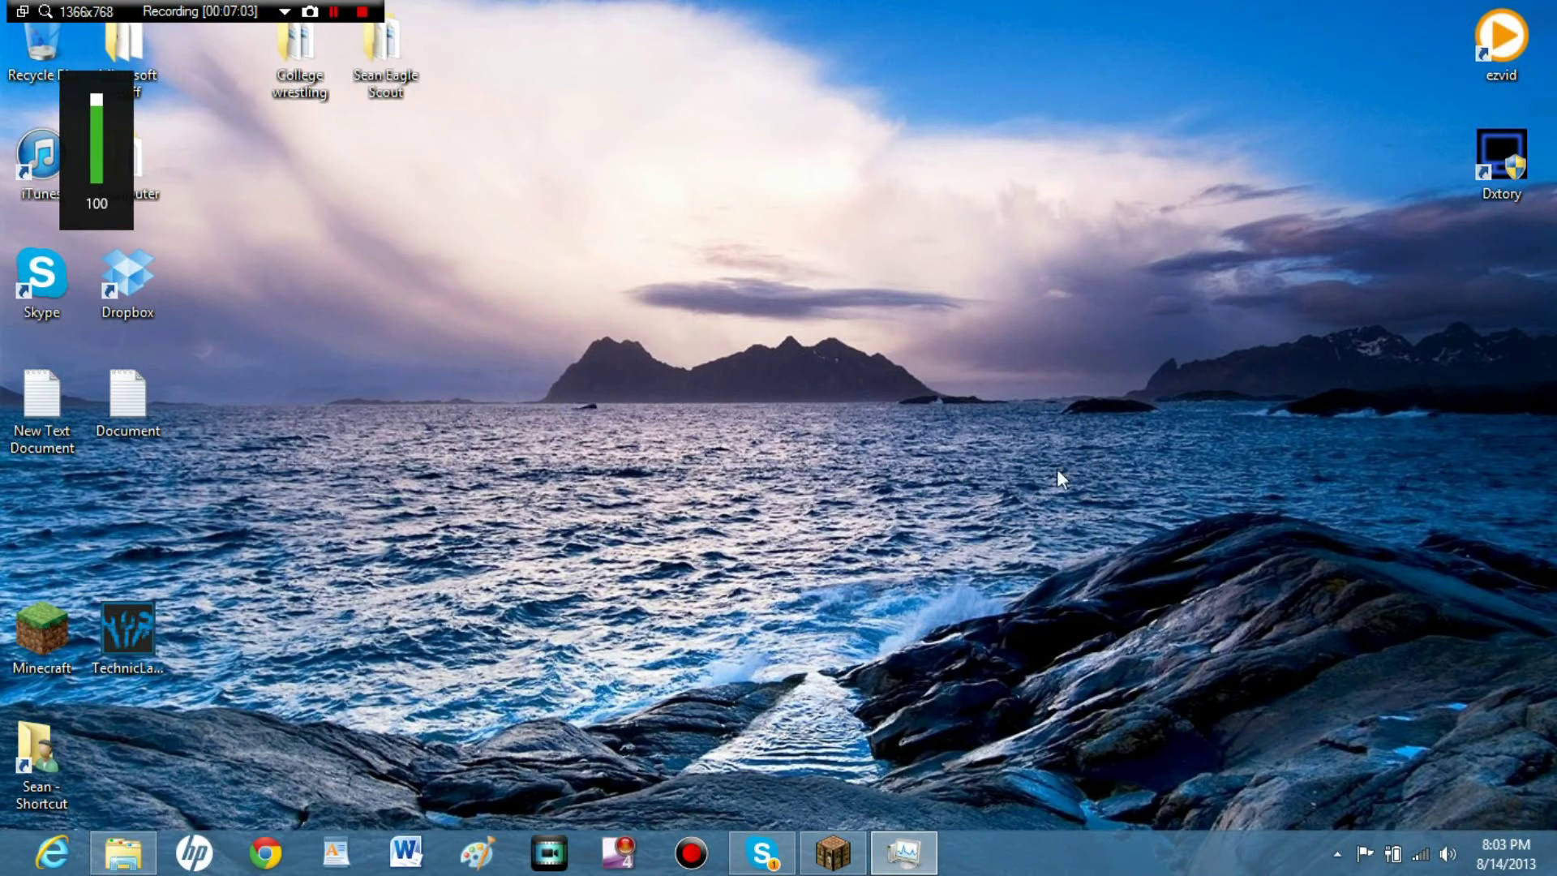
mouse_move(610, 269)
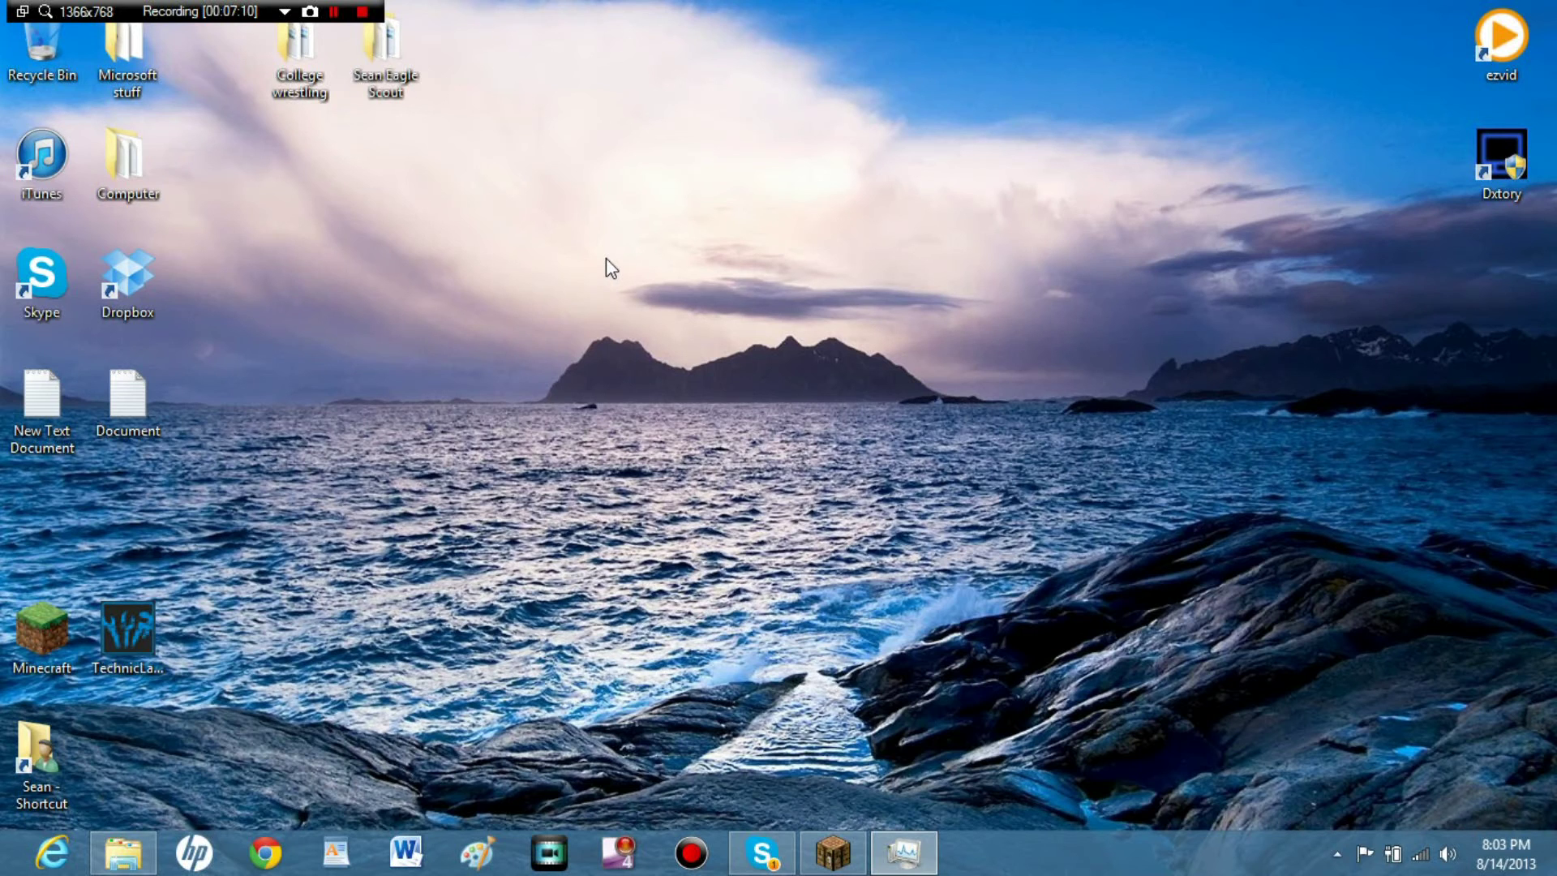
mouse_move(812, 772)
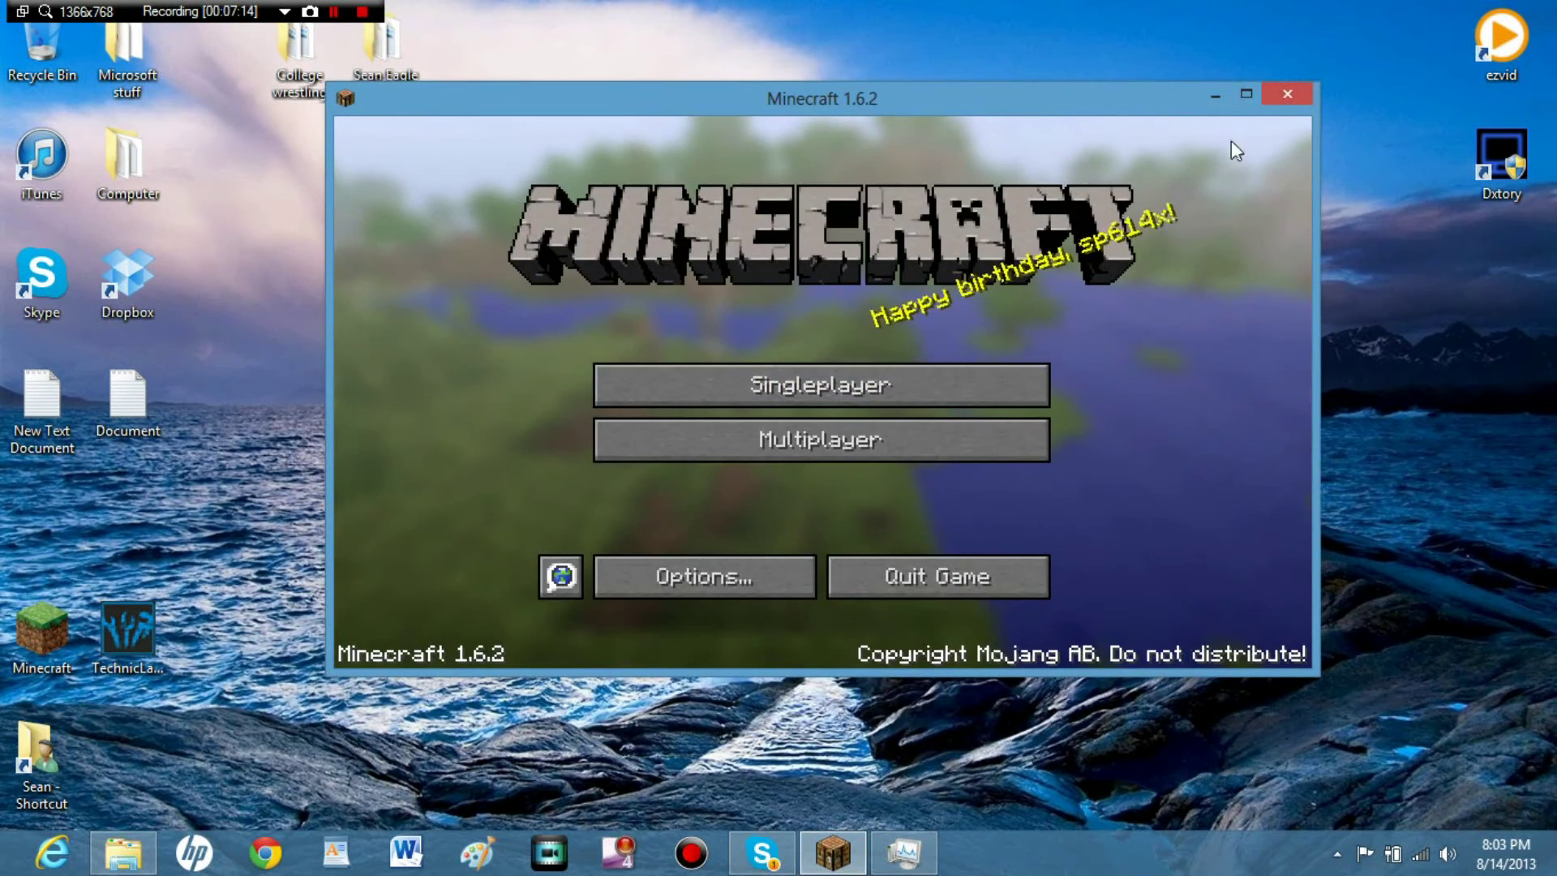
Minimize the Minecraft game window from its title bar.
left_click(1213, 94)
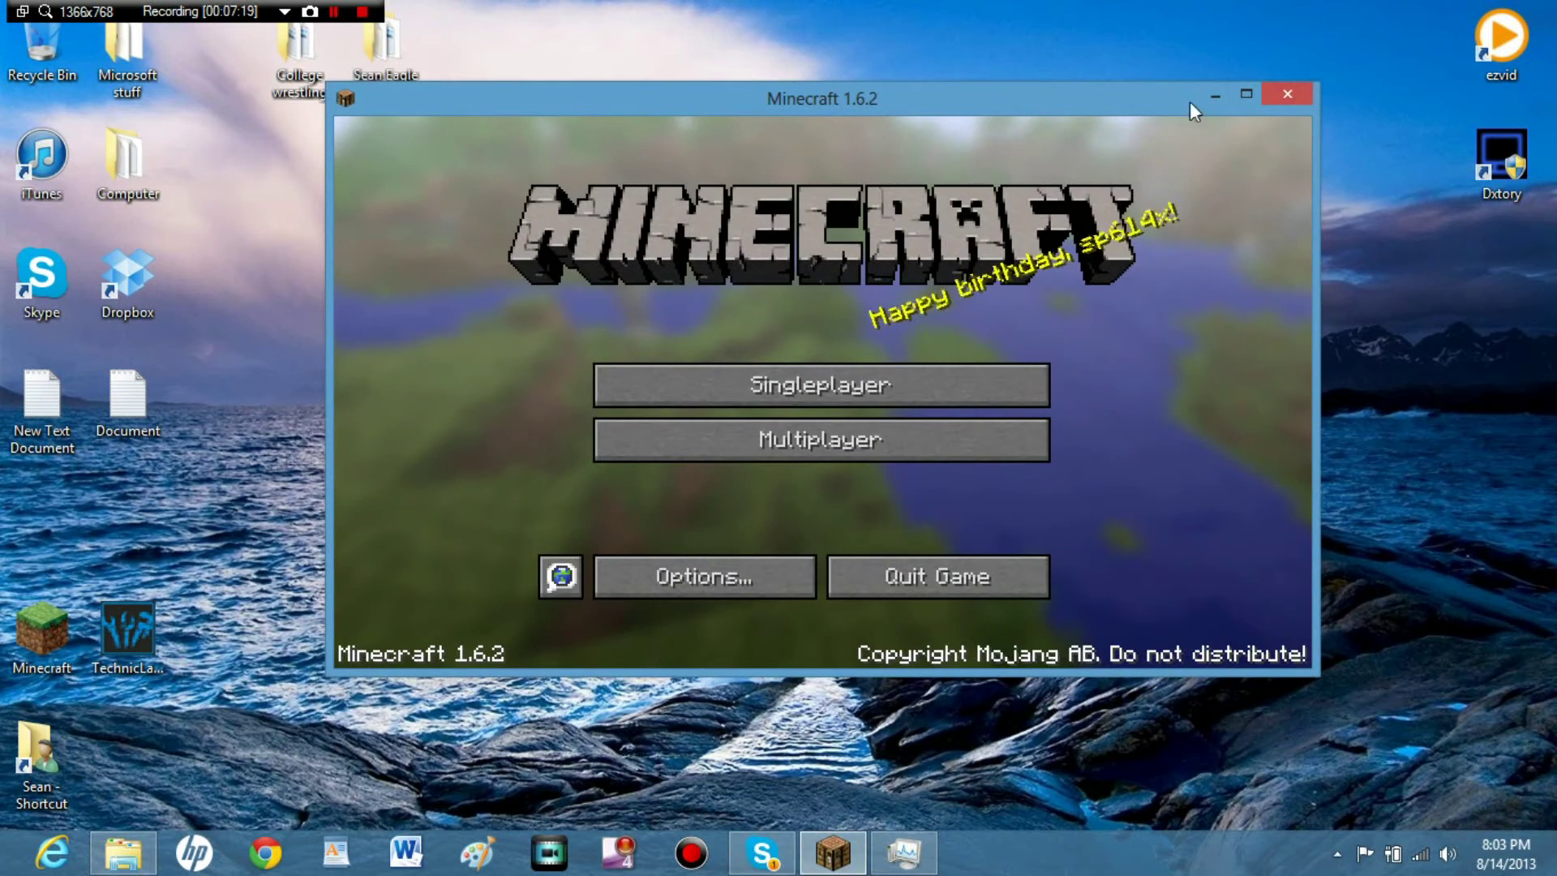
left_click(1287, 93)
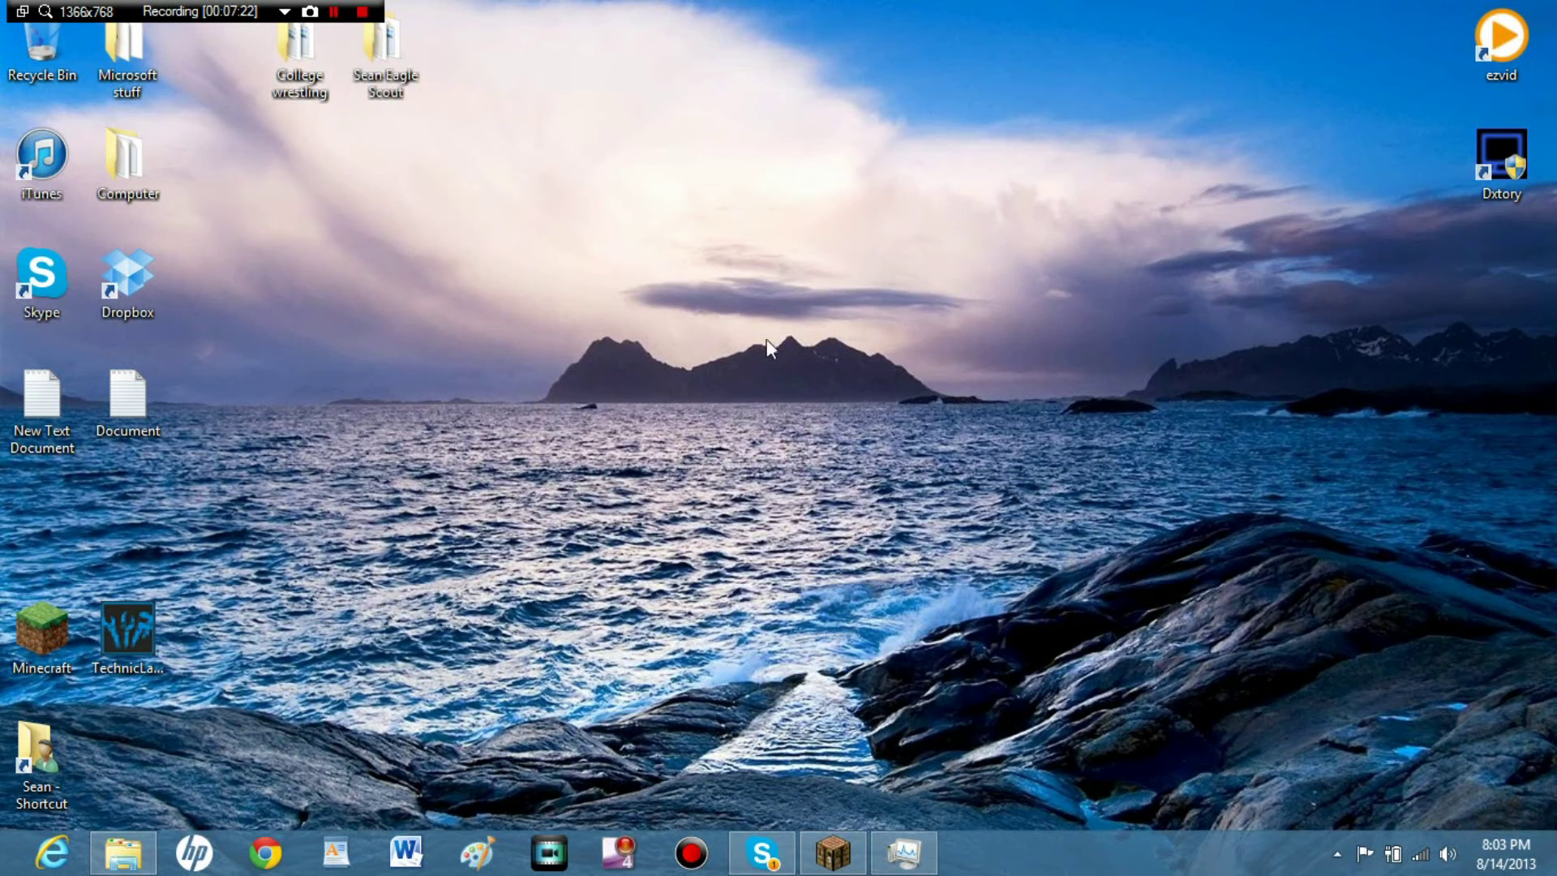
mouse_move(254, 266)
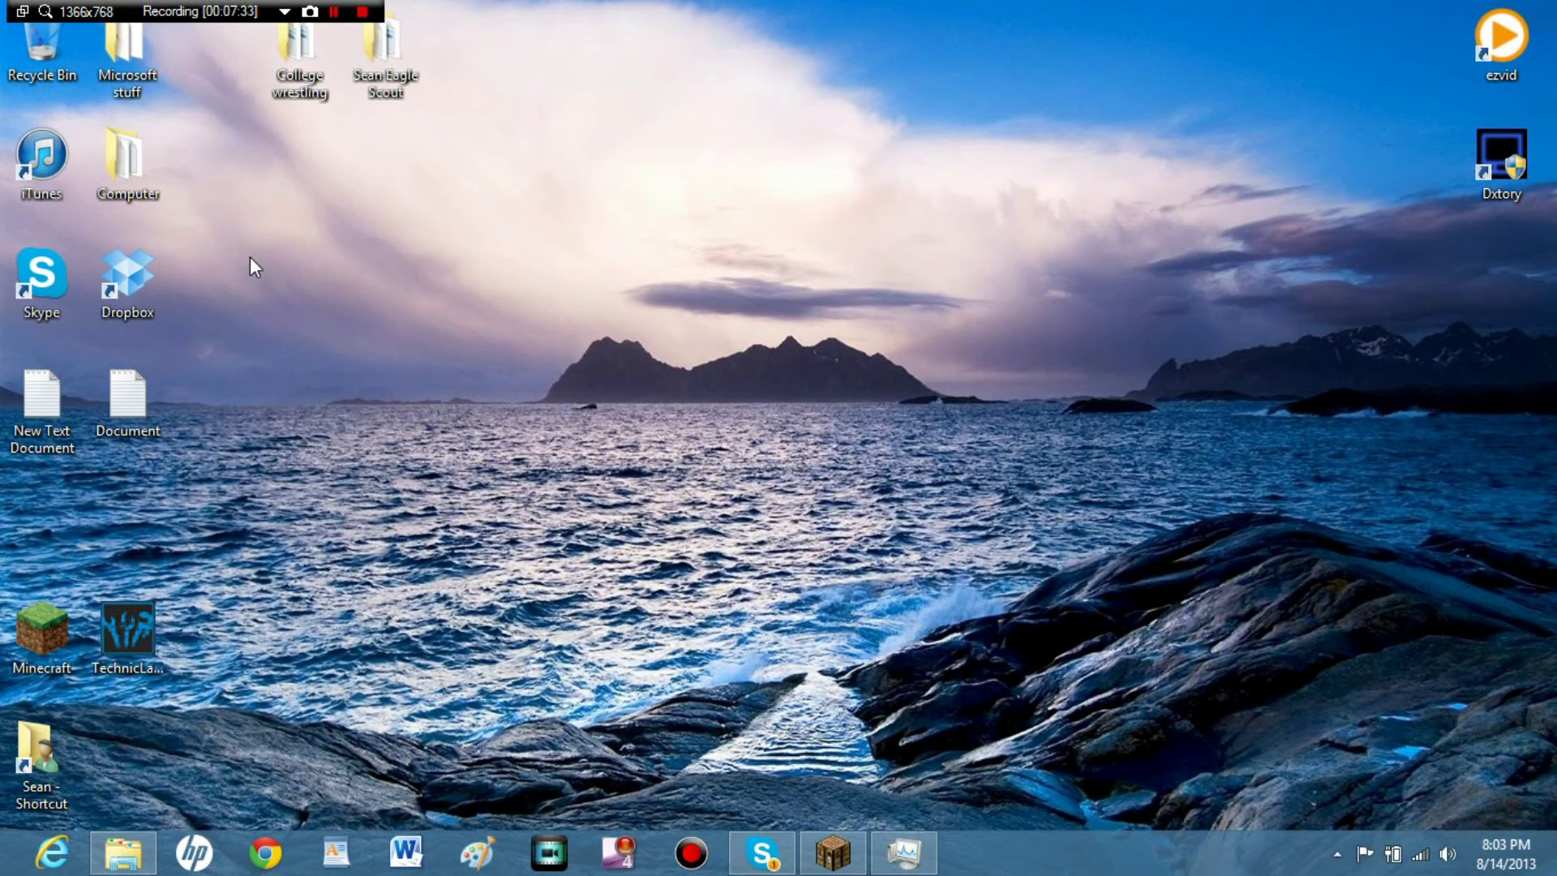
mouse_move(134, 745)
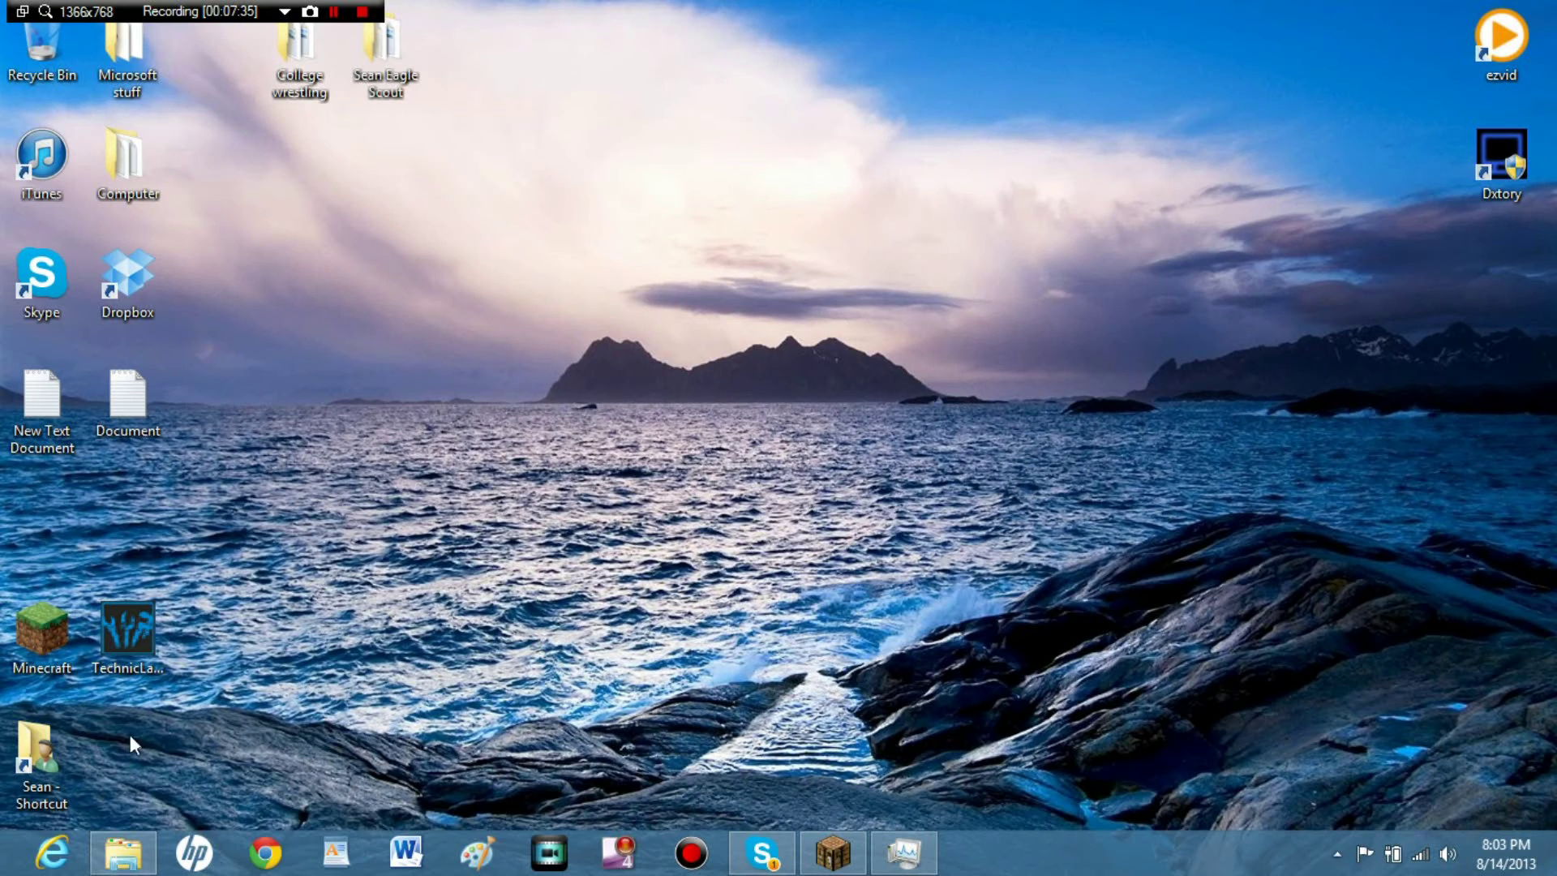
mouse_move(80, 784)
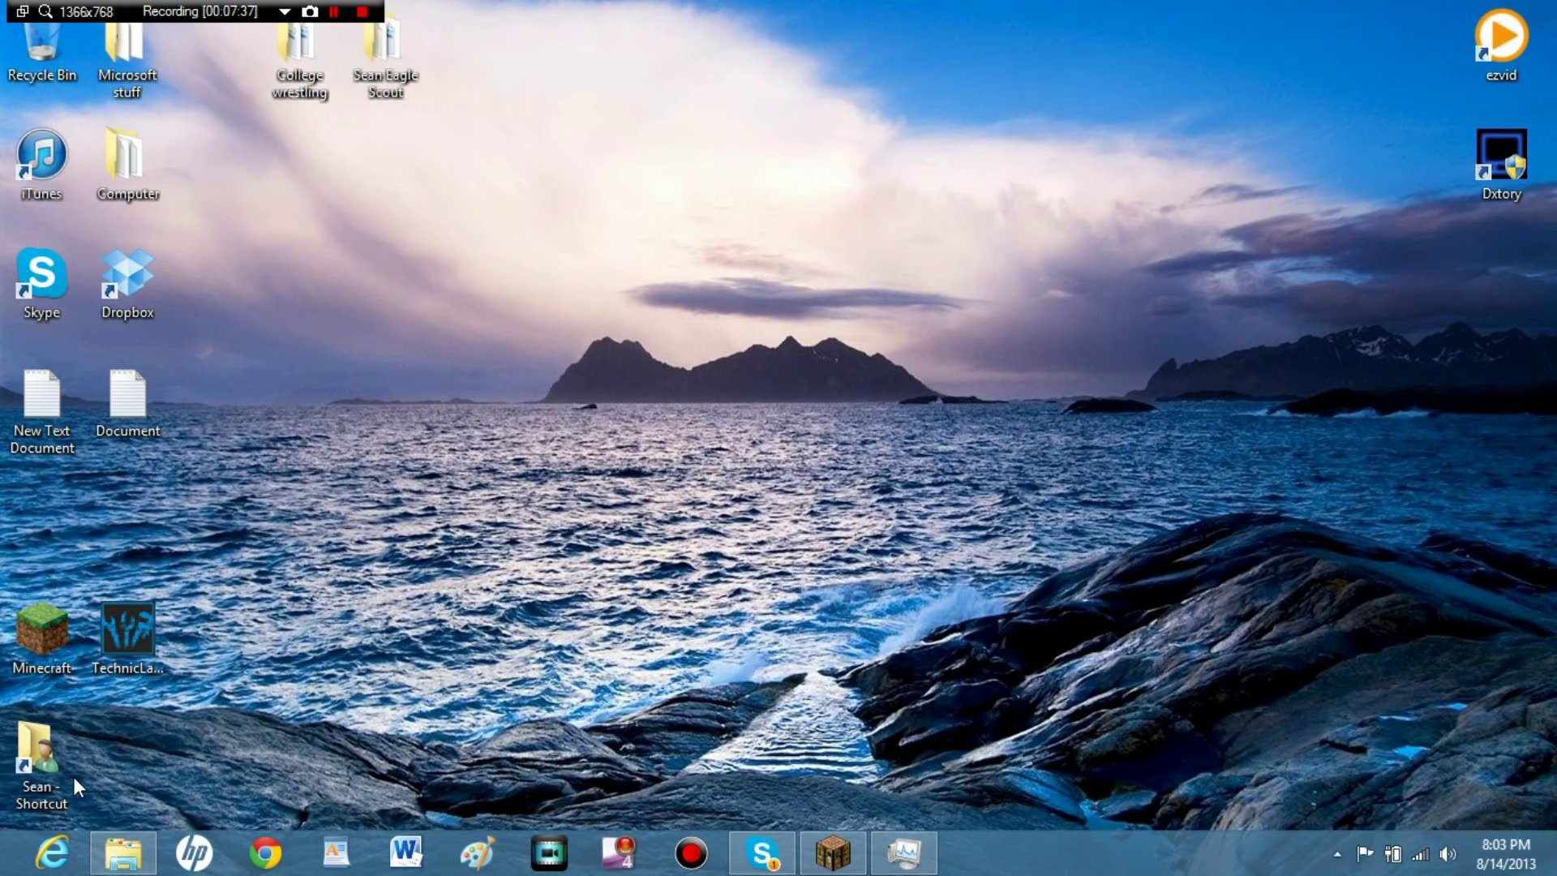
mouse_move(1181, 690)
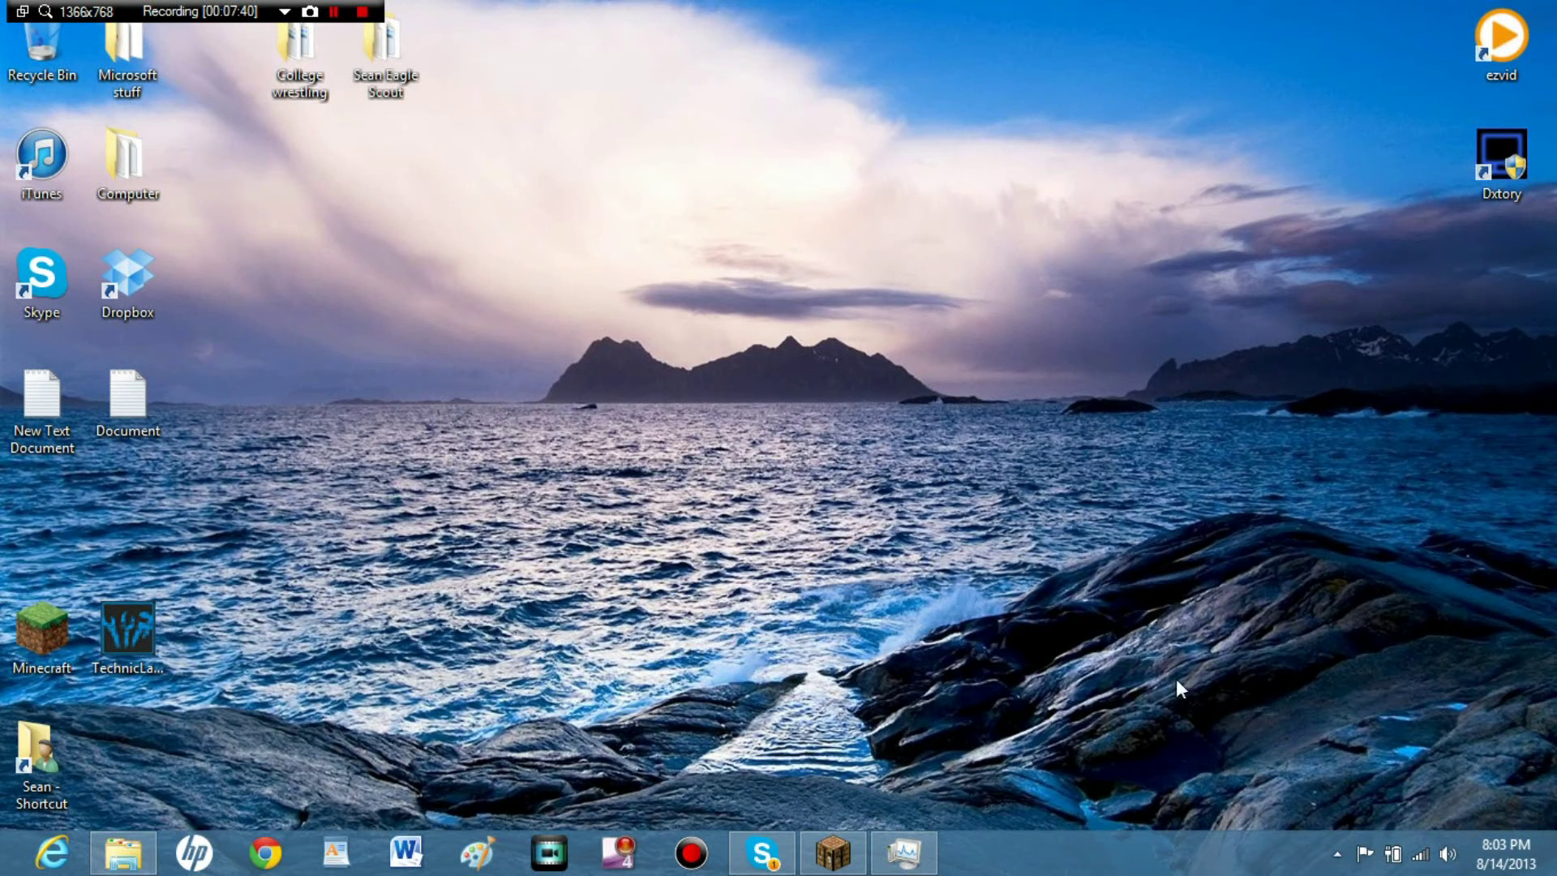
mouse_move(636, 341)
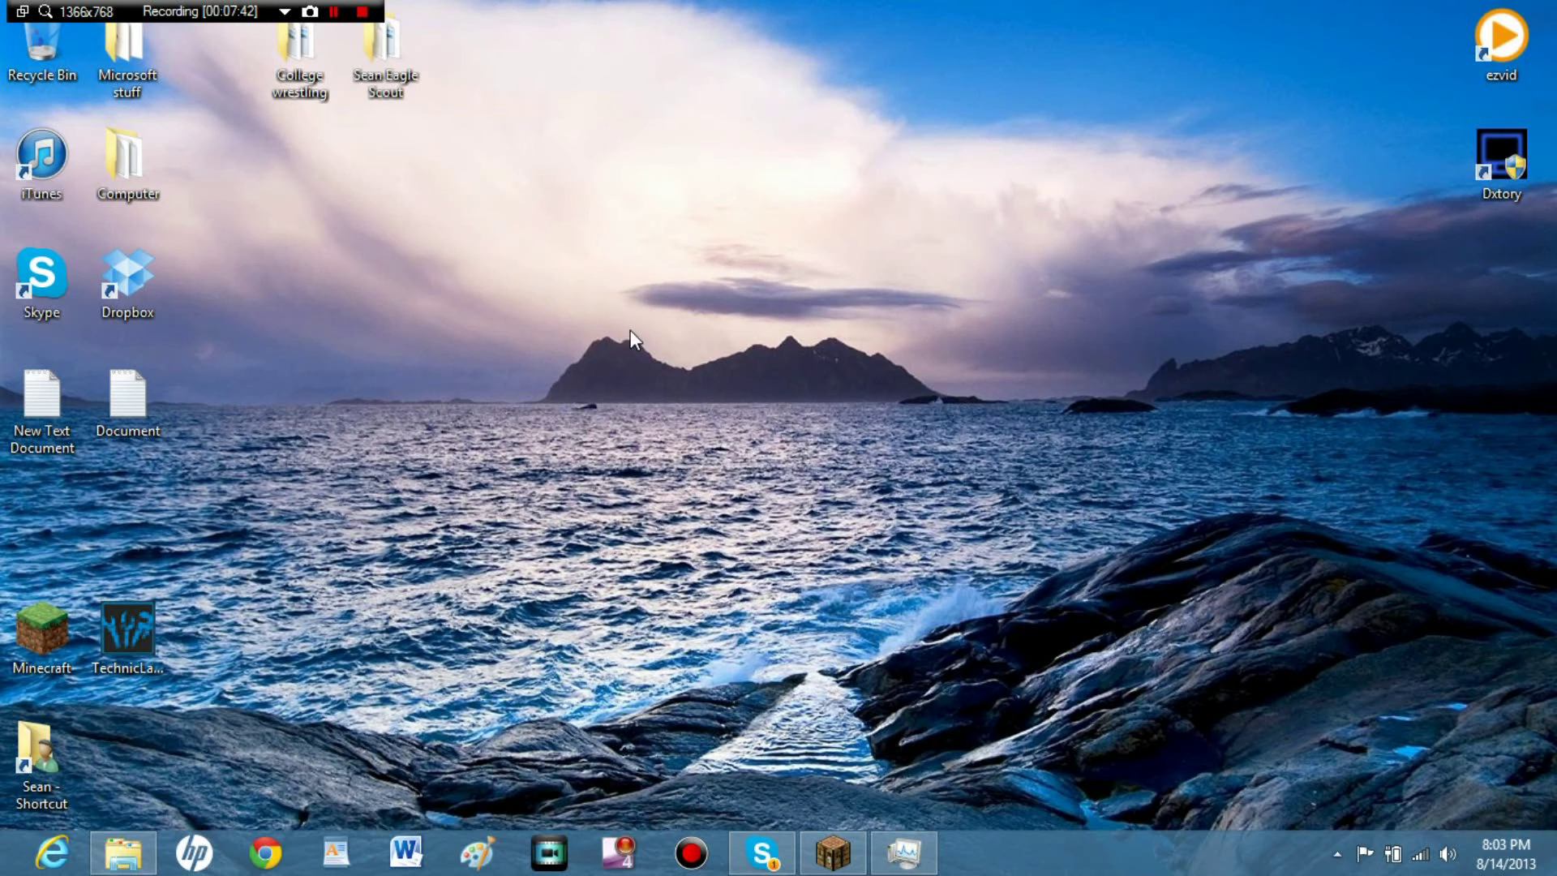